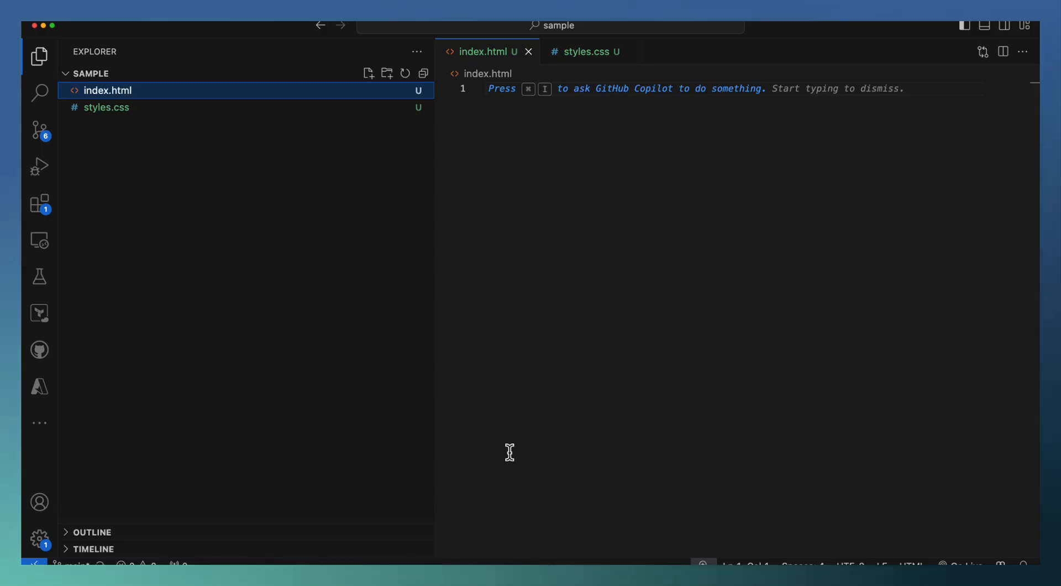
mouse_move(555, 362)
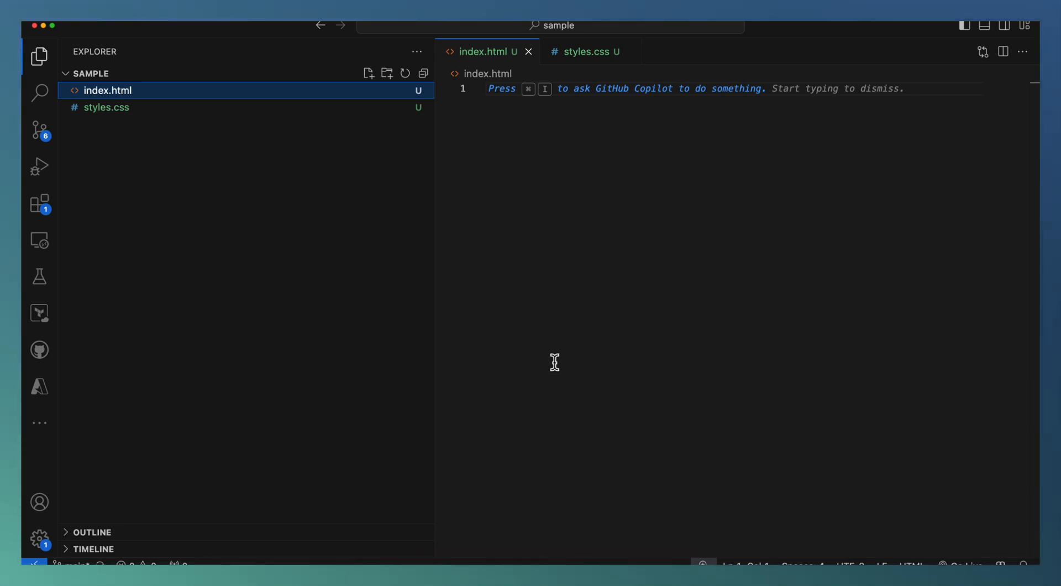
mouse_move(149, 138)
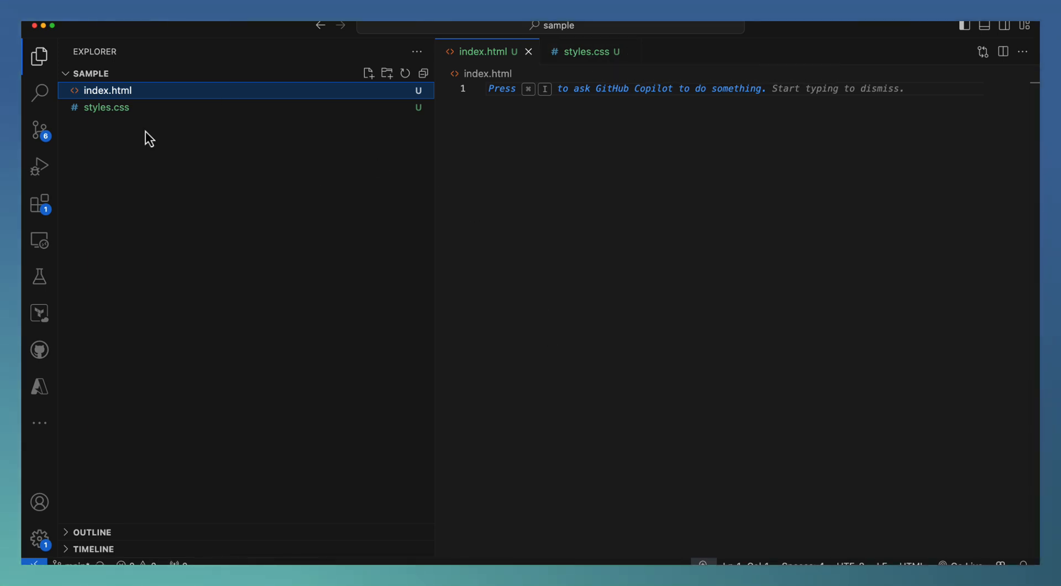
mouse_move(183, 114)
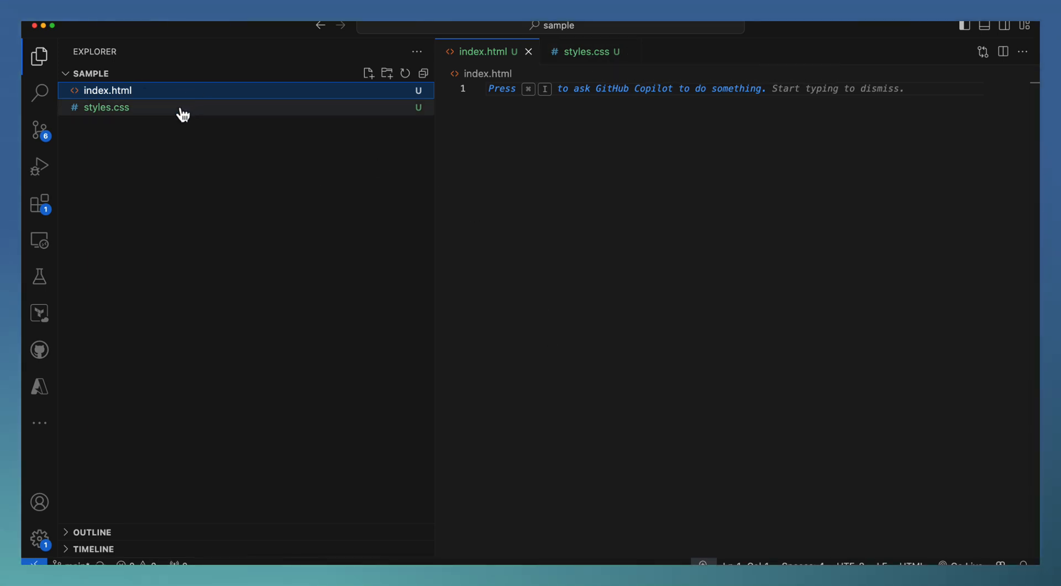
Step: Open the empty styles.css from the Explorer in its own editor tab
left_click(105, 106)
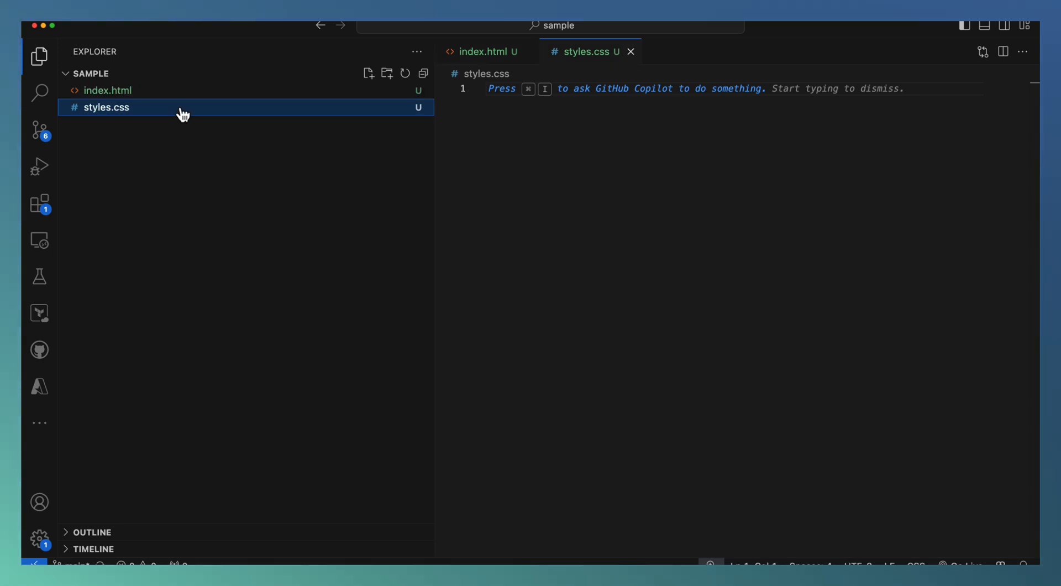
mouse_move(42, 430)
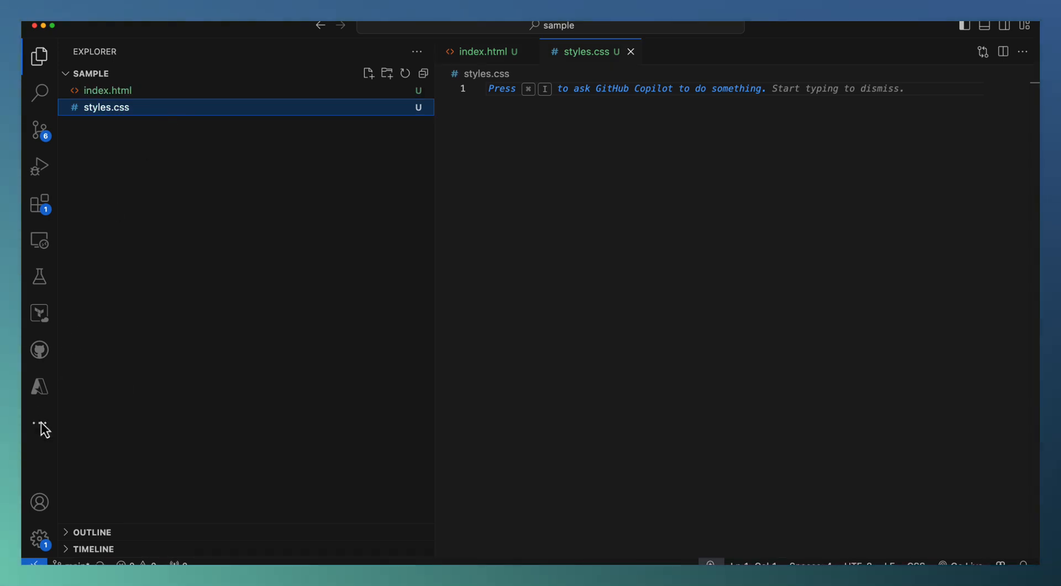
Step: Open Copilot Chat and type 'define a professional landing page for my website. use the dark p…'
left_click(38, 386)
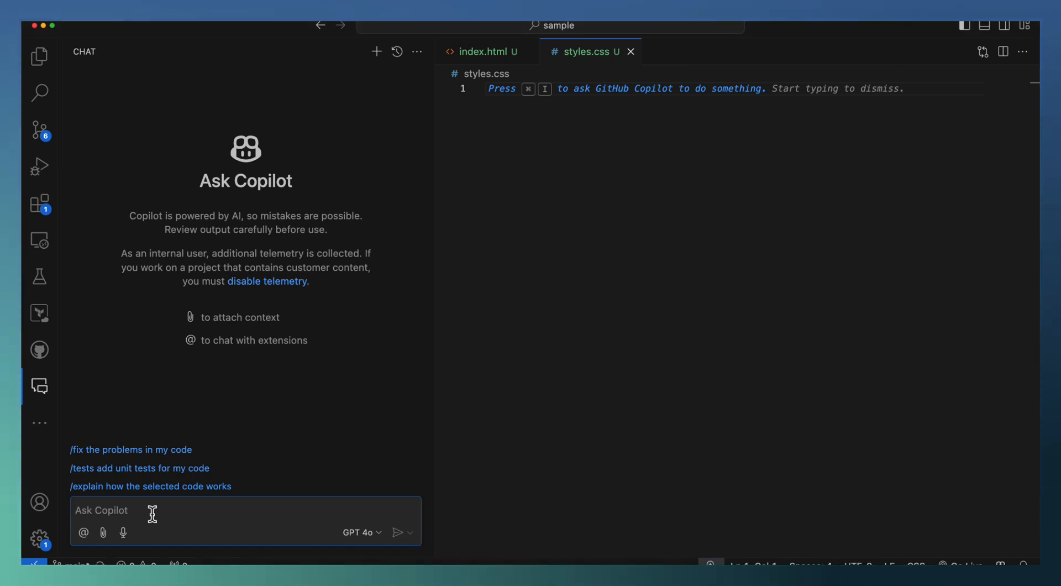
type("def")
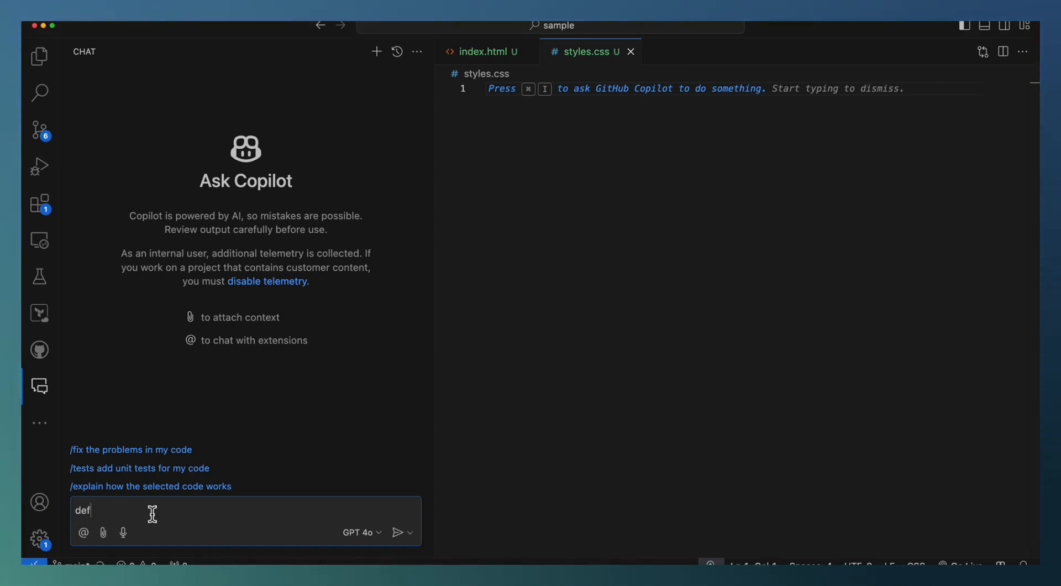
type("ine")
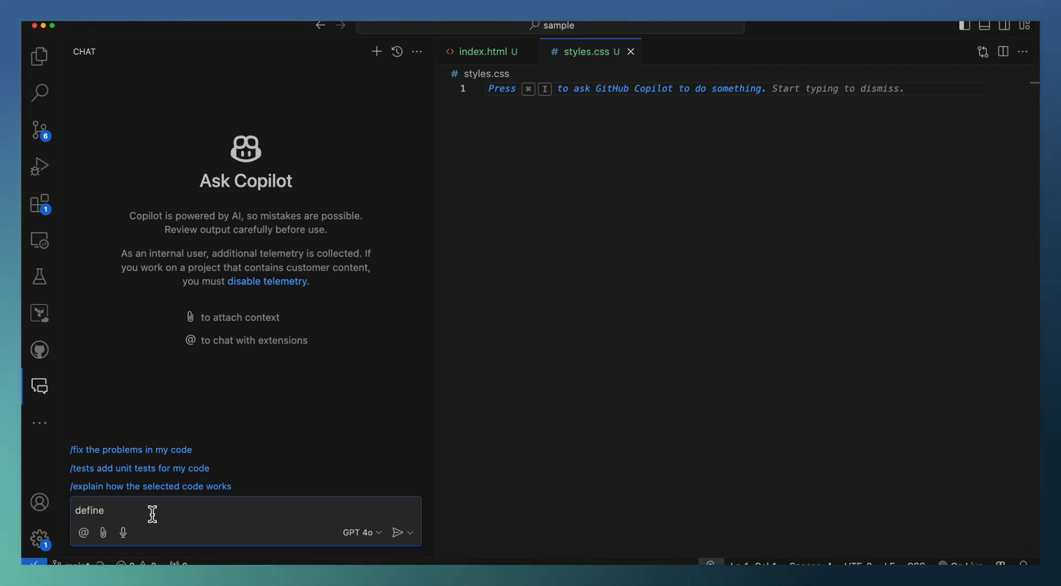
type("a profes")
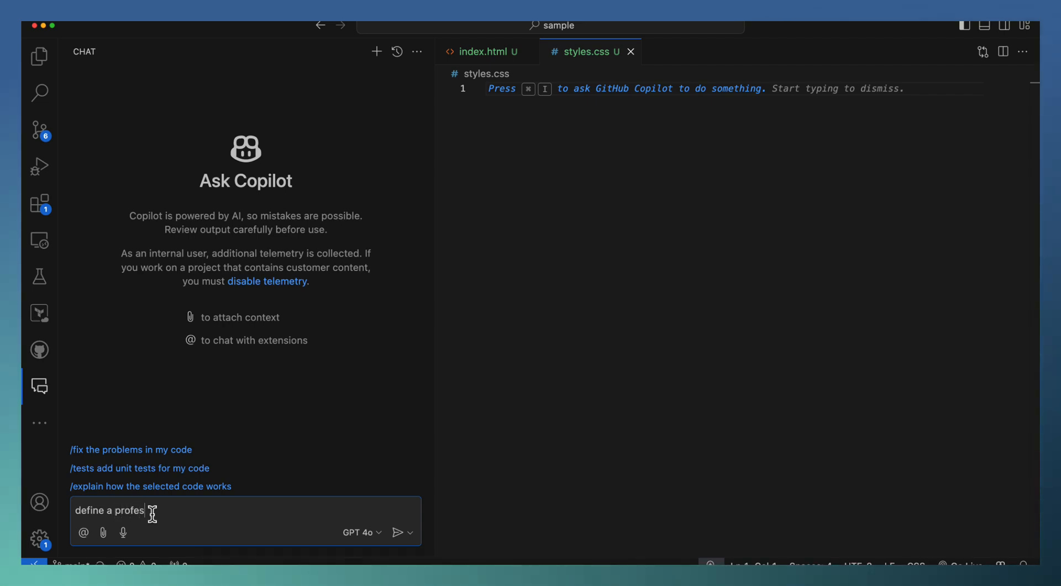
type("sional landing")
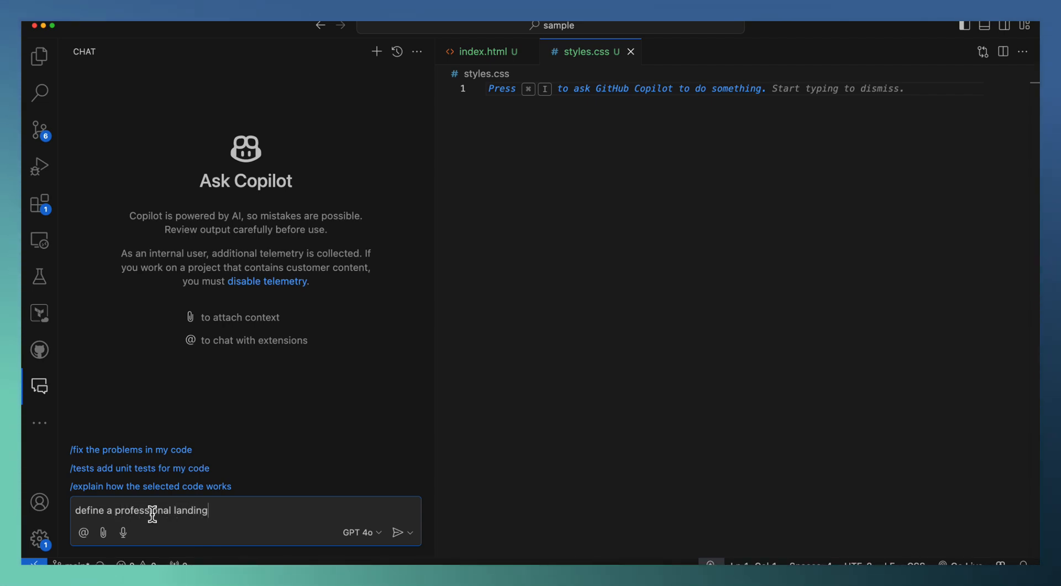
type("page for my")
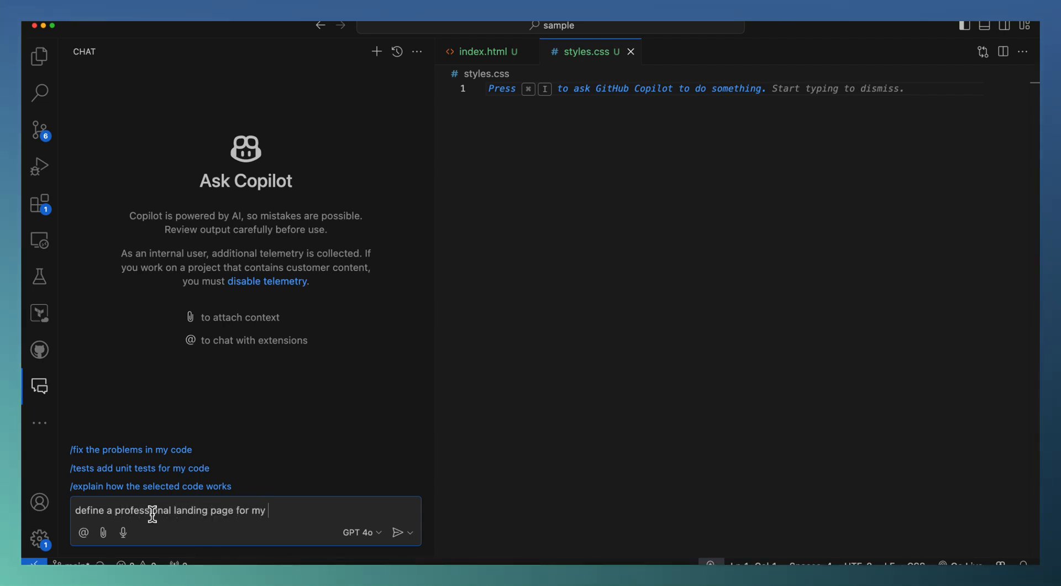
type("website.")
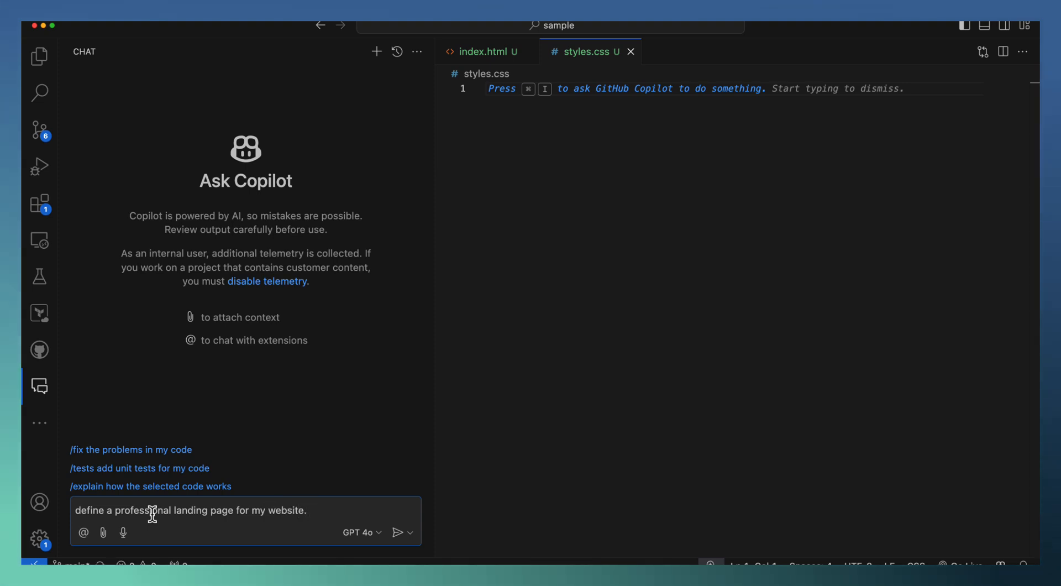
type("use")
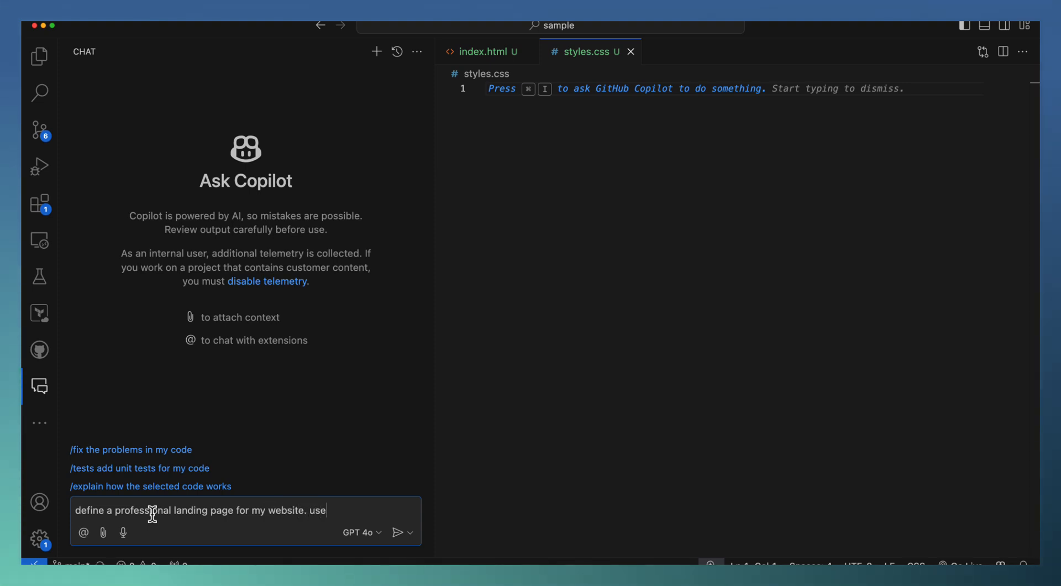
type("the dark purple and black as theme")
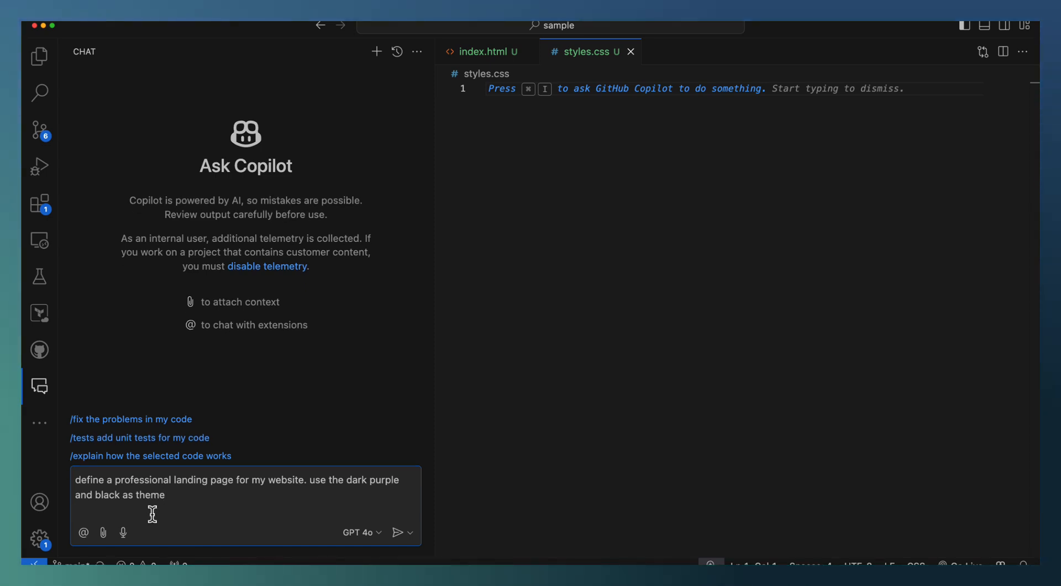
Step: Add 'Include nav bar for navigation to home, contact, etc.' to the prompt
type("Include")
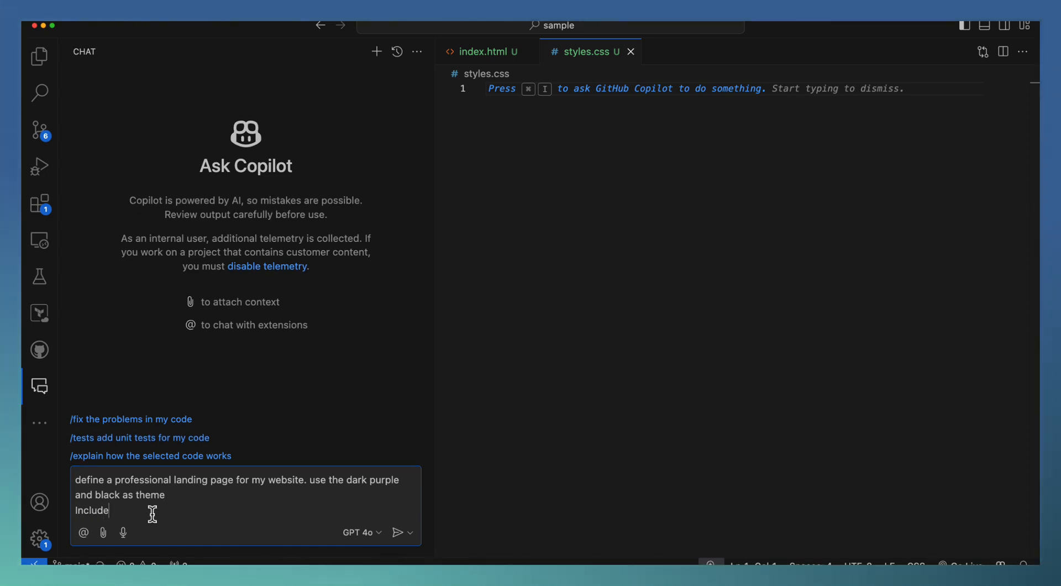
type("nav bar")
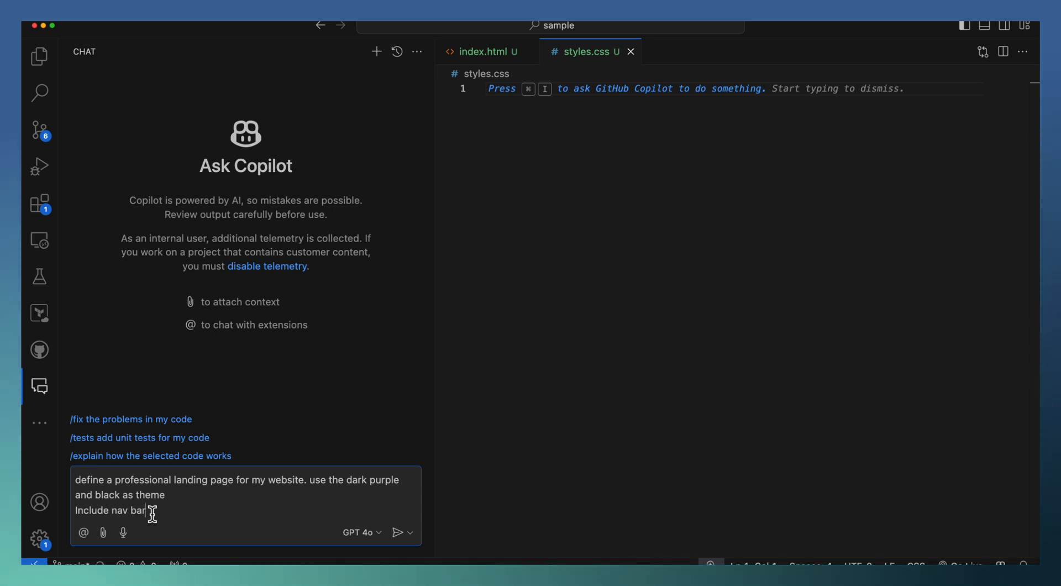
type("for navi")
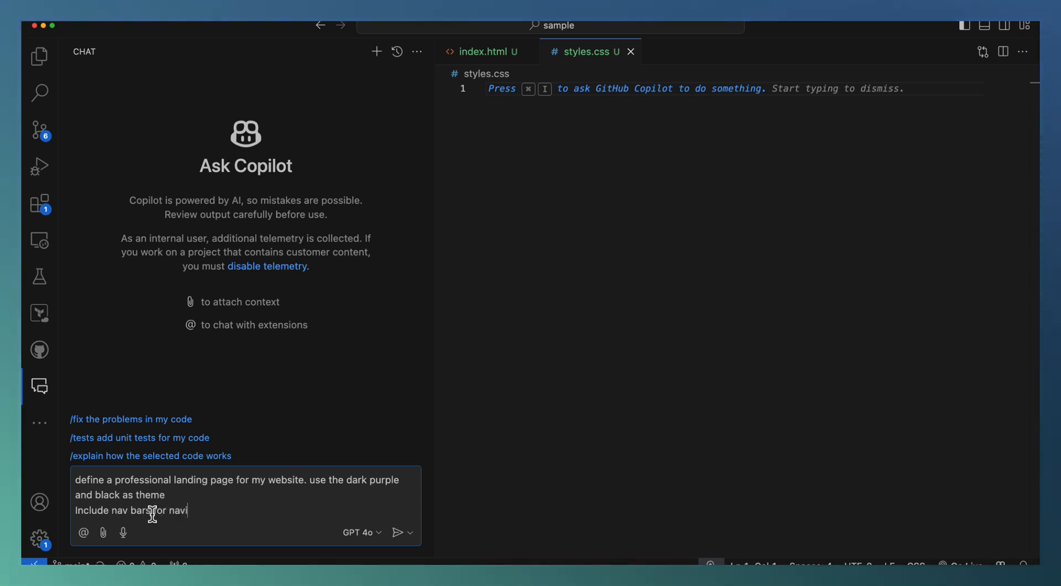
type("gation to")
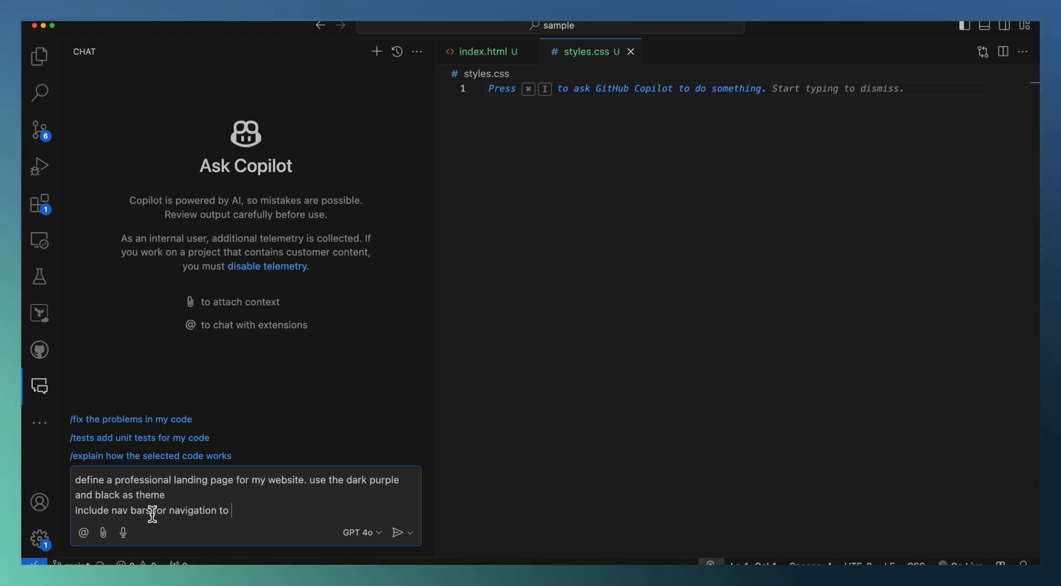
type("hom")
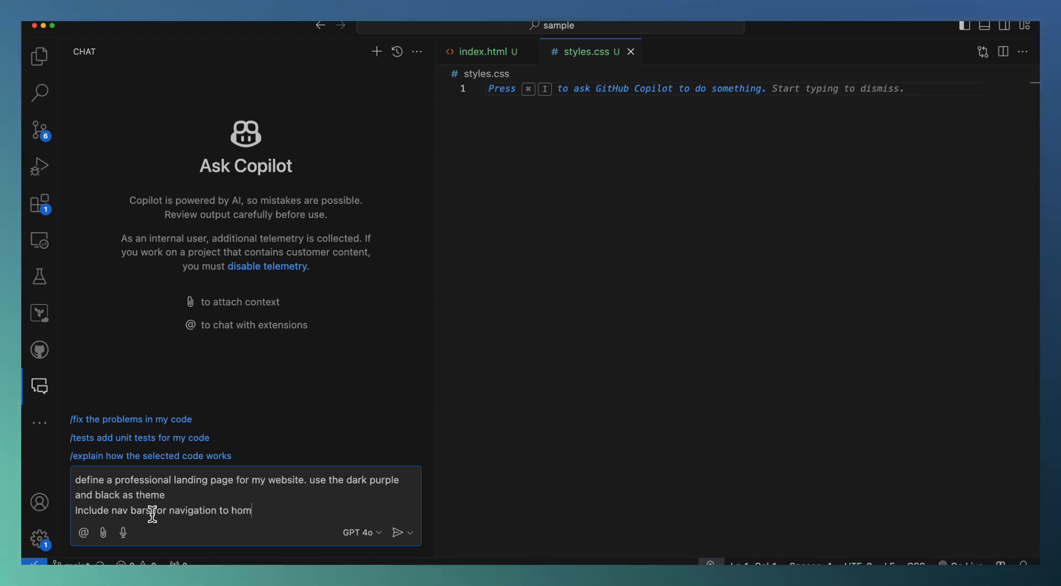
type("e, contact")
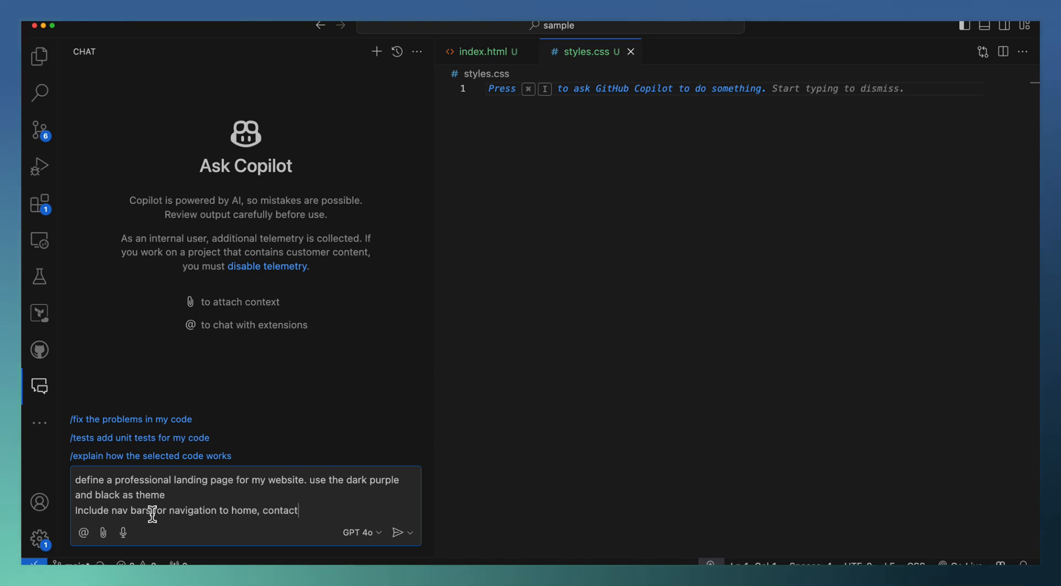
type(", etc.")
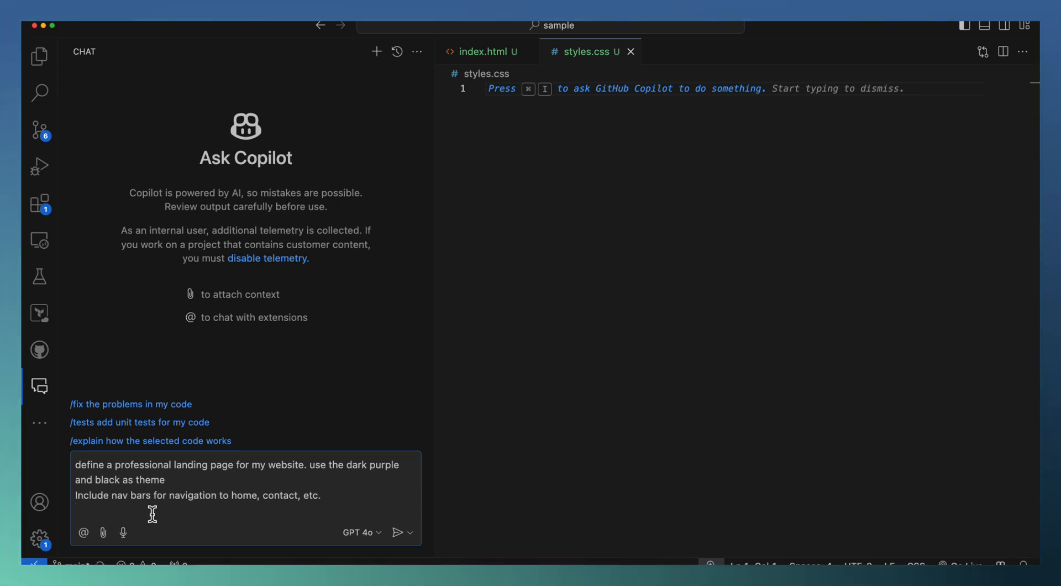
Step: Describe a main page section with text on the left and an image on the right
type("mai")
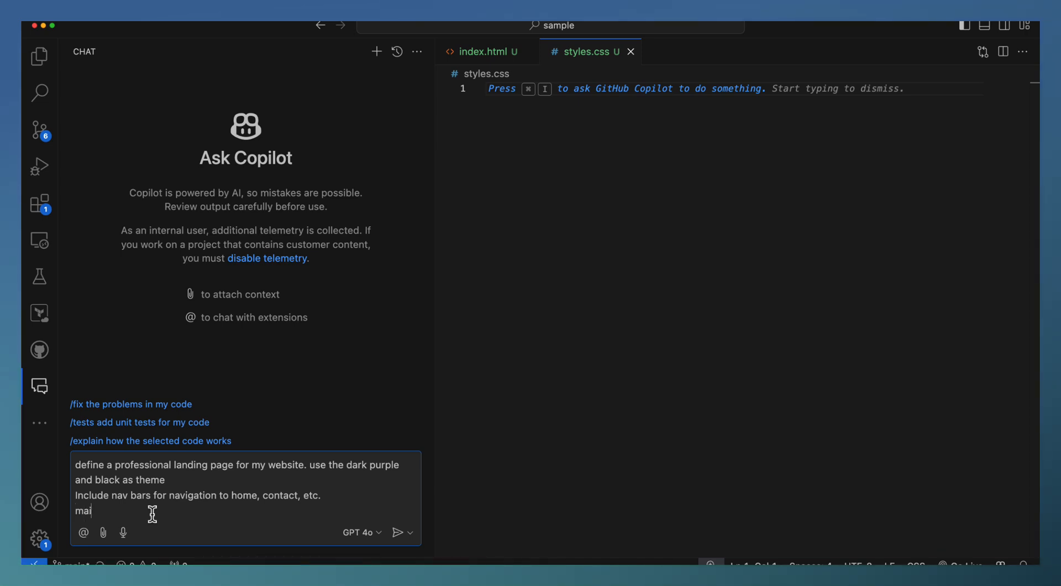
type("n page will")
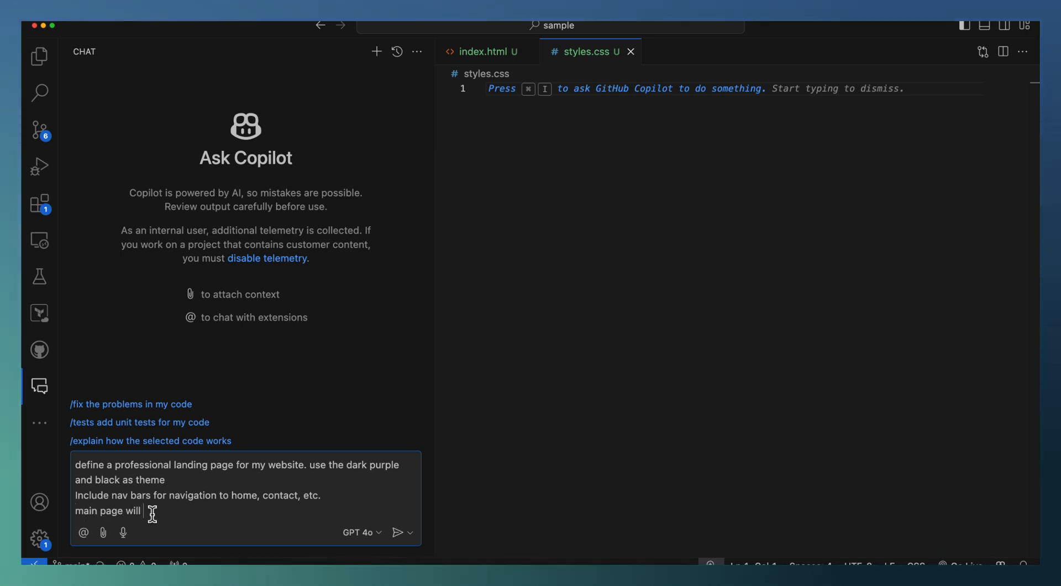
type("have one sect")
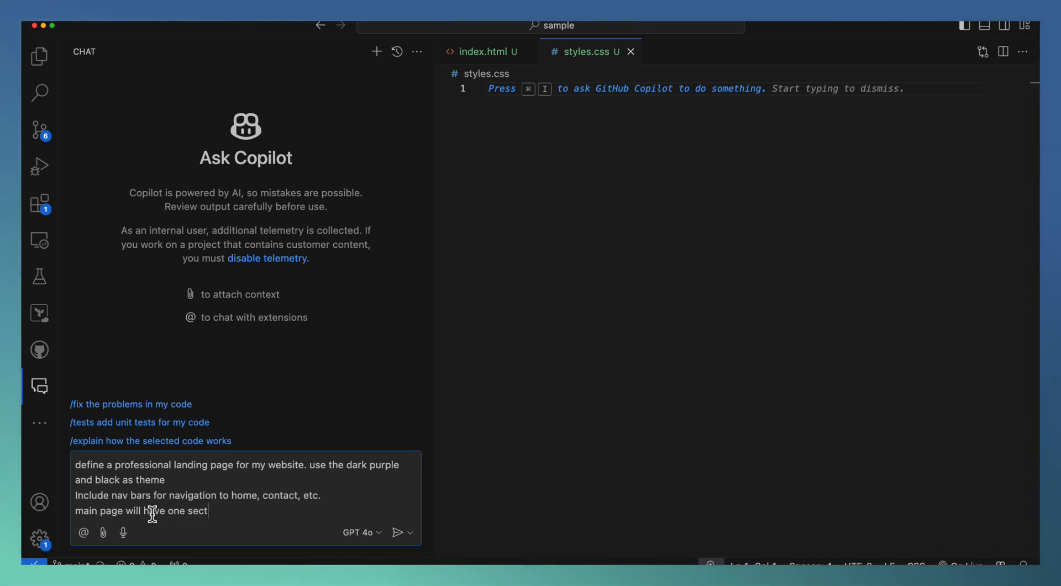
type("ion with lef")
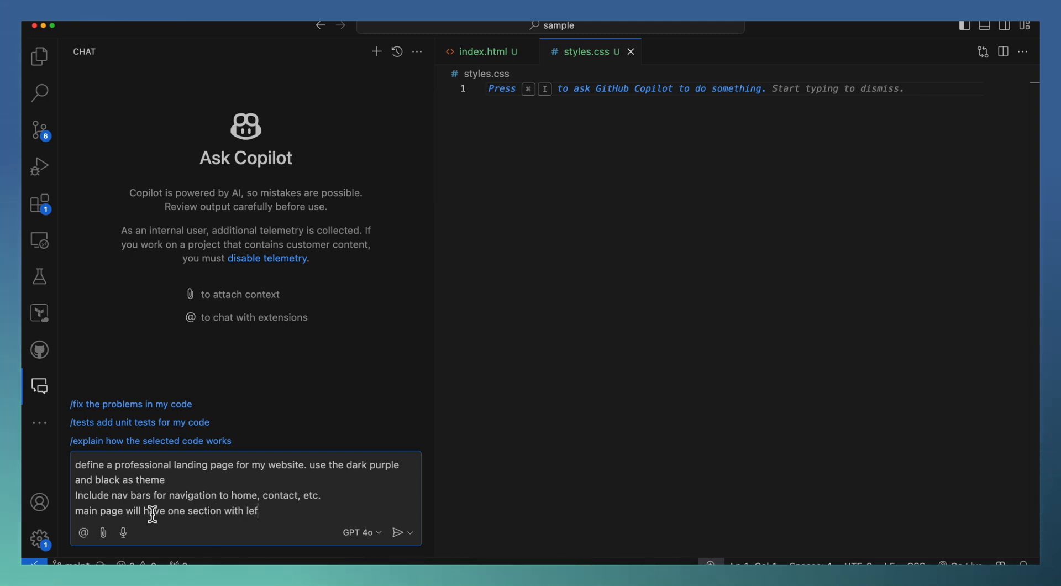
type("t side tect and")
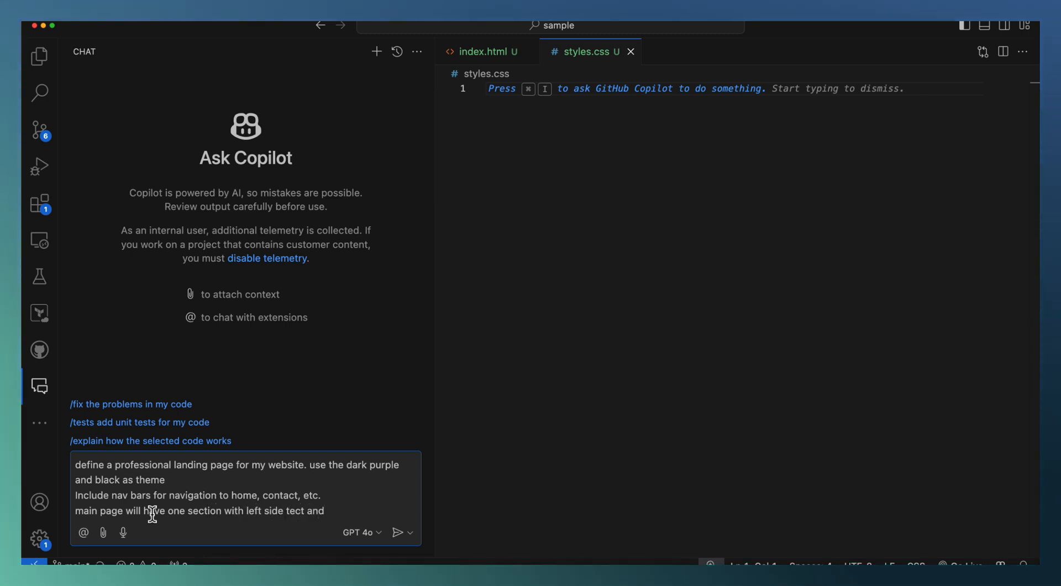
type("right side")
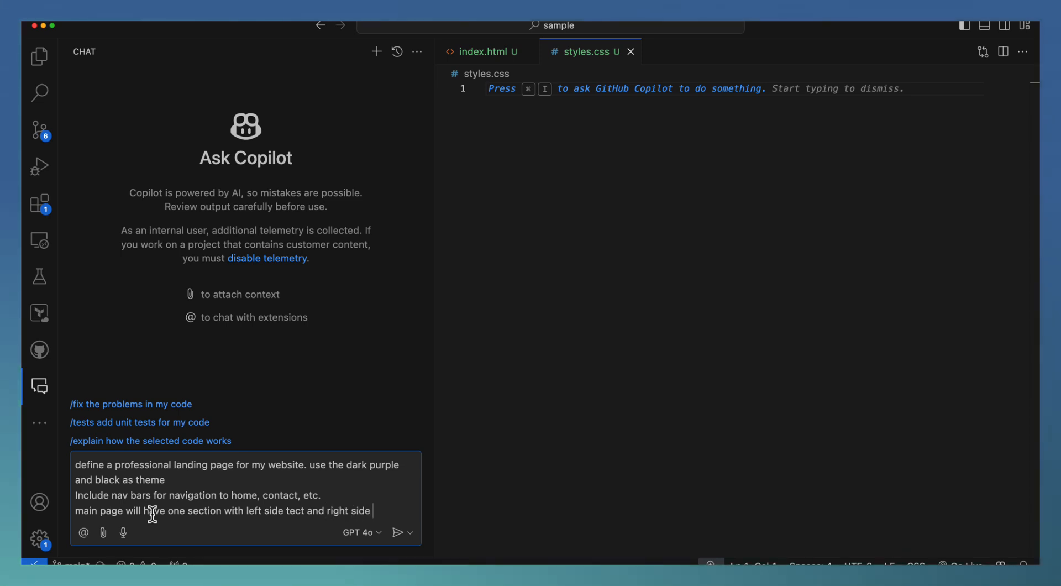
type("image")
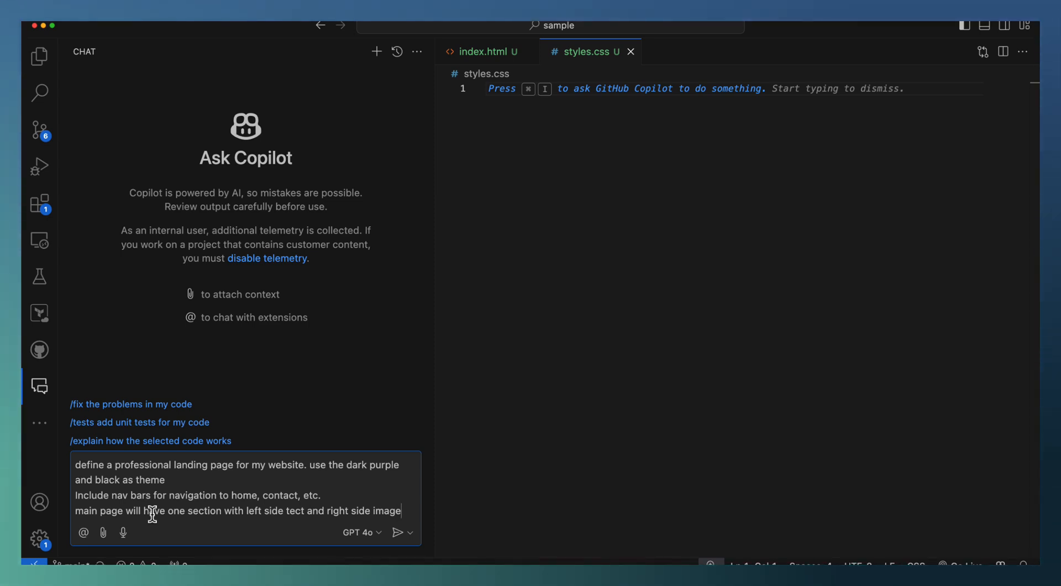
Step: Specify that the text has a title, explanation, and buttons like Trial and buy
type(". Let the text portio")
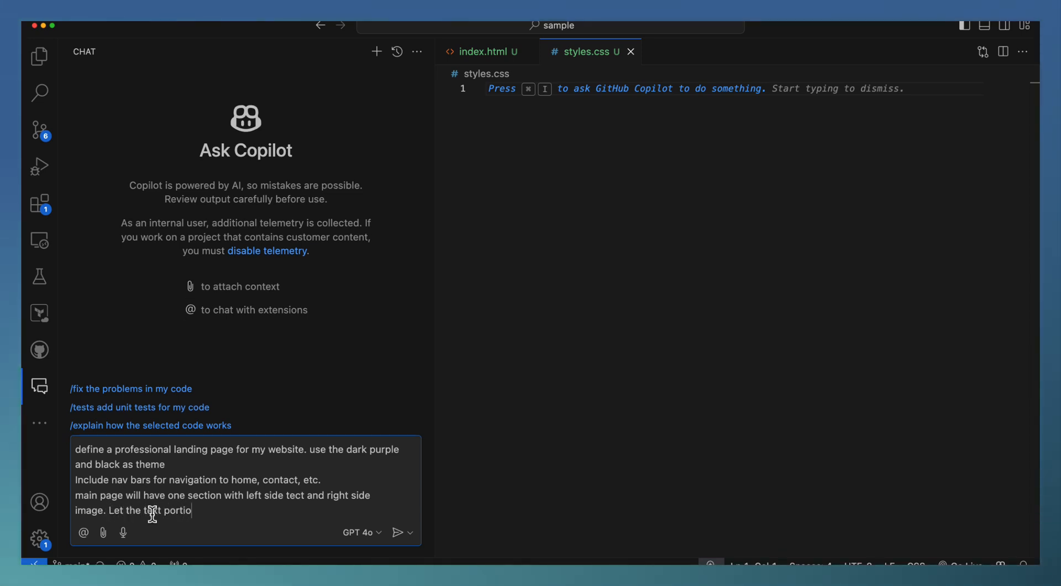
type("n have")
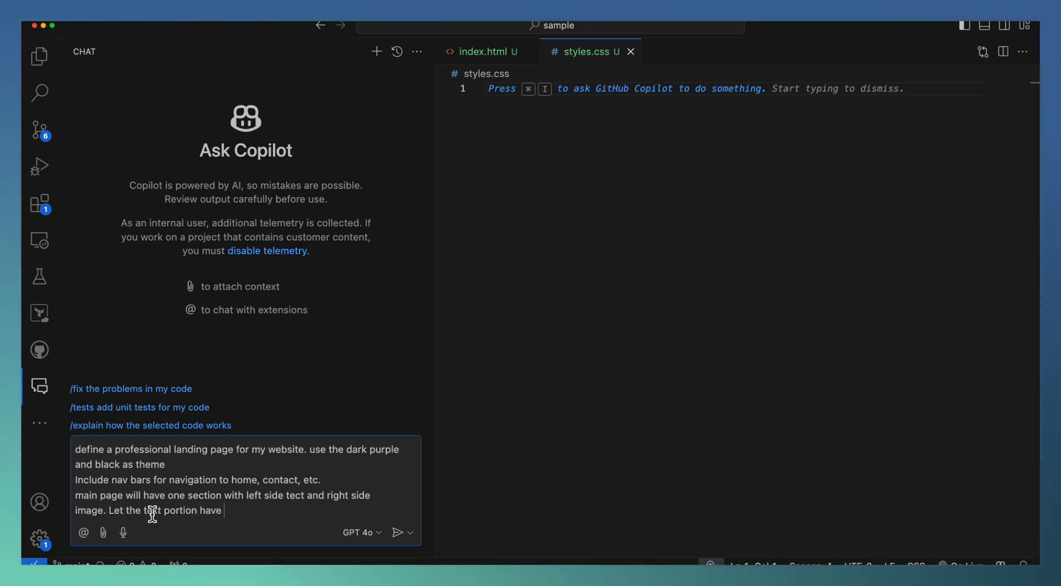
type("title, ex")
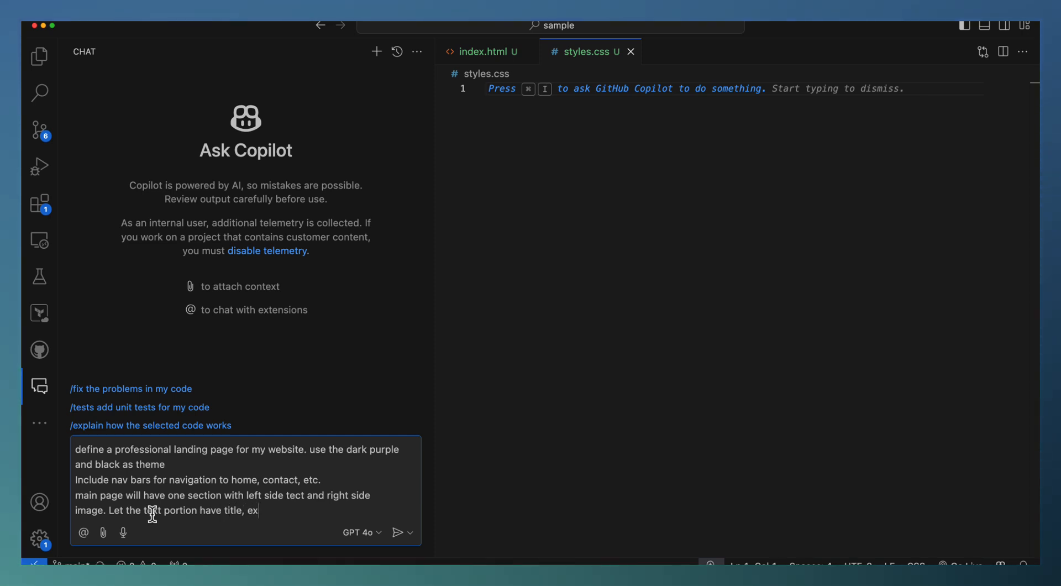
type("planation")
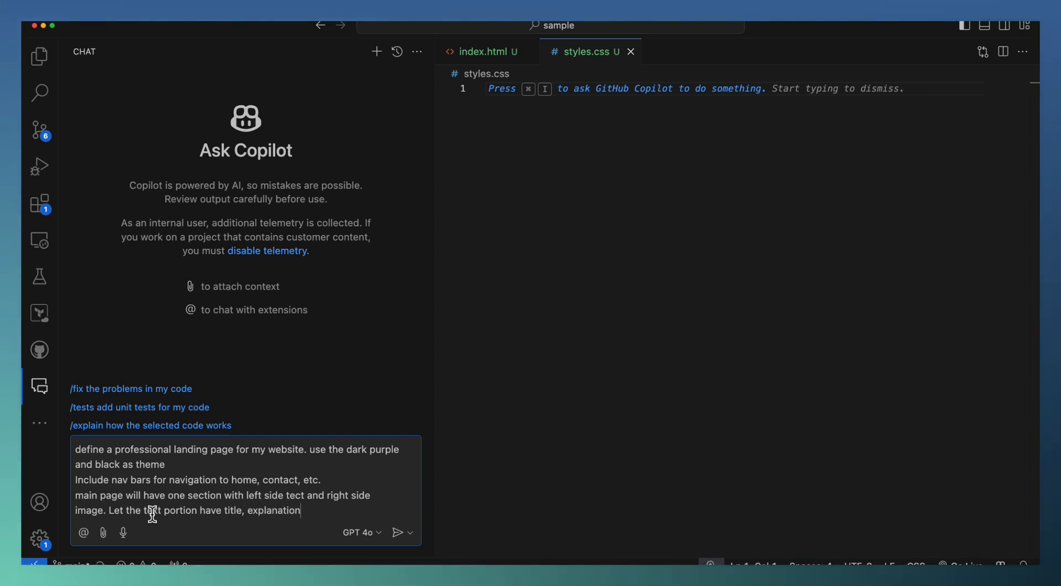
type(", few bu")
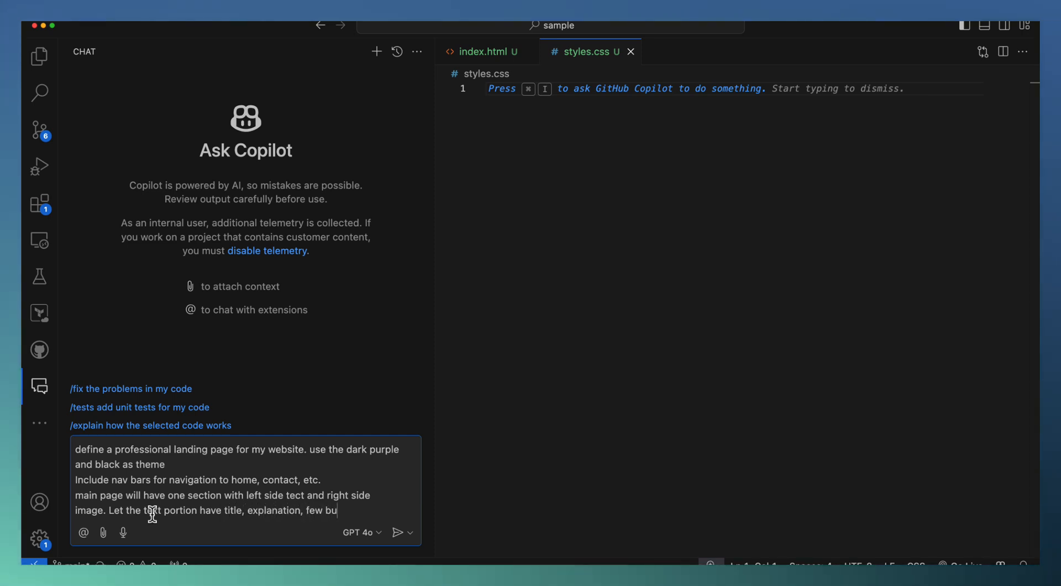
type("ttons like Trial,")
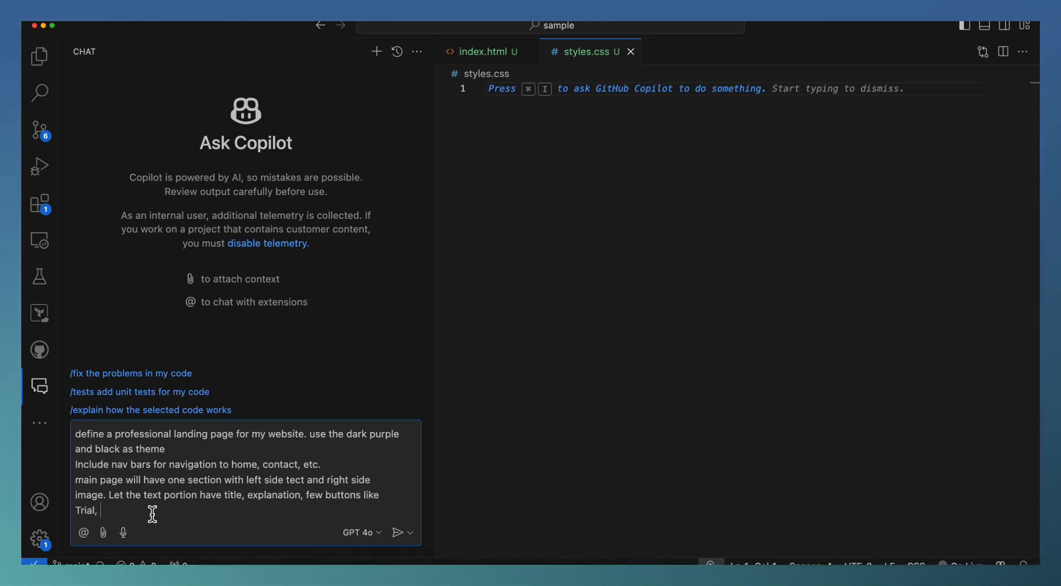
type("buy, etc.")
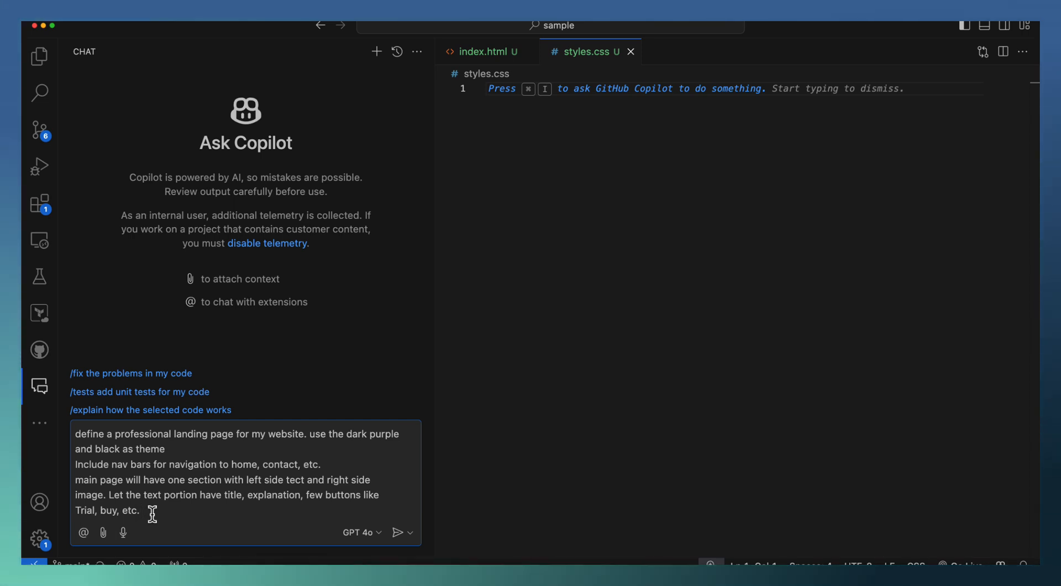
Step: Send the landing page request and read through Copilot's plan and CSS reply
left_click(397, 532)
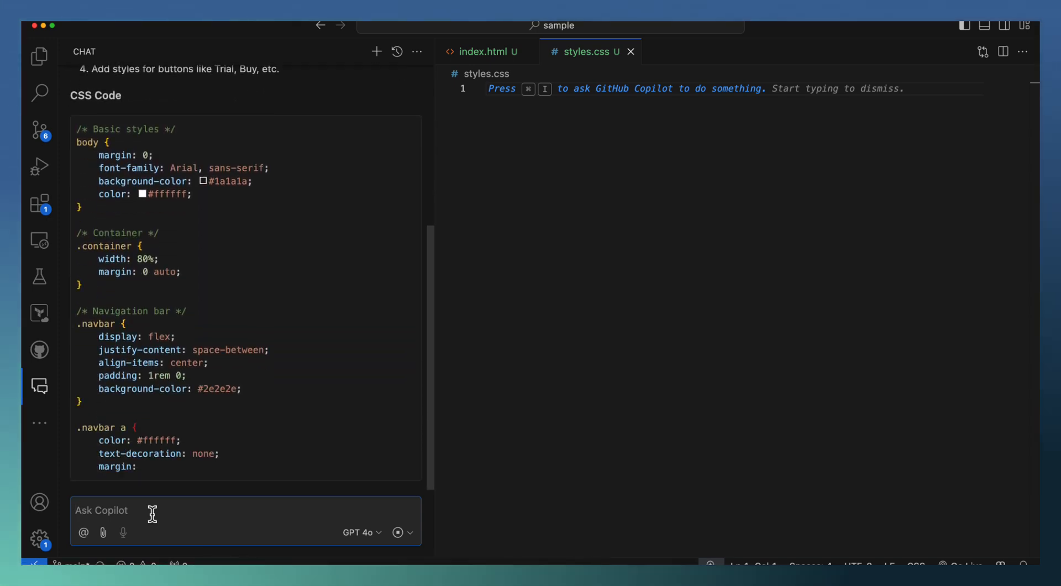
scroll("down", 3)
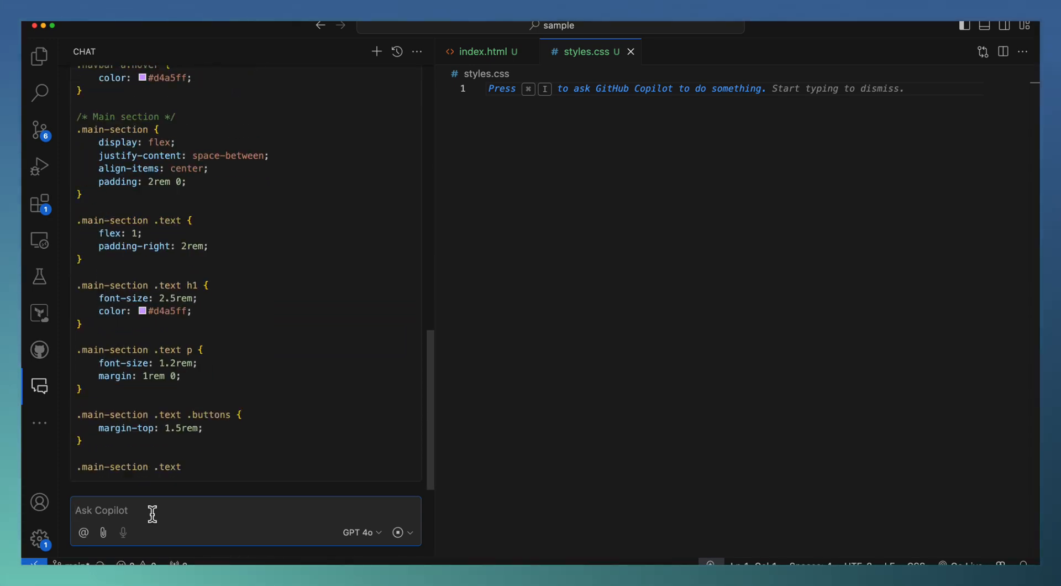
scroll("down", 3)
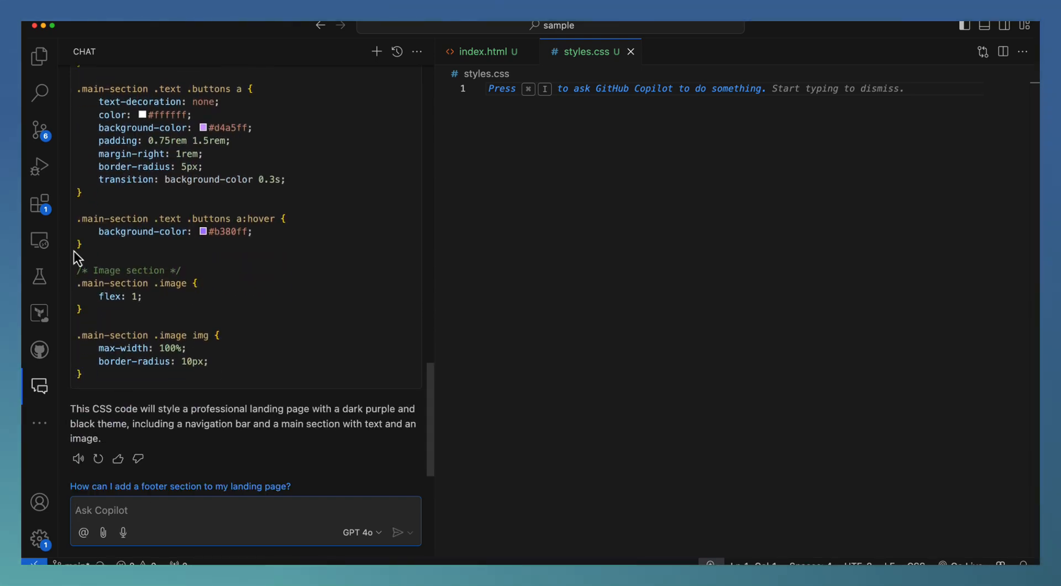
scroll("up", 3)
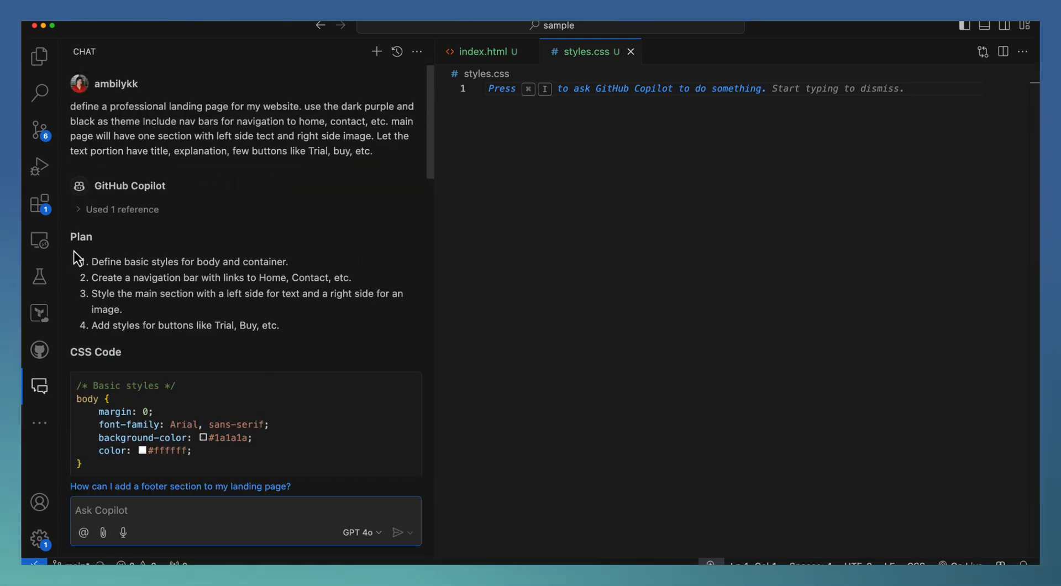
scroll("down", 3)
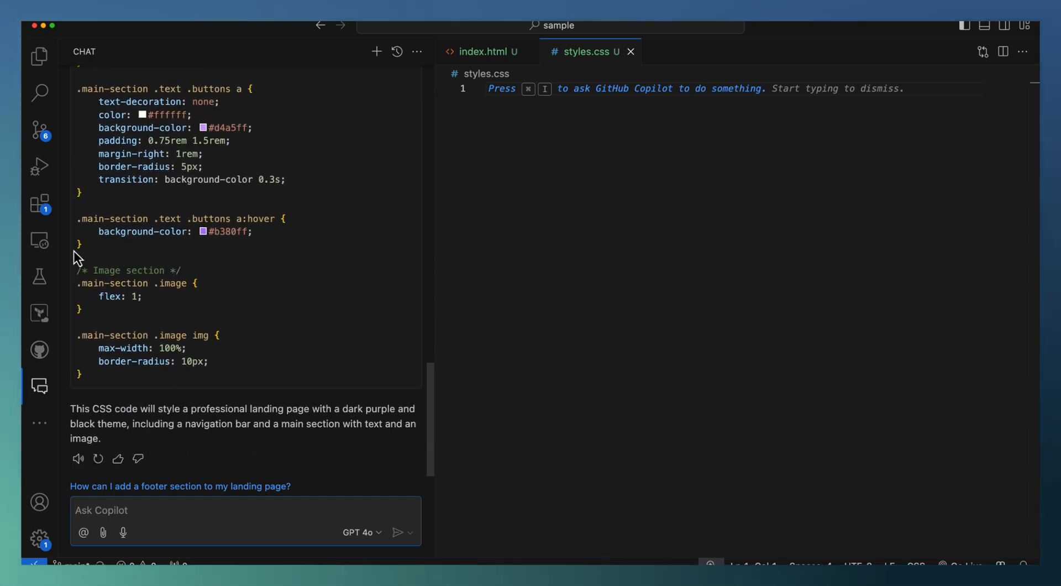
type("Suggest the html")
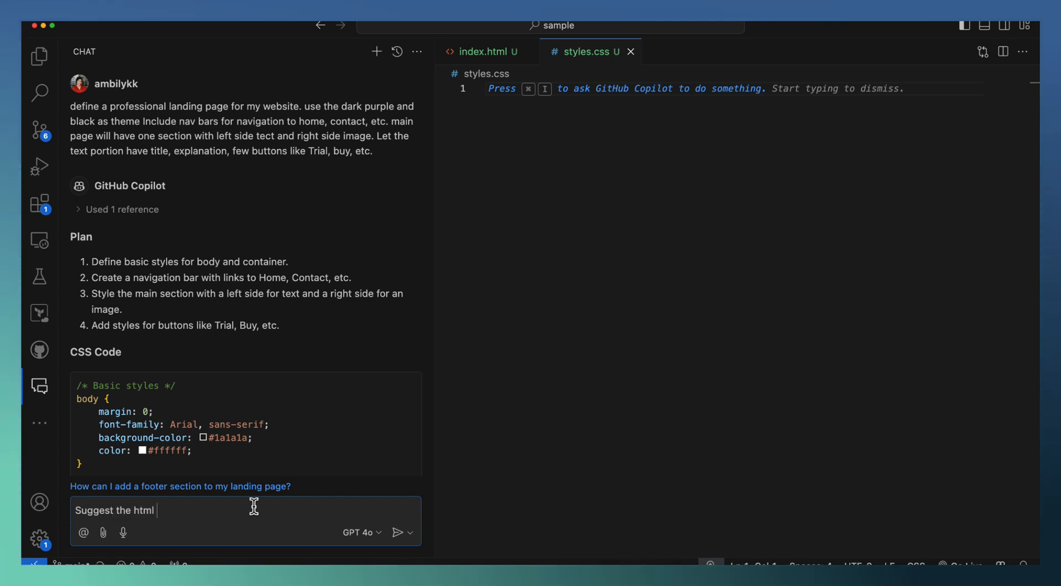
Step: Ask Copilot 'Suggest the html code for the above stylesheet' and review its markup
type("code for the abo")
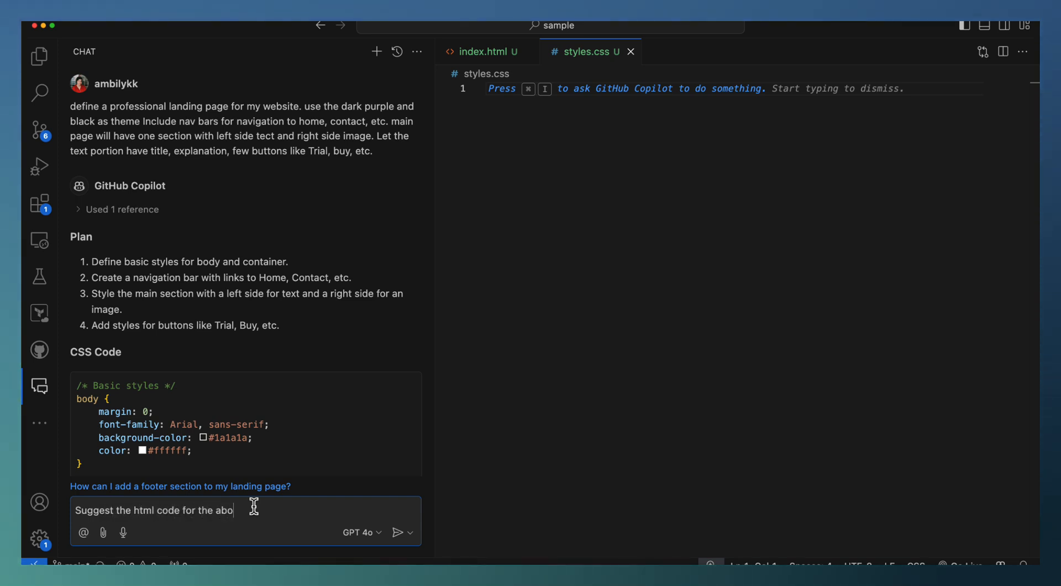
type("ve styles")
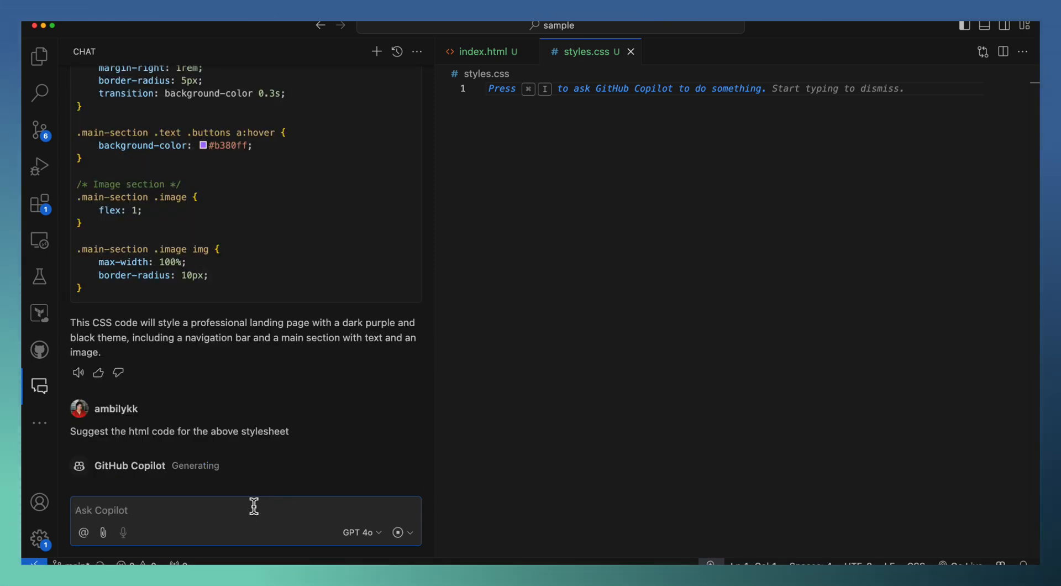
scroll("down", 3)
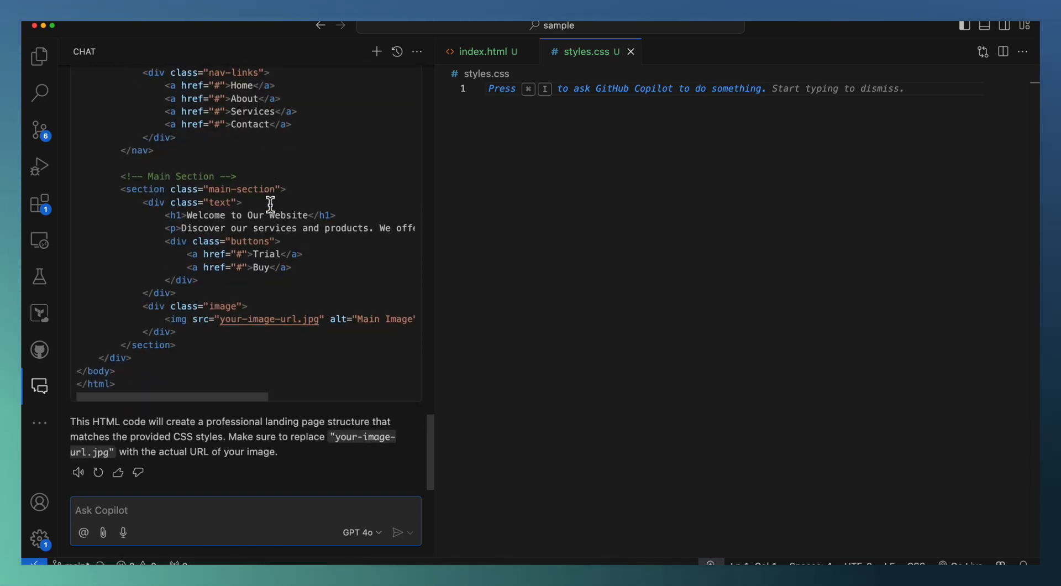
scroll("up", 3)
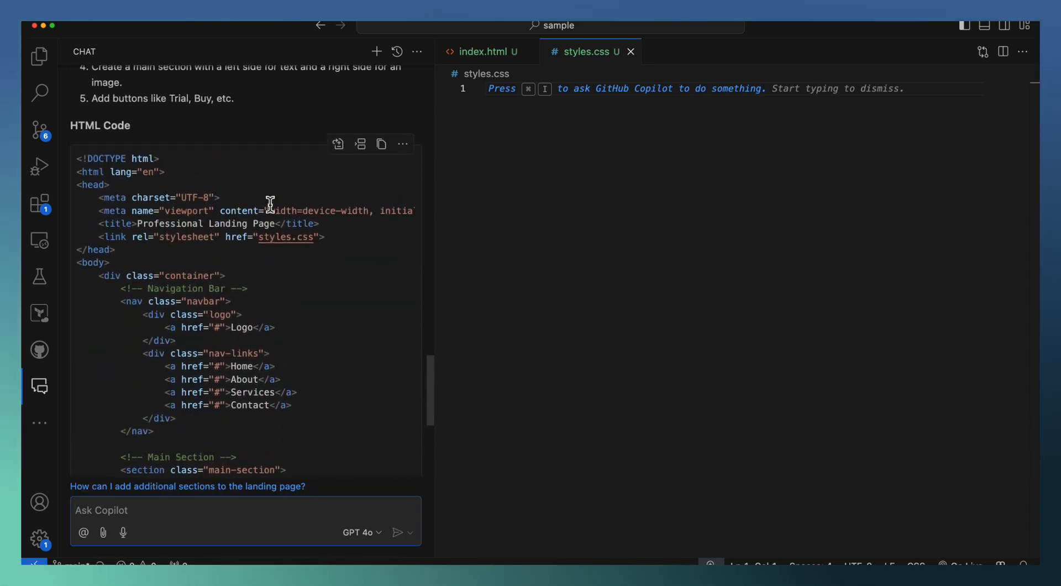
scroll("up", 3)
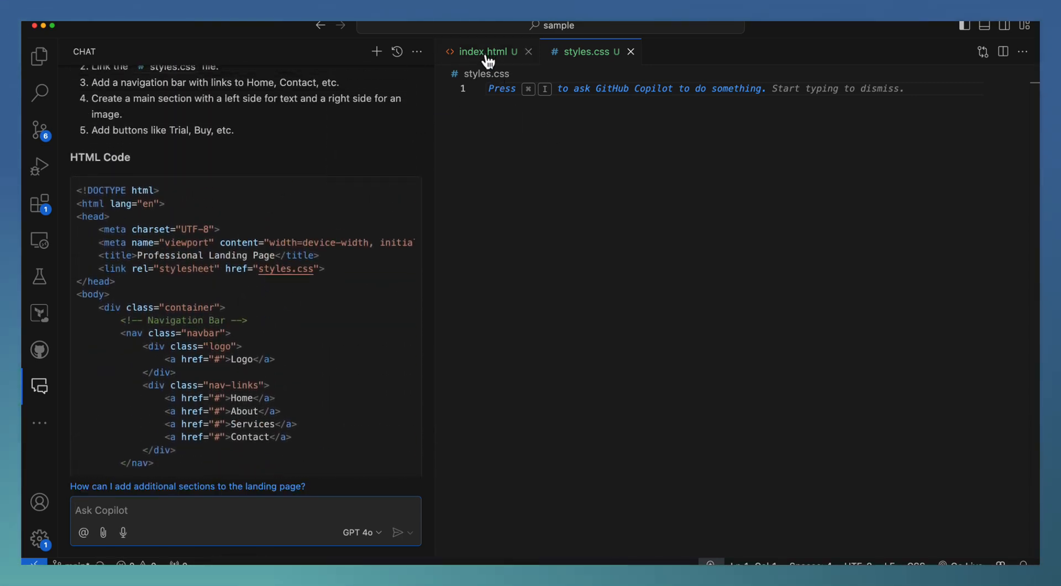
Step: Insert Copilot's HTML into index.html and its CSS into styles.css
left_click(482, 51)
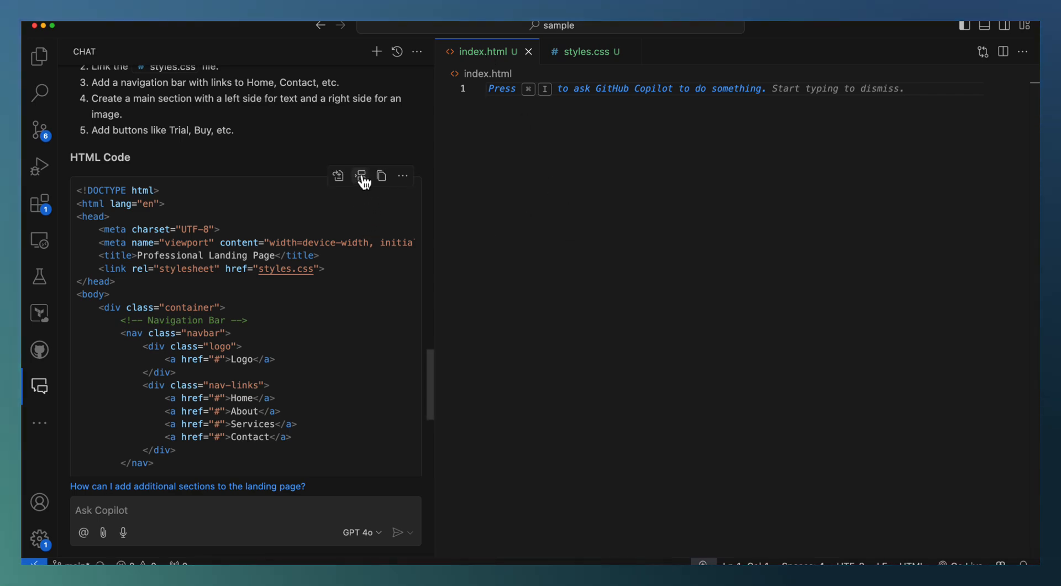
left_click(359, 176)
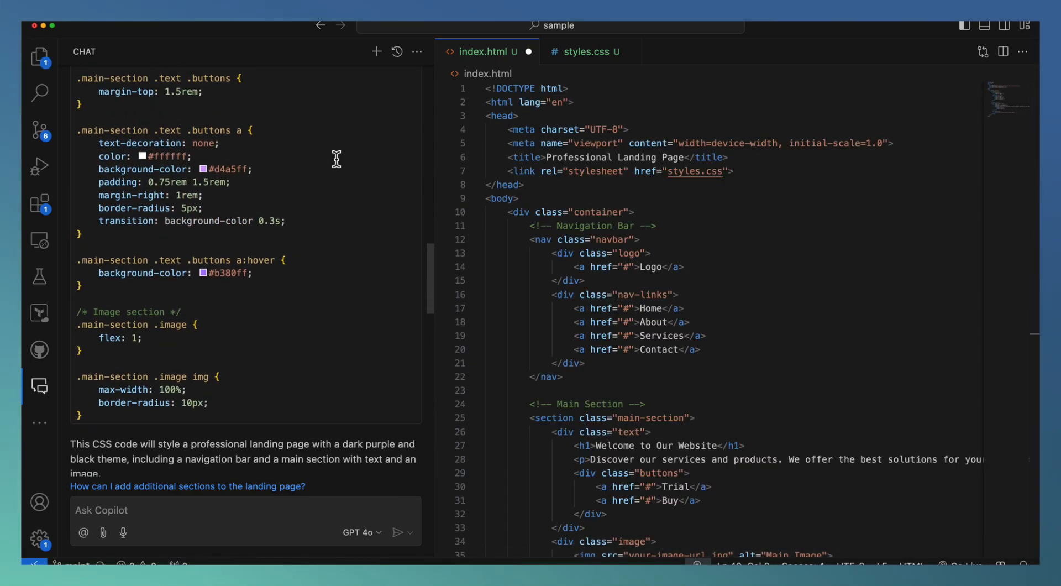
scroll("up", 3)
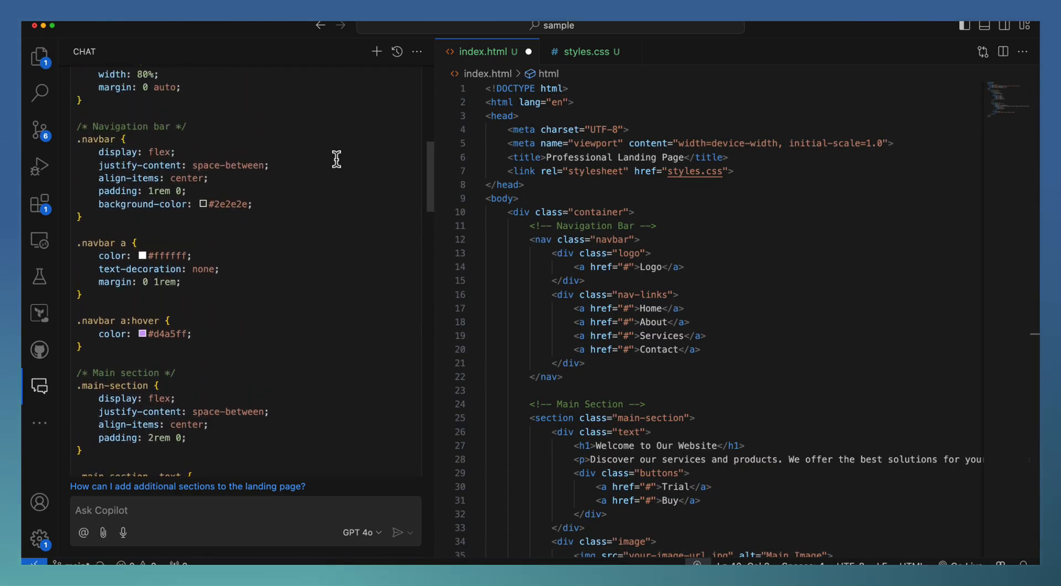
left_click(584, 51)
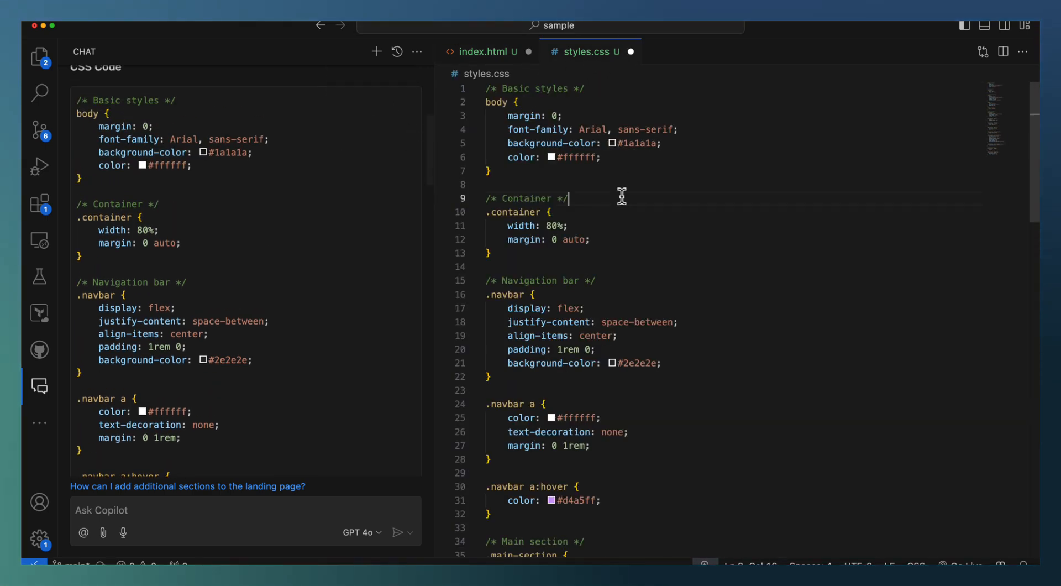
left_click(481, 51)
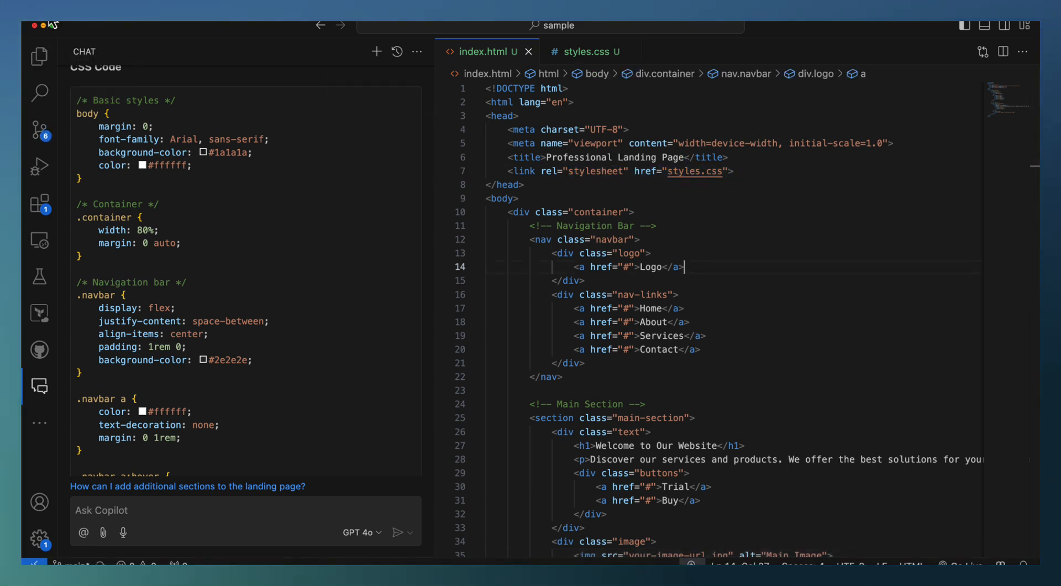
Step: Launch index.html with Live Server to preview the page in Chrome
left_click(39, 56)
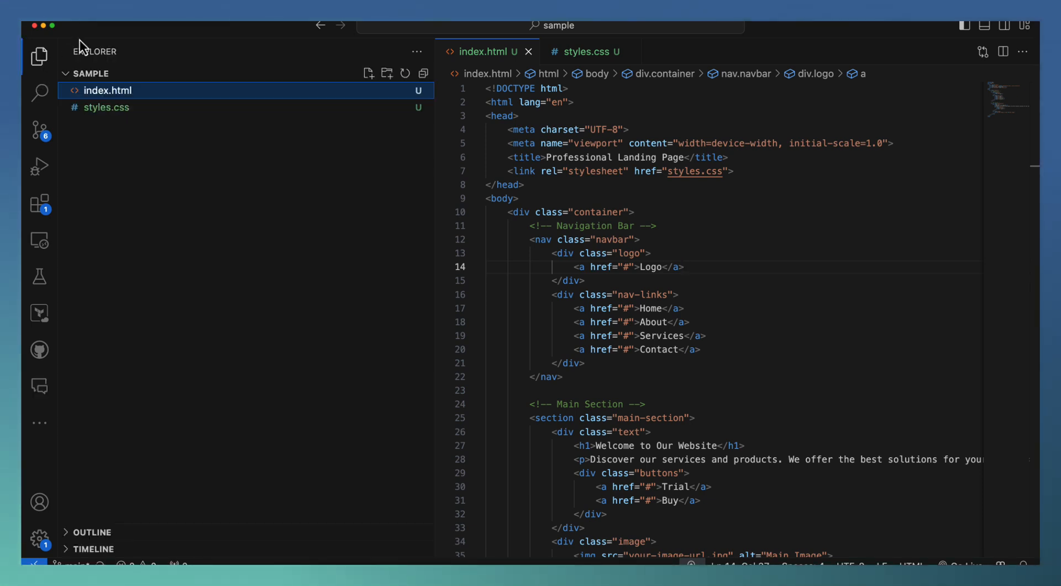
right_click(107, 90)
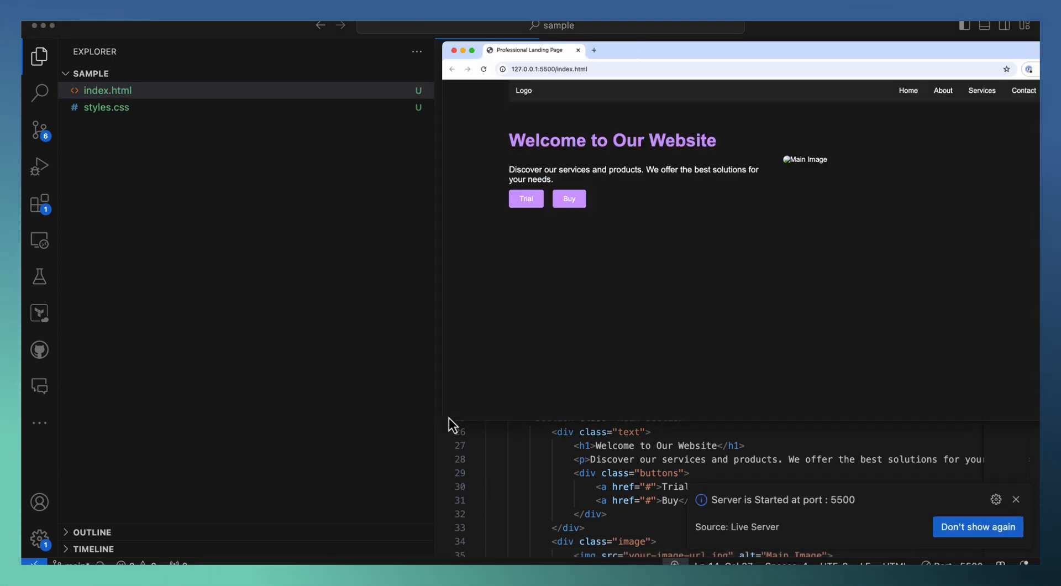
mouse_move(449, 423)
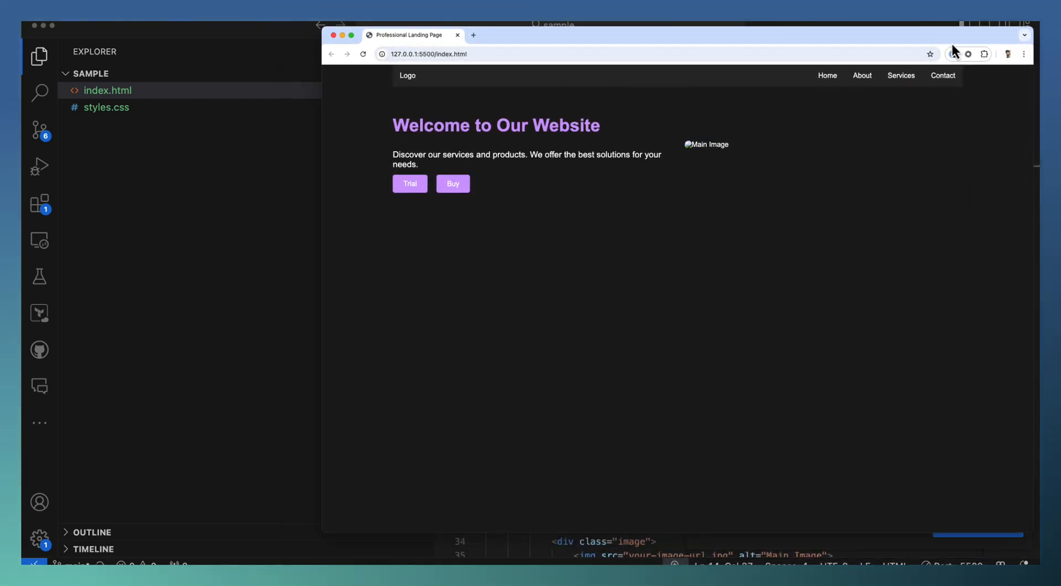
mouse_move(887, 94)
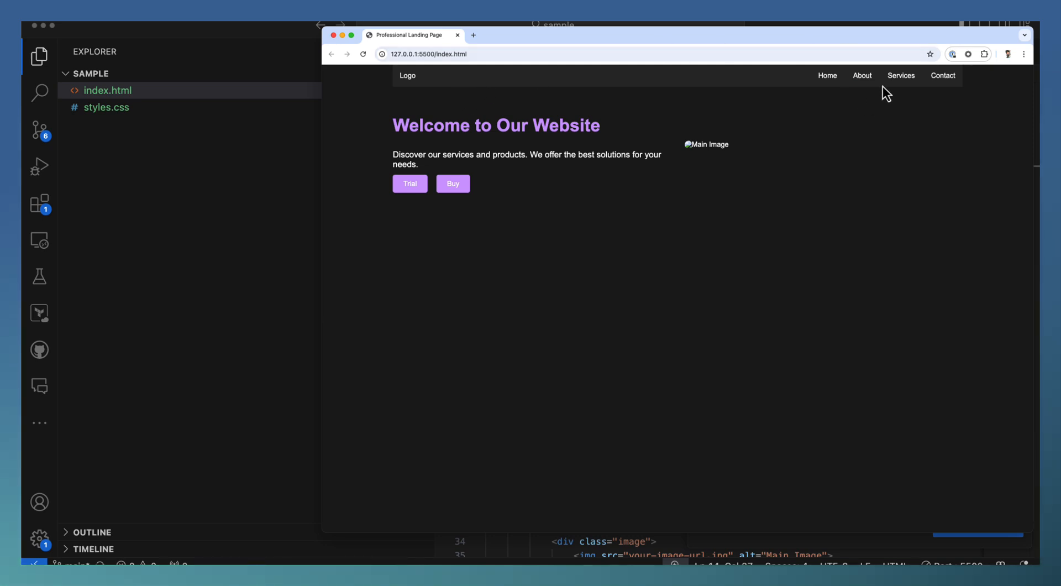
mouse_move(534, 250)
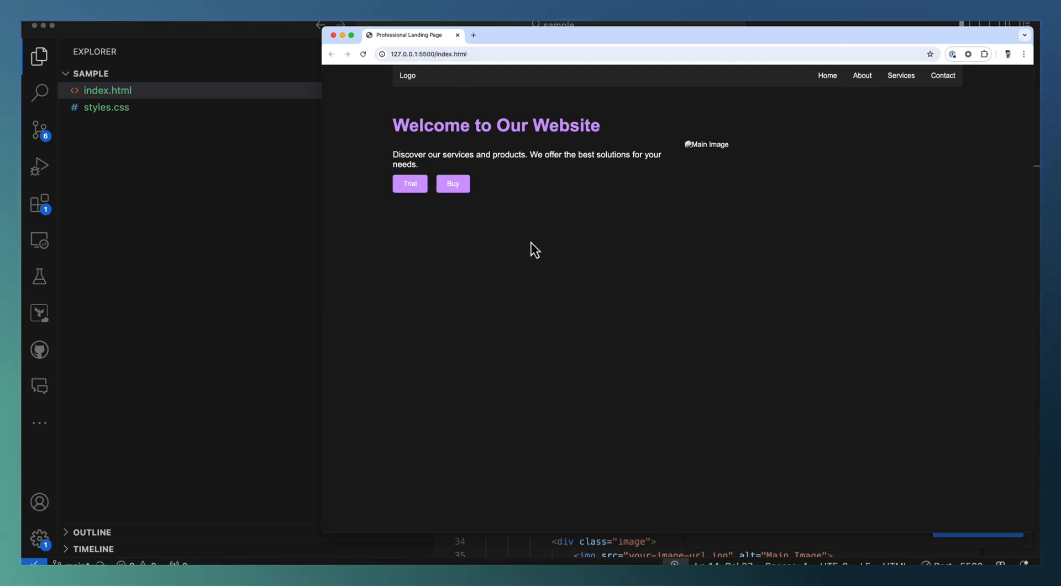
mouse_move(726, 163)
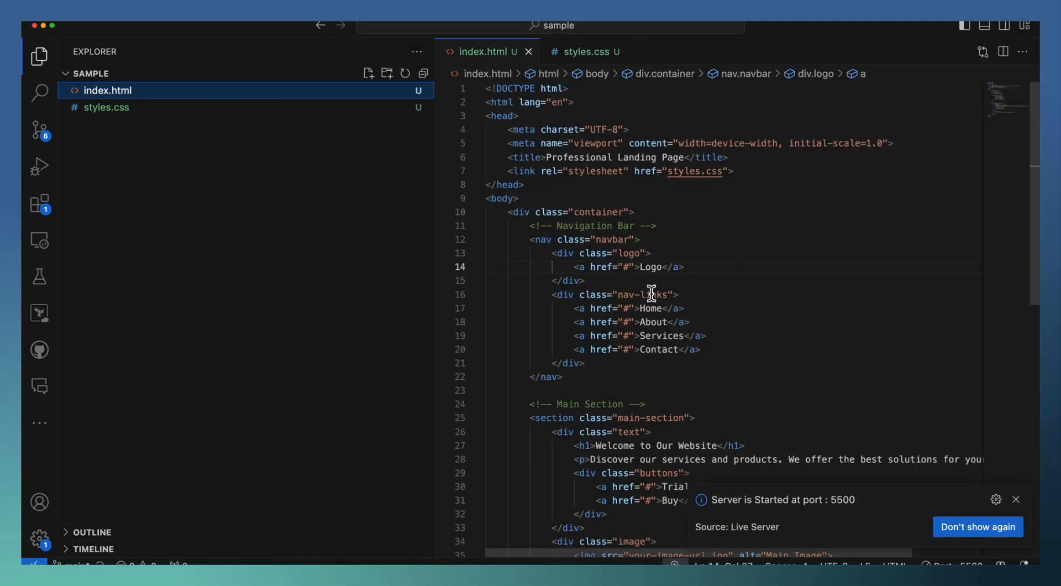
scroll("down", 3)
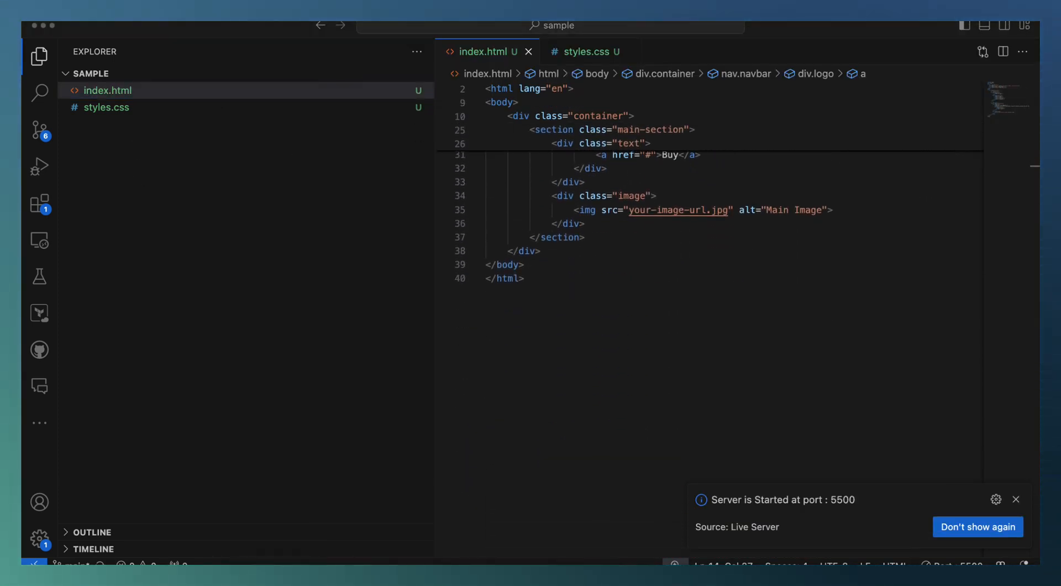
left_click(727, 209)
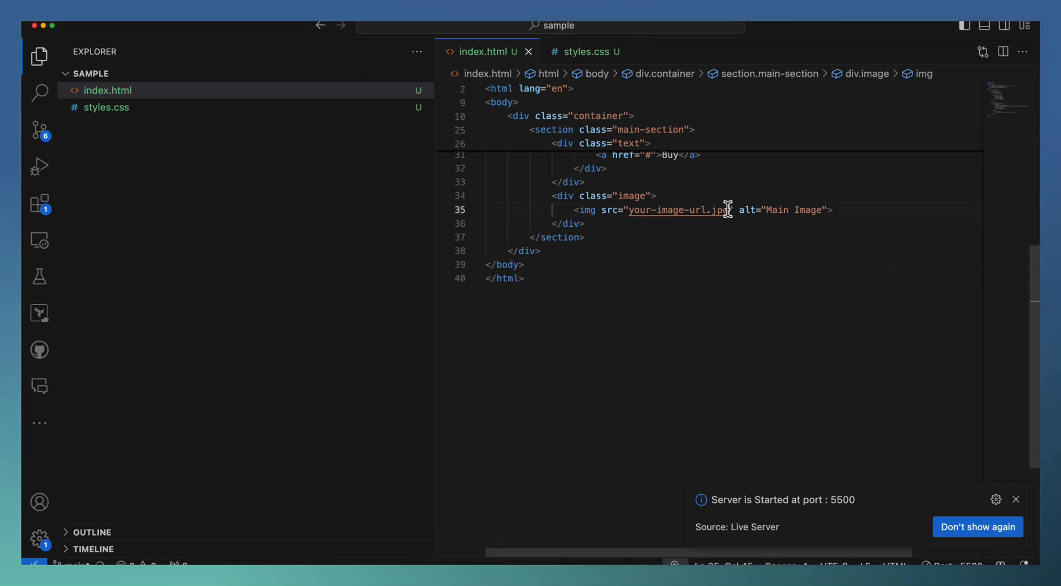
type("https://images.pexels.com/photos/2156881/pexels-photo-2156881.jpeg")
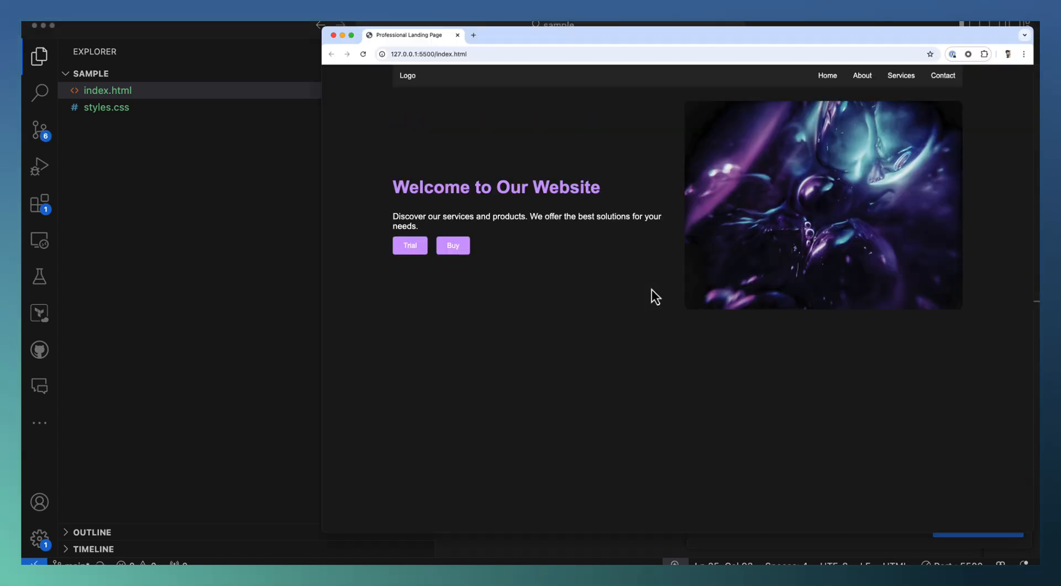
mouse_move(617, 461)
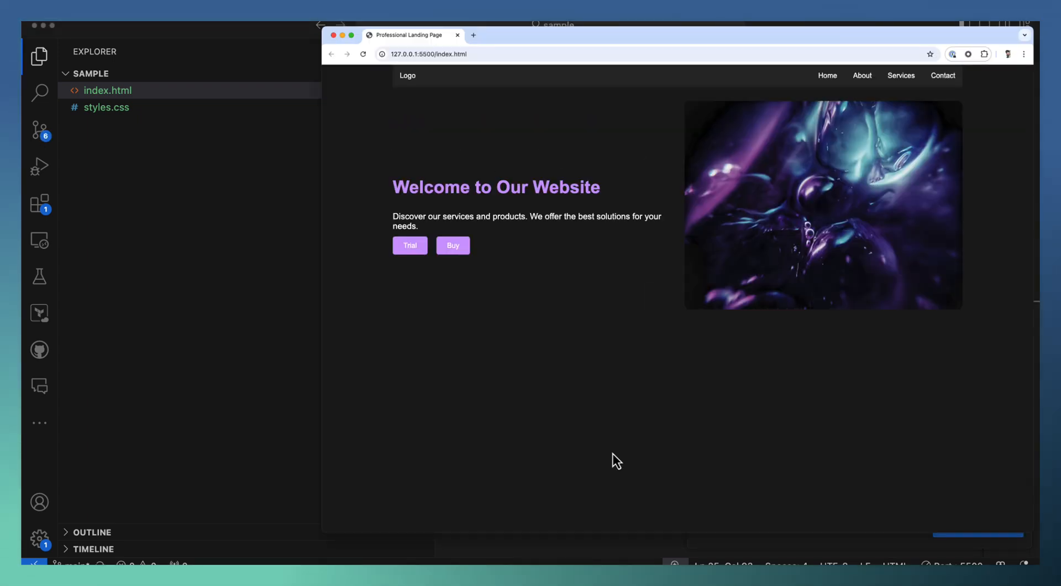
mouse_move(822, 88)
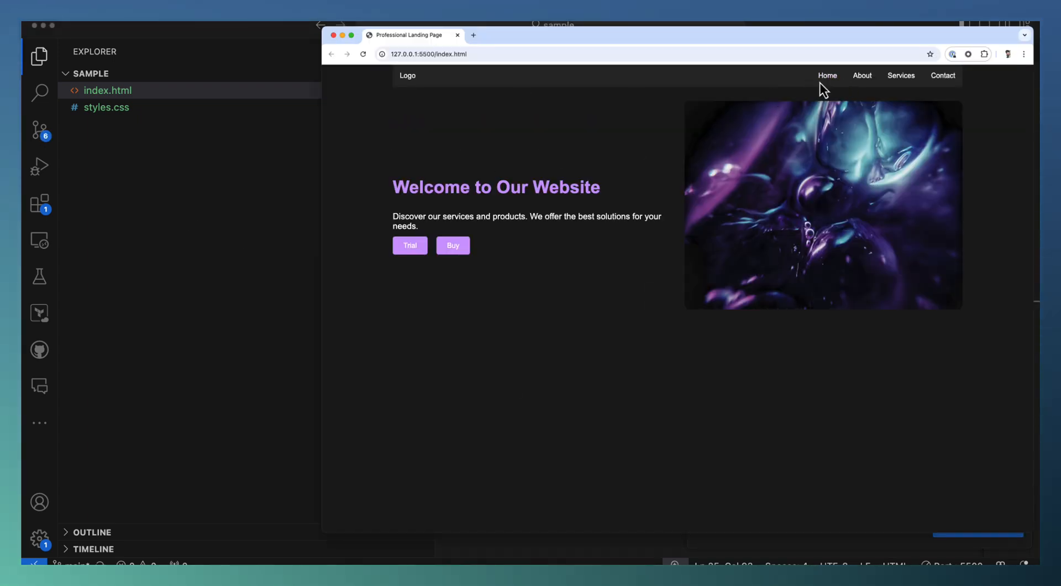
mouse_move(963, 98)
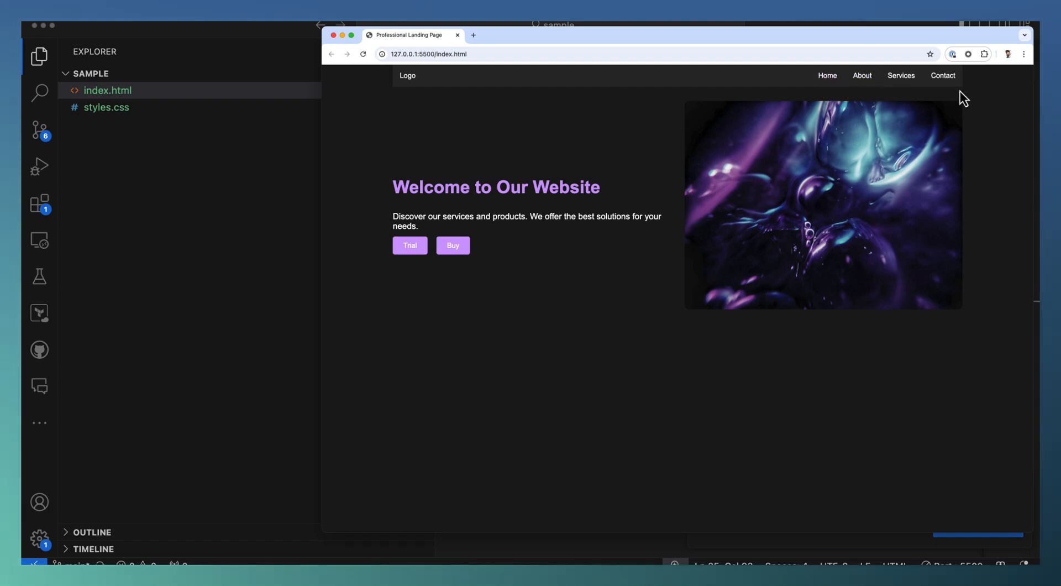
mouse_move(146, 360)
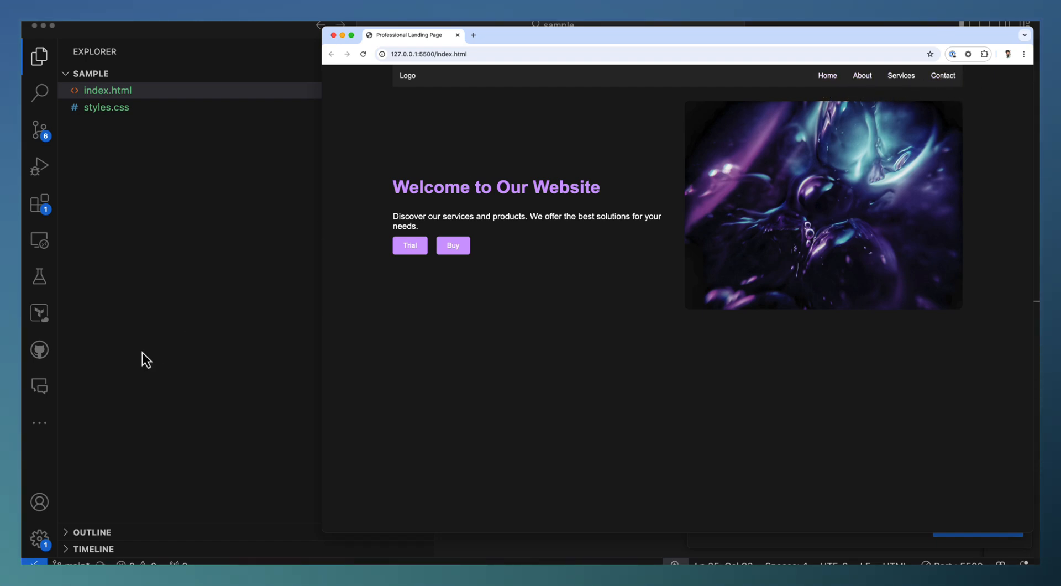
Step: Check the Chrome preview's navbar, heading, buttons and image, then return to the editor
left_click(39, 385)
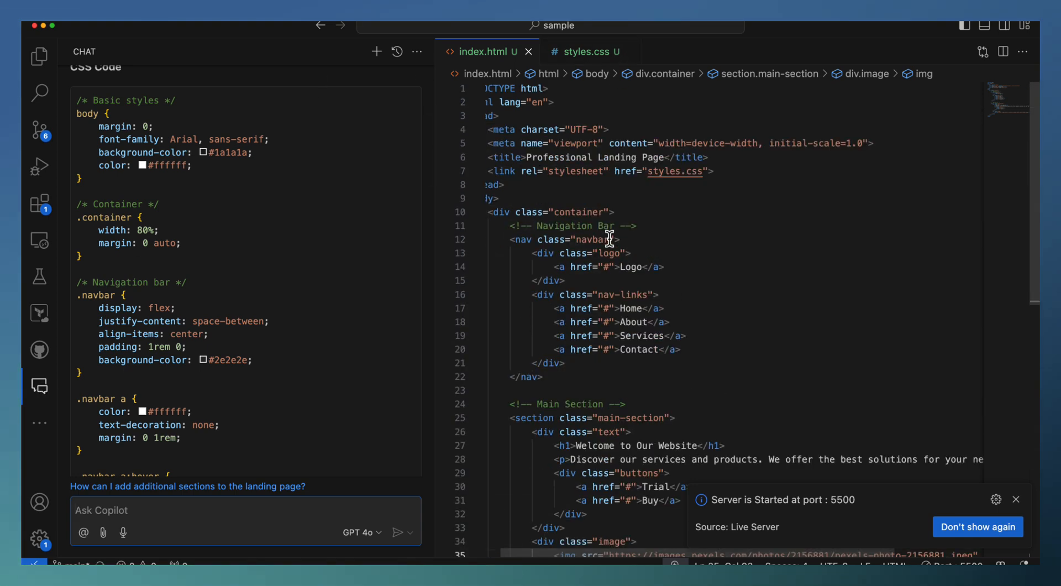
Step: Select the nav-links div and ask Copilot to reference an icon library and add nav icons
left_click(531, 294)
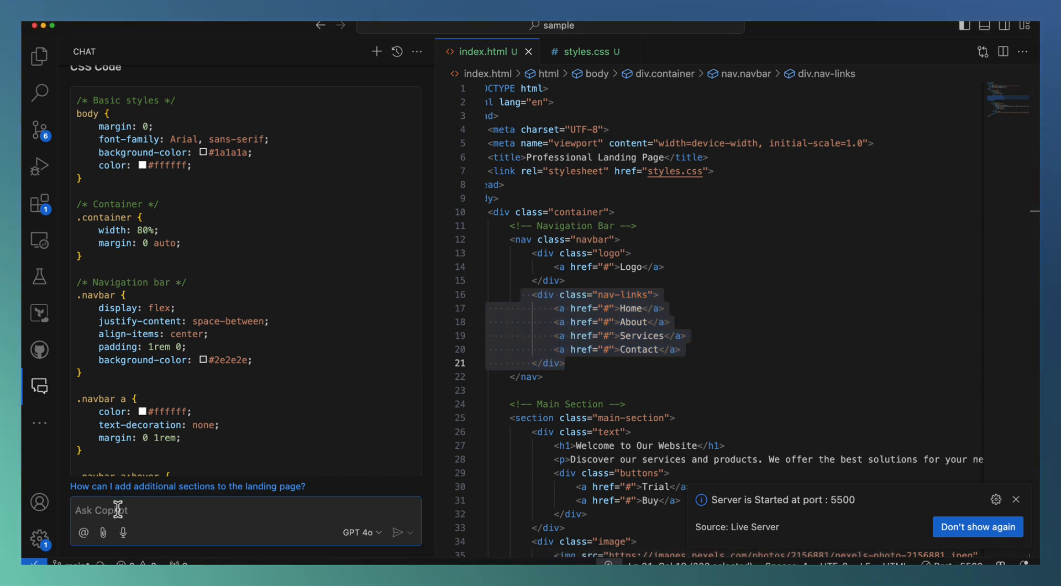
type("add reference to fab")
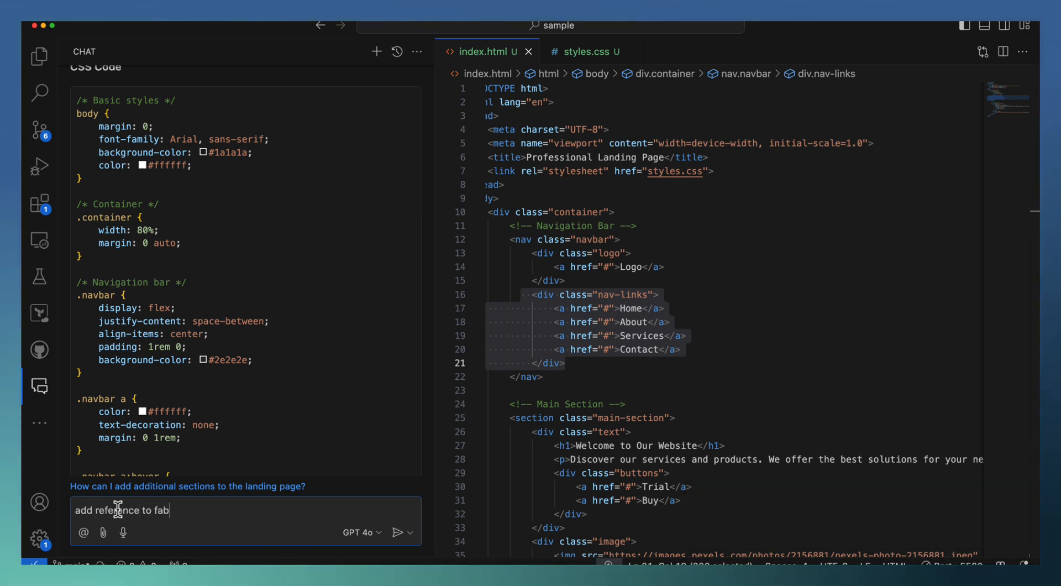
type("icons and")
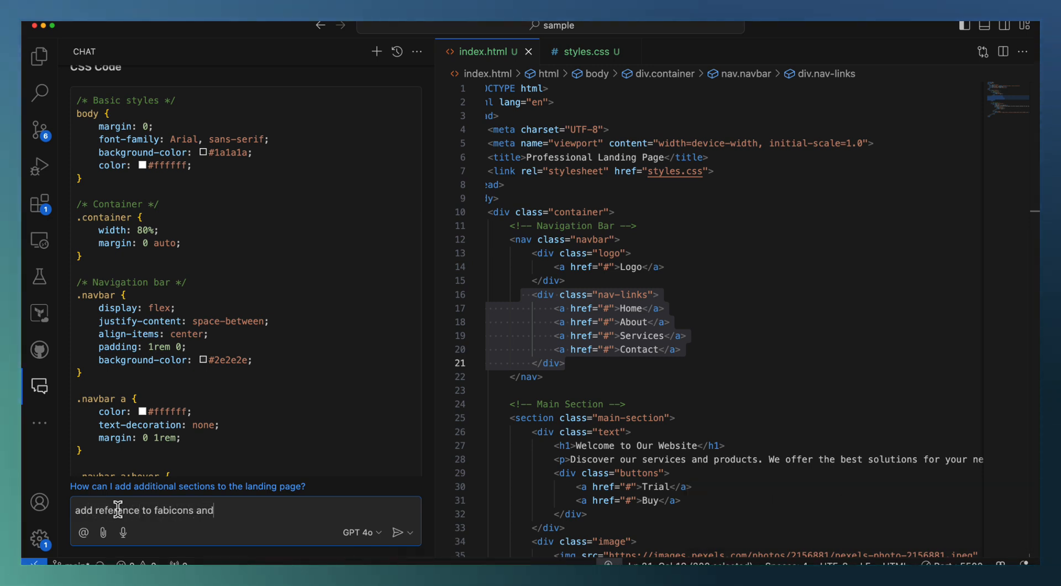
type("add approp")
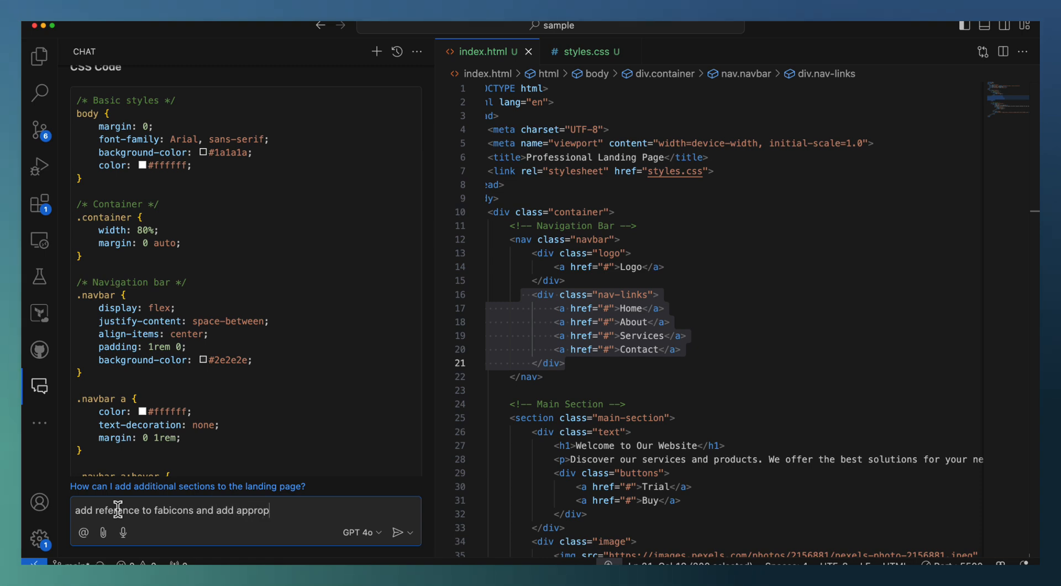
type("riate icons")
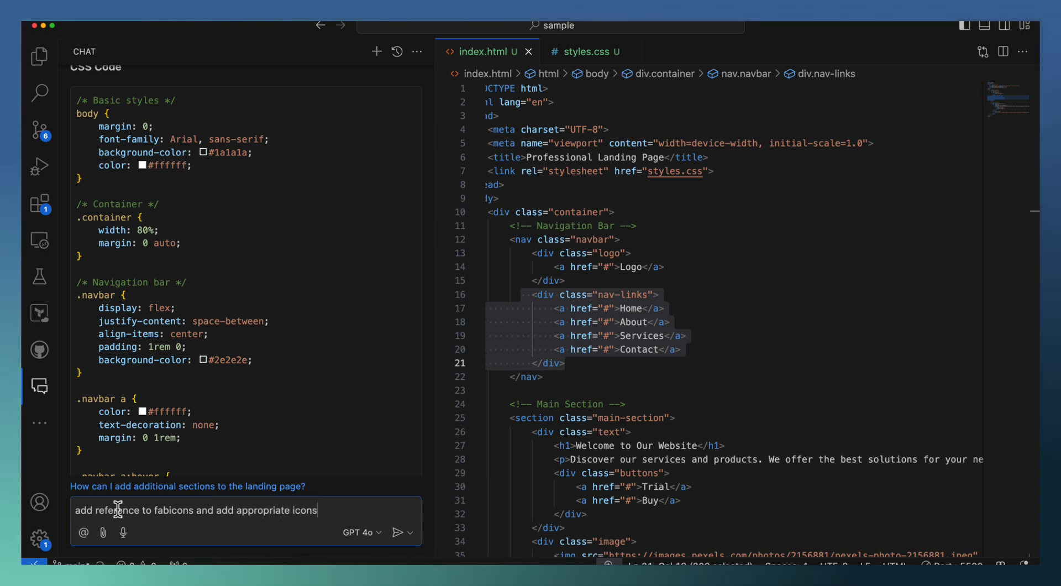
type("for the nav bar li")
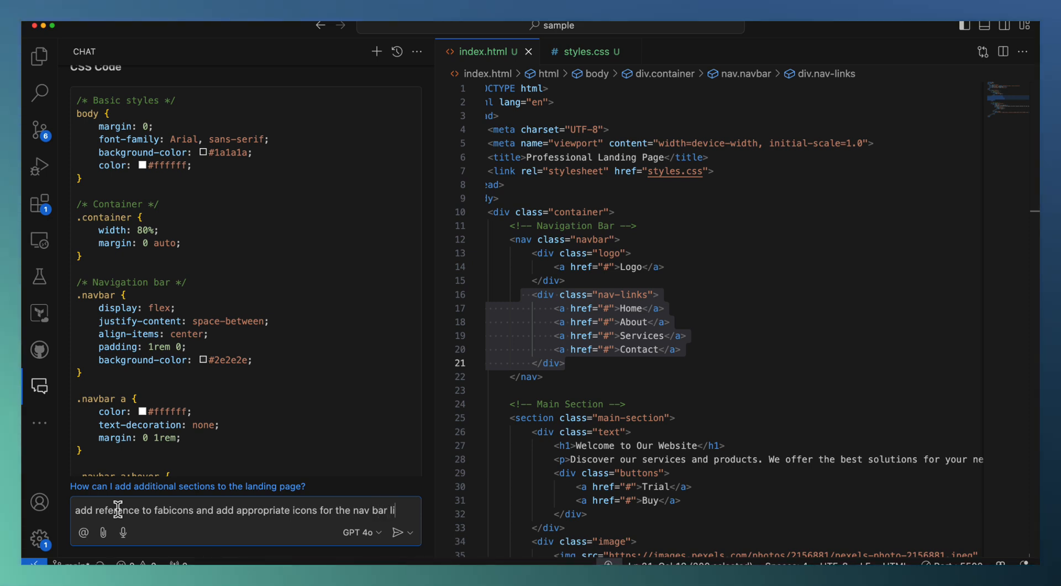
left_click(400, 531)
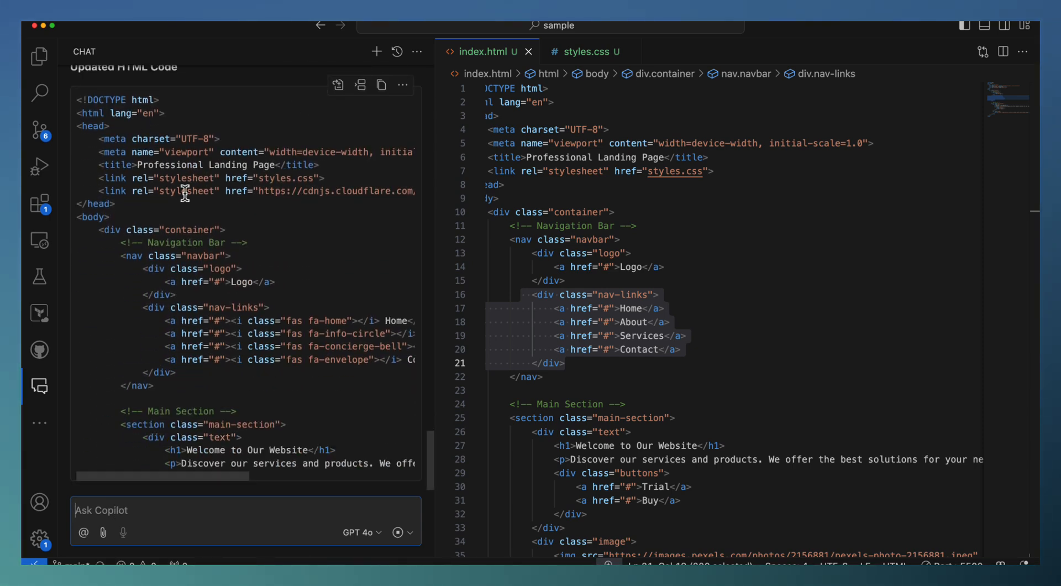
Step: Apply Copilot's updated HTML with icons on Home, About, Services and Contact links to index.html
scroll("down", 3)
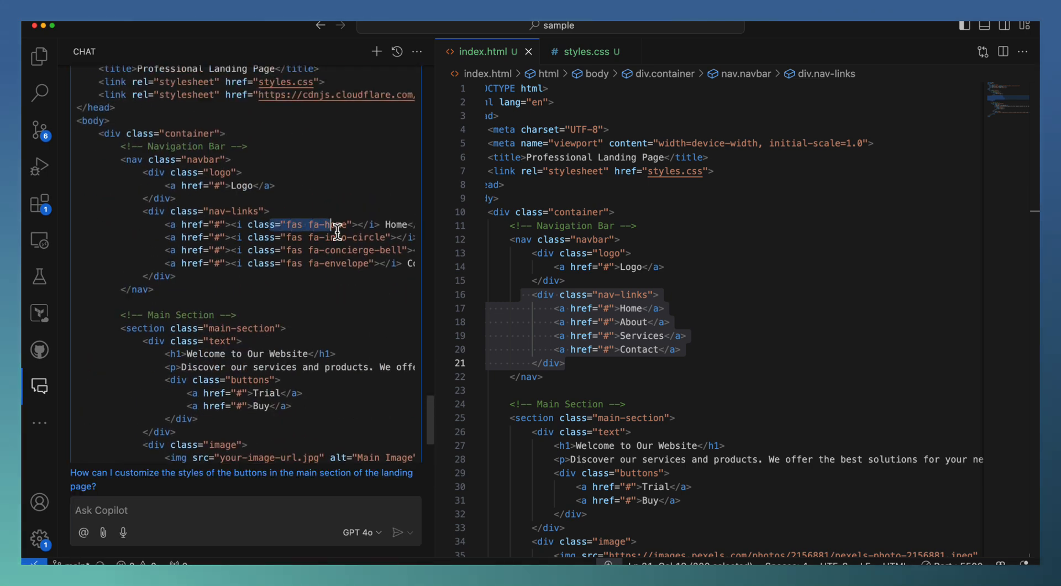
left_click(621, 199)
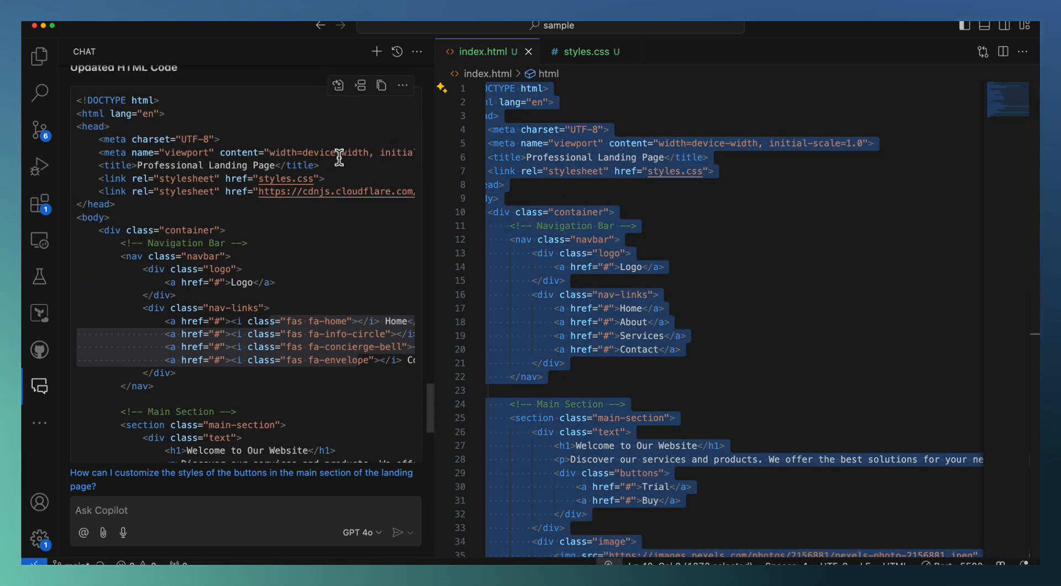
left_click(783, 233)
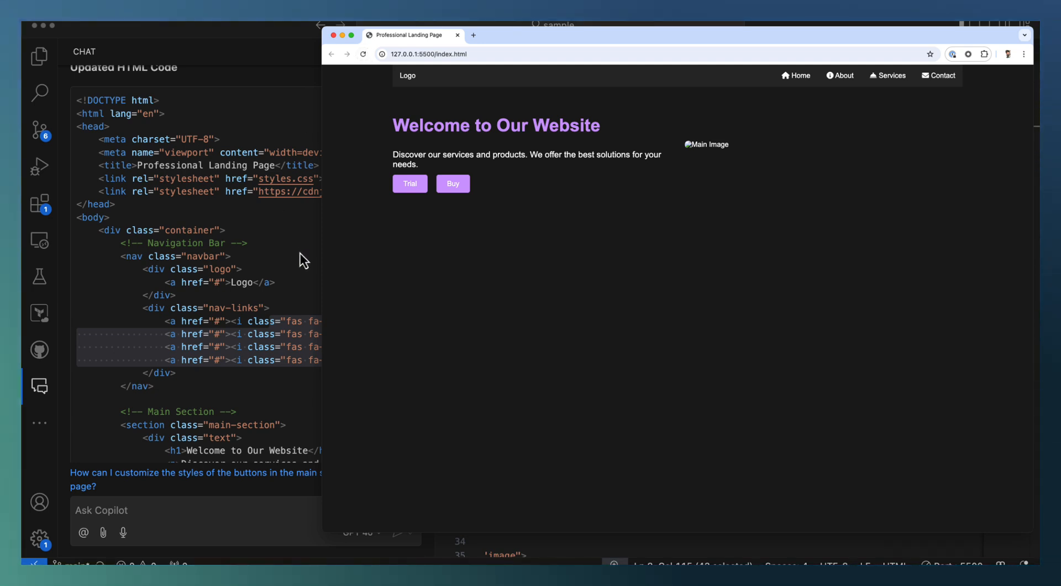
mouse_move(799, 76)
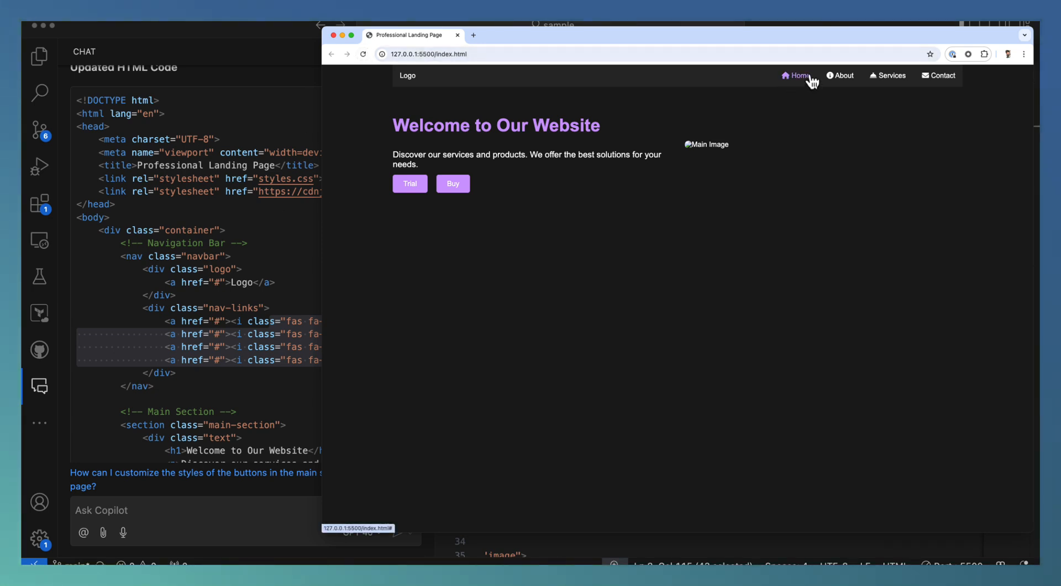
mouse_move(942, 75)
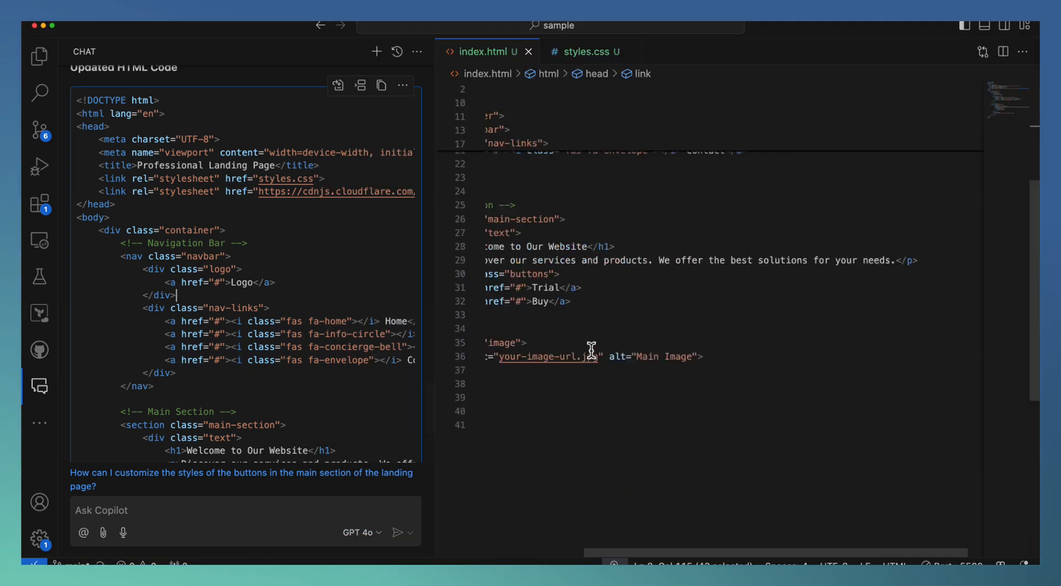
Step: Replace the img src your-image-url.jpg with the Pexels photo 2156881 URL
scroll("up", 3)
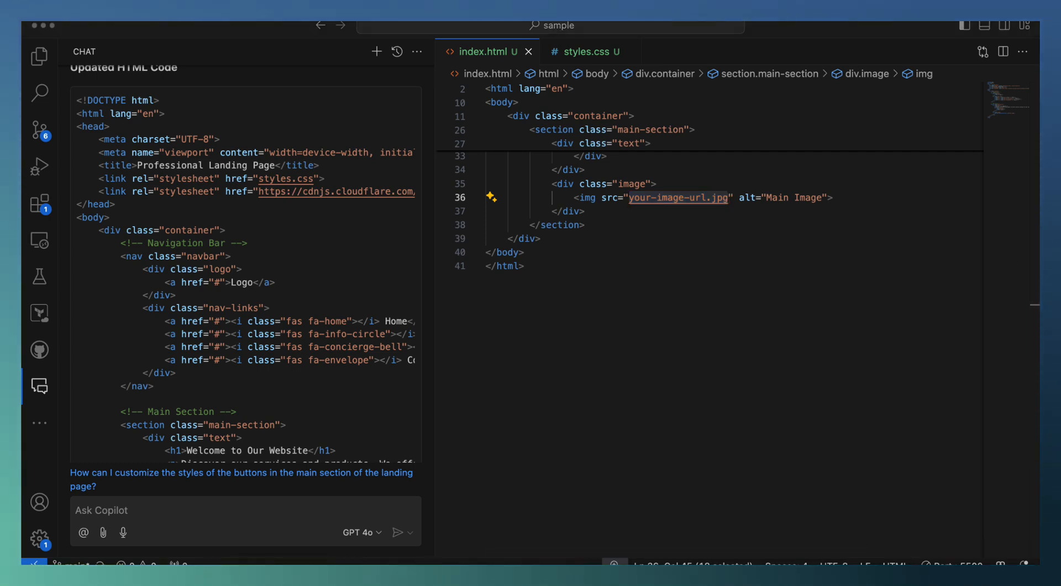
left_click(727, 197)
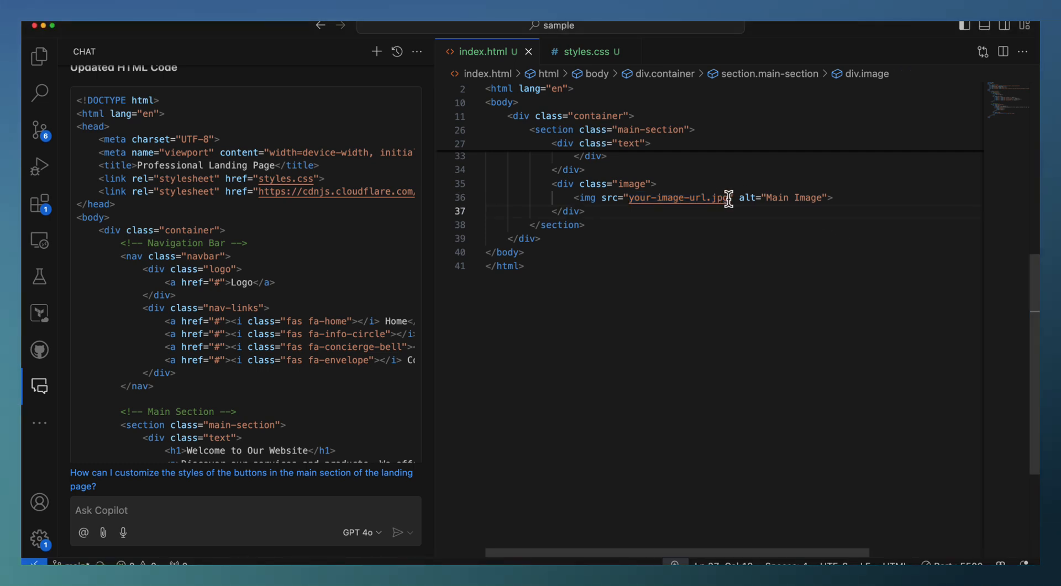
double_click(677, 197)
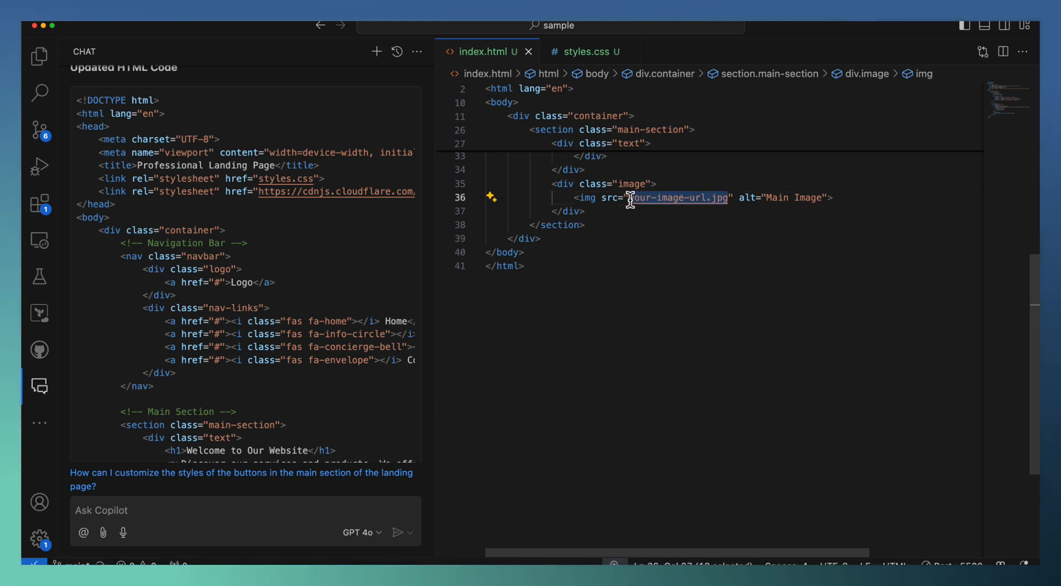
type("https://images.pexels.com/photos/2156881/pexels-photo-2156881.jpeg")
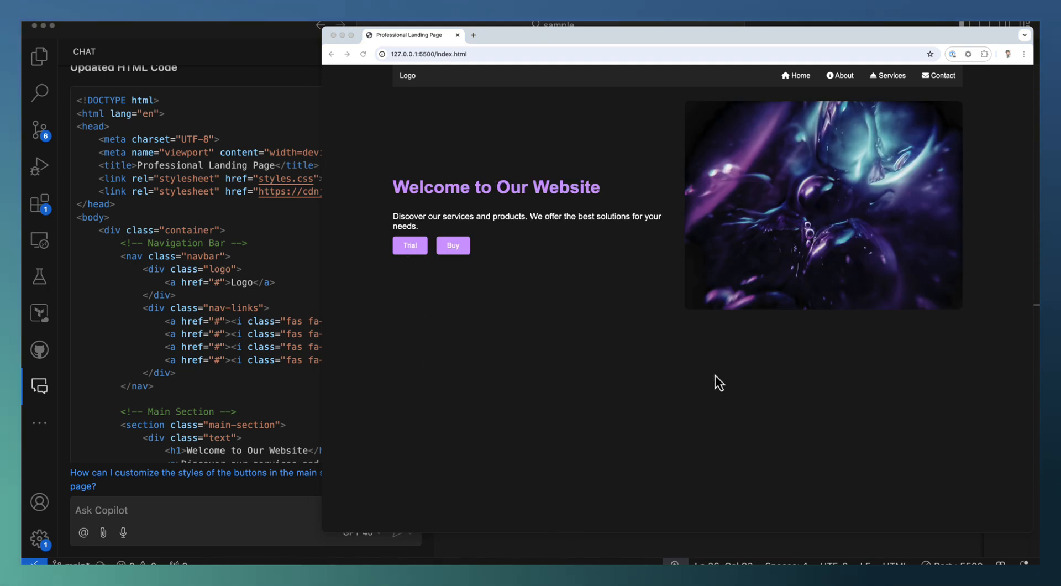
mouse_move(428, 84)
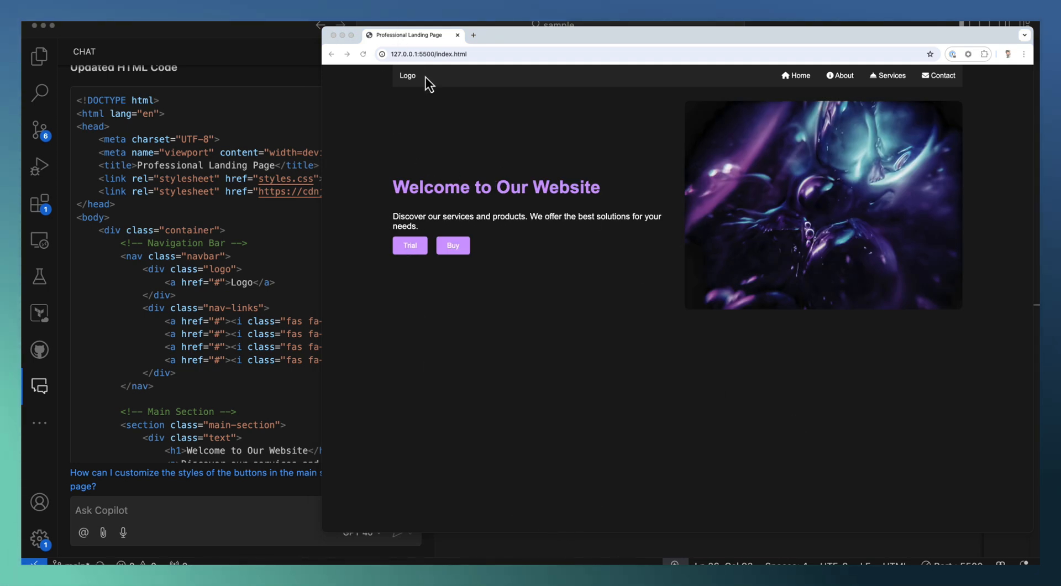
mouse_move(482, 168)
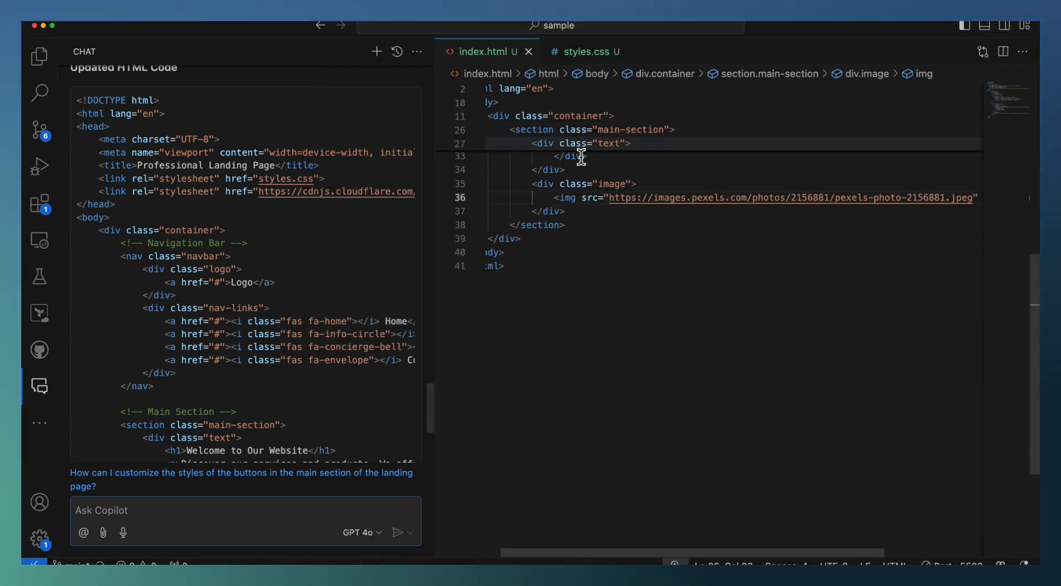
Step: Prompt Copilot to replace the logo with a small favicon and the 'AI Driven Web App' title
scroll("up", 3)
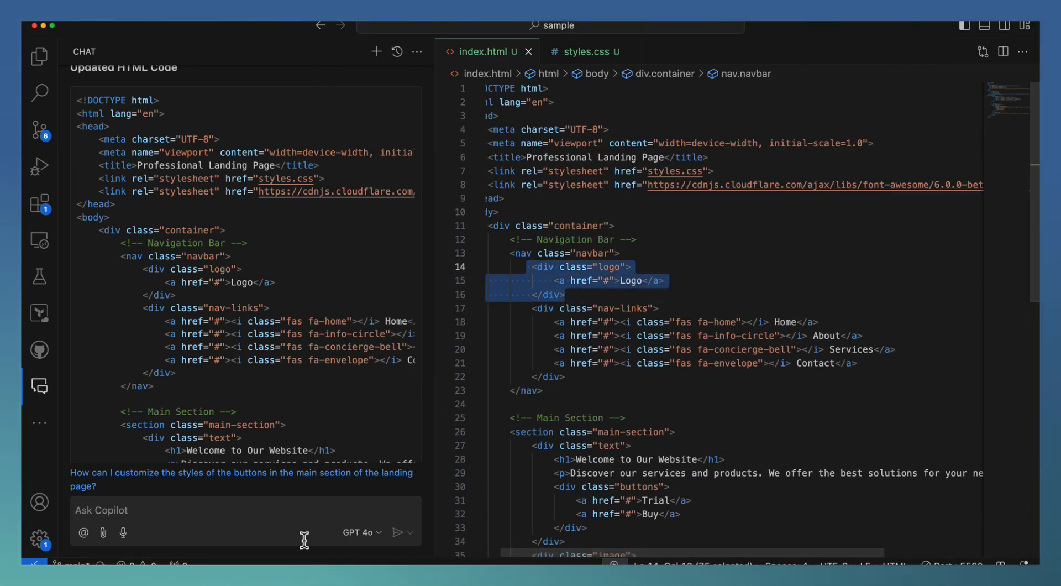
type("rep")
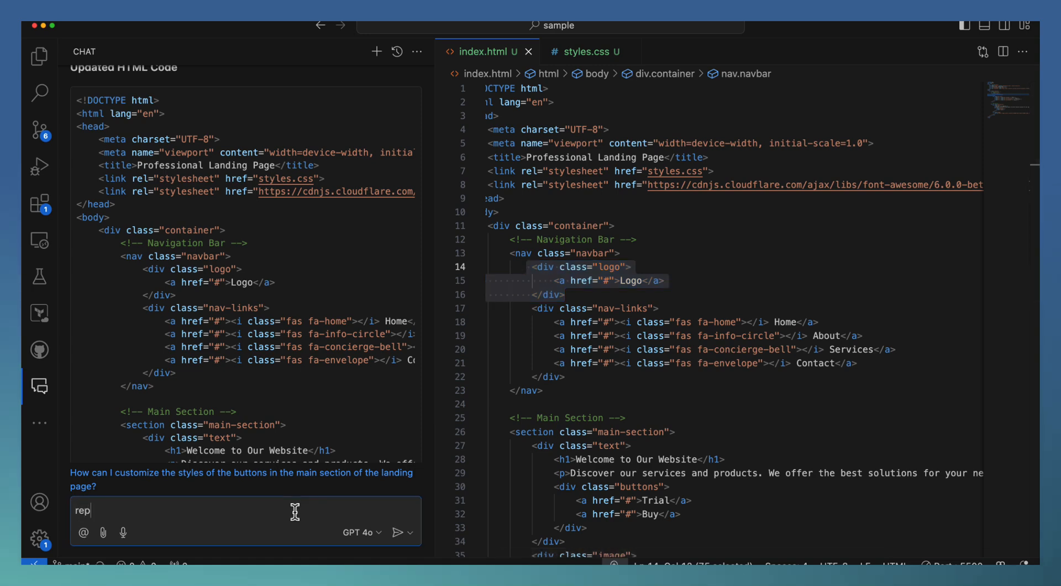
type("lace lo")
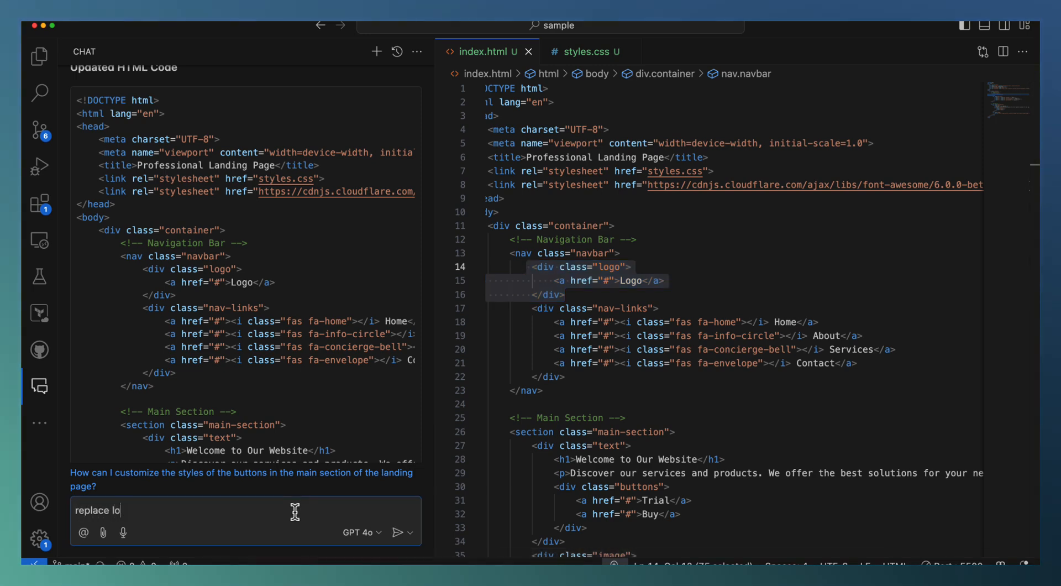
type("go with a sma")
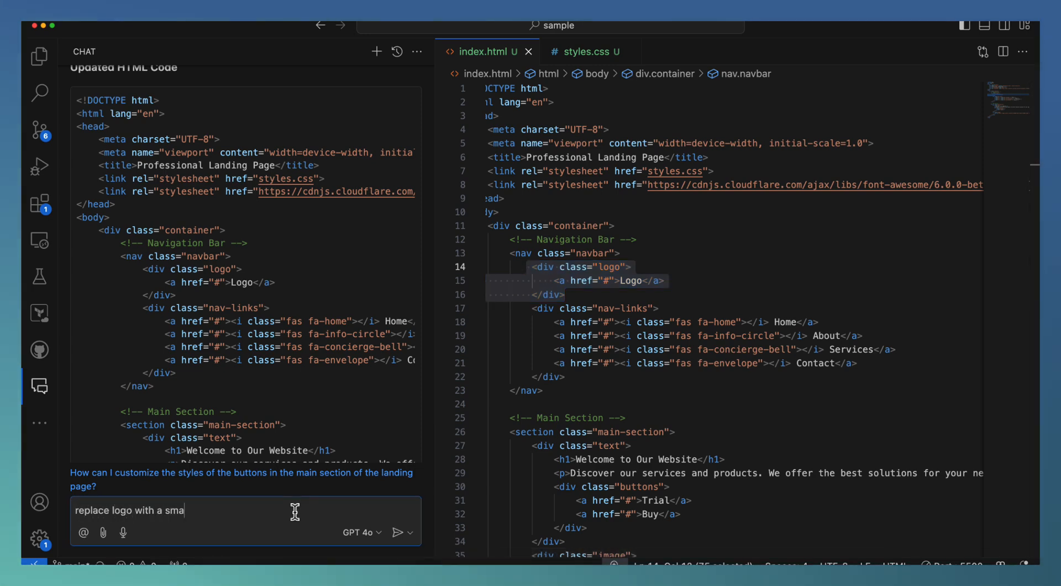
type("l, fav i")
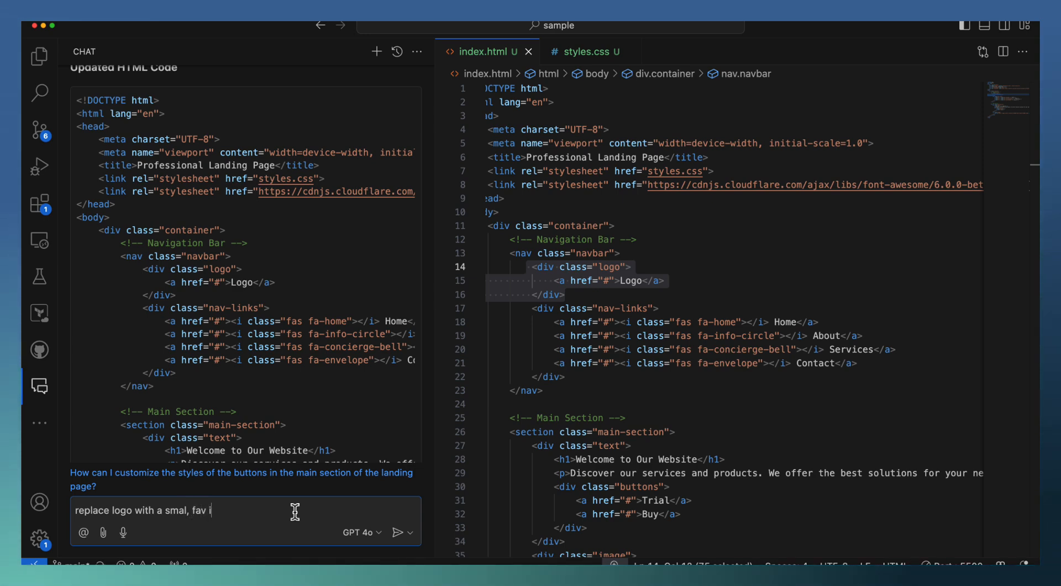
type("con and title")
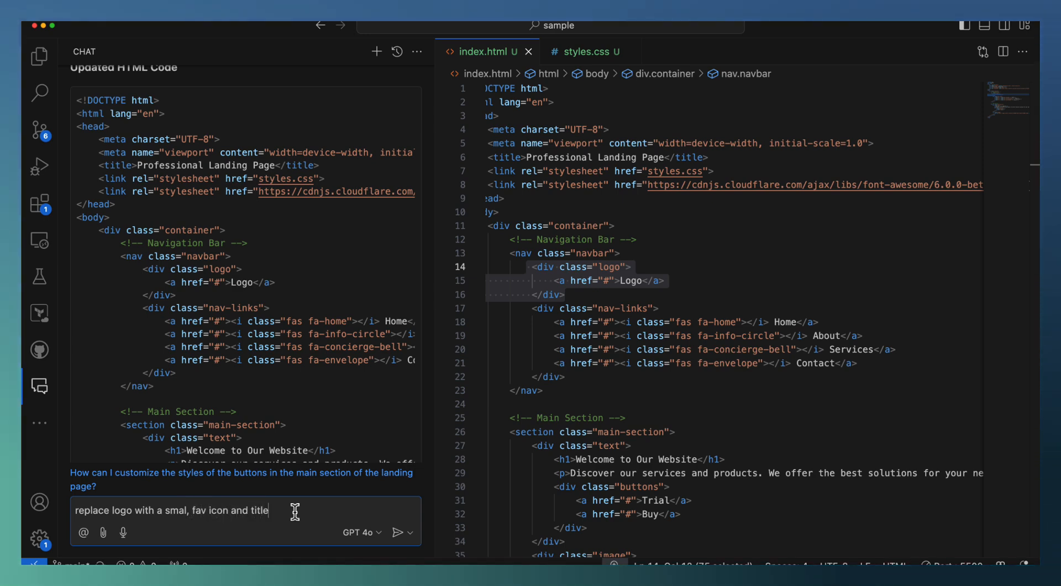
type("of my page")
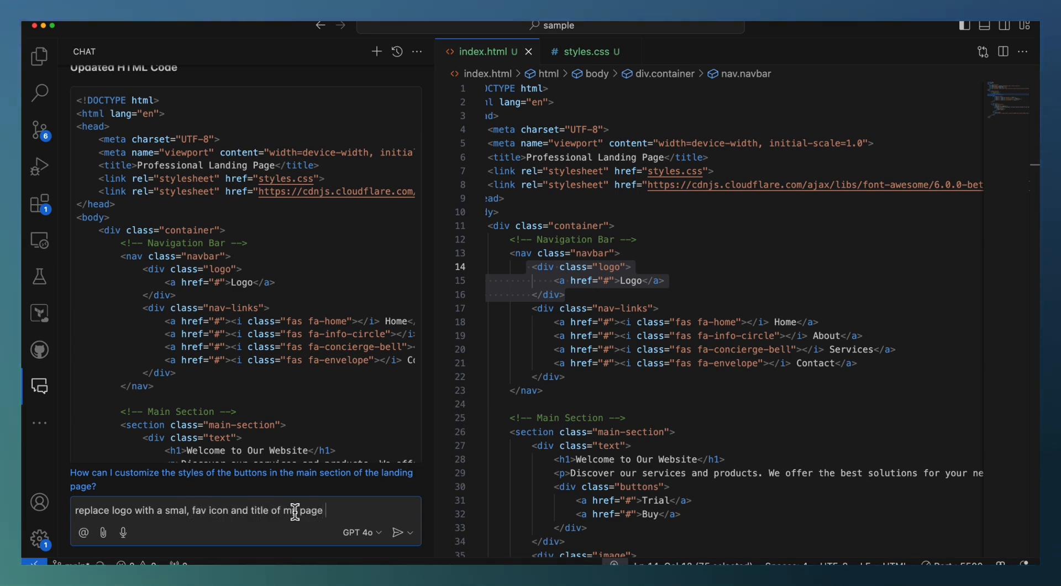
type("-")
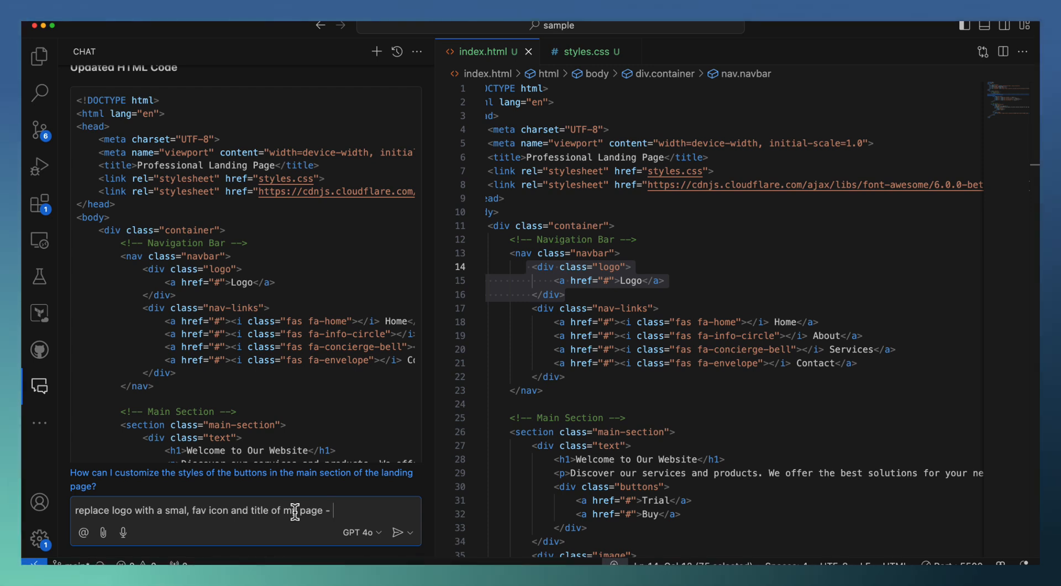
type("AI Dr")
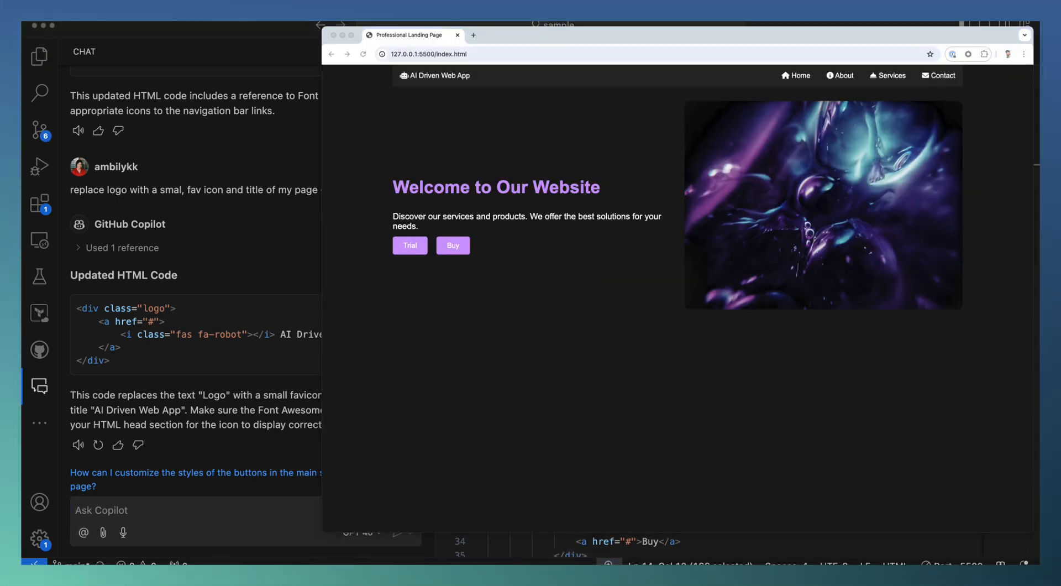
mouse_move(501, 527)
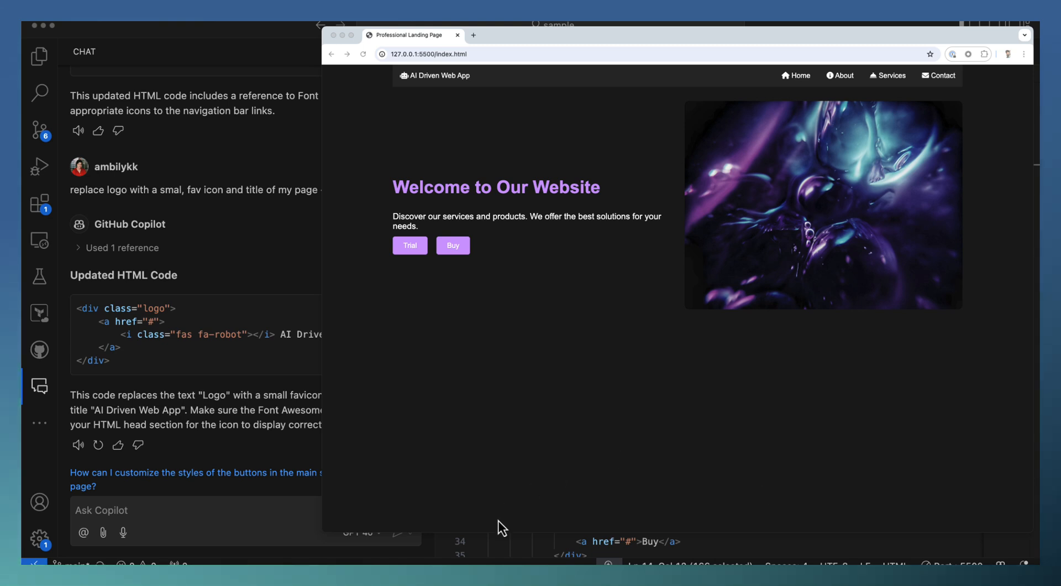
mouse_move(503, 333)
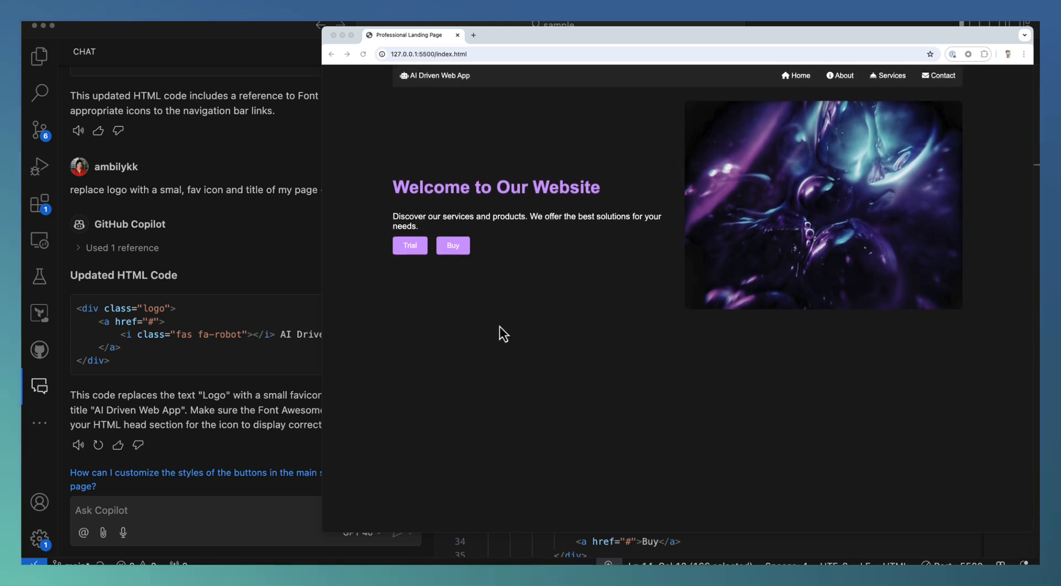
mouse_move(910, 48)
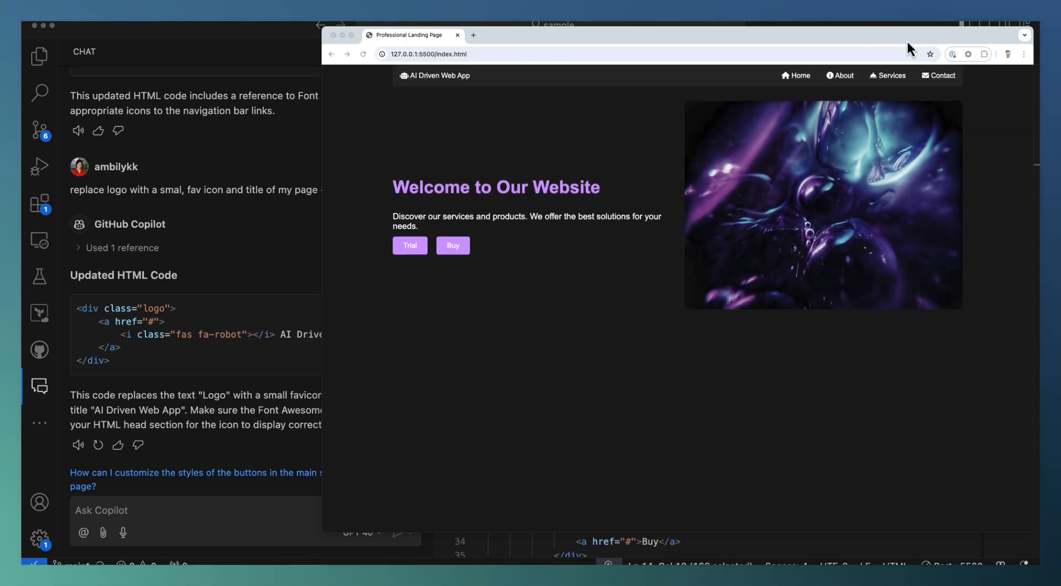
mouse_move(499, 236)
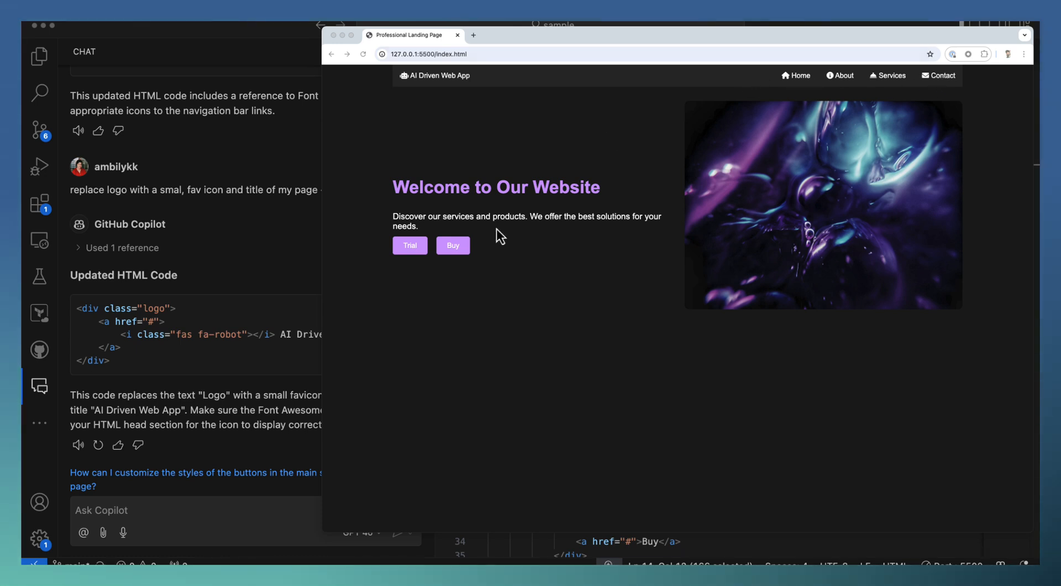
mouse_move(462, 274)
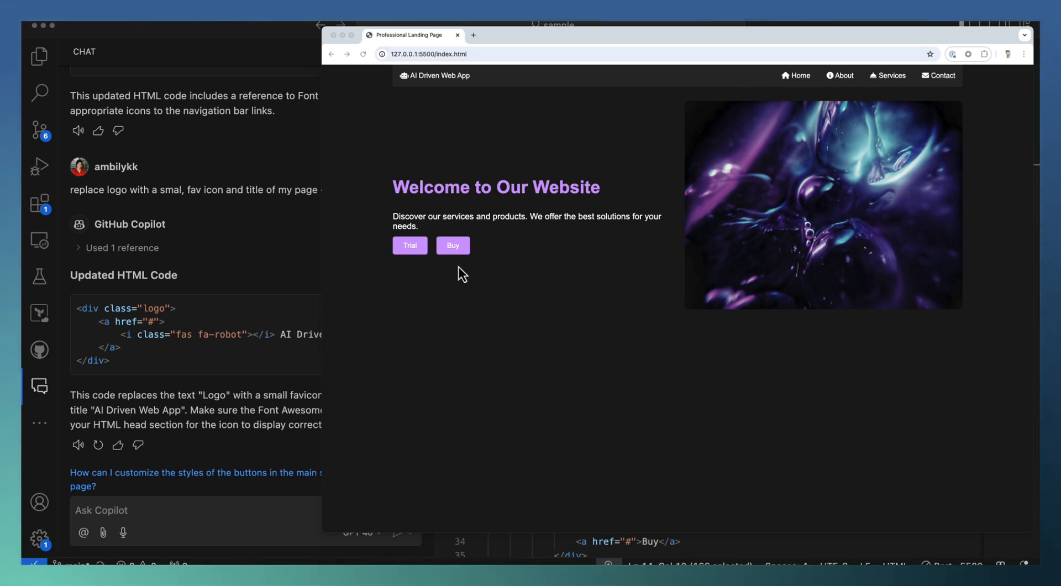
mouse_move(494, 256)
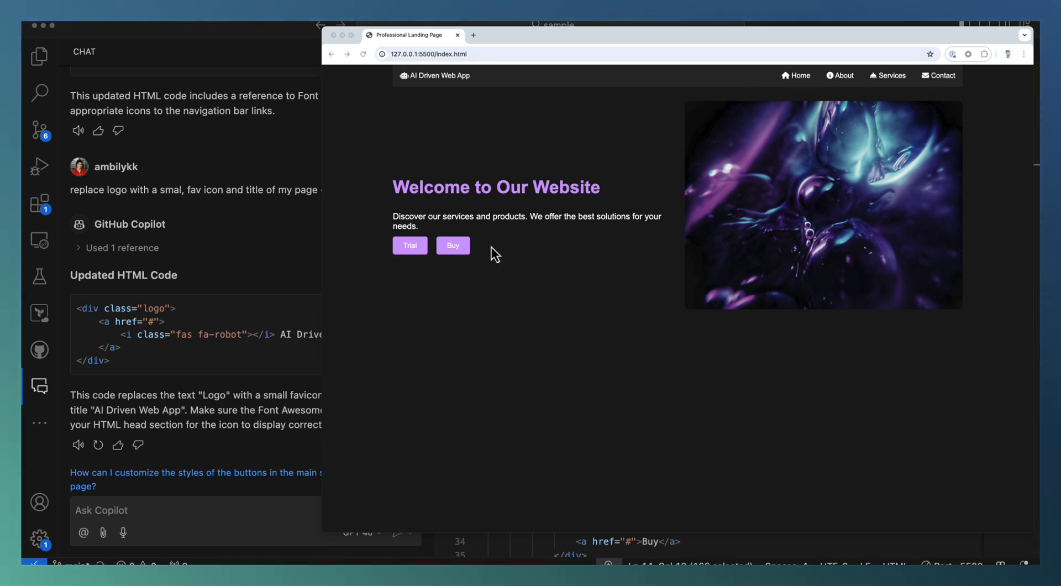
mouse_move(753, 221)
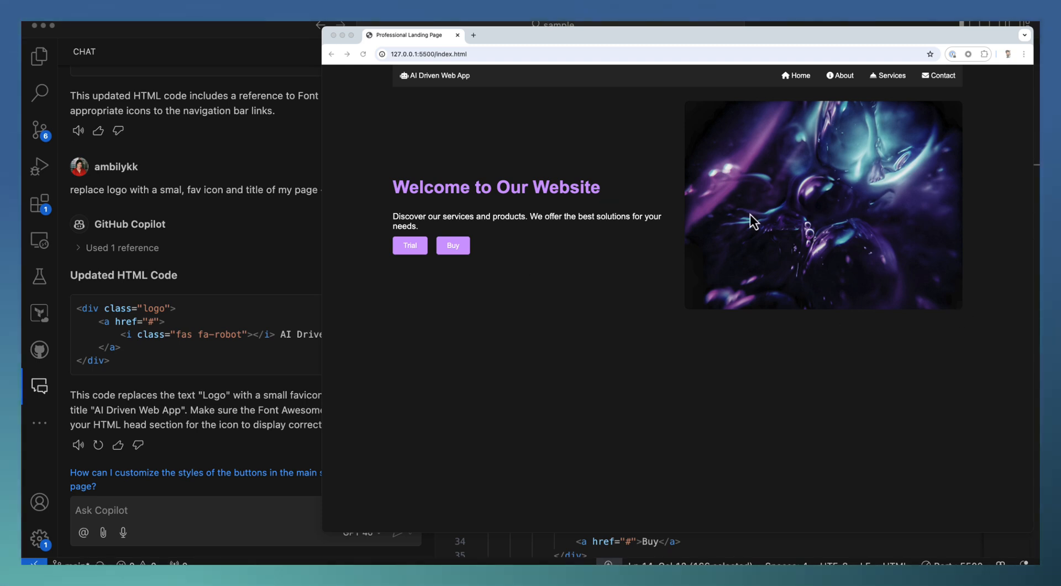
mouse_move(730, 175)
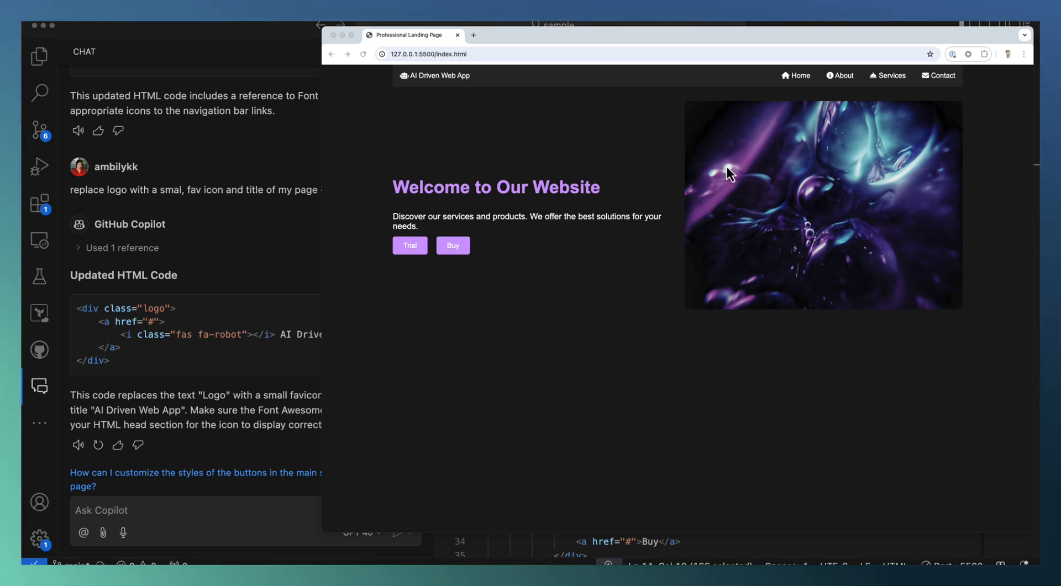
mouse_move(788, 177)
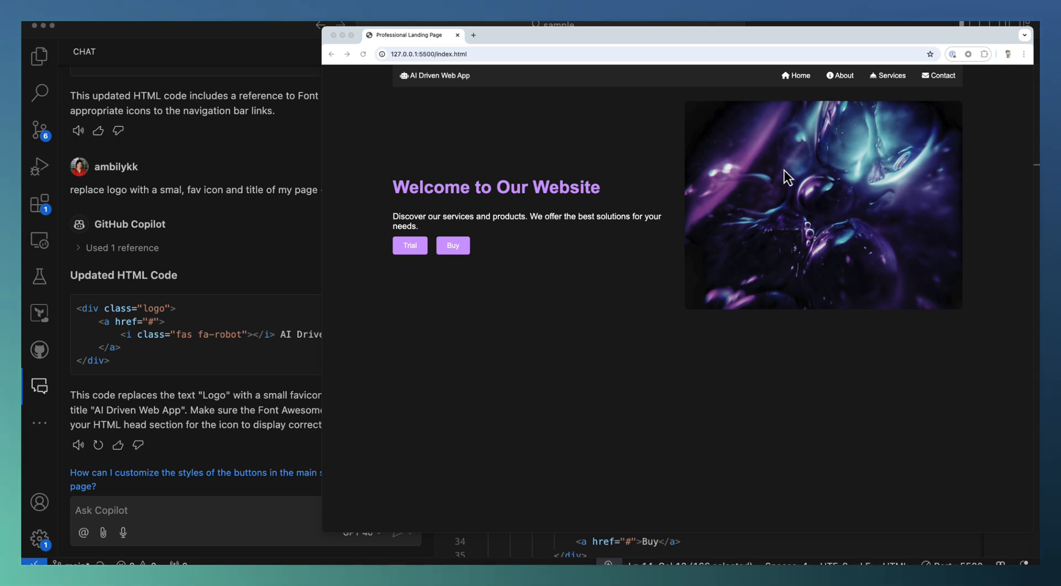
mouse_move(690, 217)
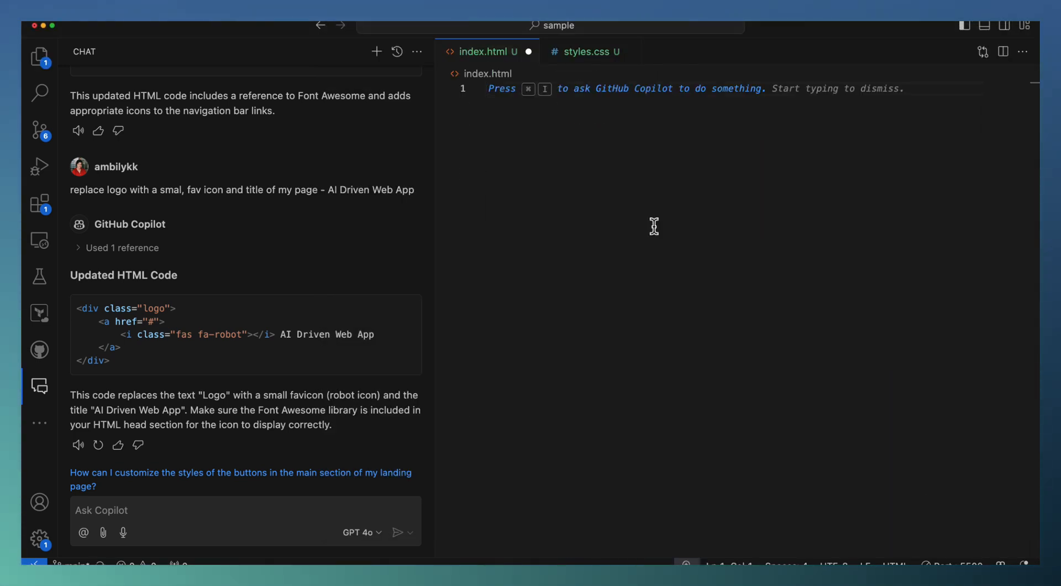
Step: Move across the styles.css and index.html editor tabs, ending back on index.html
left_click(588, 51)
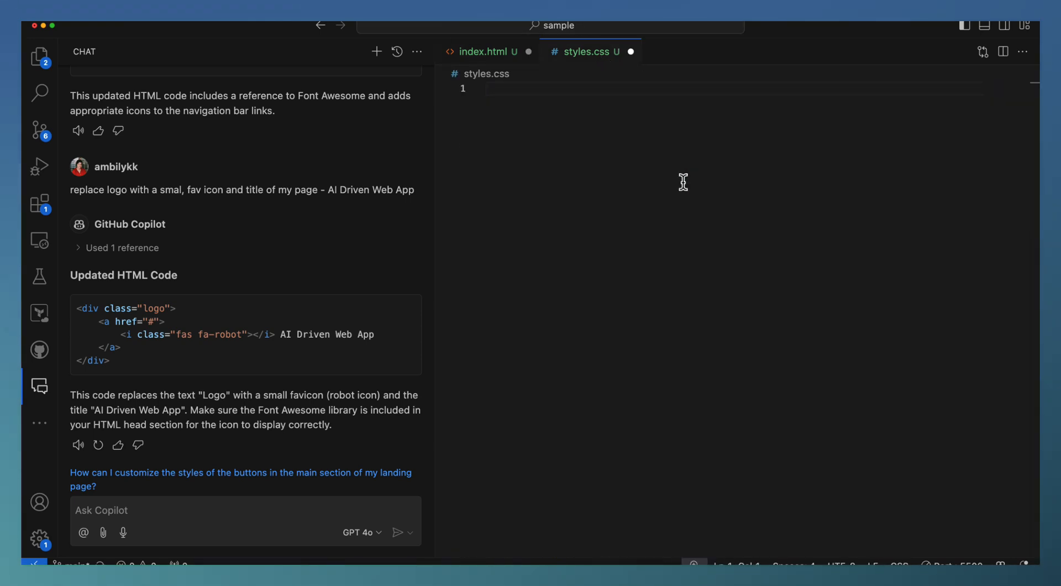
left_click(482, 51)
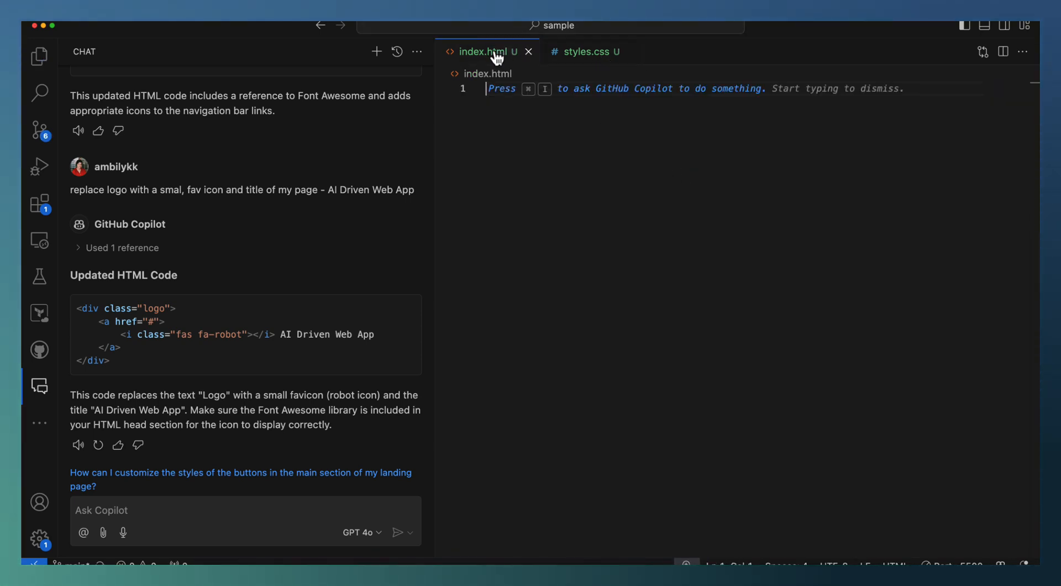
left_click(377, 52)
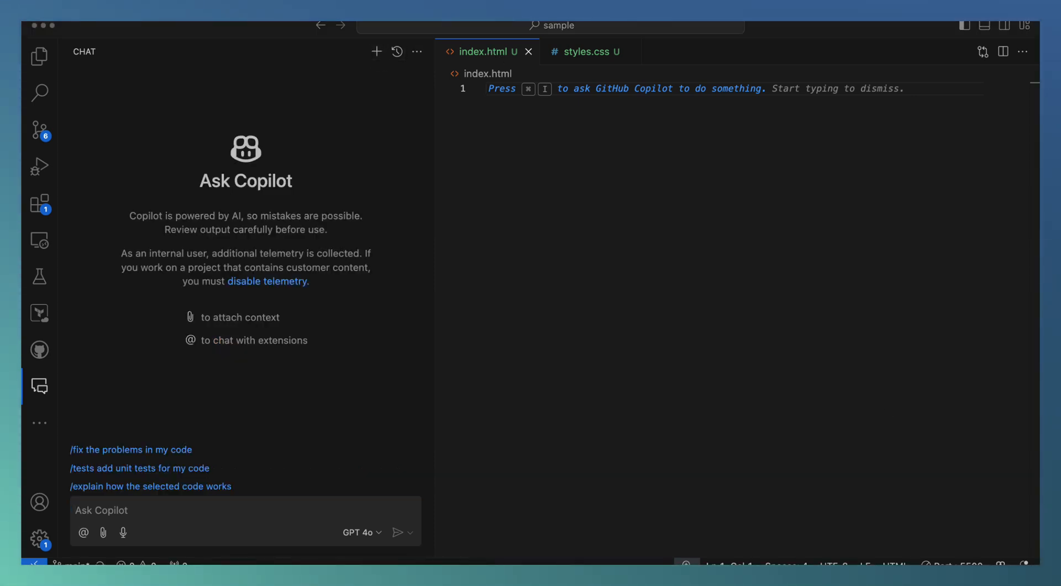
mouse_move(664, 561)
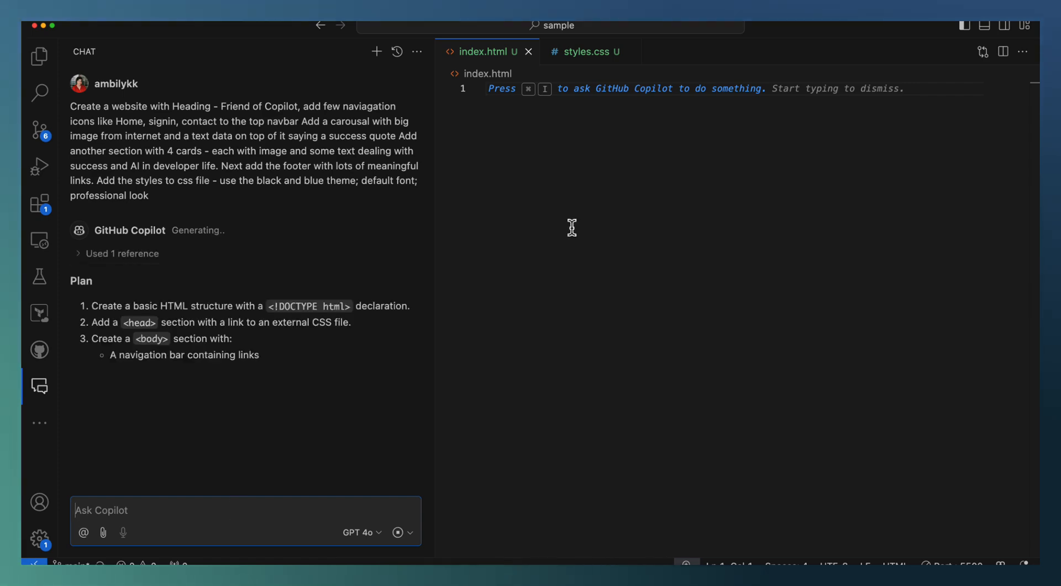
Step: Scroll down through the Copilot Chat panel
scroll("down", 3)
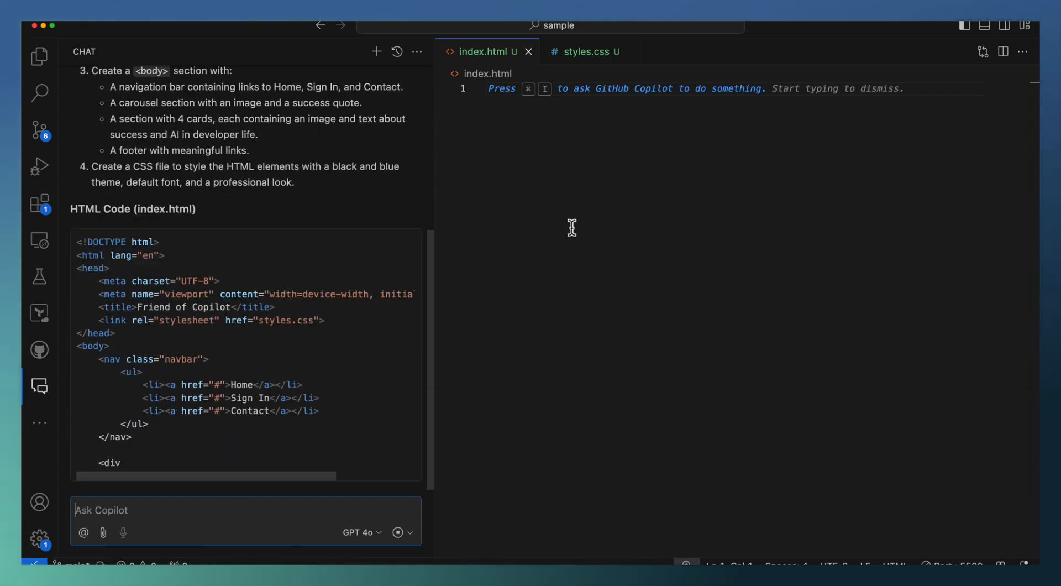
scroll("down", 3)
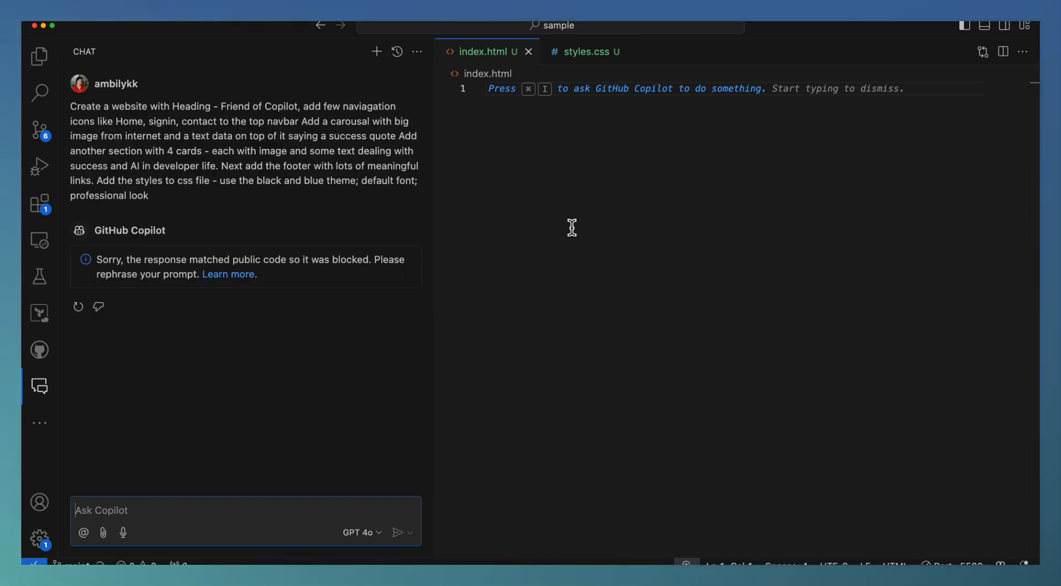
mouse_move(211, 144)
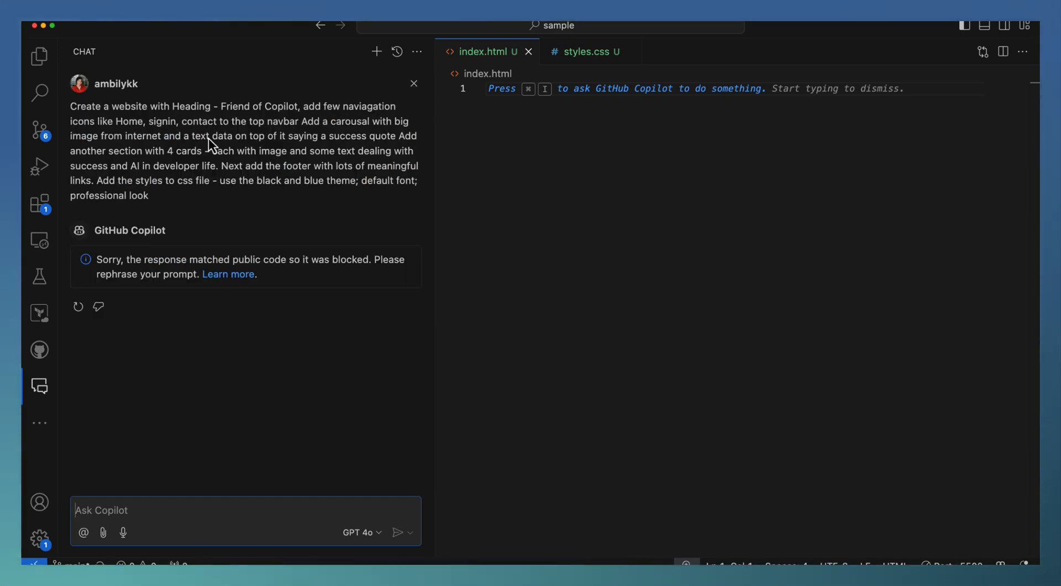
mouse_move(237, 264)
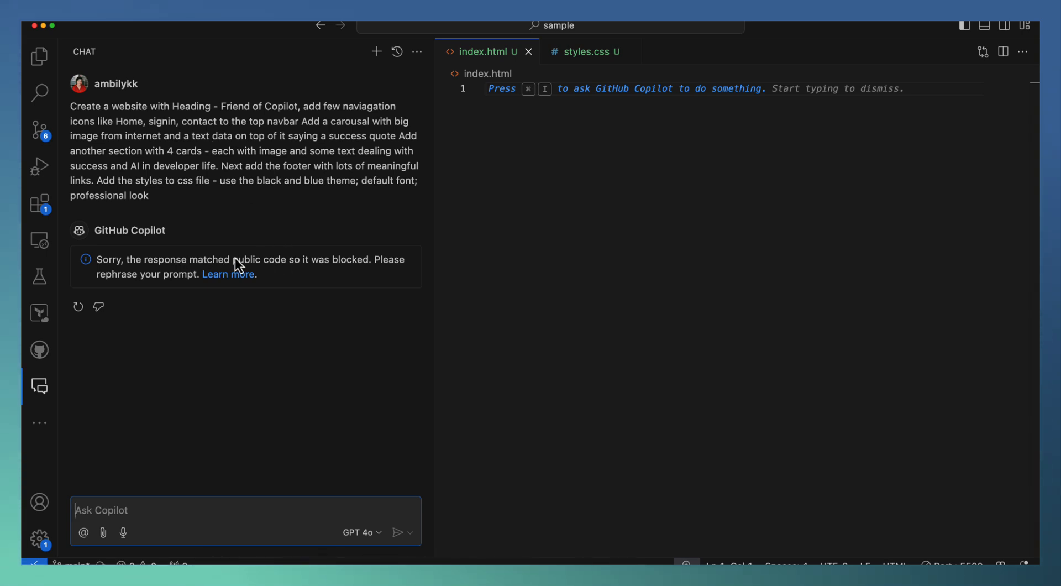
mouse_move(272, 269)
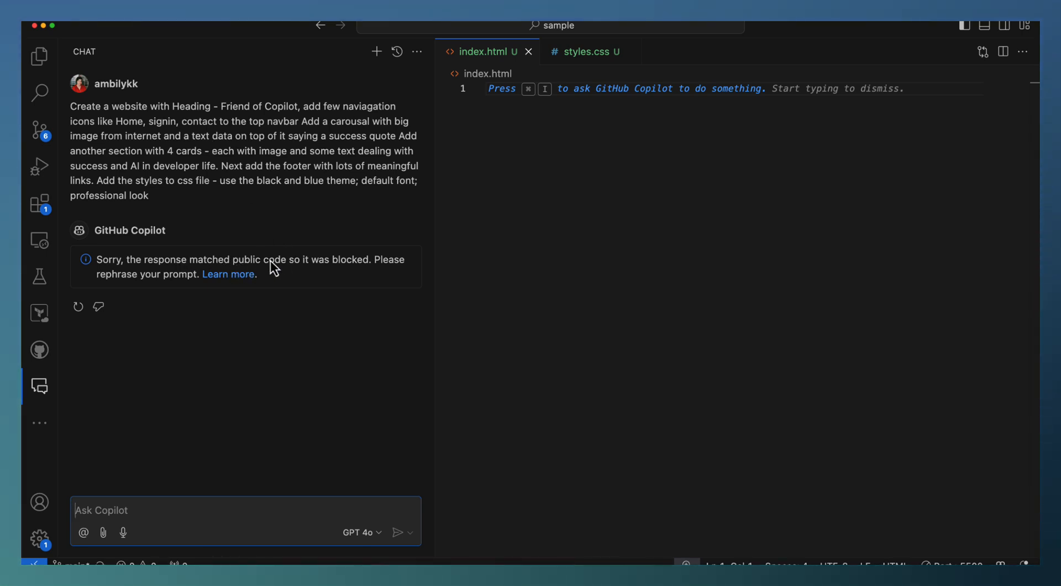
mouse_move(238, 267)
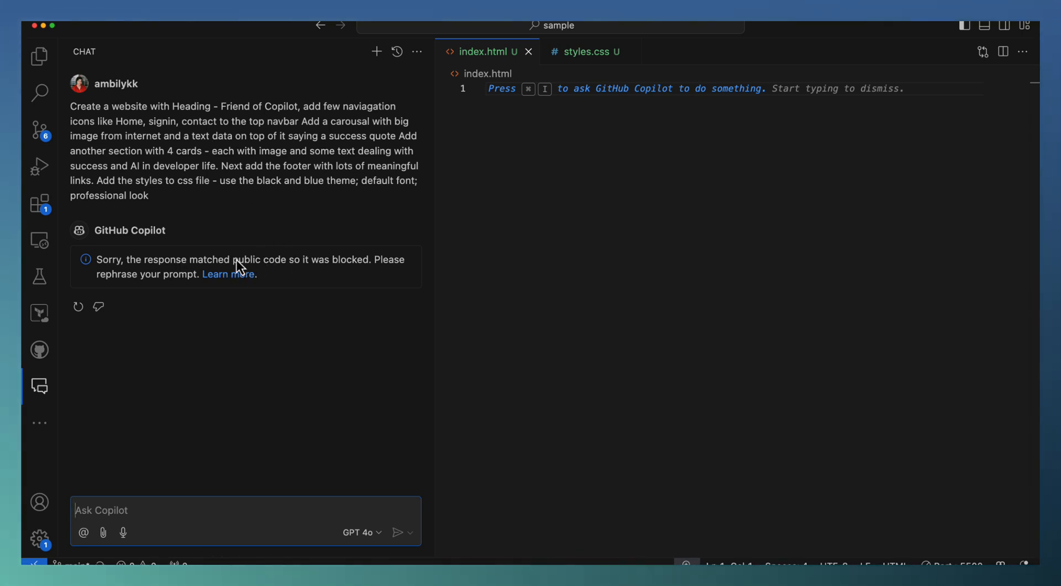
mouse_move(316, 233)
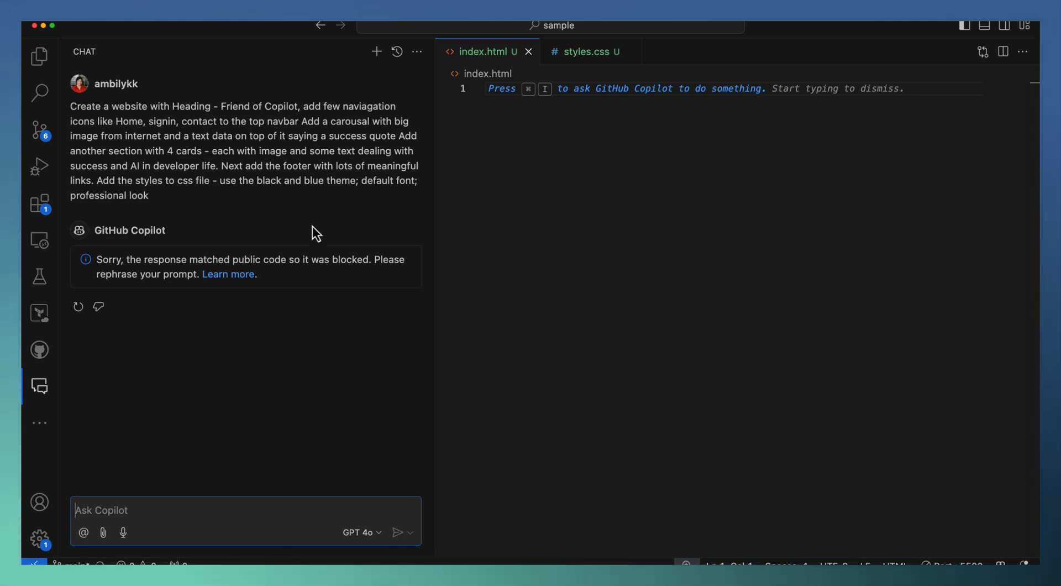
mouse_move(505, 253)
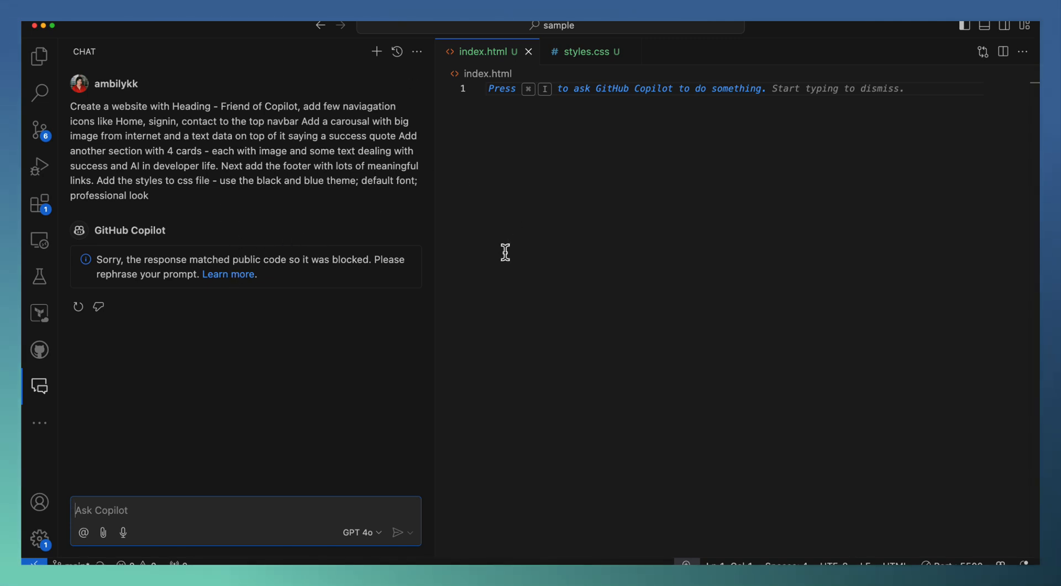
mouse_move(296, 94)
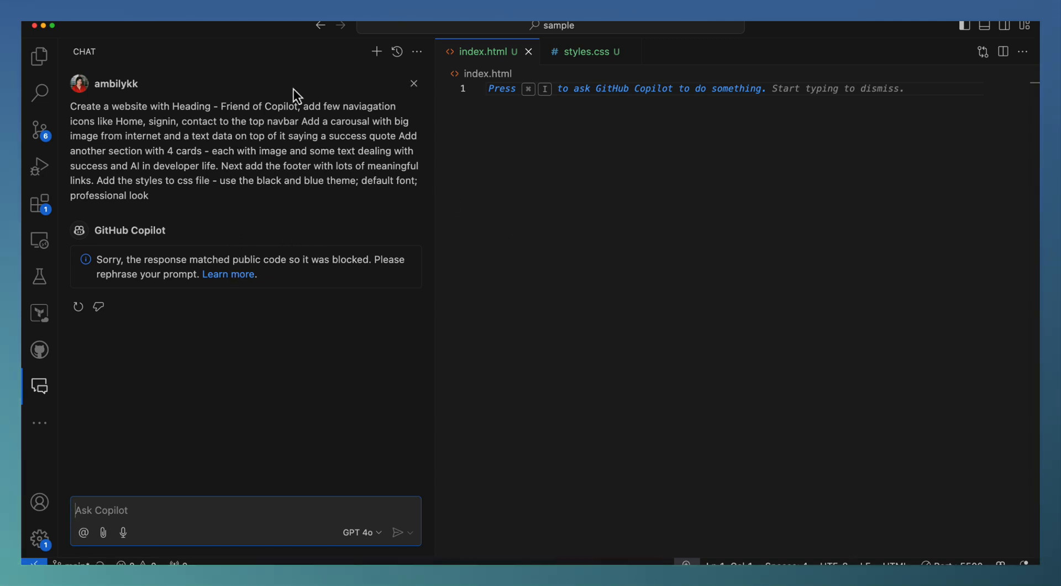
mouse_move(300, 167)
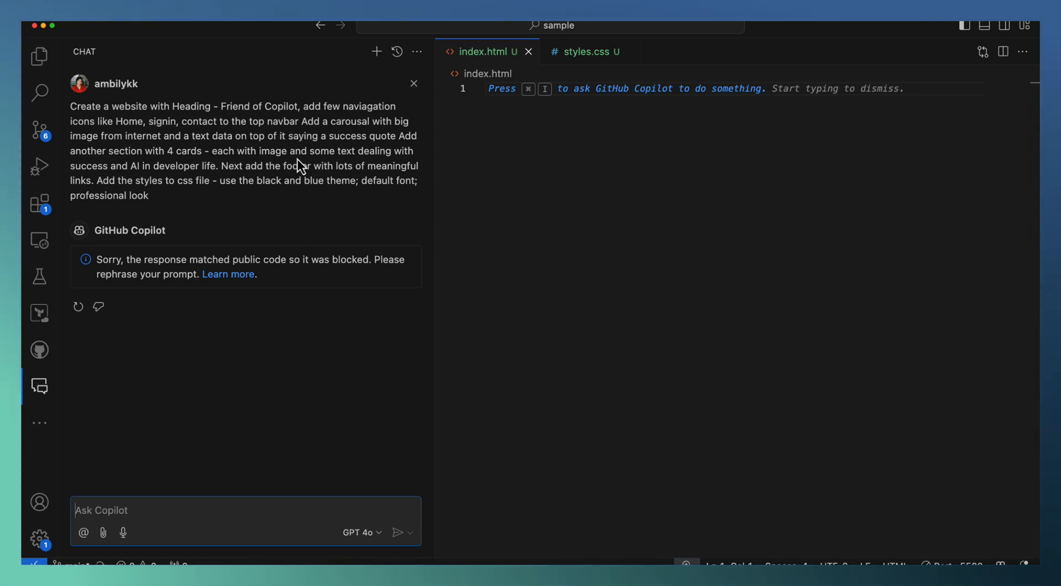
mouse_move(276, 275)
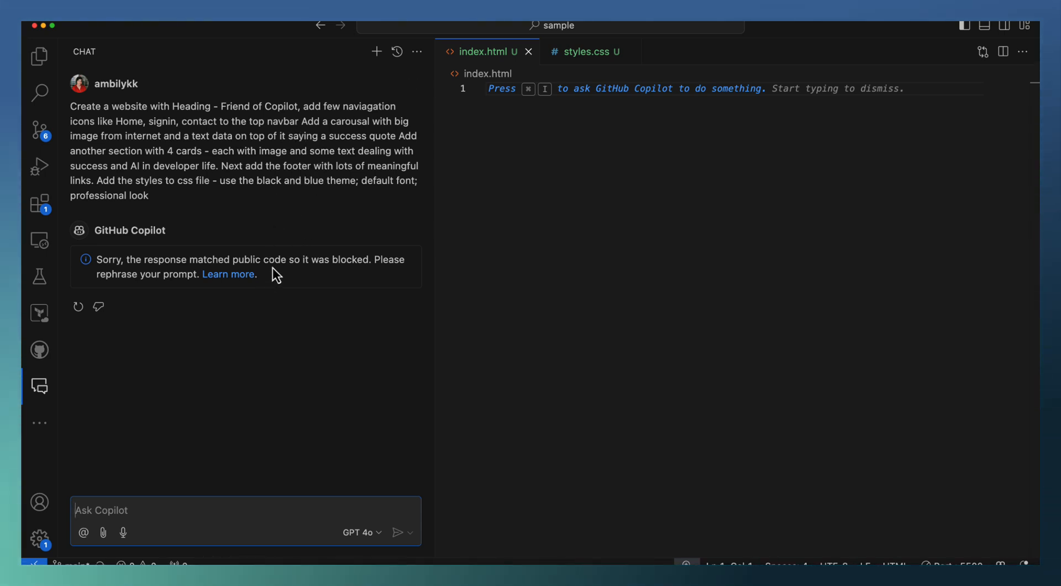
mouse_move(253, 264)
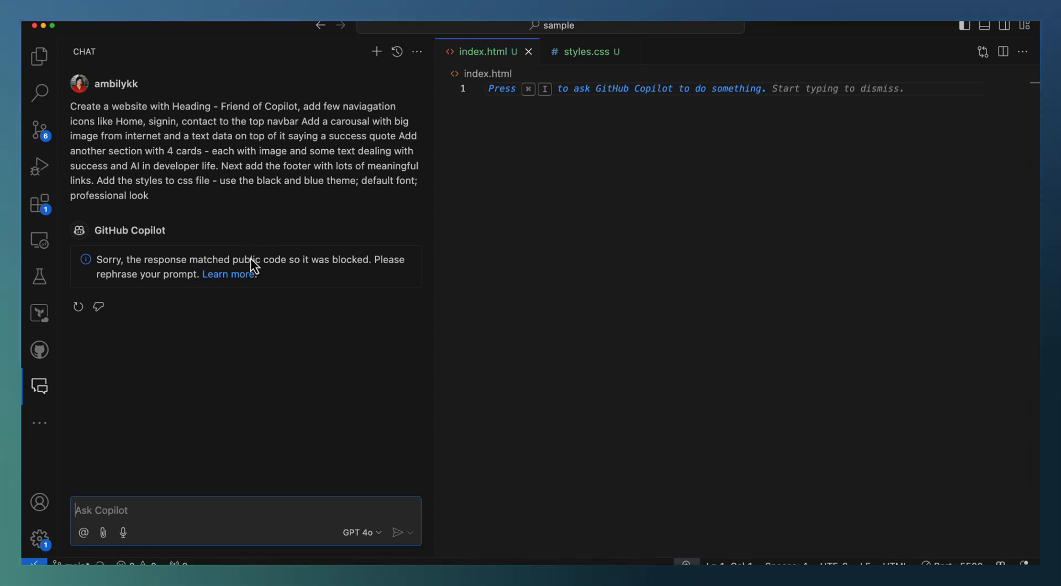
mouse_move(362, 532)
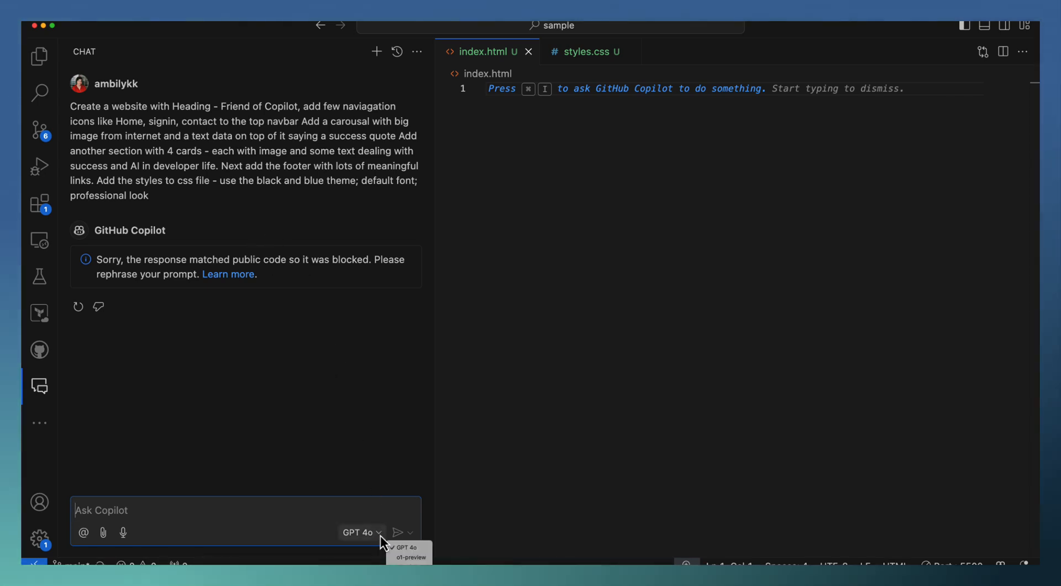
mouse_move(409, 557)
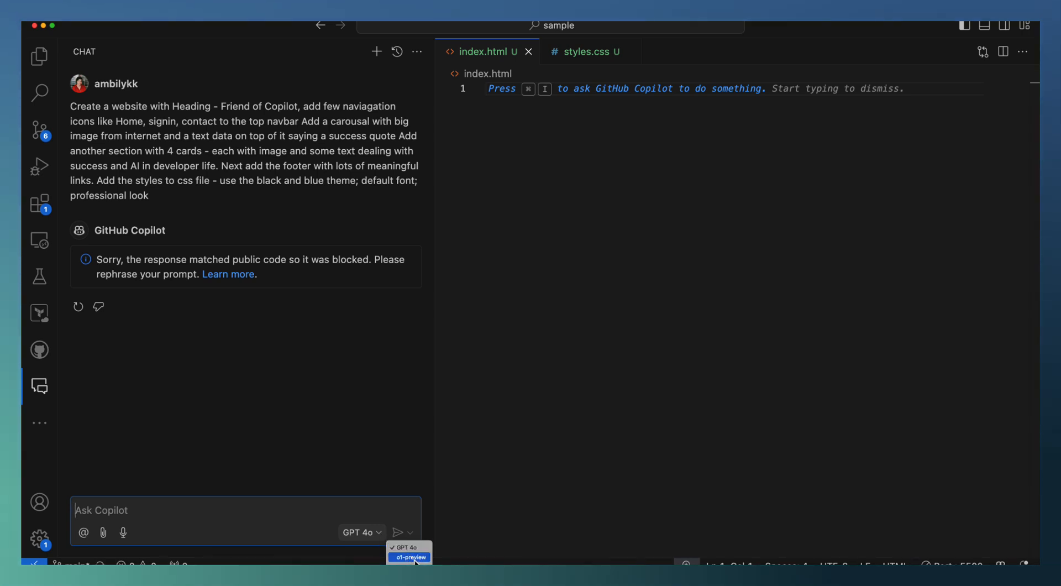
Step: Choose o1-preview instead of GPT 4o in the Copilot Chat model picker
left_click(409, 556)
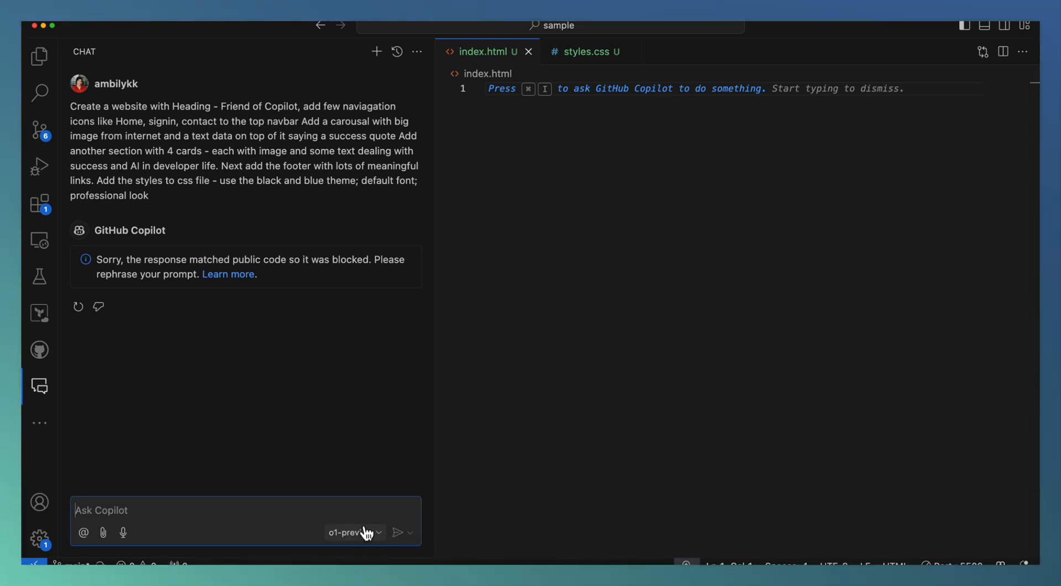
left_click(352, 531)
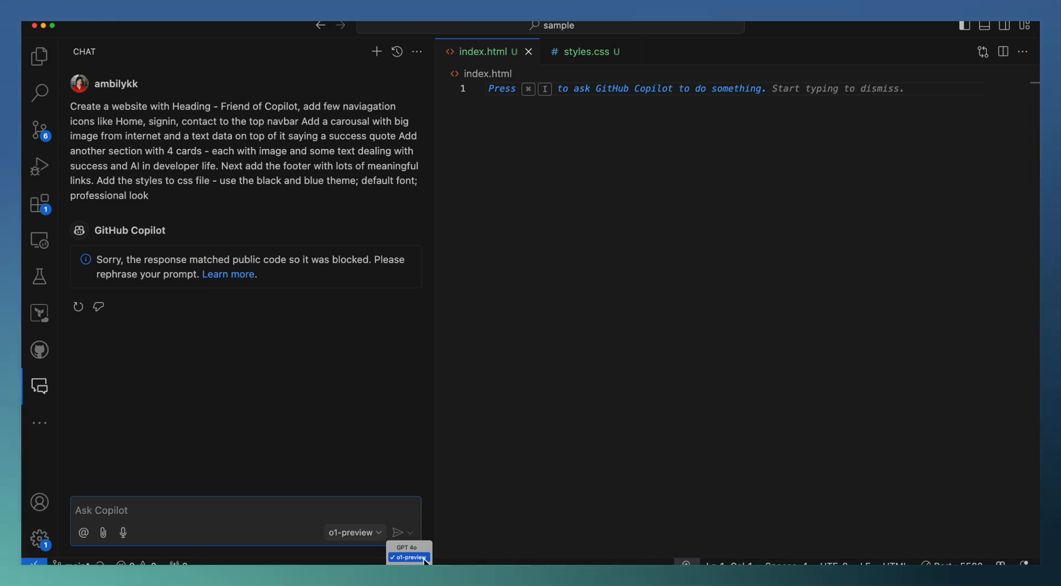
mouse_move(408, 547)
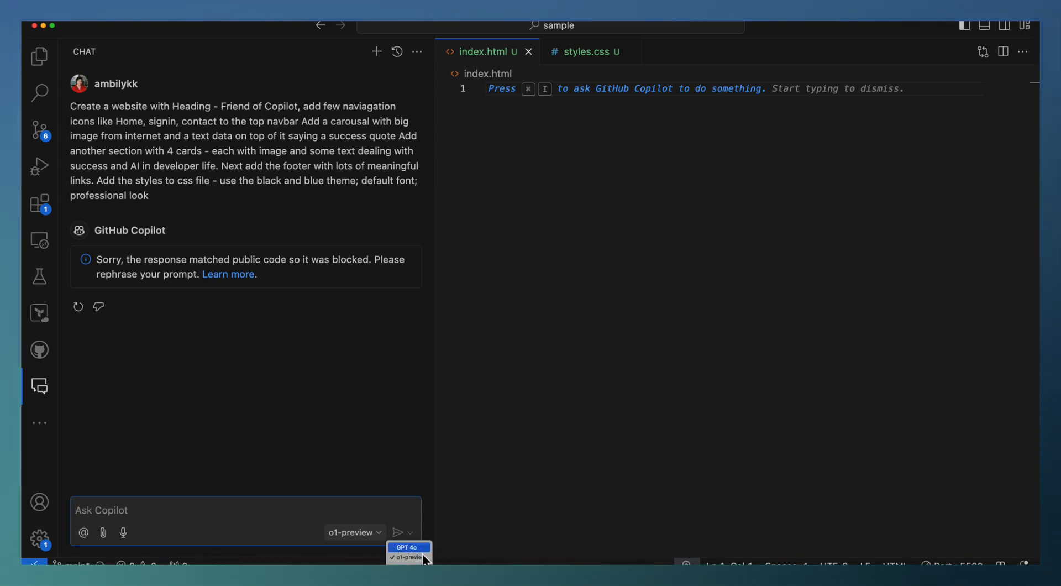
mouse_move(407, 557)
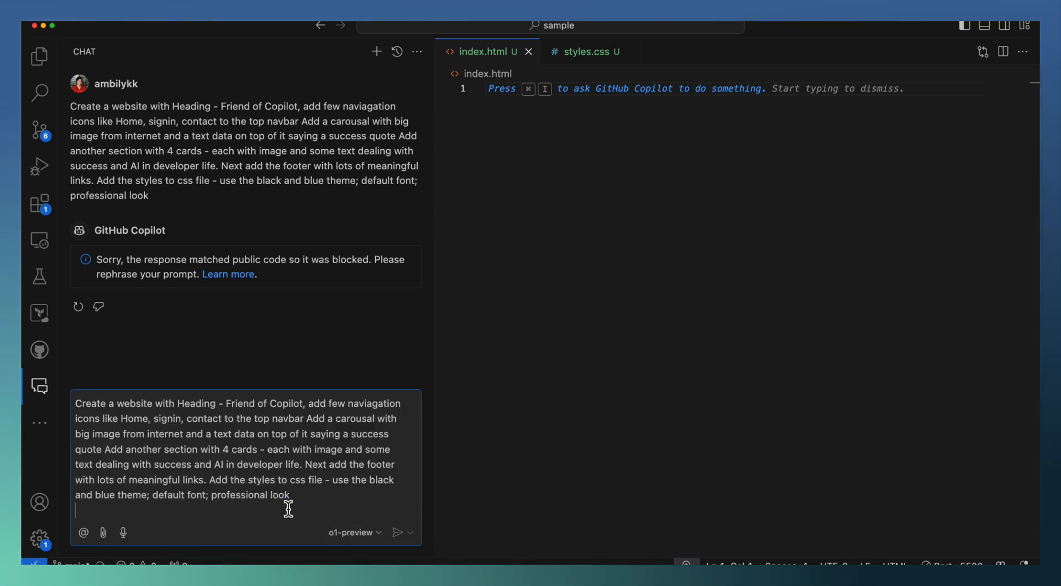
Step: Resend the Friend of Copilot website prompt using o1-preview
left_click(396, 532)
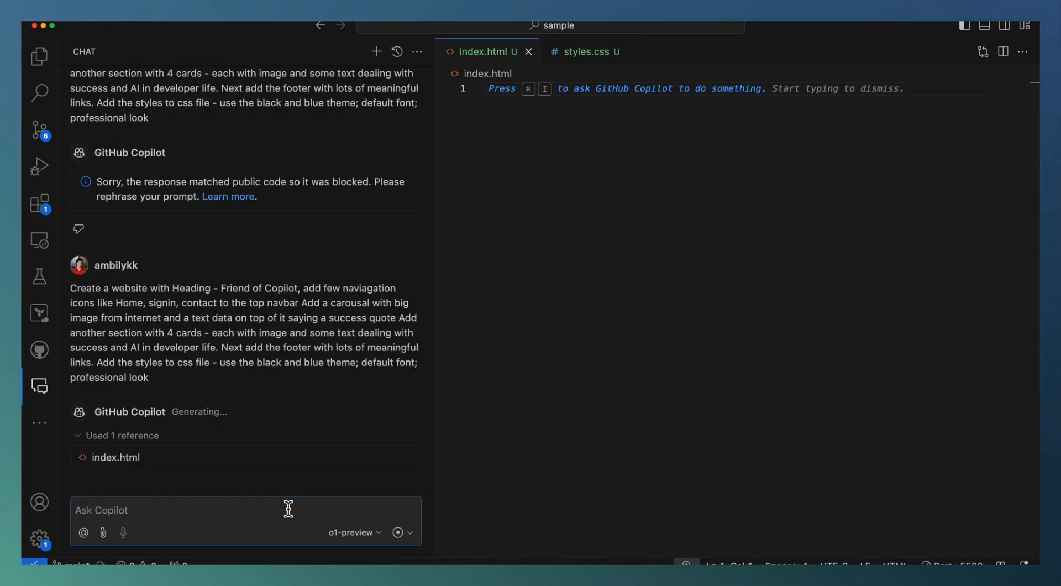
mouse_move(359, 544)
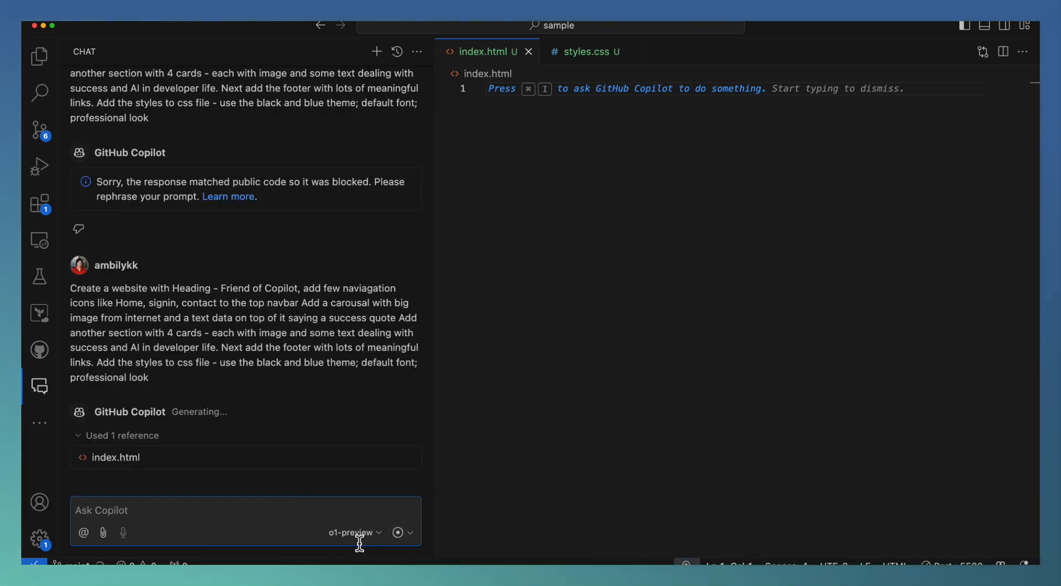
mouse_move(319, 426)
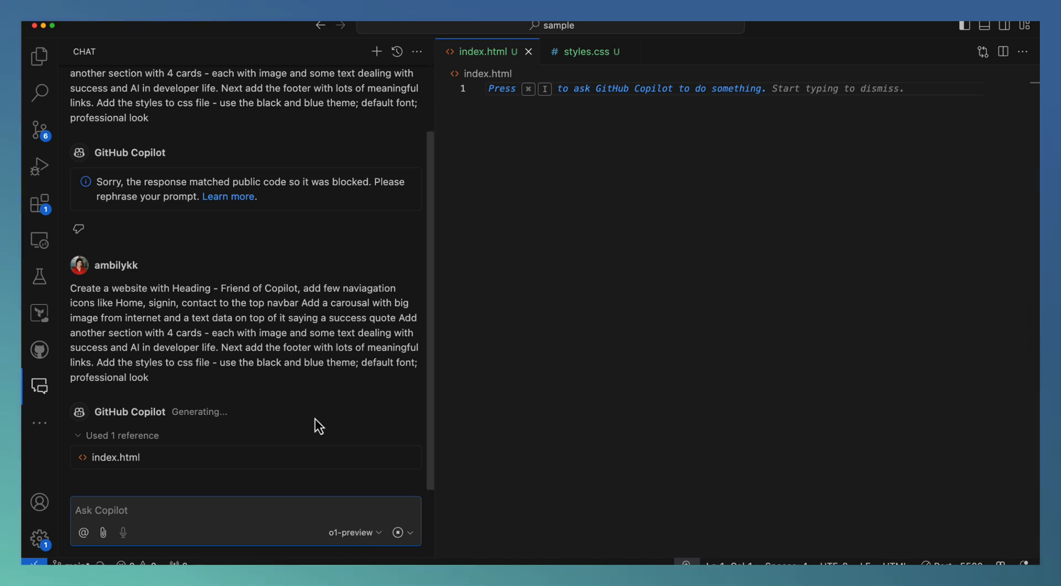
mouse_move(162, 308)
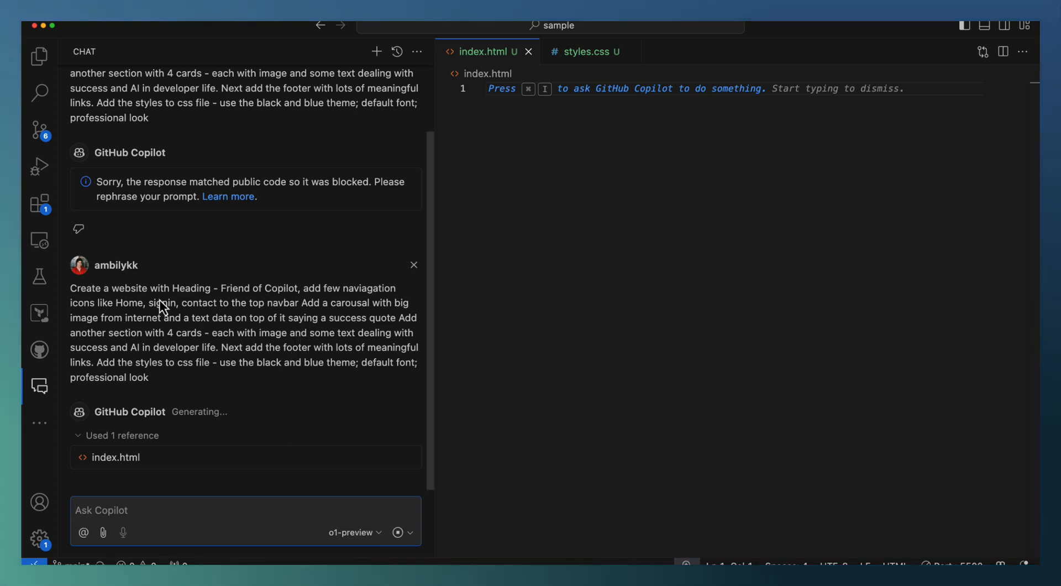
mouse_move(293, 300)
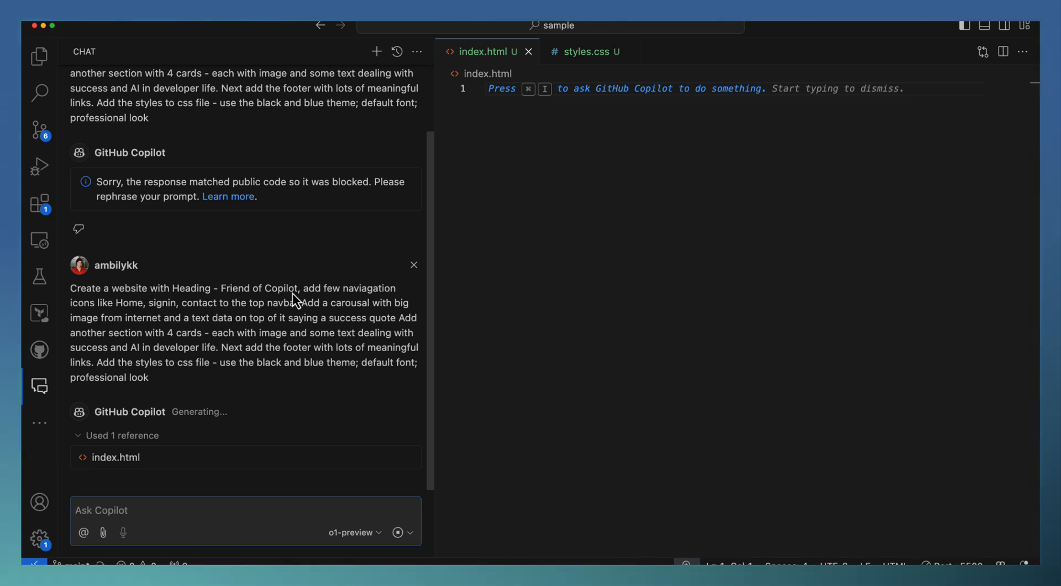
mouse_move(284, 310)
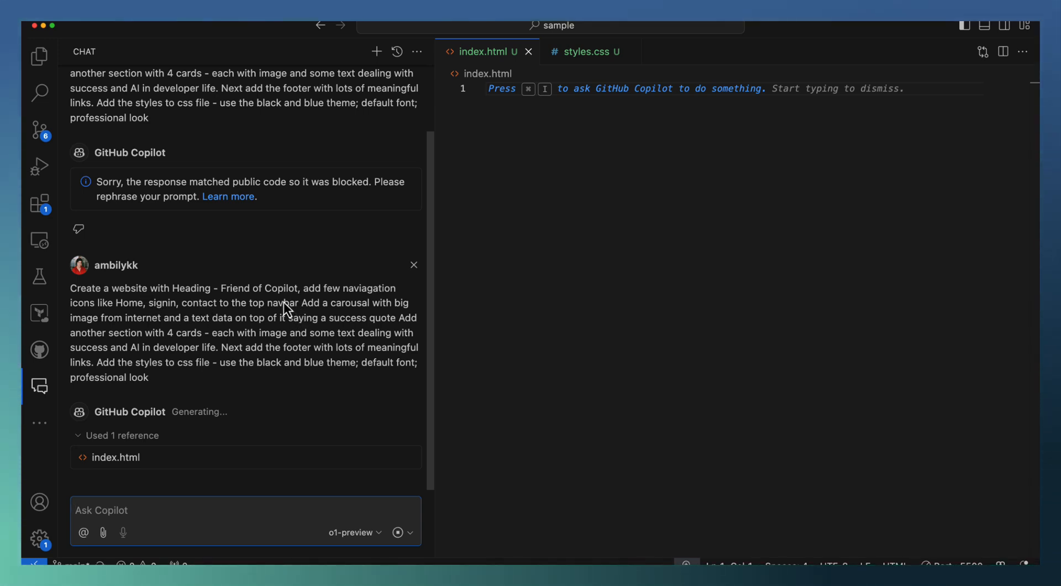
mouse_move(266, 381)
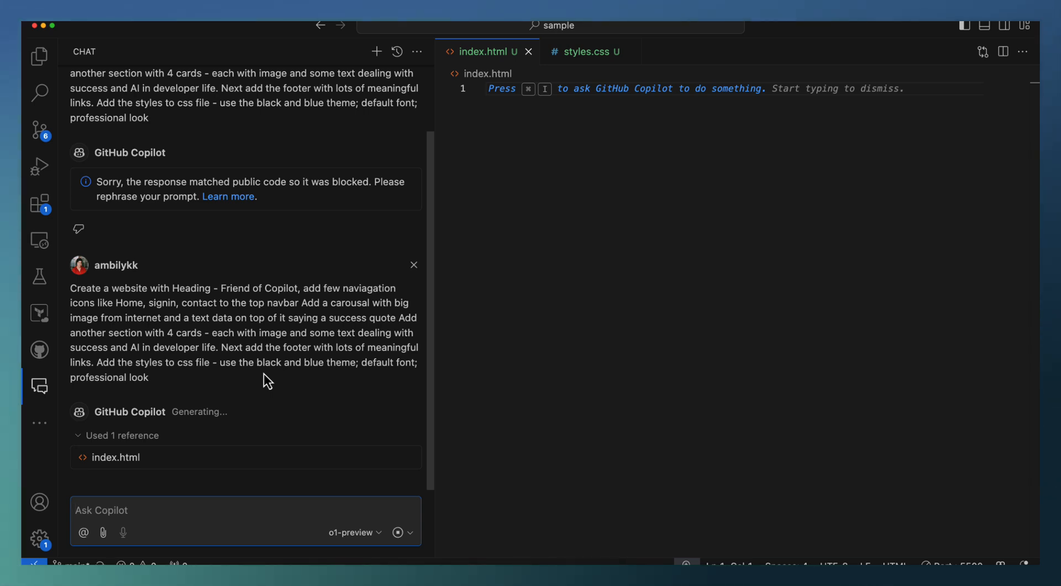
mouse_move(290, 338)
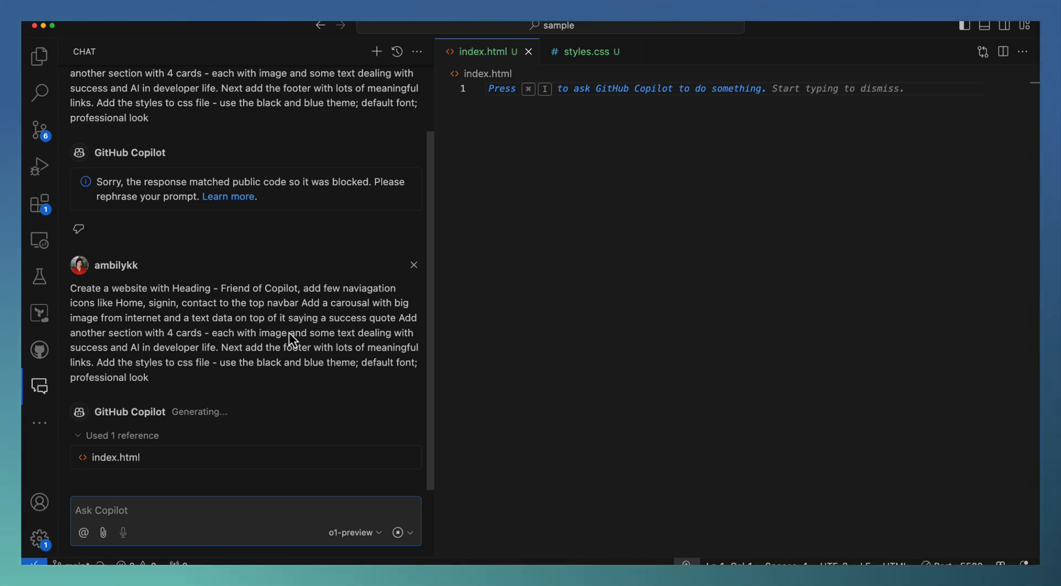
mouse_move(304, 366)
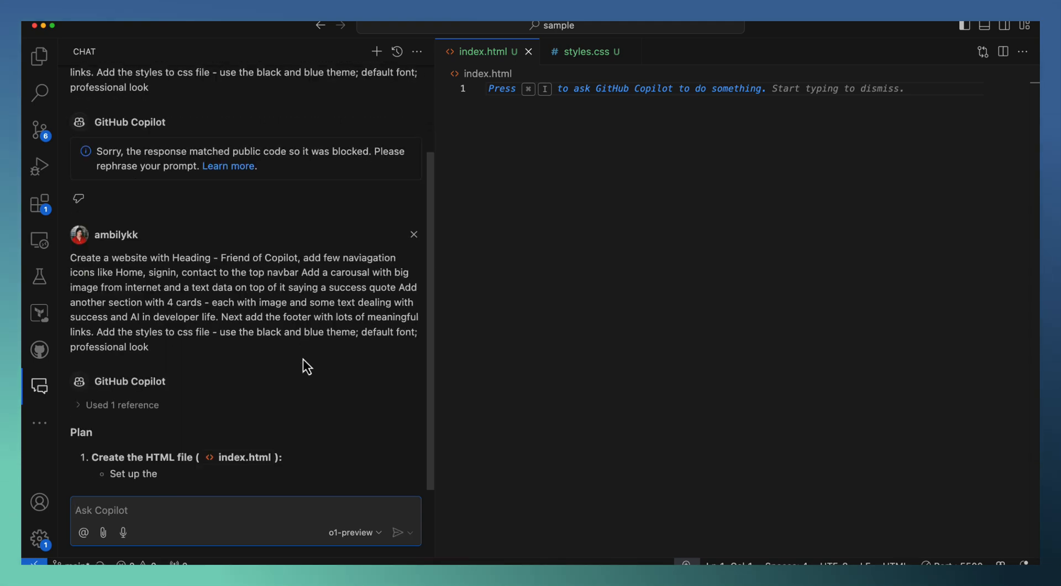
scroll("down", 3)
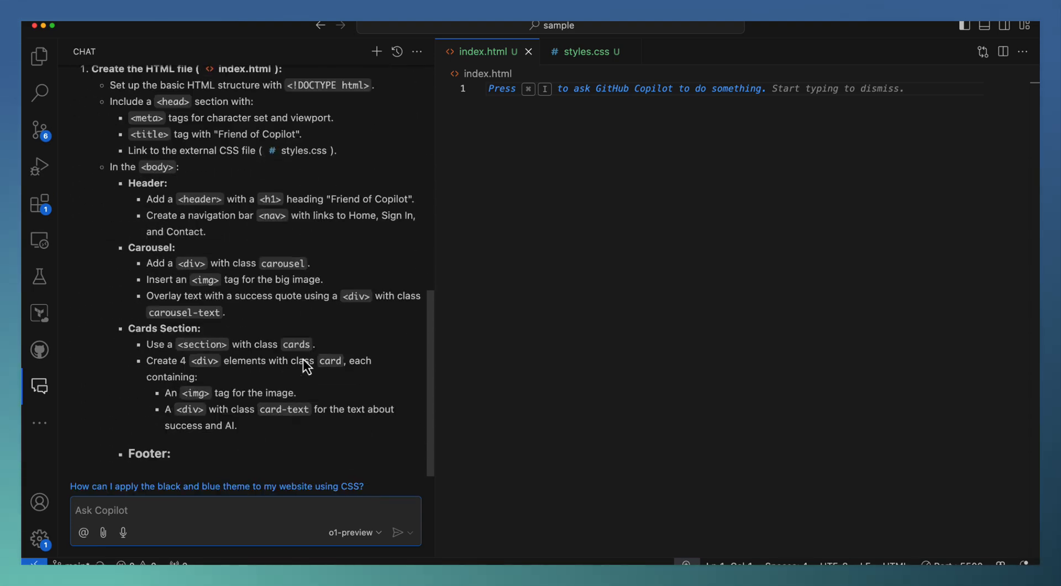
scroll("down", 3)
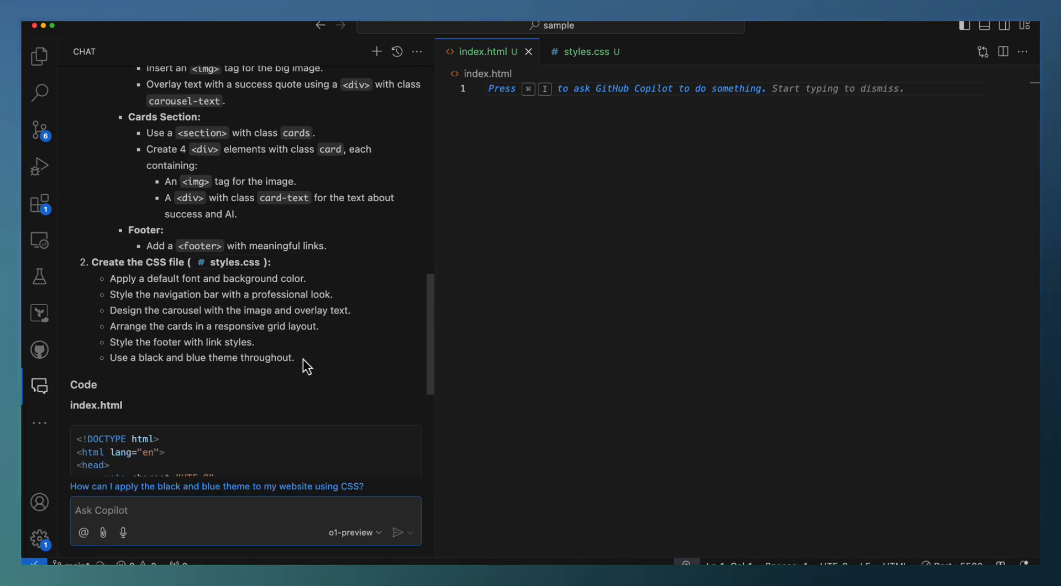
scroll("down", 3)
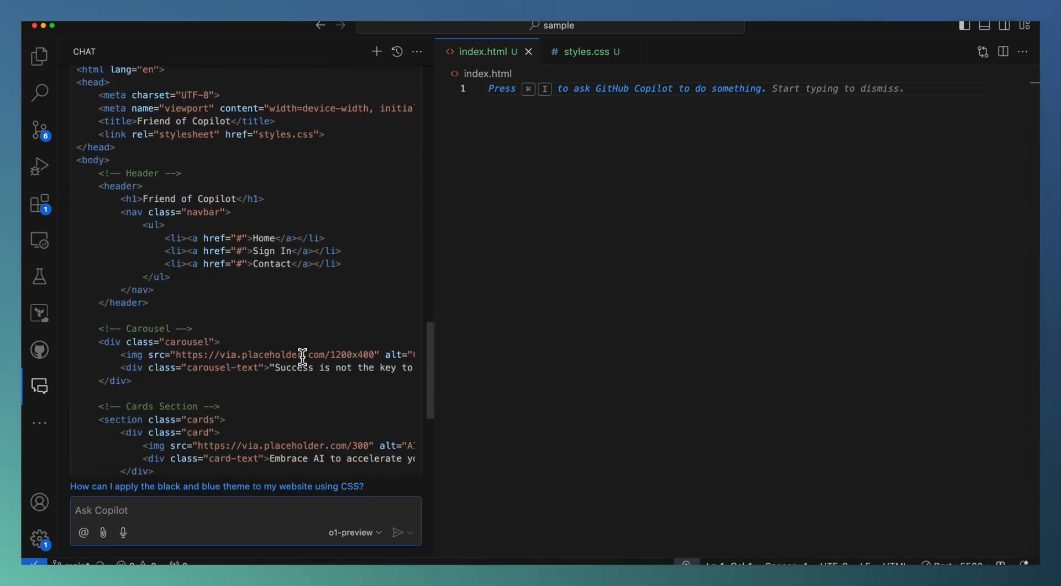
scroll("down", 3)
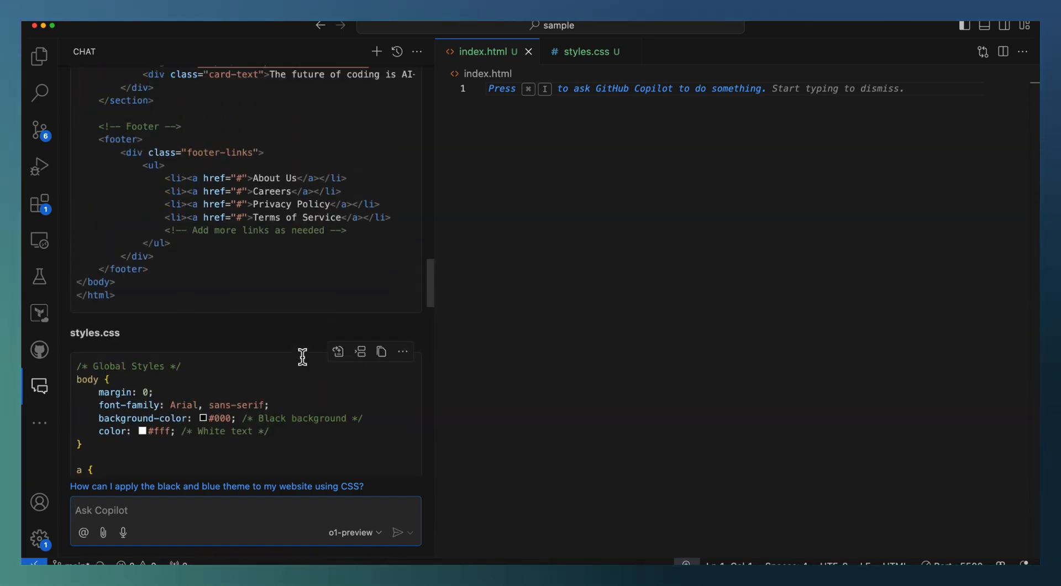
scroll("up", 3)
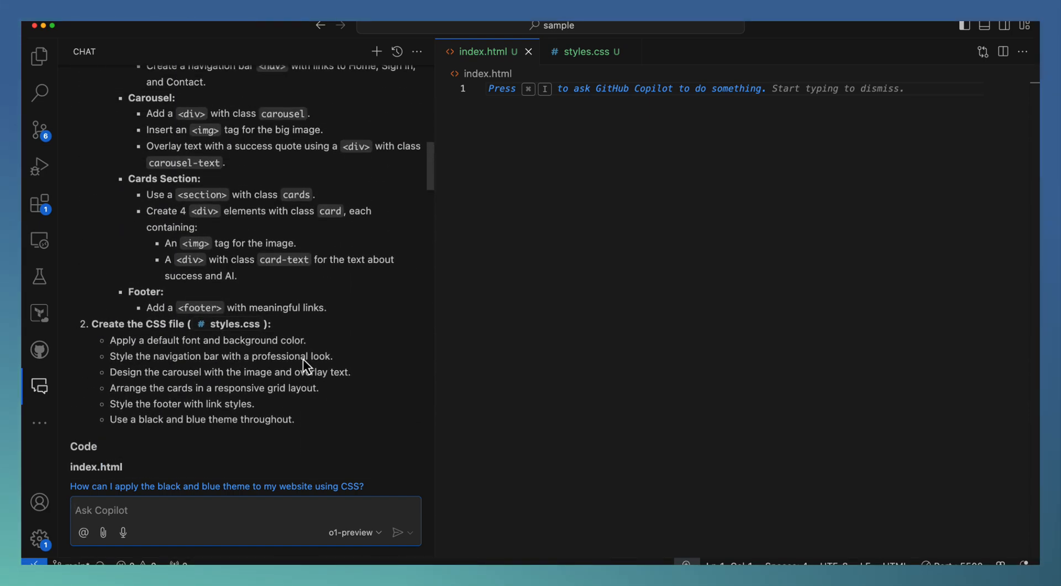
scroll("up", 3)
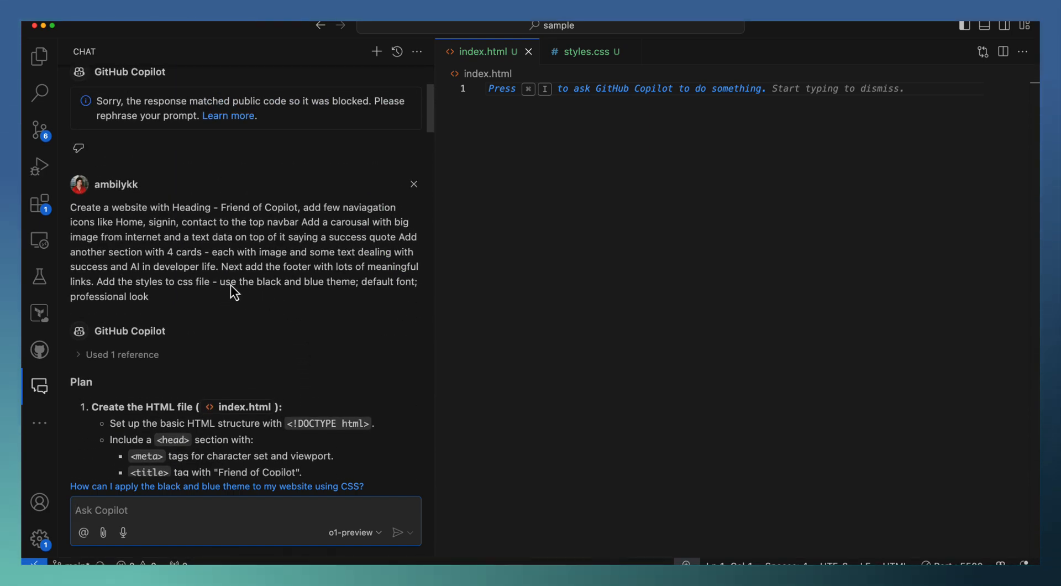
mouse_move(352, 375)
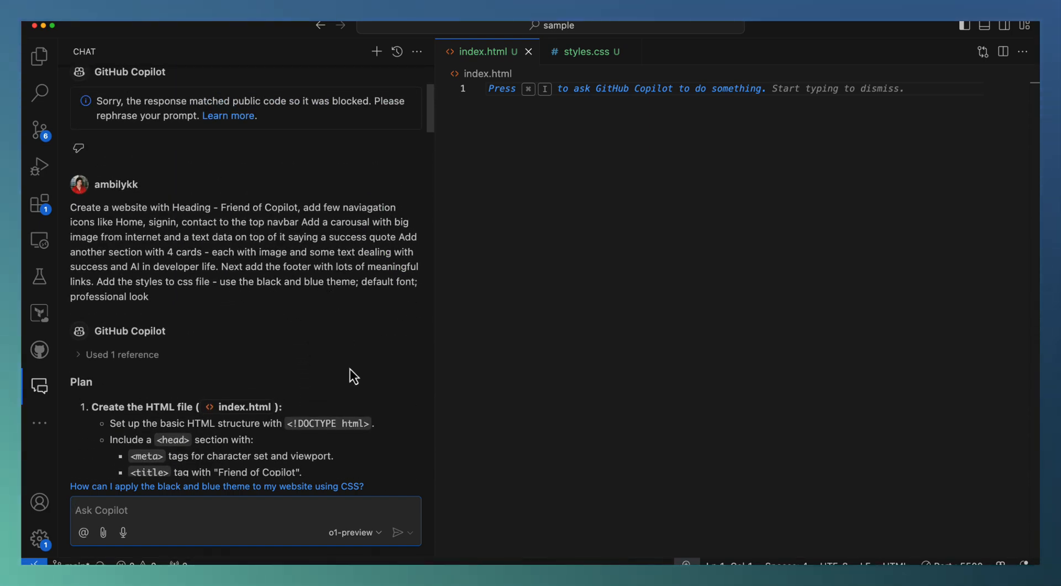
scroll("down", 3)
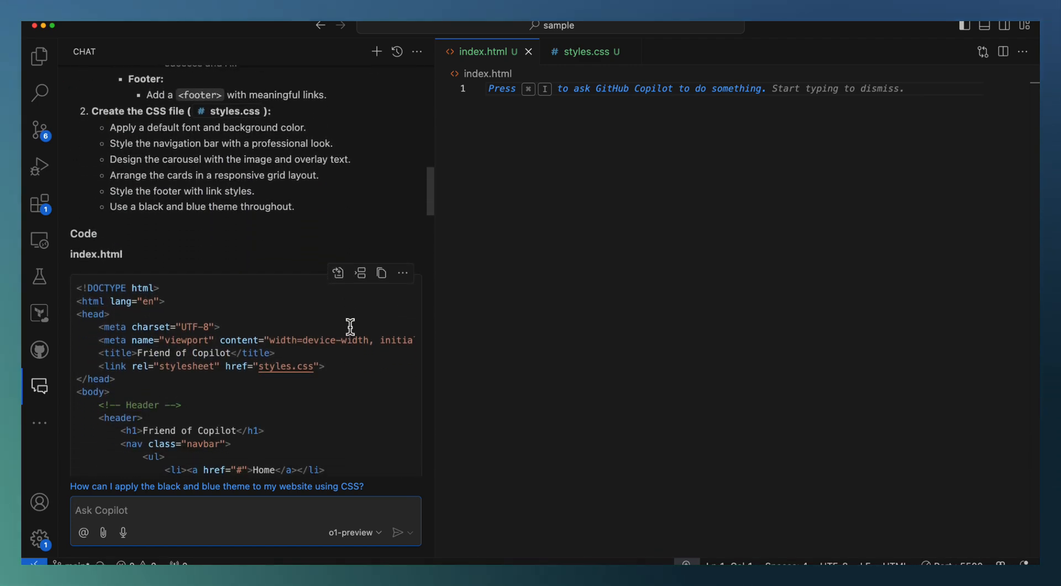
mouse_move(361, 273)
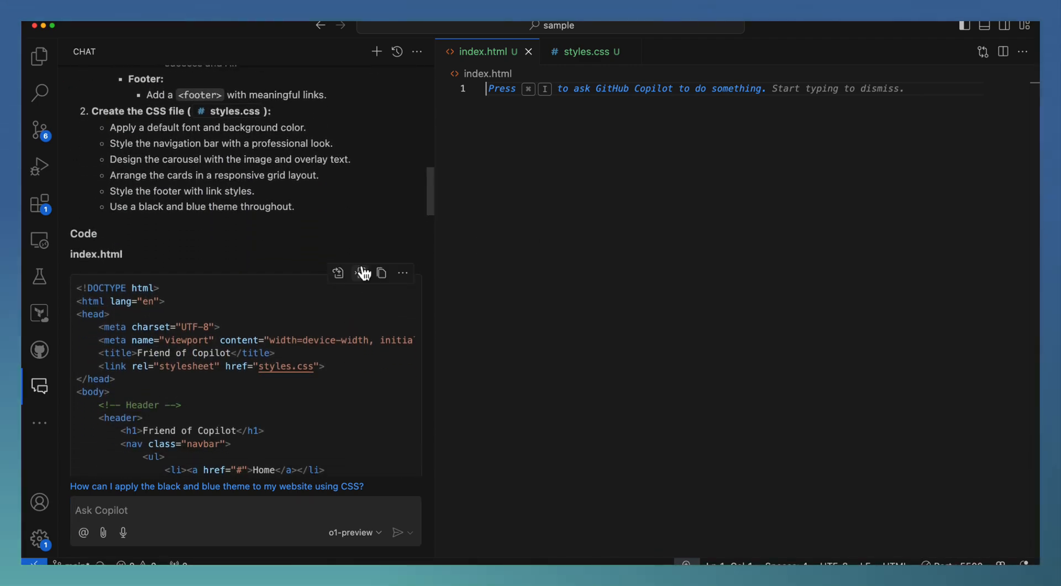
Step: Insert Copilot's HTML into index.html and its CSS into styles.css, with Explorer shown
left_click(337, 272)
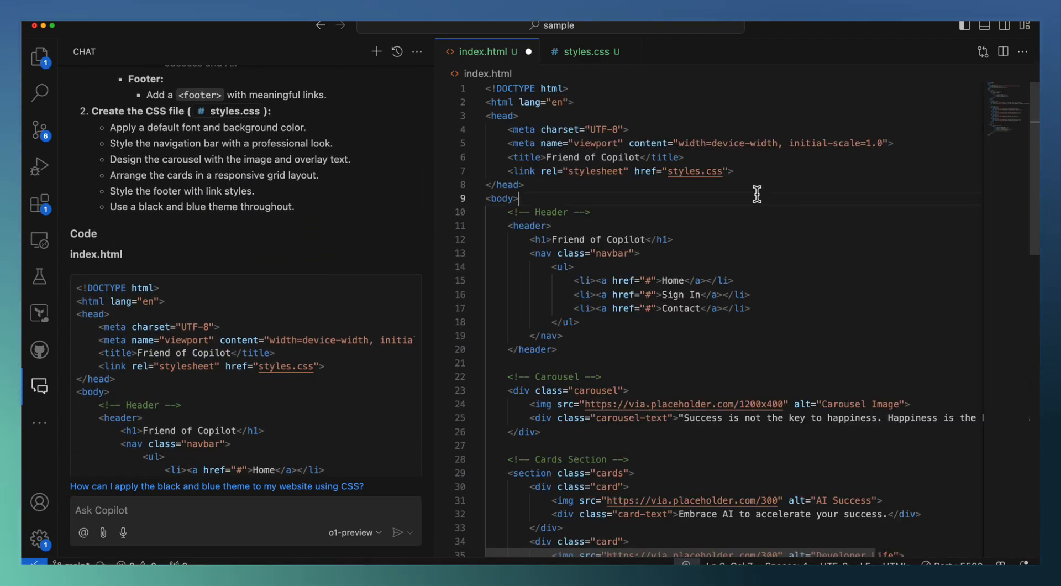
left_click(584, 51)
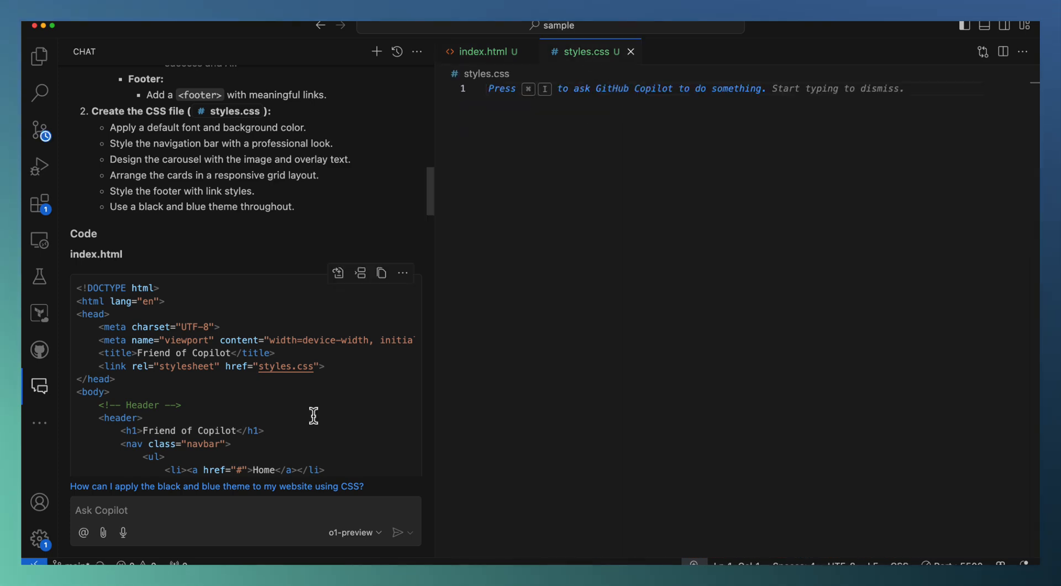
scroll("down", 3)
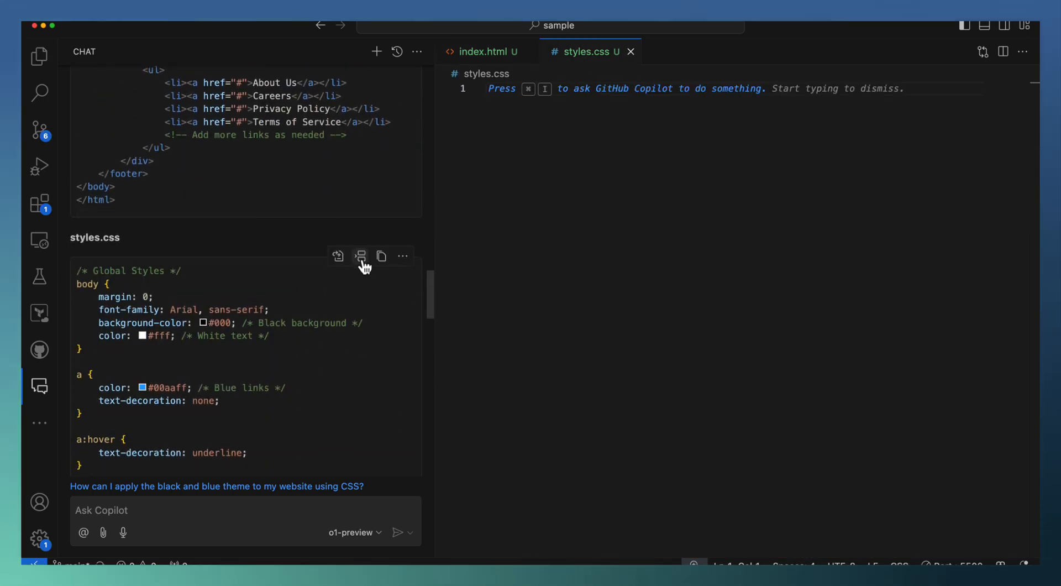
left_click(361, 256)
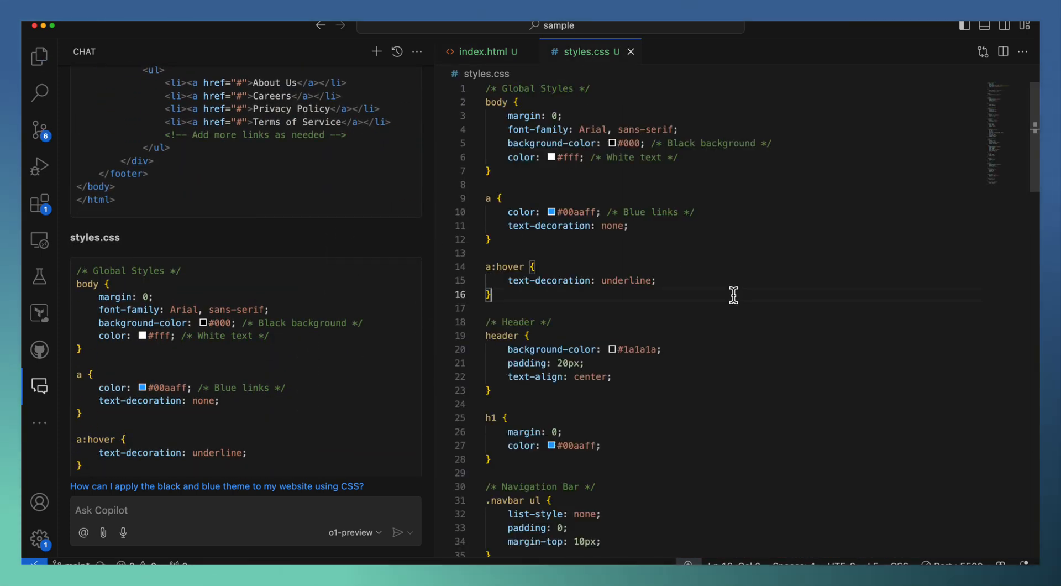
left_click(38, 57)
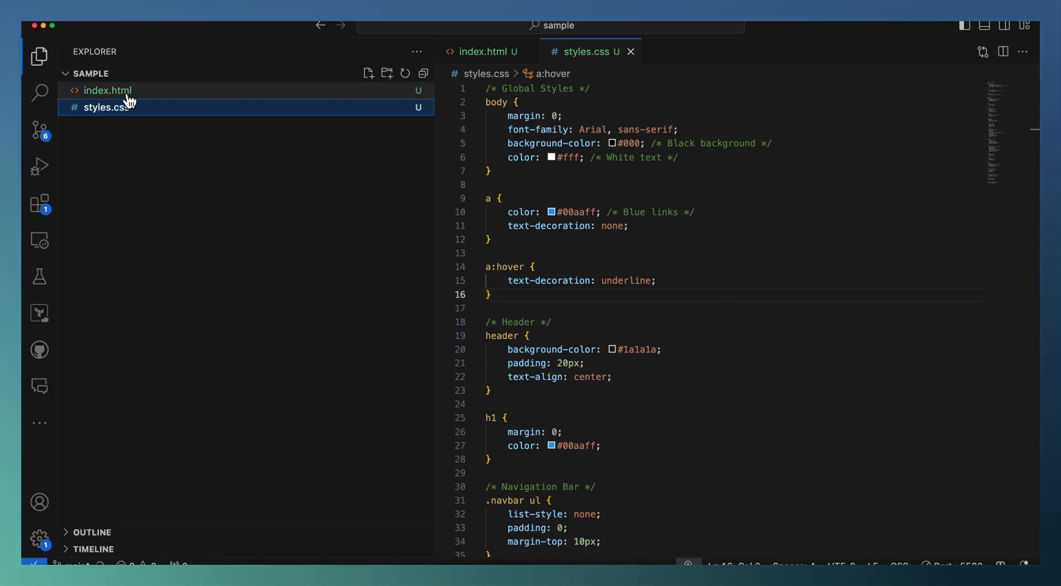
Step: Run index.html on Live Server and preview the Friend of Copilot page in Chrome
right_click(106, 90)
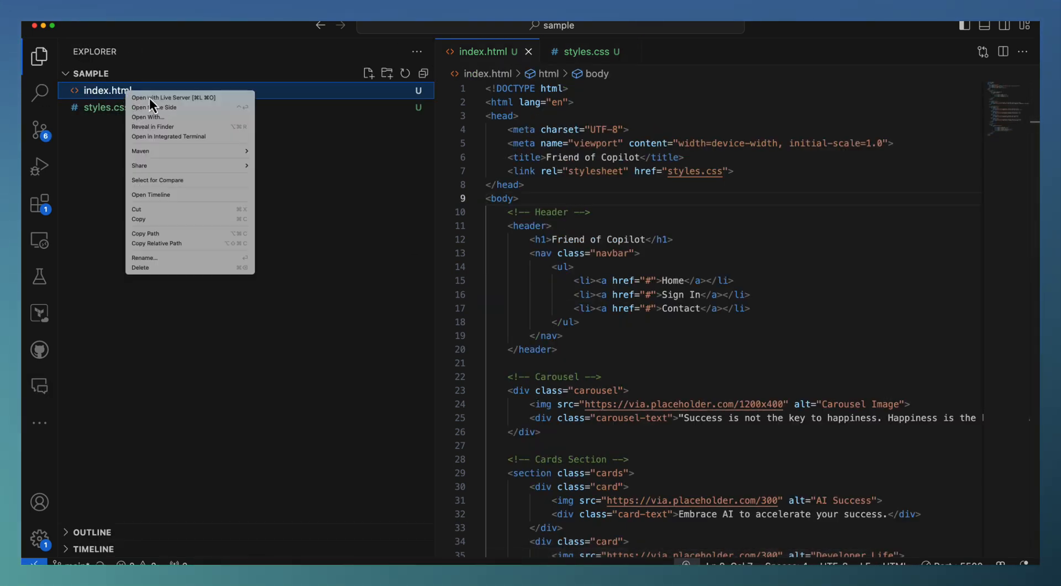
key("Escape")
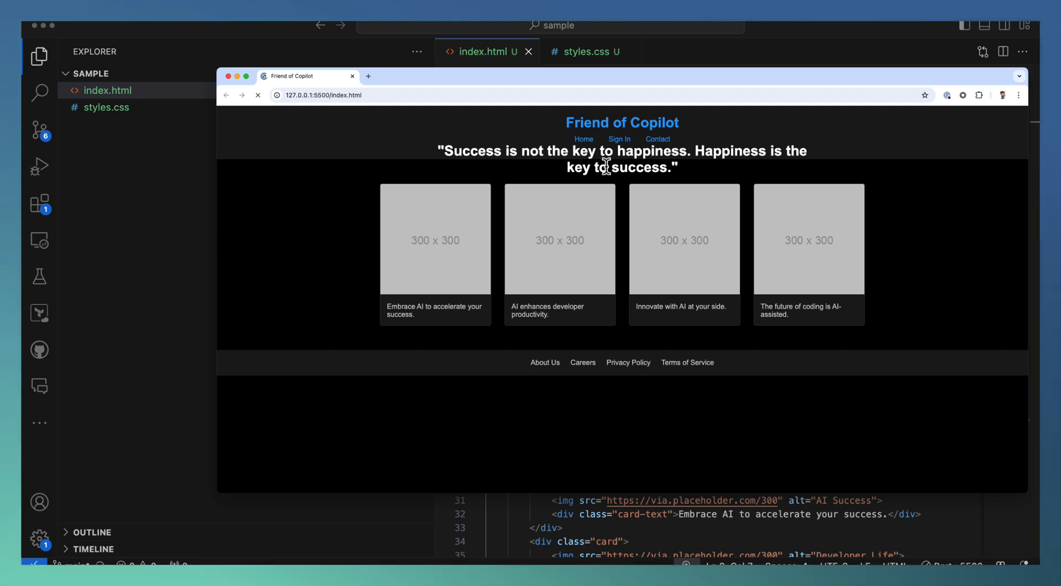
left_click(258, 94)
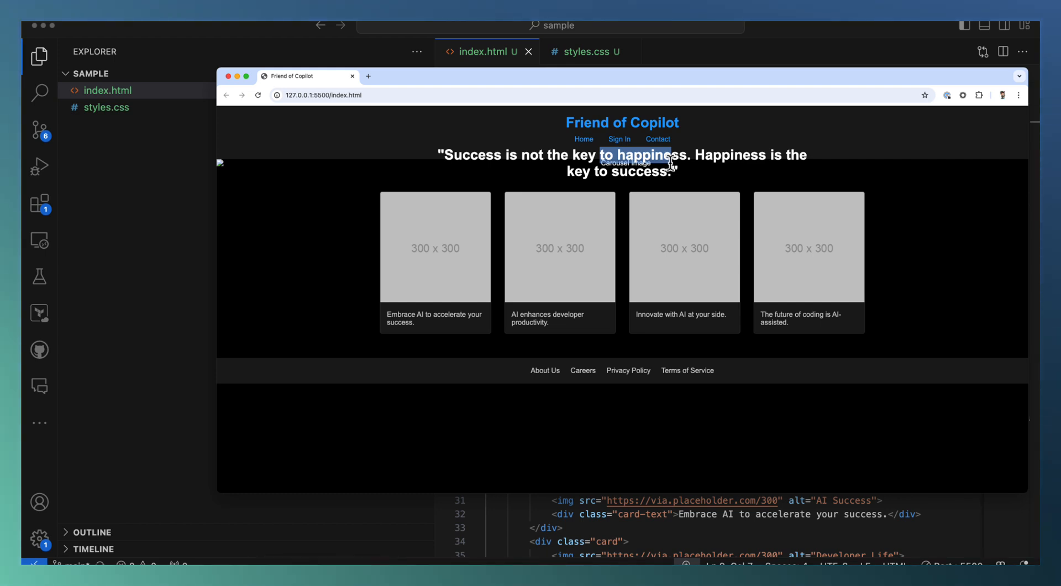
mouse_move(432, 254)
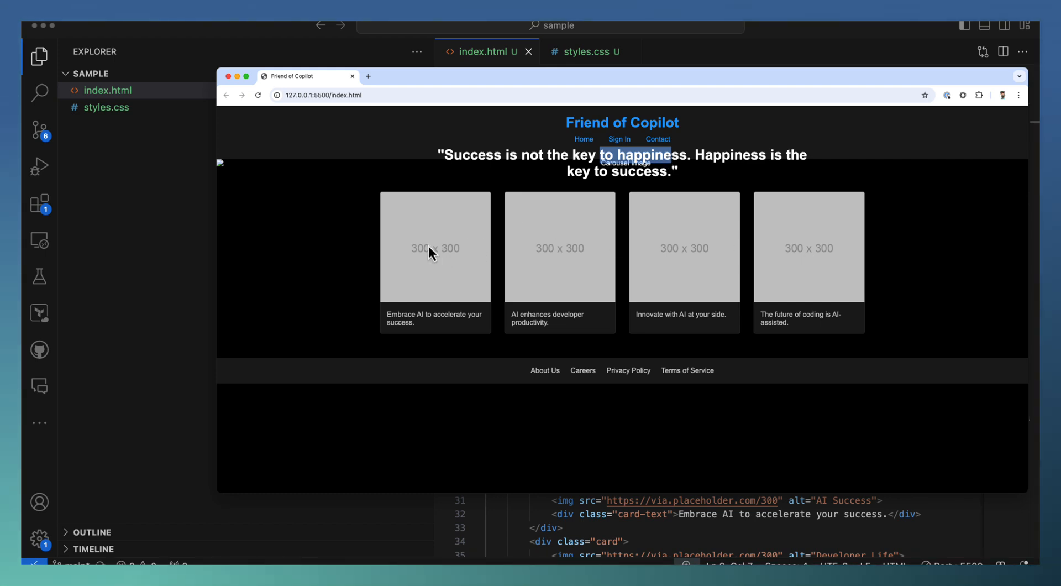
mouse_move(855, 272)
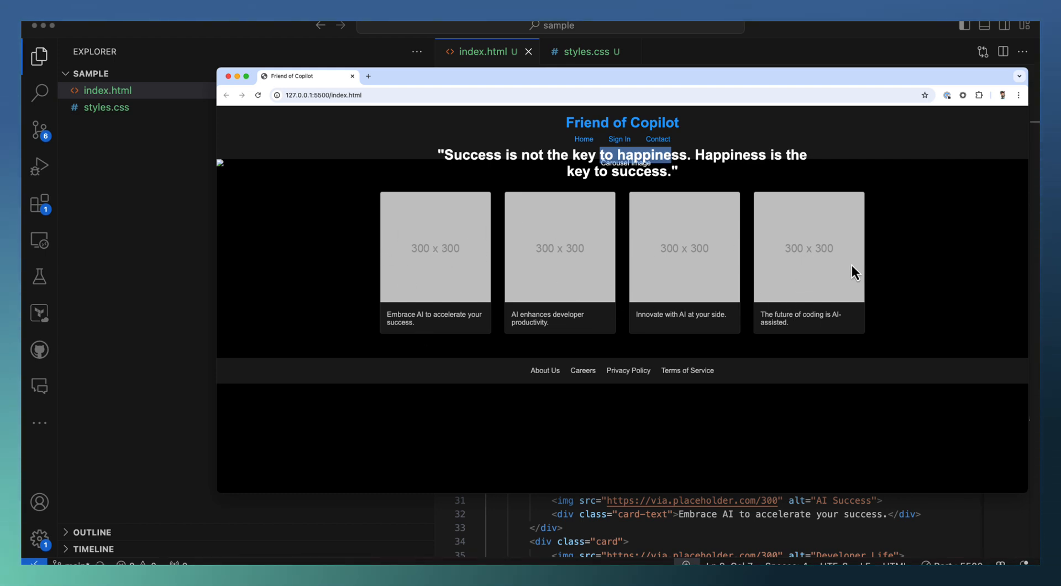
mouse_move(602, 436)
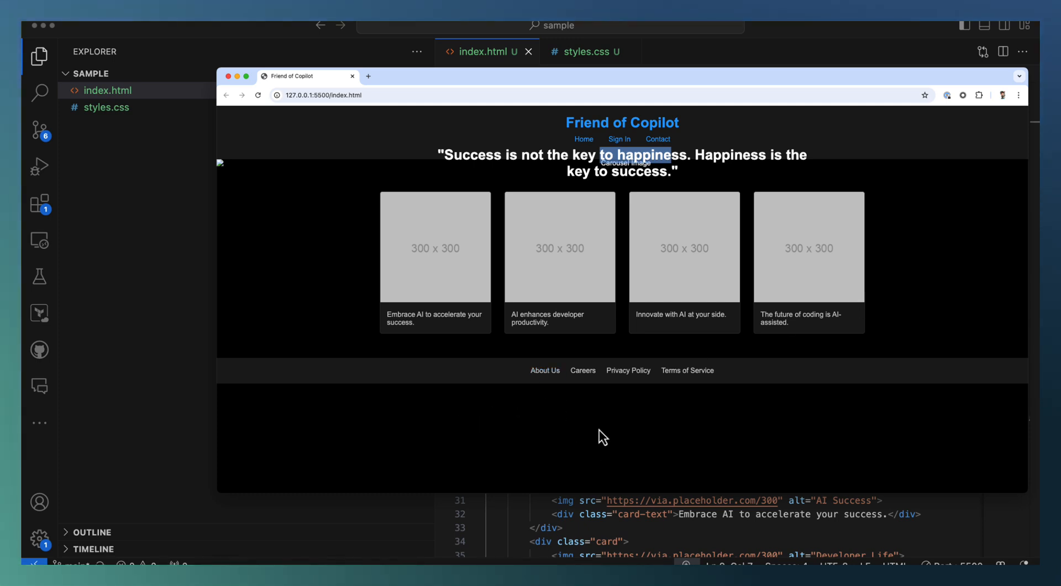
left_click(39, 386)
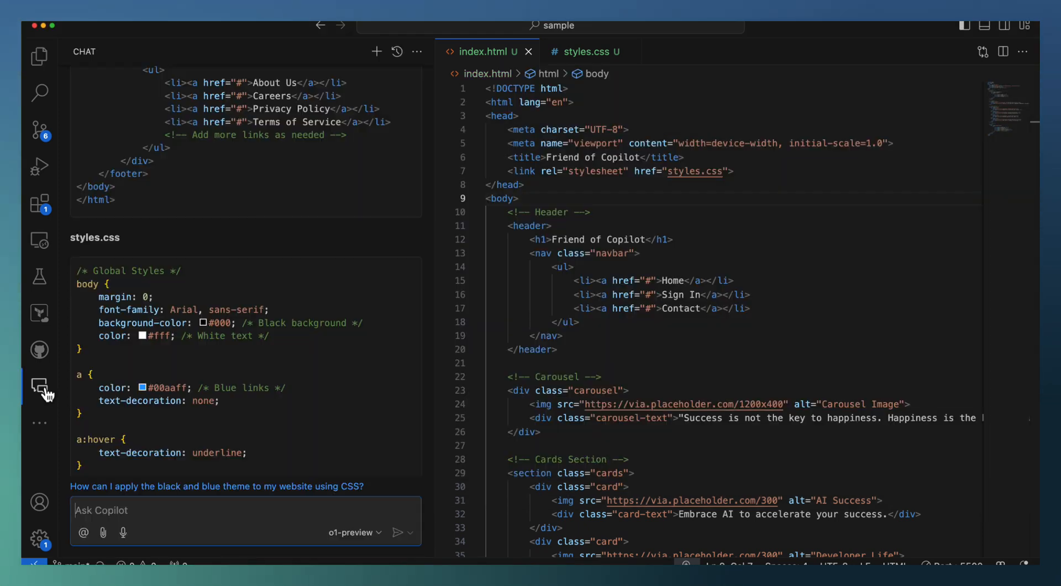
Step: Restore Copilot chat beside the code and scroll the preview to inspect the oversized carousel photo
left_click(579, 323)
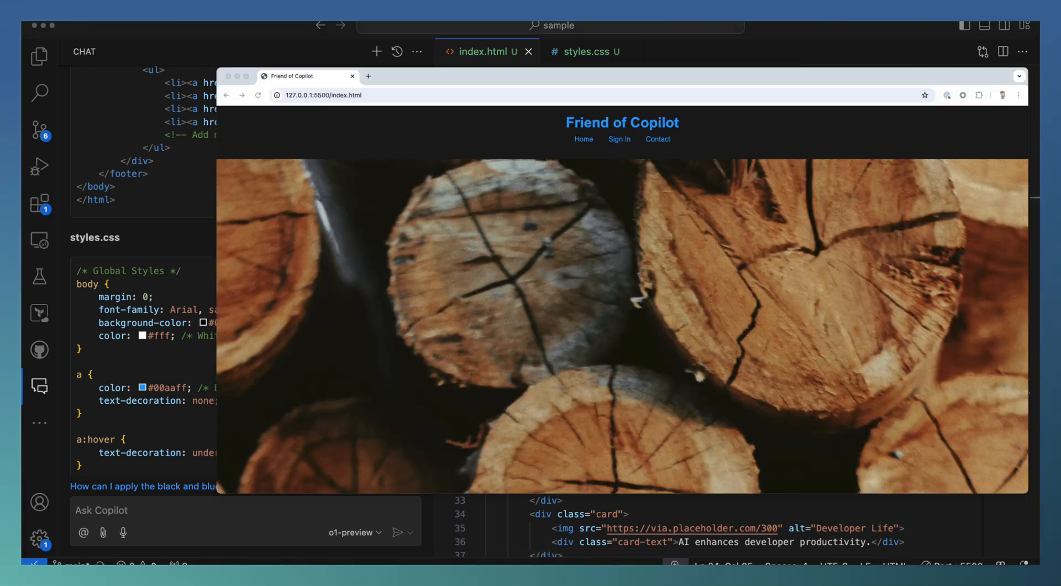
scroll("down", 3)
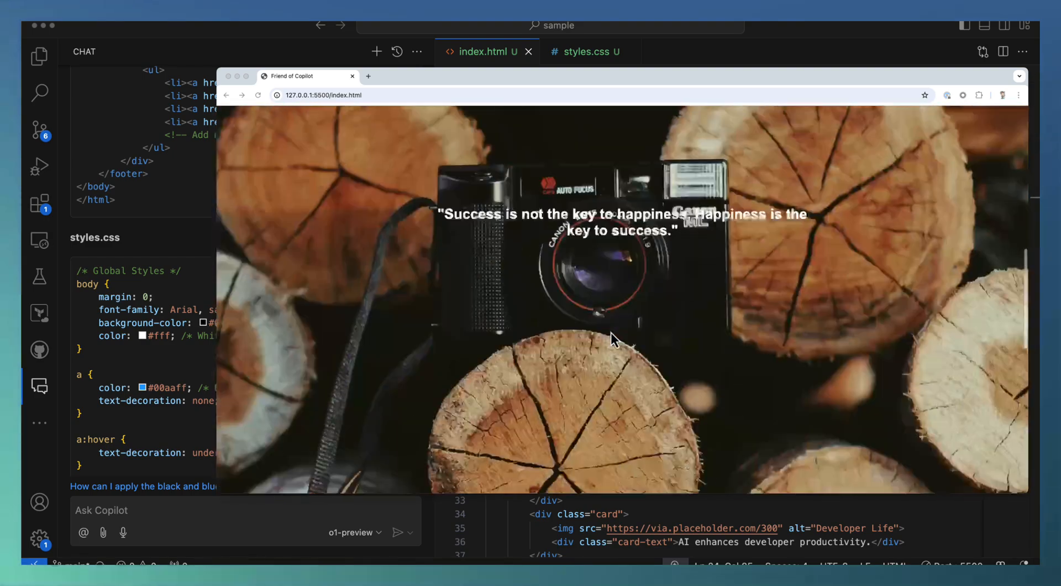
scroll("down", 3)
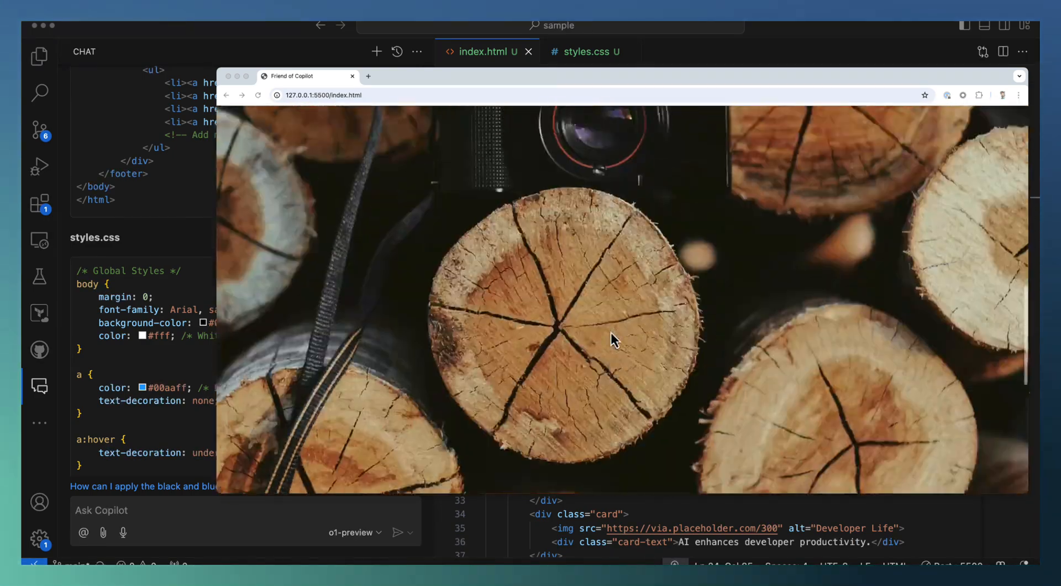
scroll("up", 3)
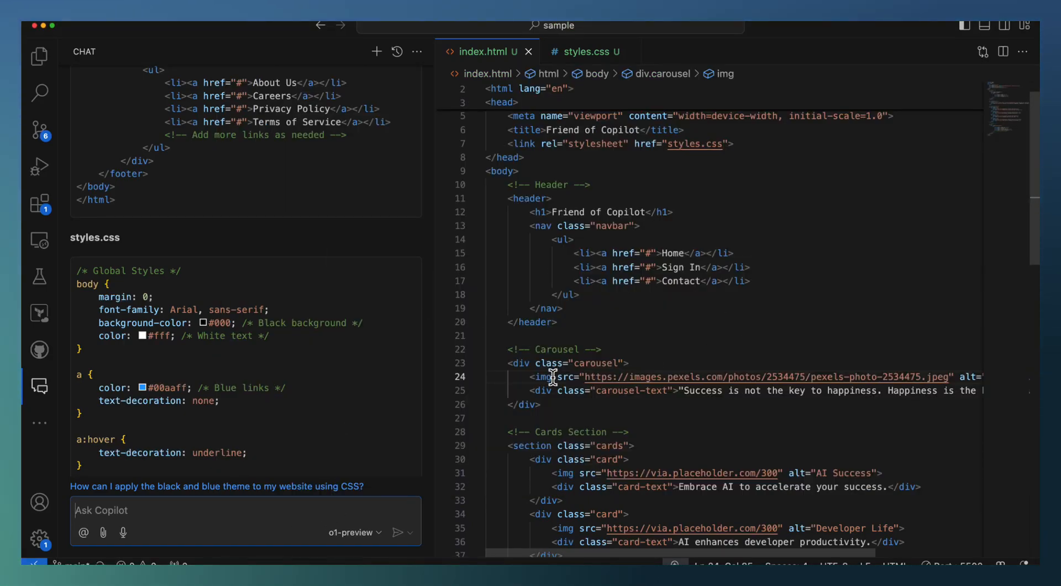
Step: With the carousel div selected, ask Copilot to make the image height appropriate for a carousel
left_click(545, 402)
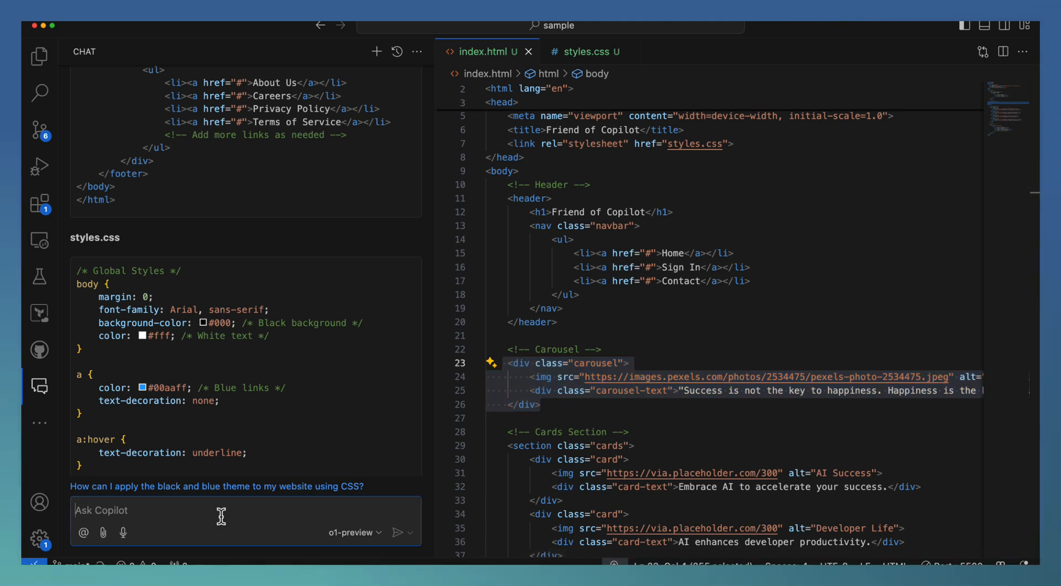
type("make the")
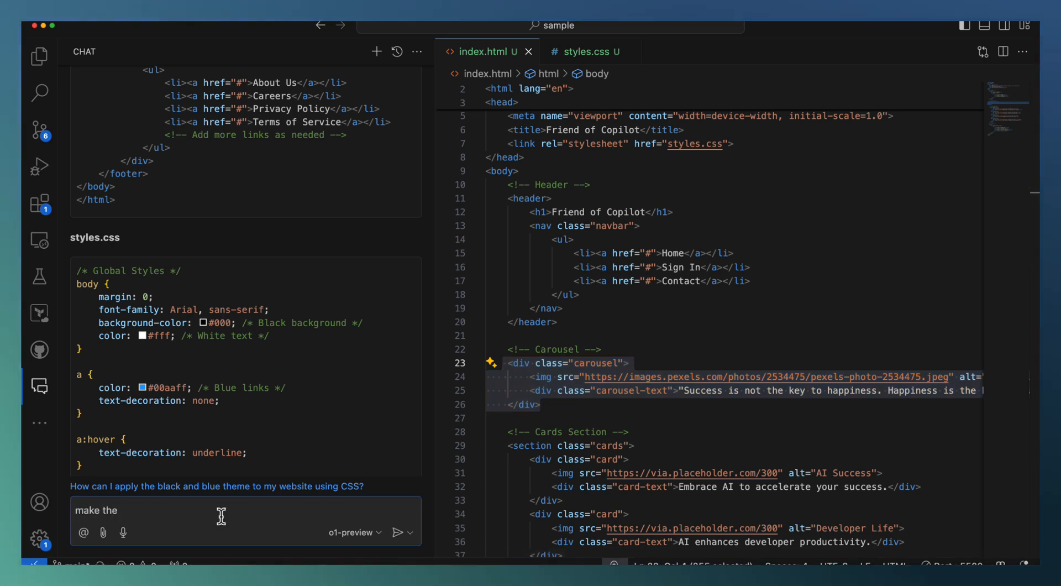
type("image h")
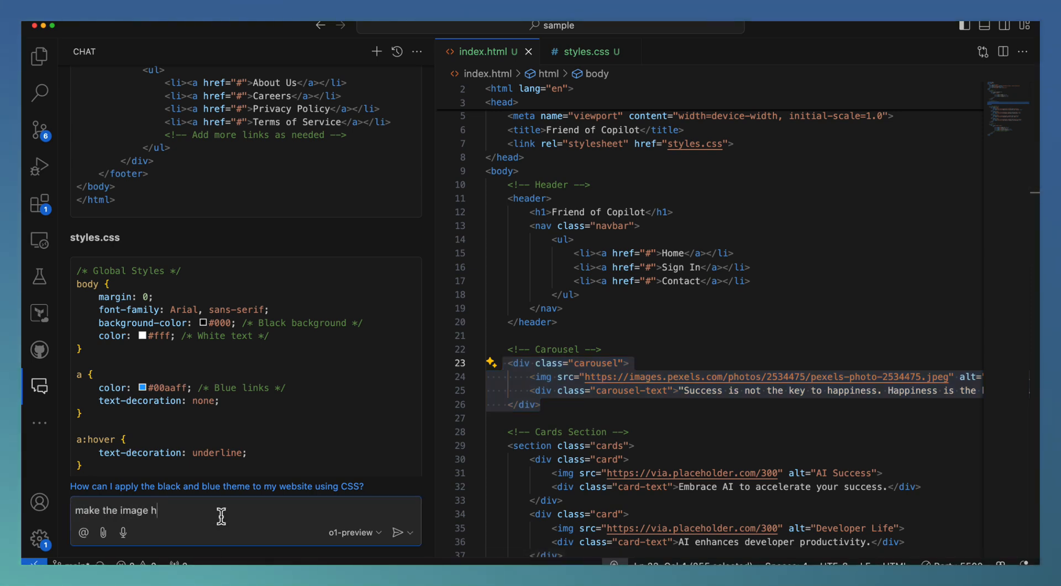
type("eight approp")
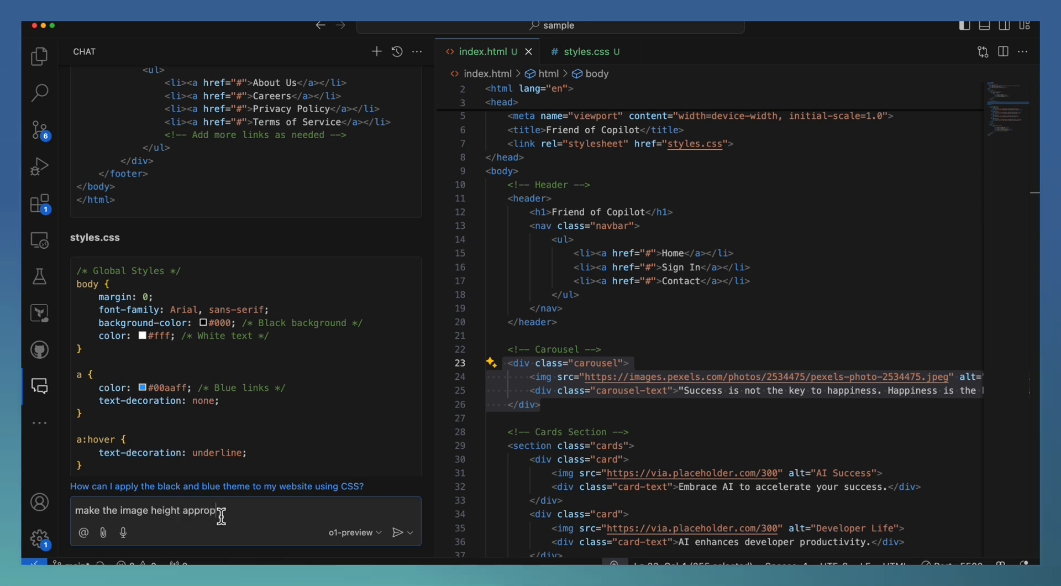
type("for a ca")
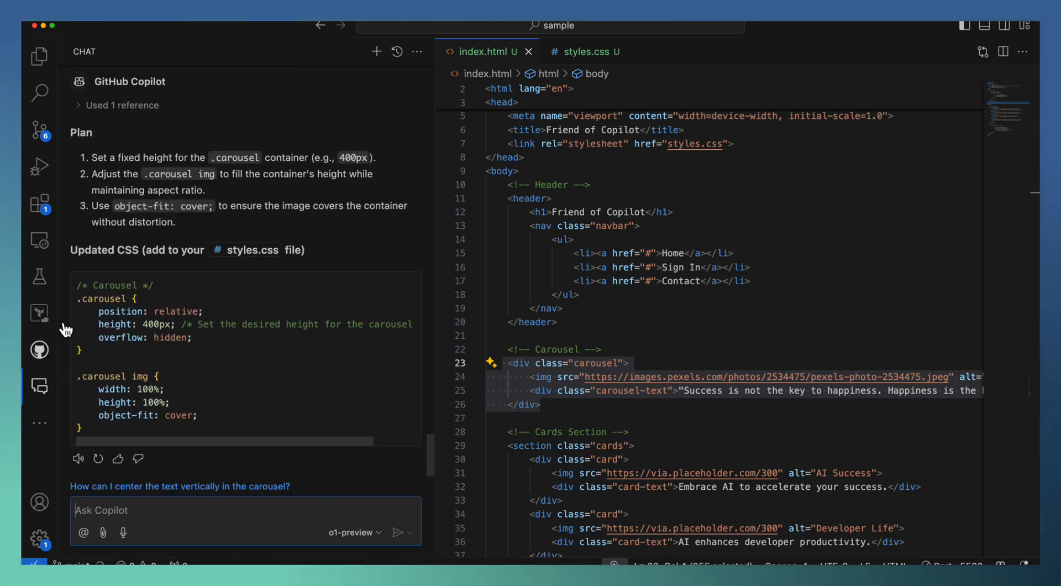
mouse_move(586, 51)
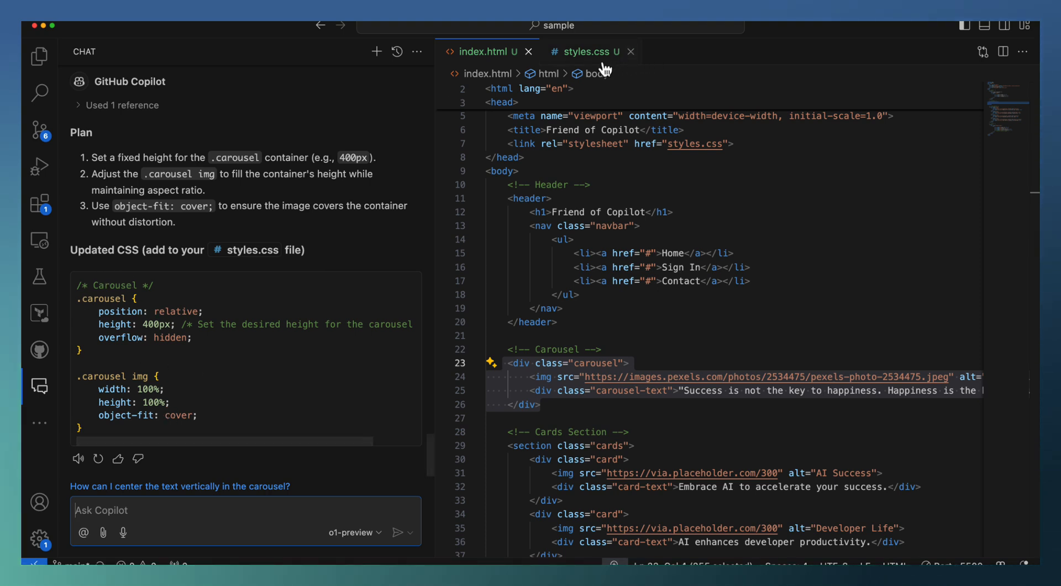
Step: Bring up styles.css and scroll down to the Carousel section's rules
left_click(586, 51)
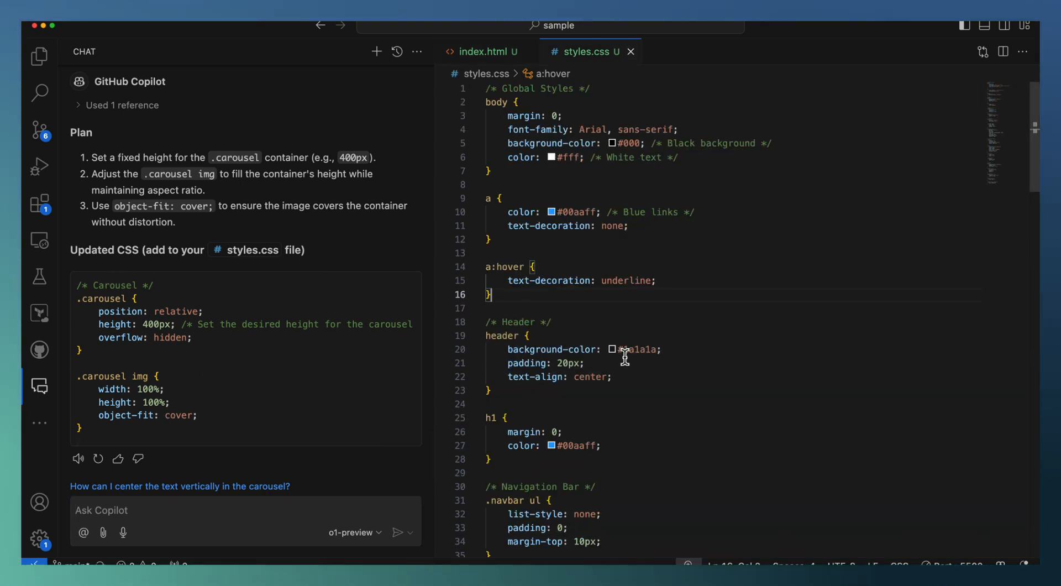
scroll("down", 3)
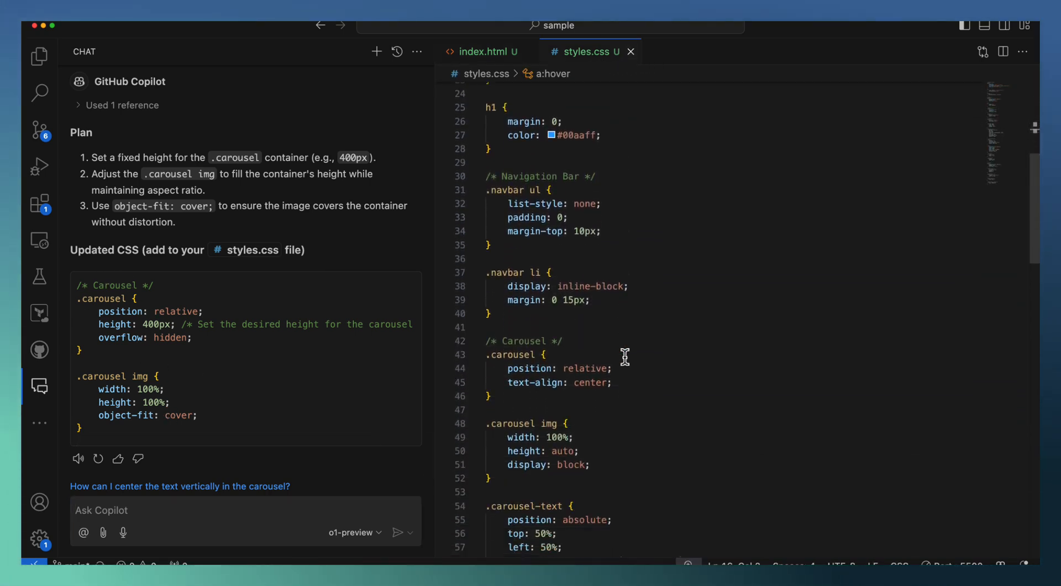
scroll("down", 3)
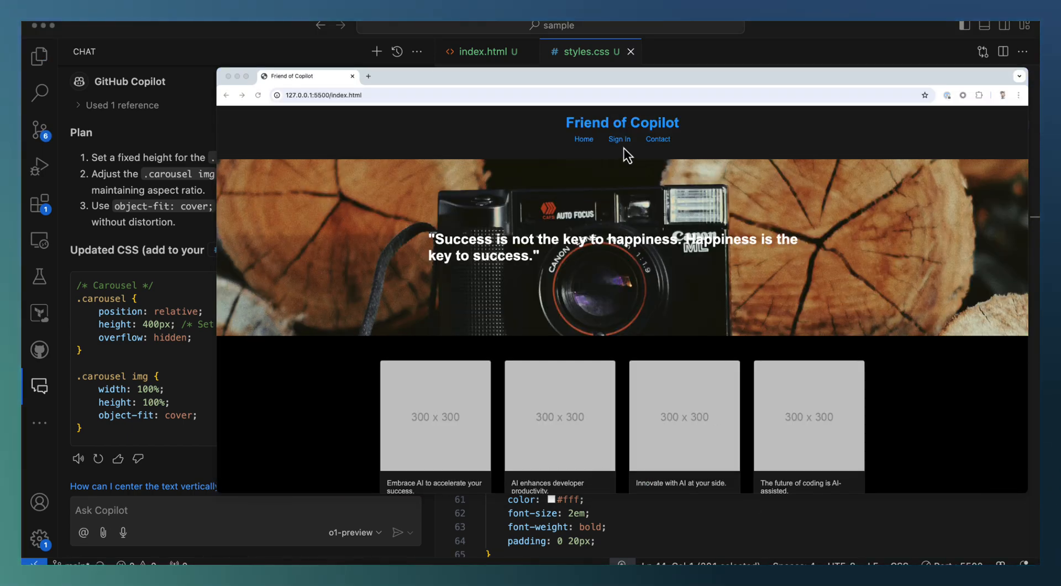
mouse_move(662, 211)
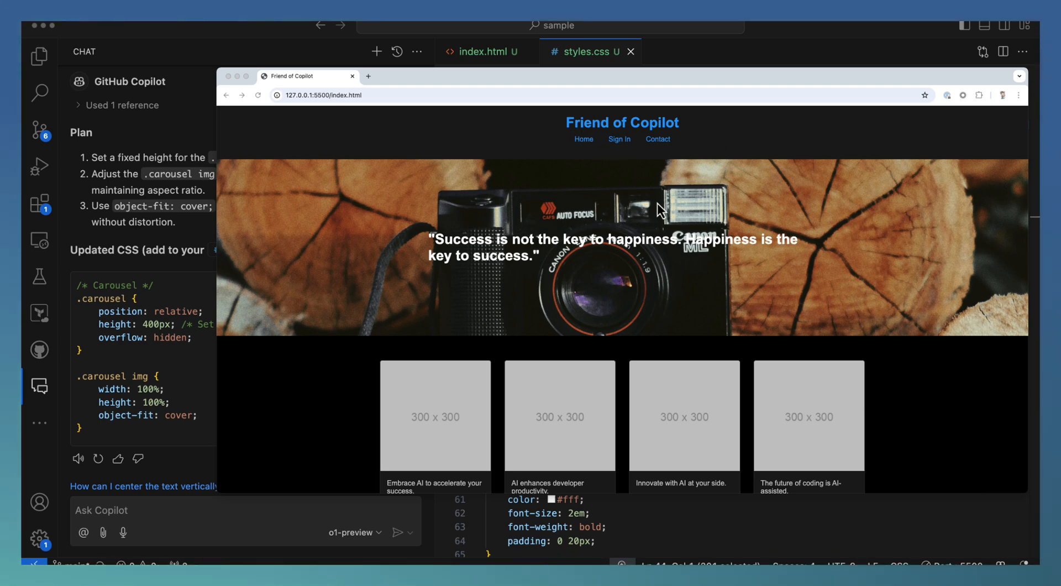
mouse_move(545, 263)
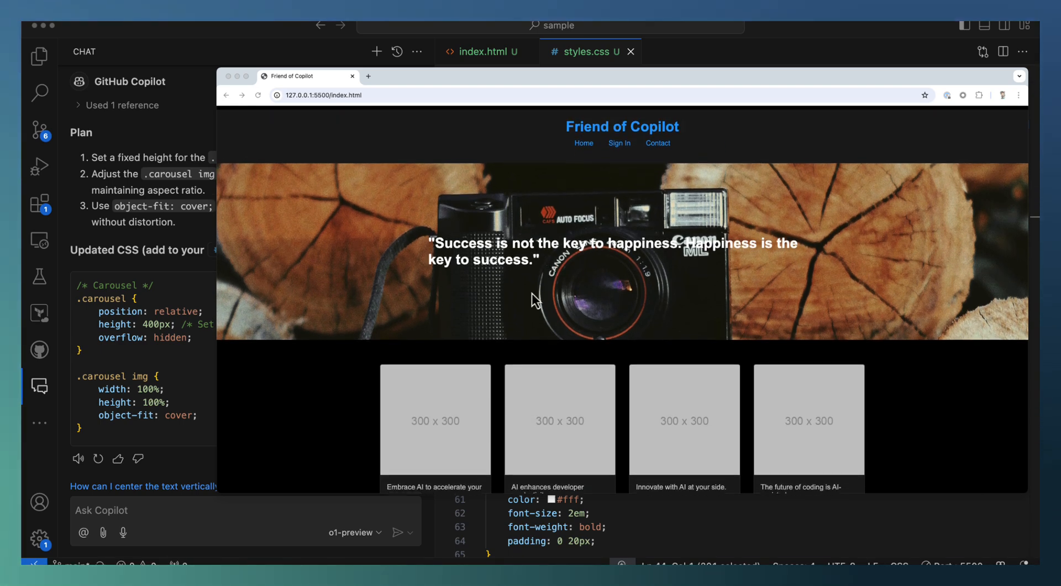
Step: Scroll the Chrome preview down and back up to check the shortened carousel, cards and footer
scroll("down", 3)
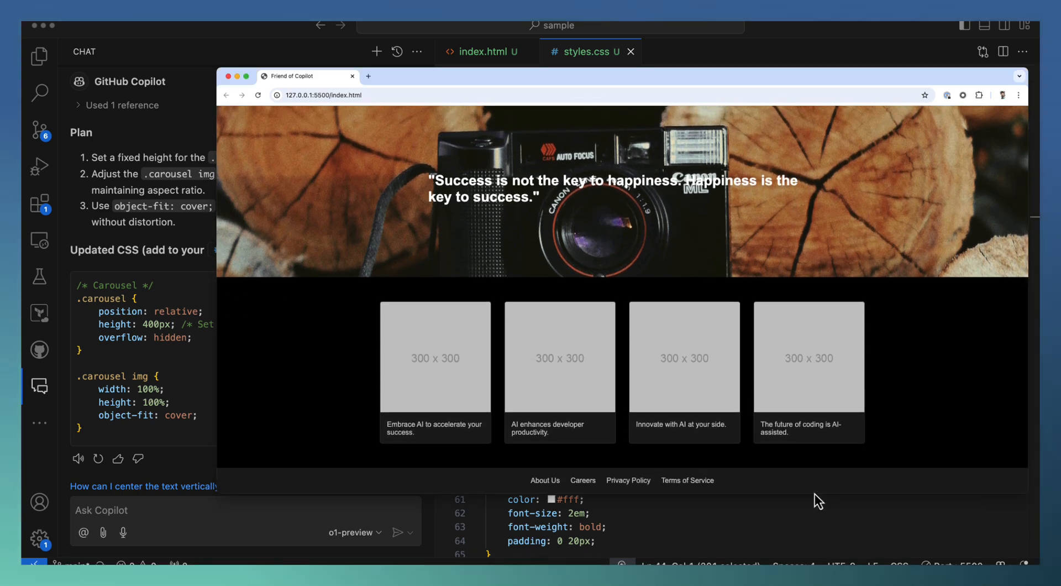
scroll("up", 3)
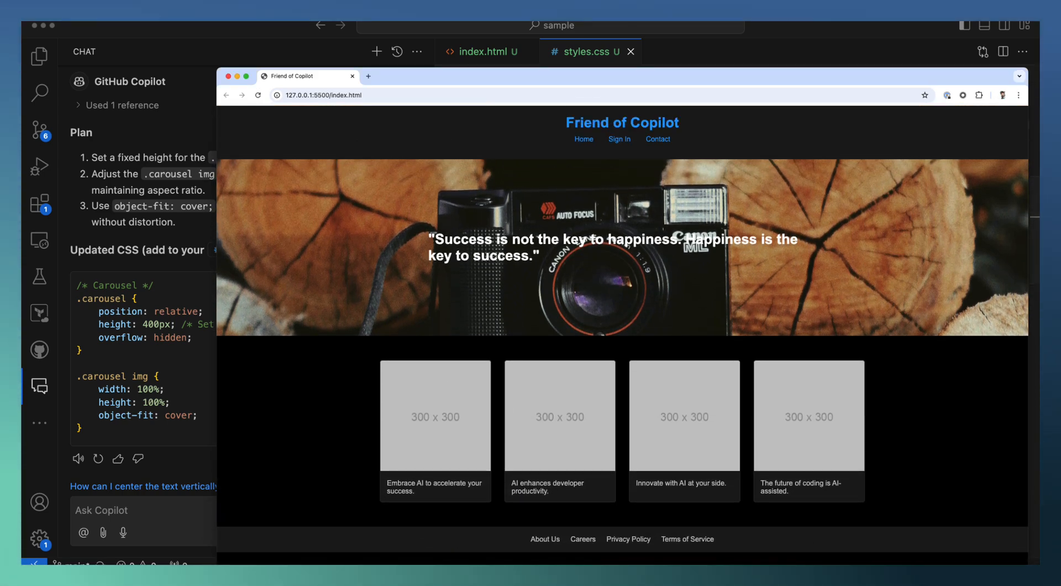
mouse_move(456, 422)
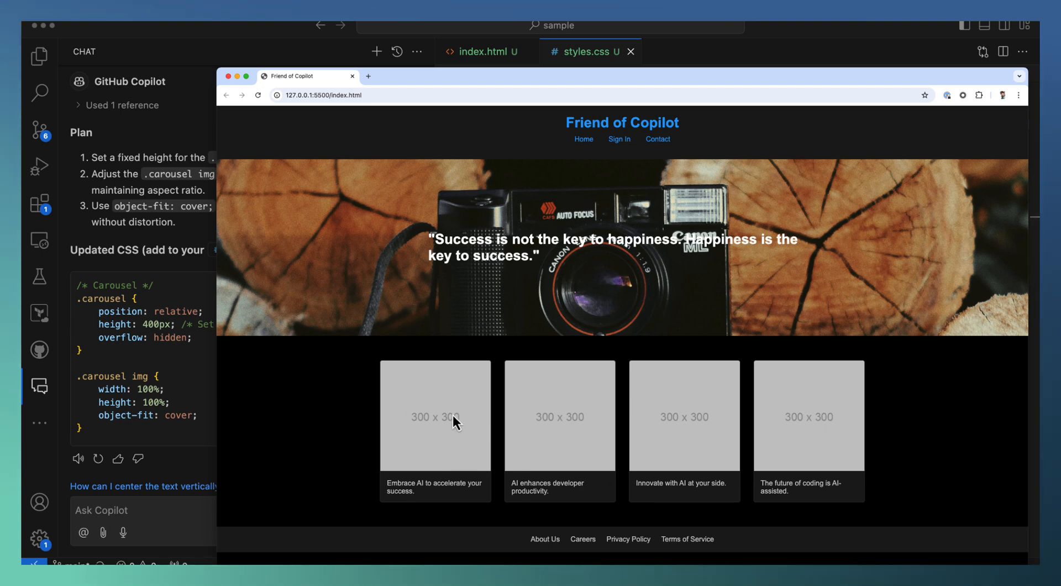
mouse_move(421, 472)
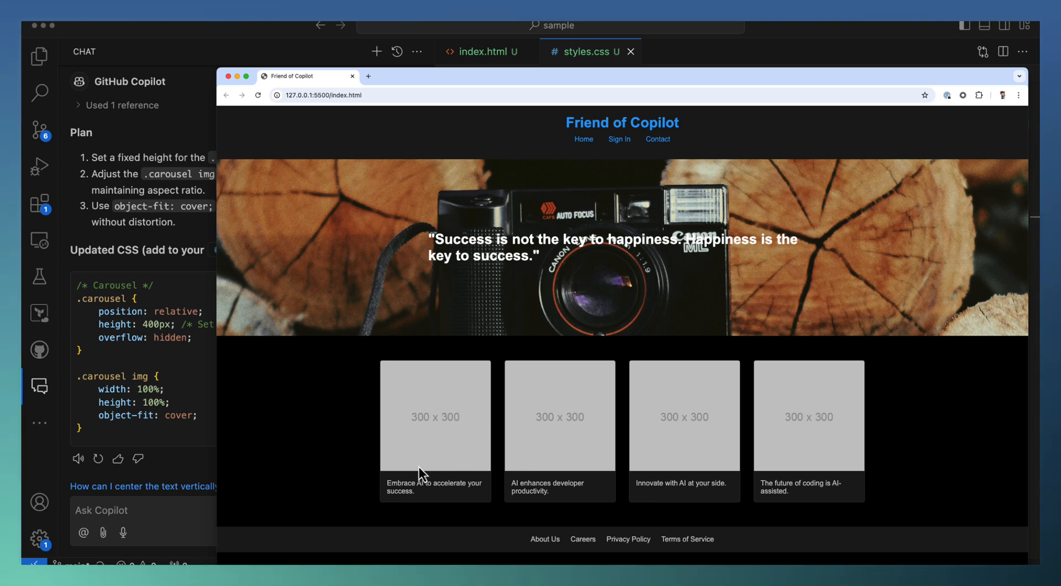
mouse_move(783, 517)
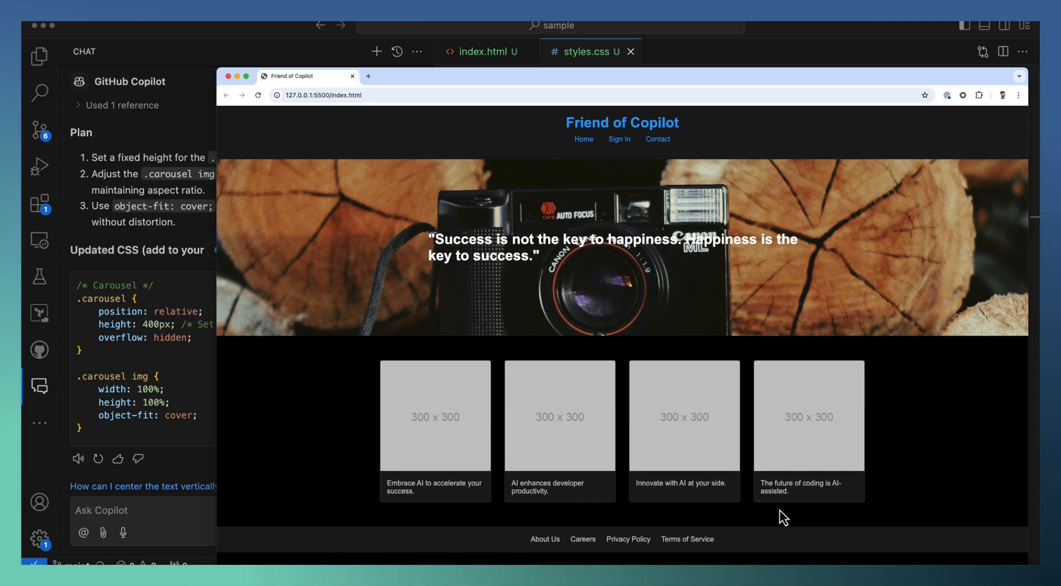
mouse_move(537, 163)
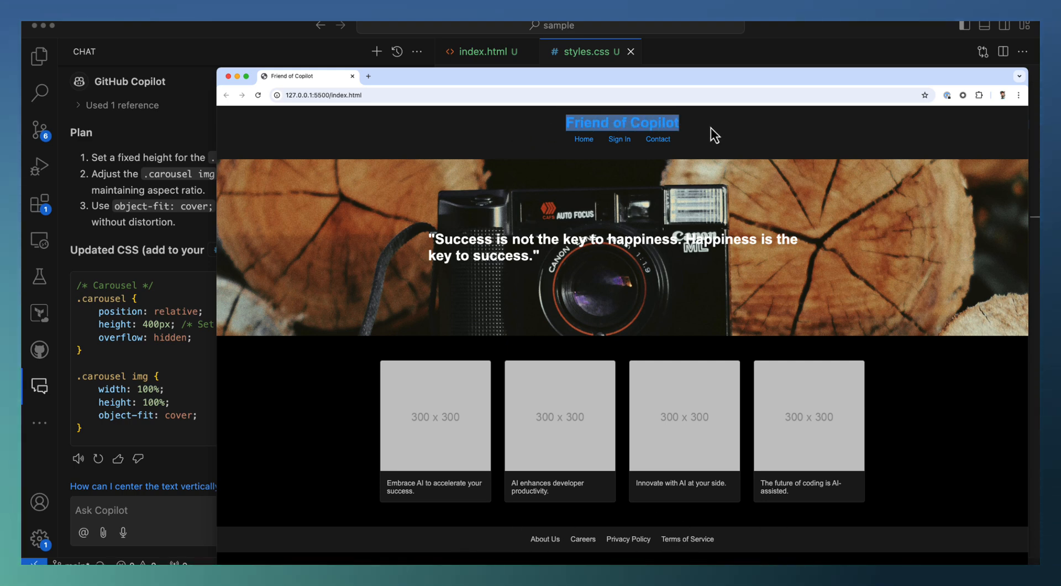
mouse_move(501, 233)
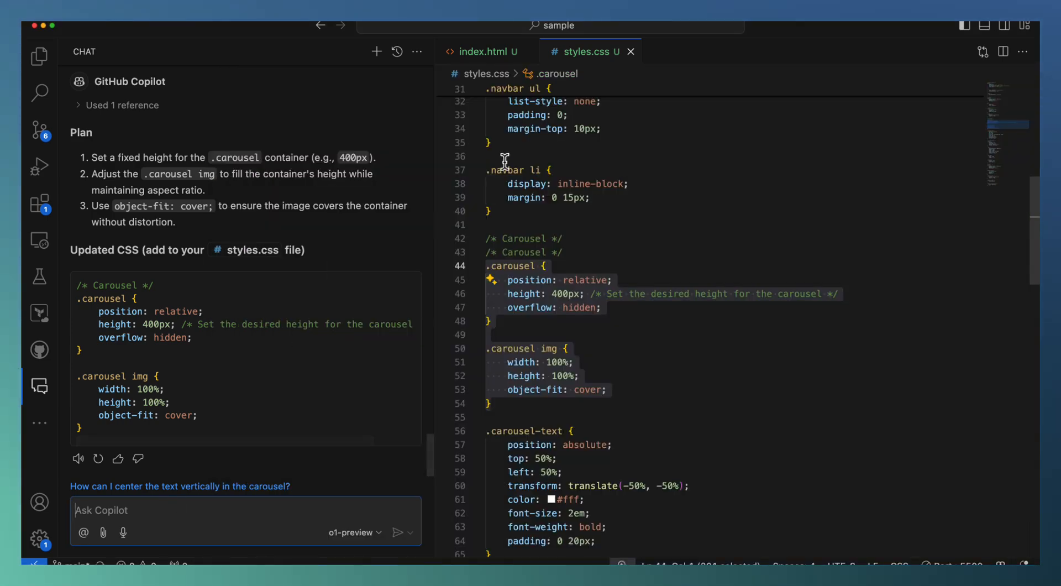
Step: Select the carousel-text line in index.html and ask Copilot to rearrange the message to left align
left_click(482, 52)
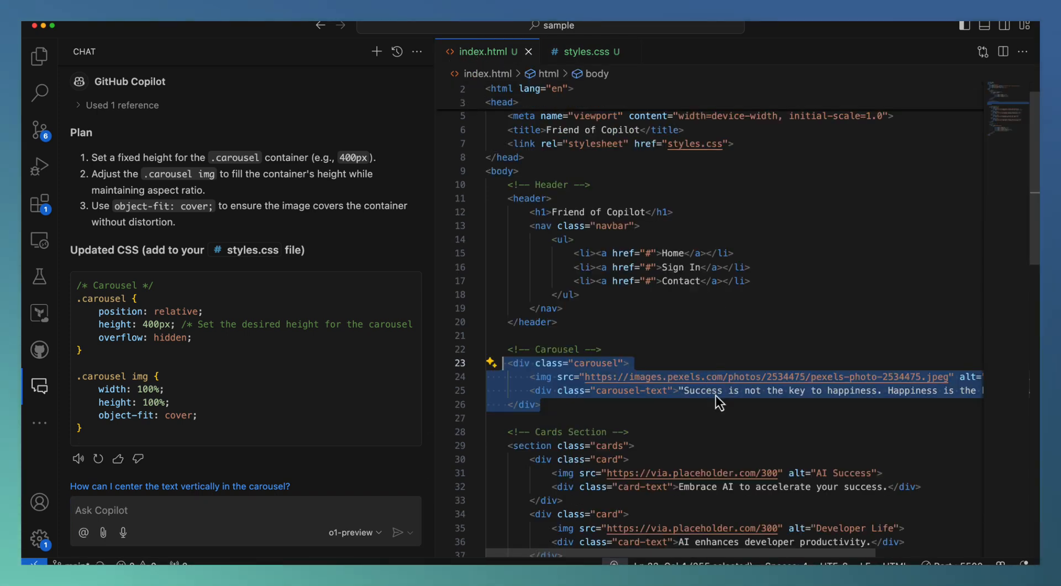
left_click(531, 390)
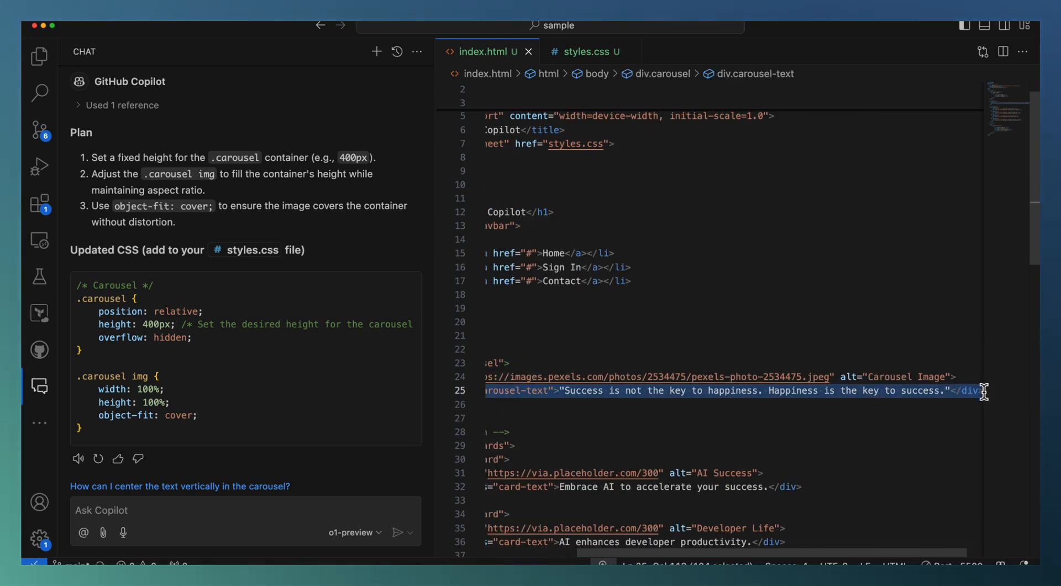
mouse_move(107, 553)
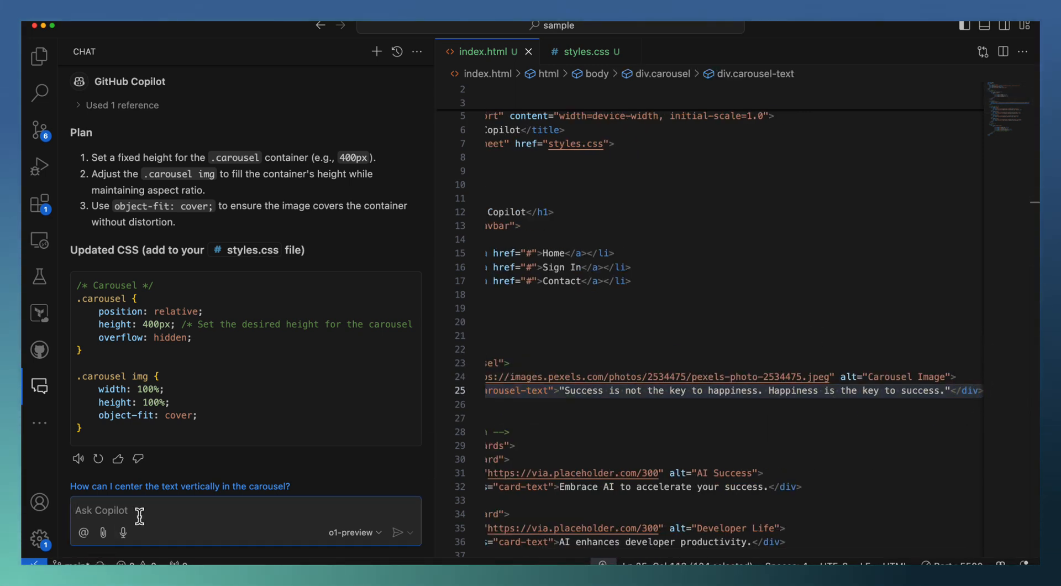
type("rearrange this")
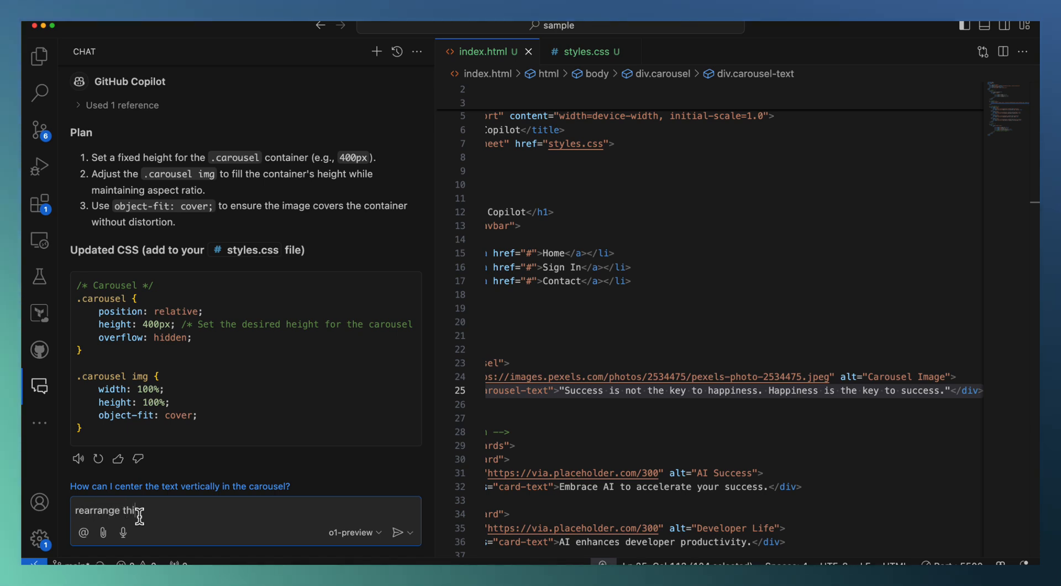
type("messag")
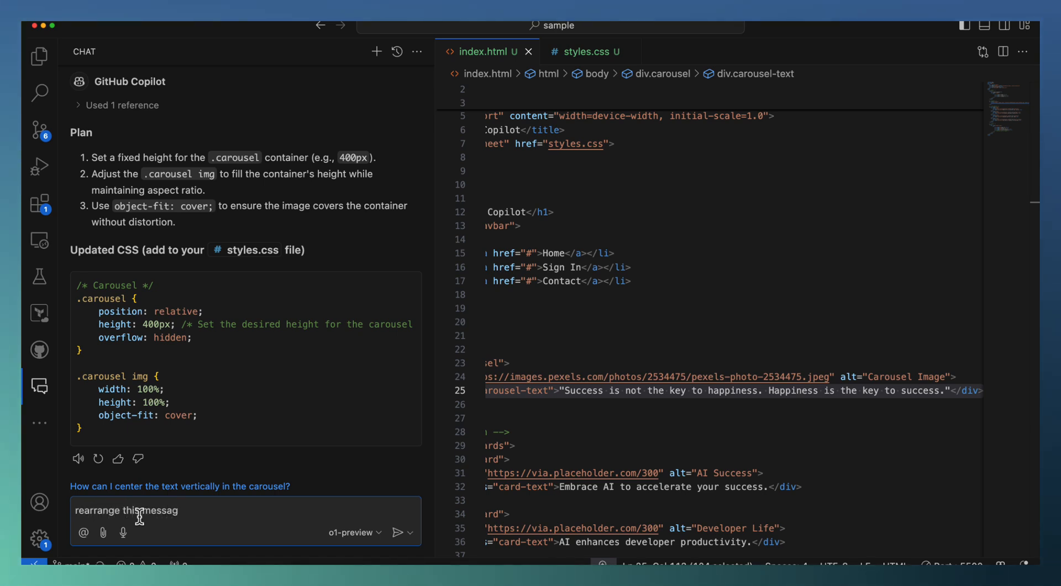
type("e to")
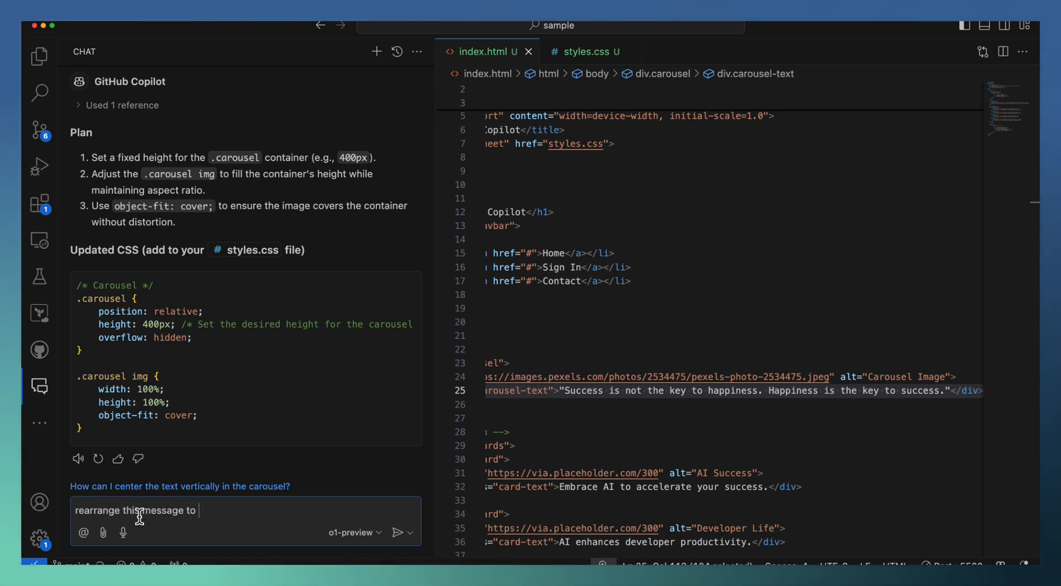
type("left align")
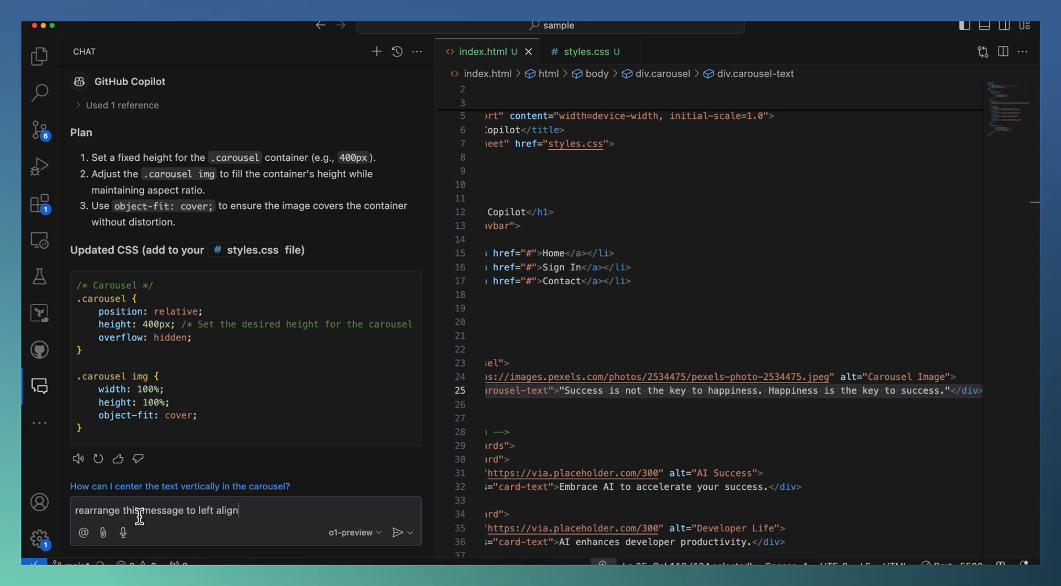
left_click(398, 532)
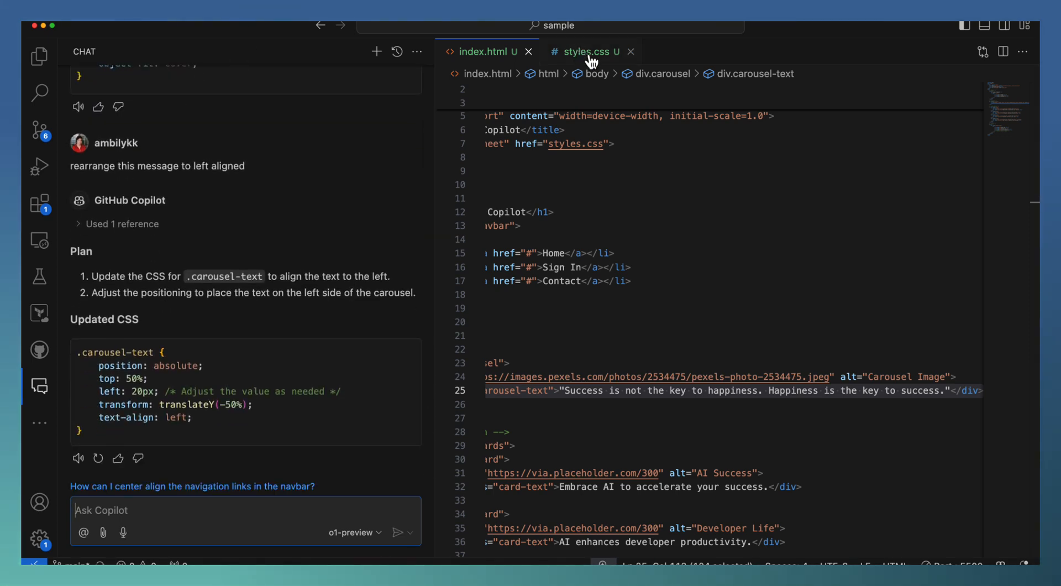
Step: Switch to the styles.css tab to apply the left-aligned quote change
left_click(586, 51)
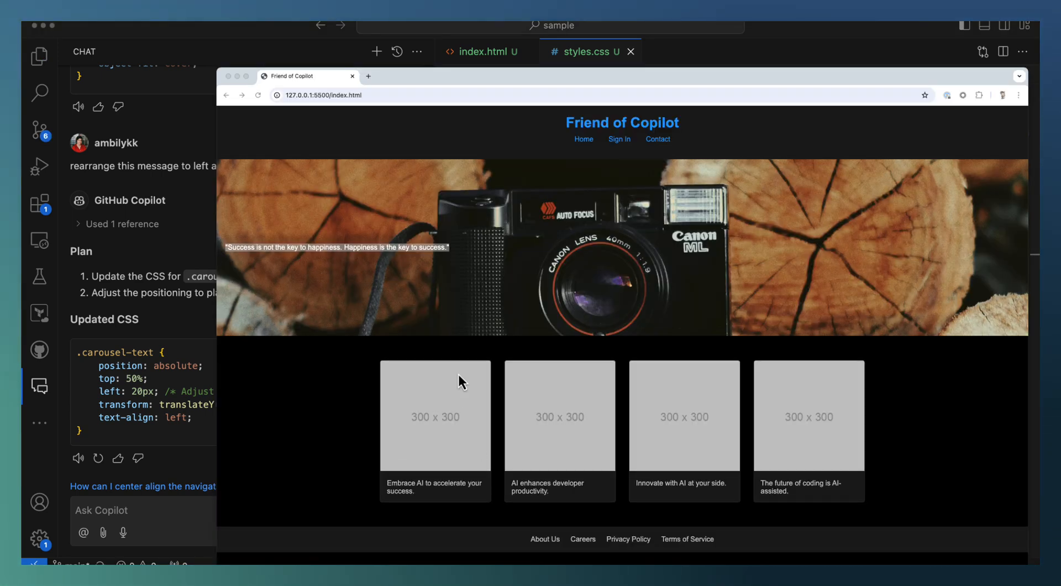
mouse_move(274, 235)
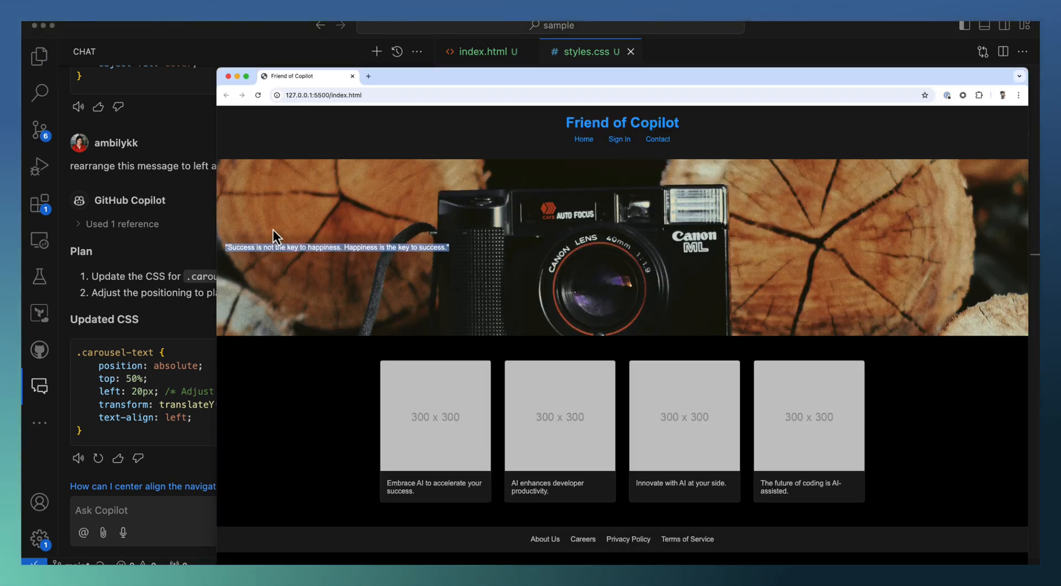
mouse_move(706, 82)
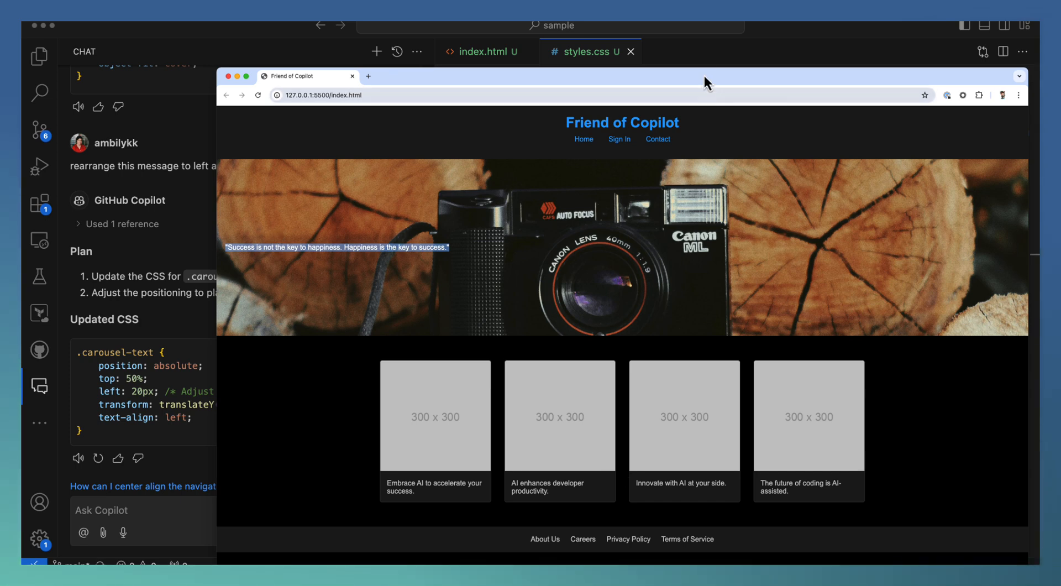
mouse_move(711, 74)
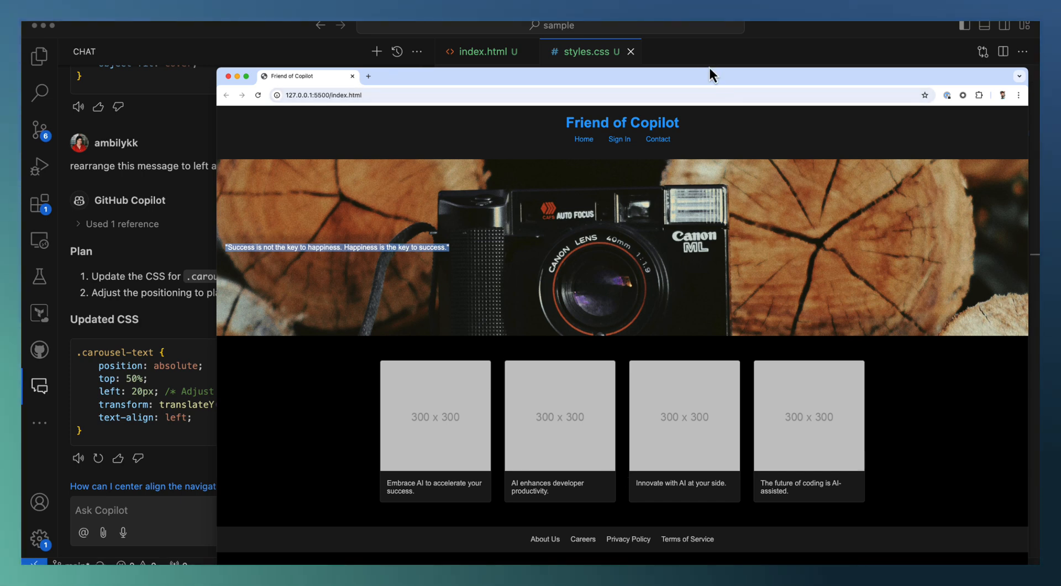
mouse_move(711, 68)
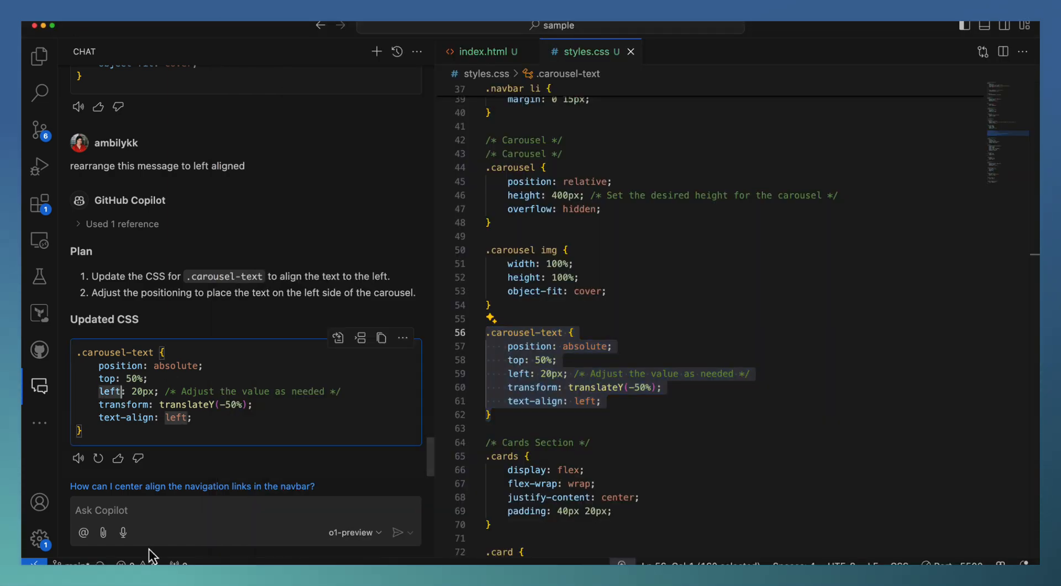
Step: Ask Copilot to revise its recommendation so the carousel text is big and white
type("revise")
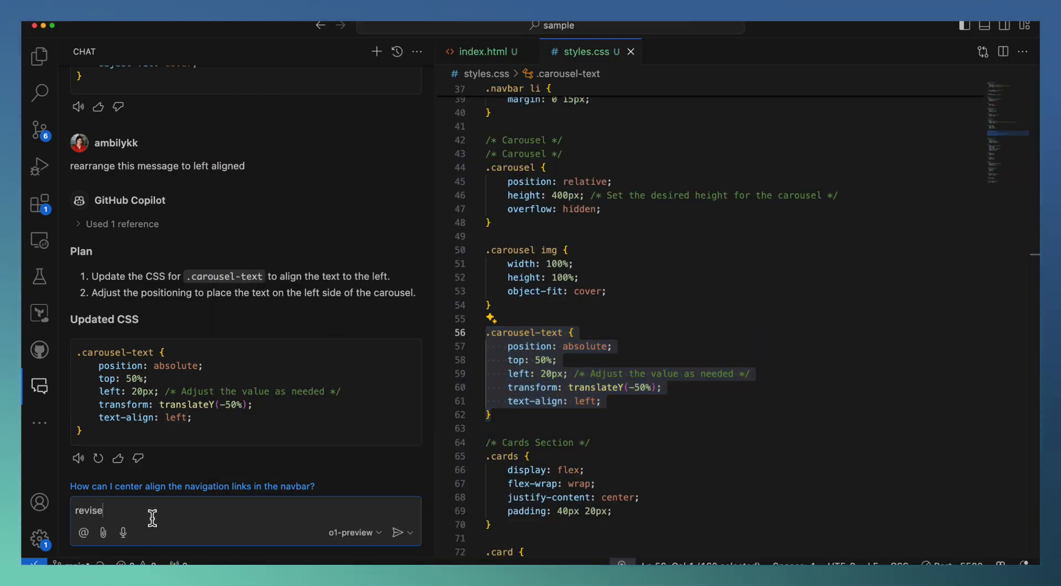
type("the recommenda")
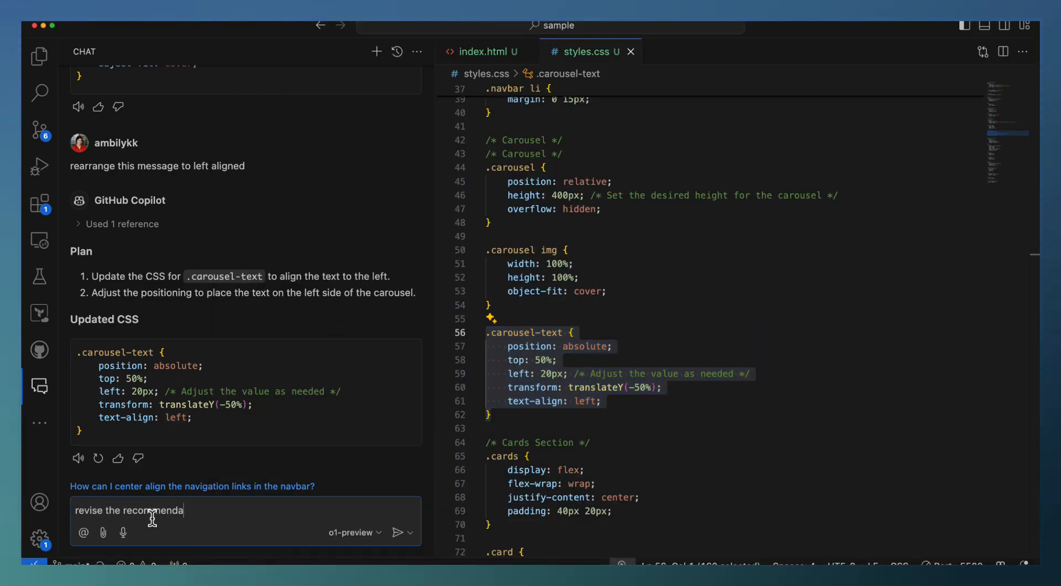
type("tion")
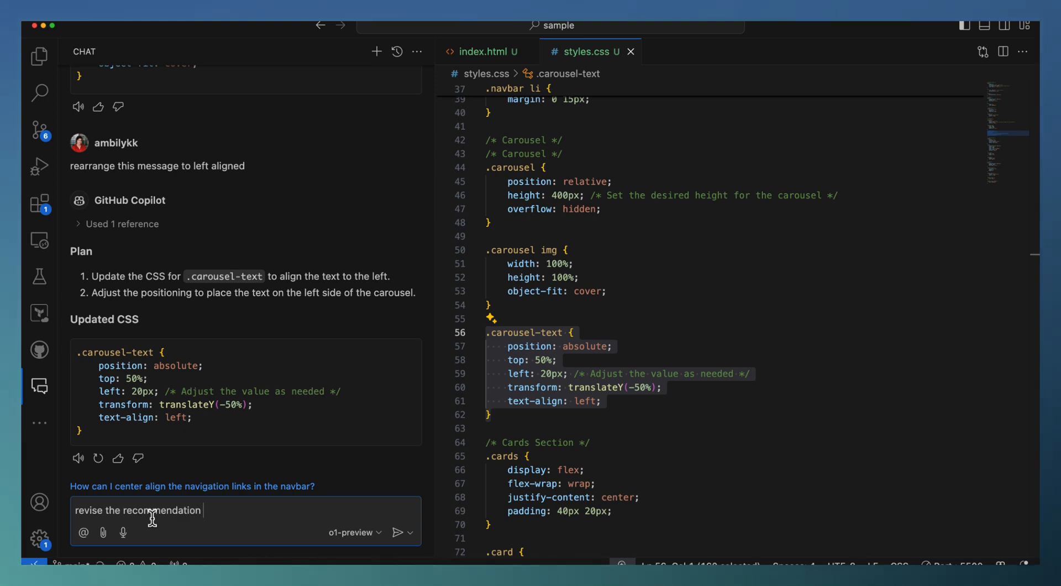
type("-")
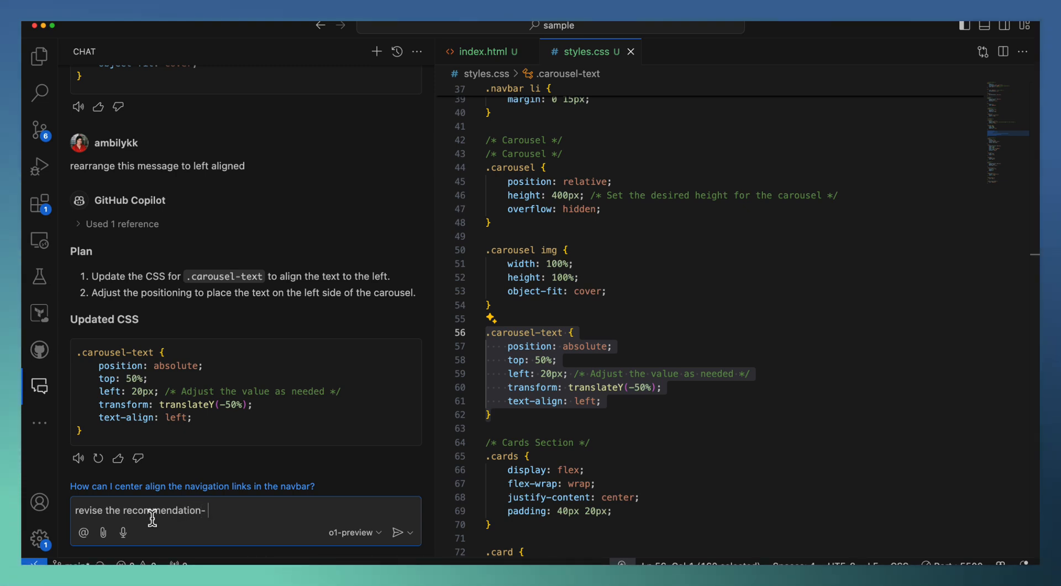
type("make t")
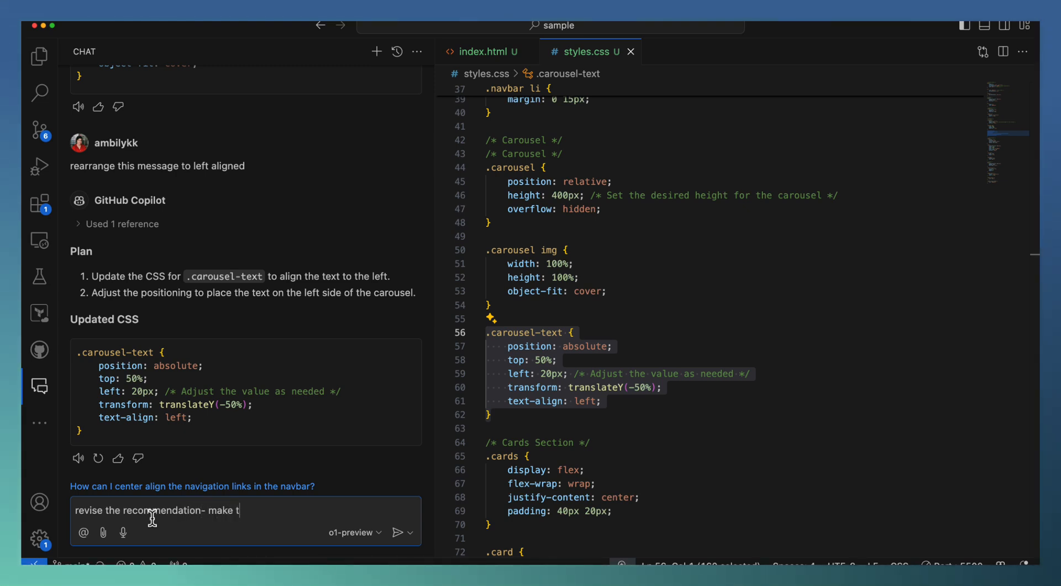
type("he te")
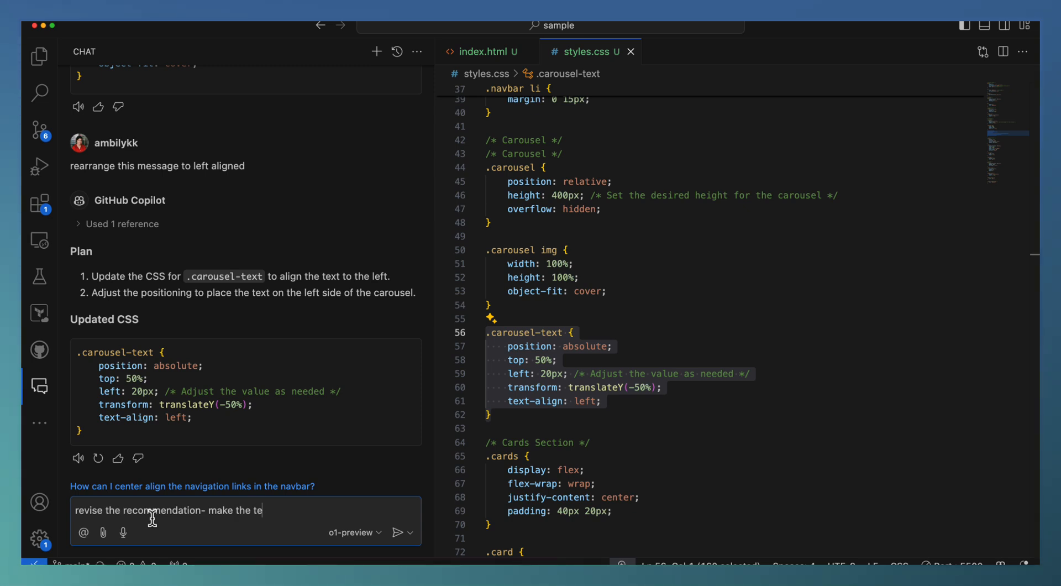
type("xt big, white colore")
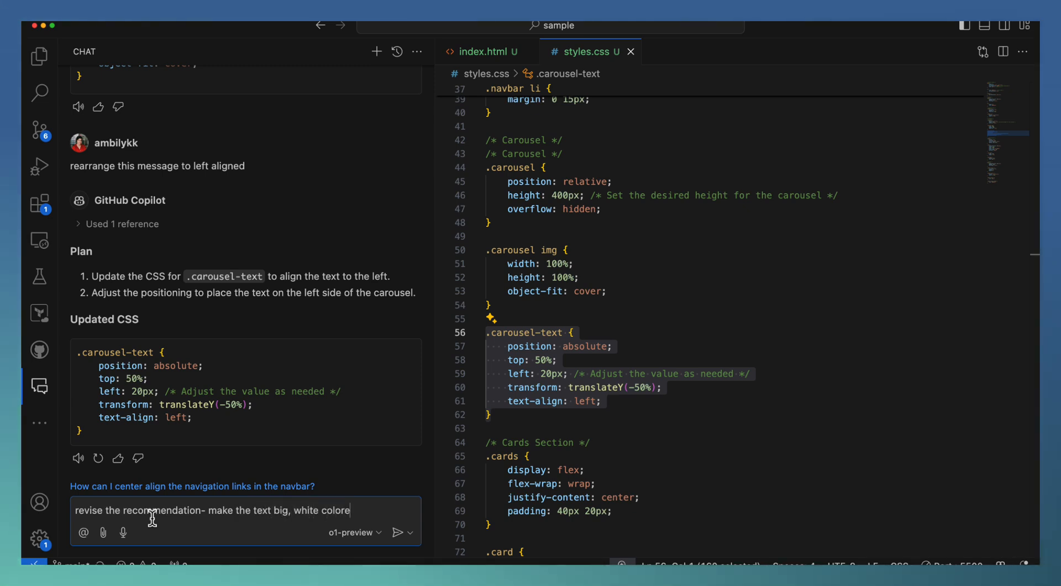
left_click(396, 533)
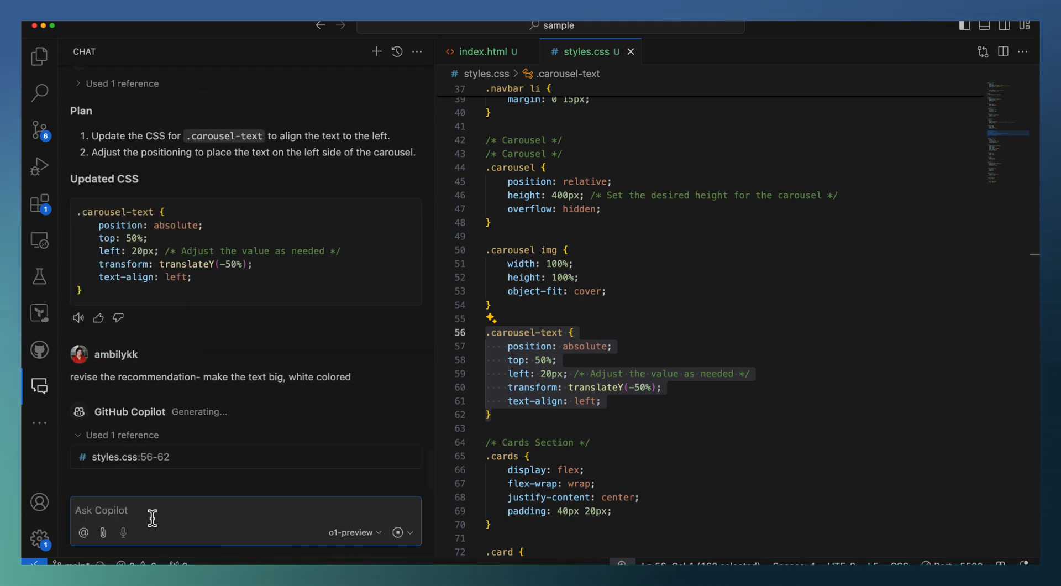
mouse_move(161, 275)
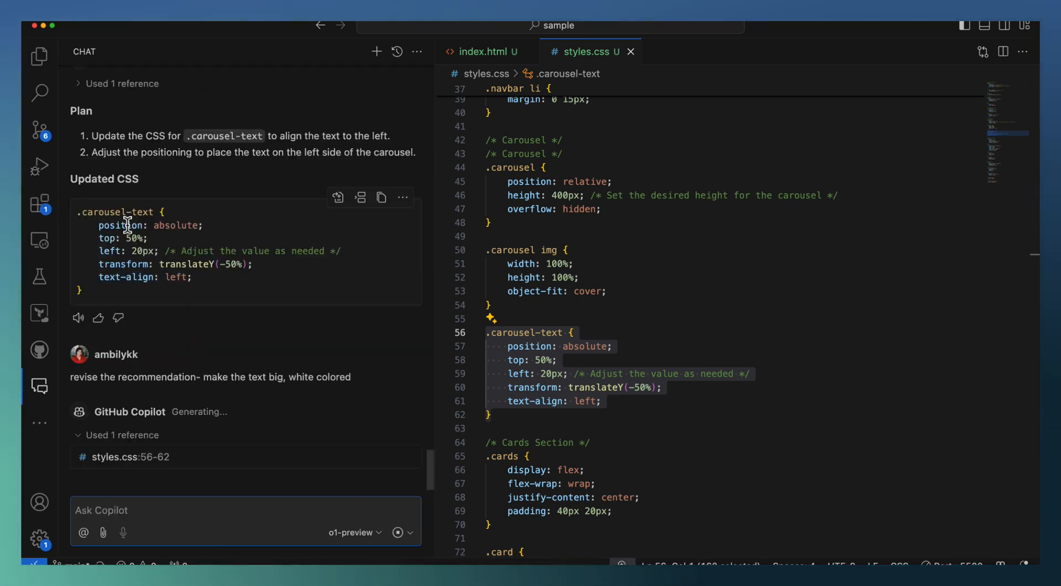
mouse_move(120, 224)
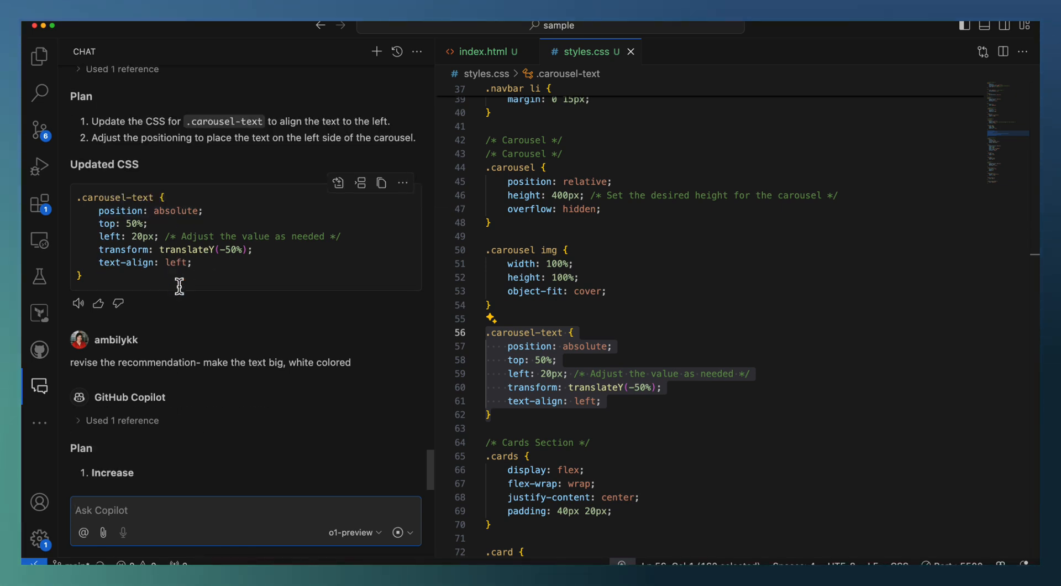
scroll("down", 3)
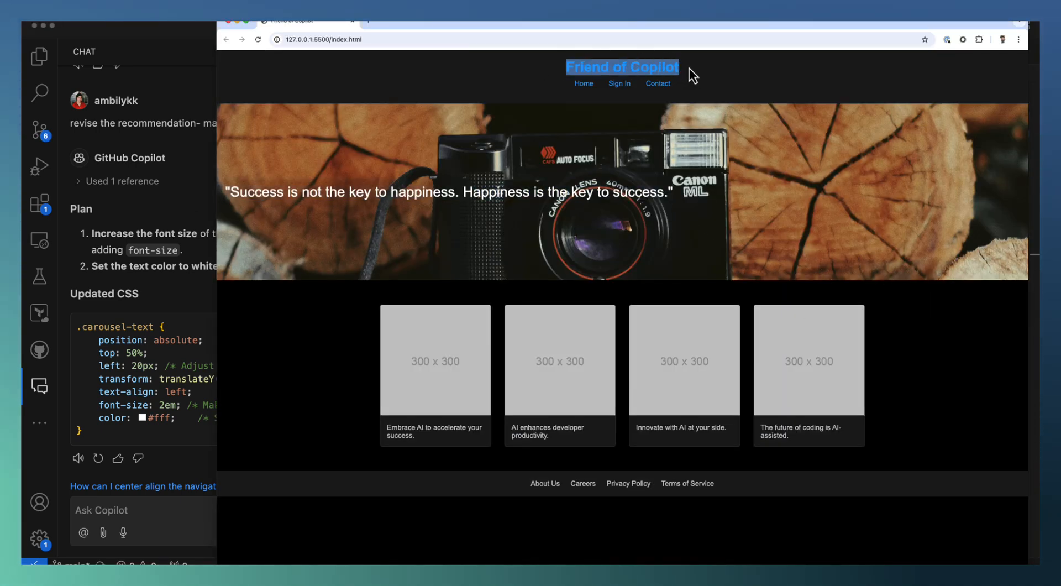
mouse_move(283, 188)
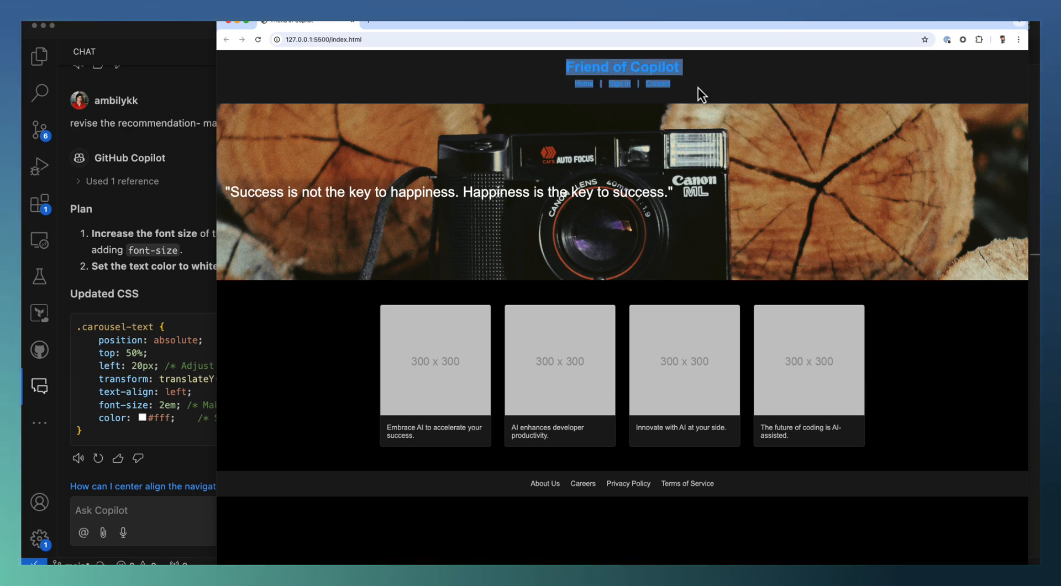
mouse_move(225, 83)
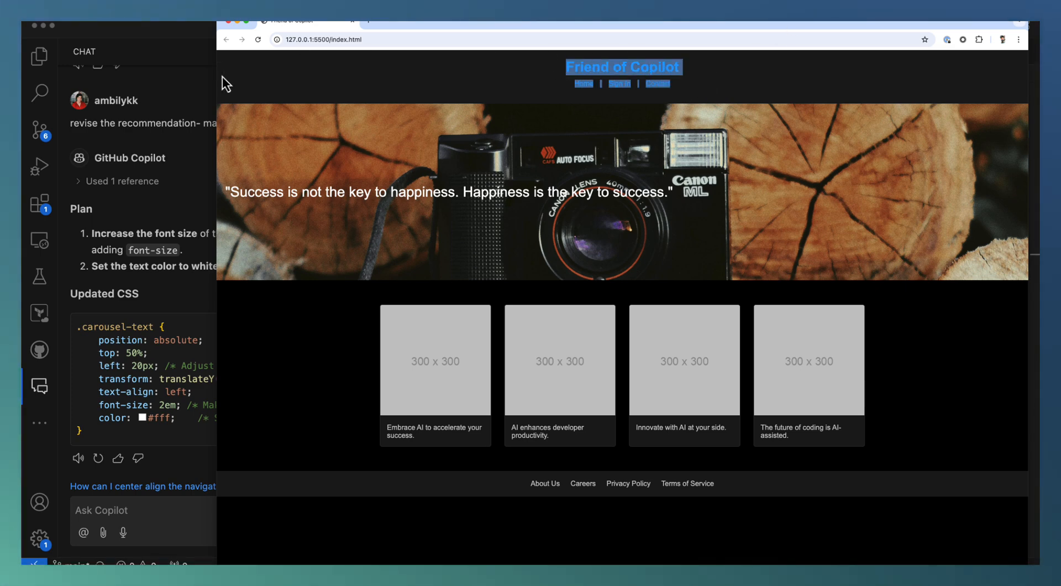
mouse_move(893, 102)
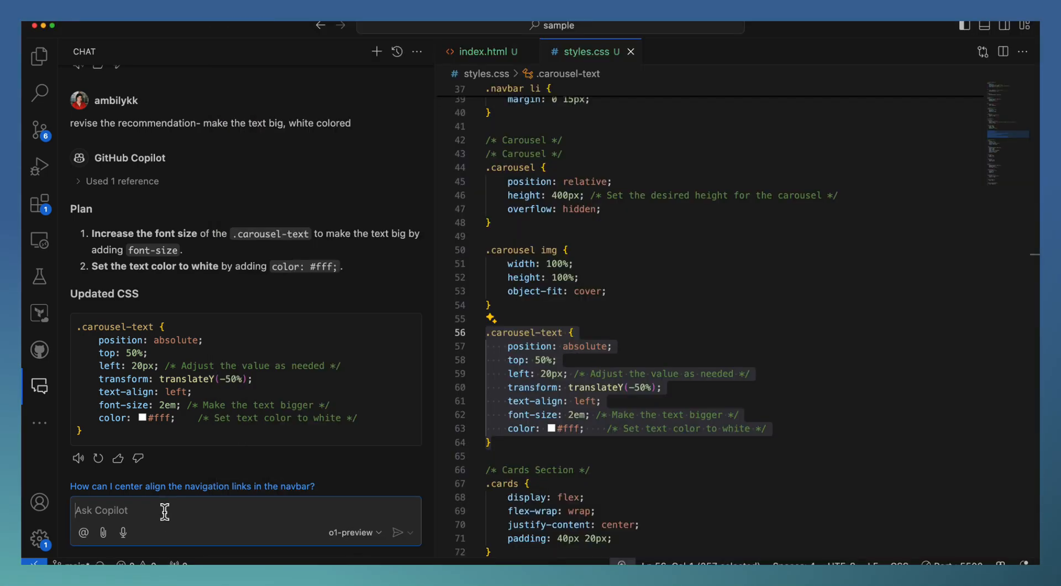
Step: In index.html, ask Copilot to left-align the h1, right-align the nav and add nav link icons
left_click(482, 52)
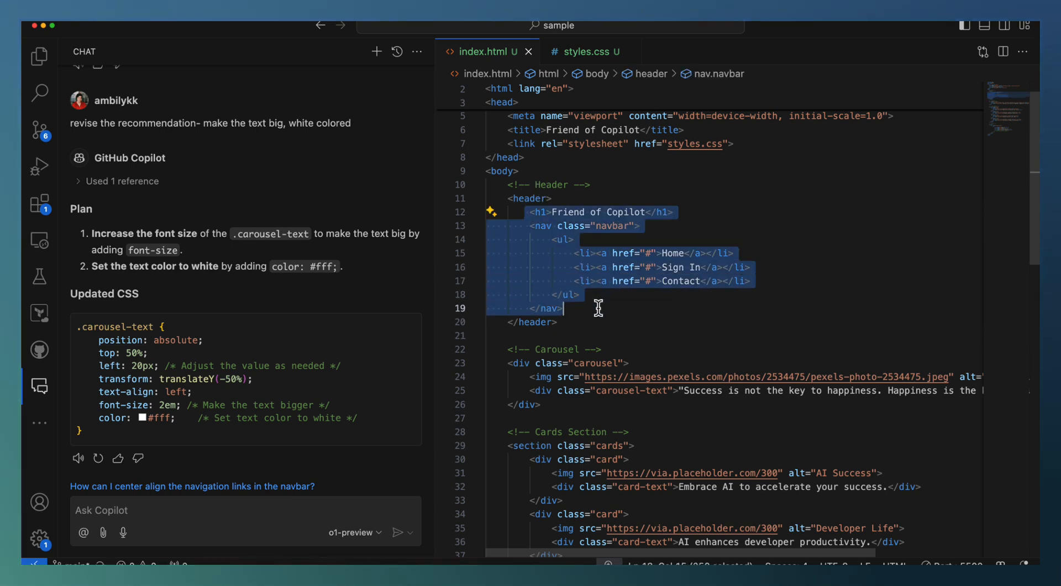
mouse_move(223, 521)
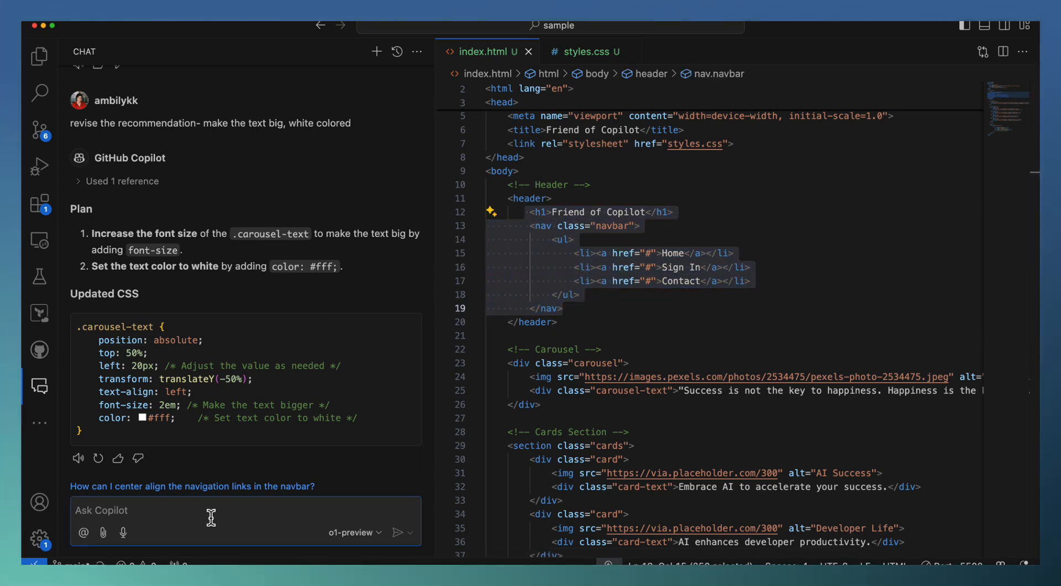
type("make h1 le")
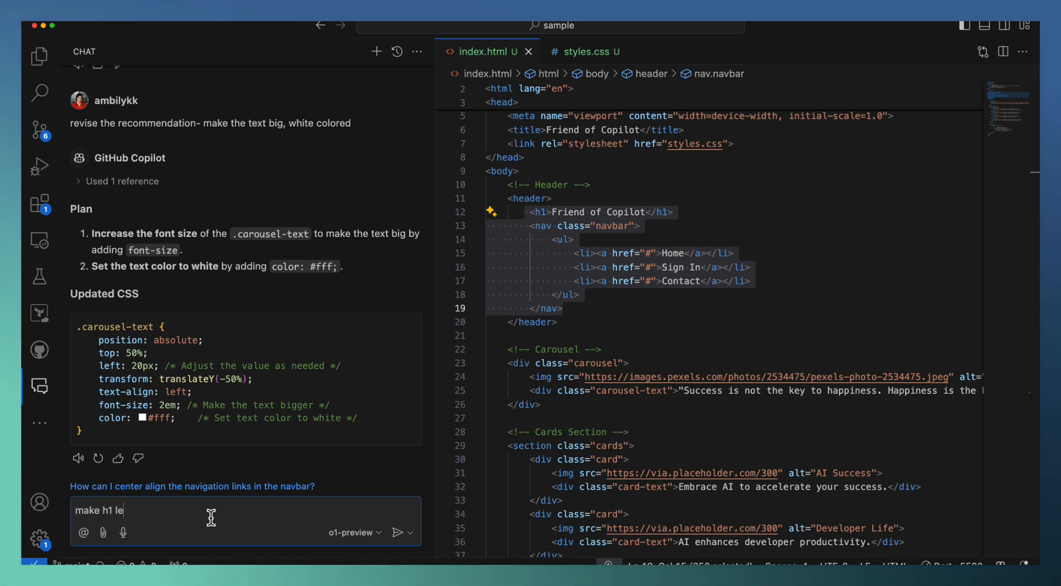
type("ft aligned and nav")
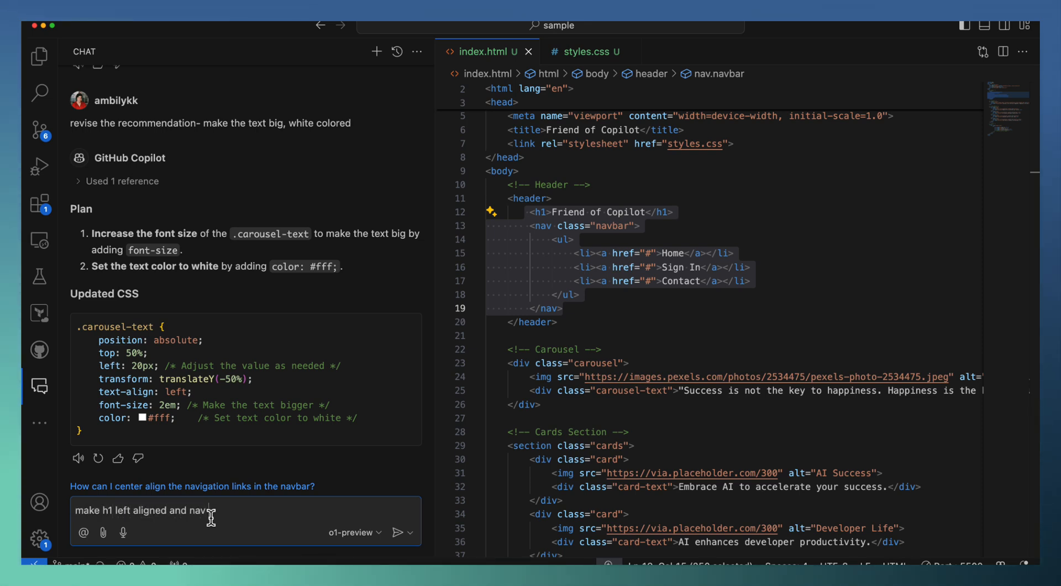
type("right aligne")
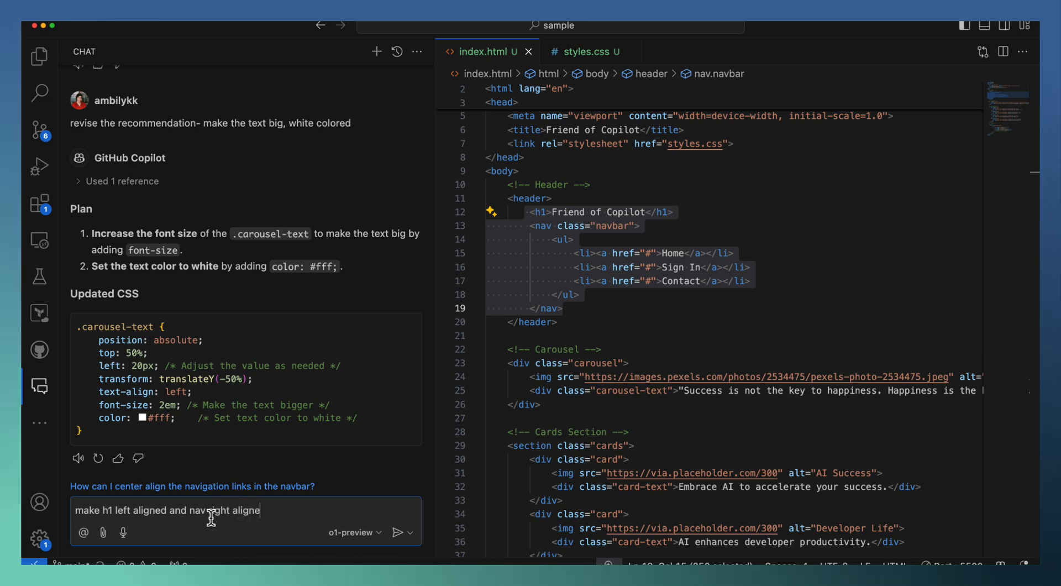
type("d. also add favicon reference nad fa")
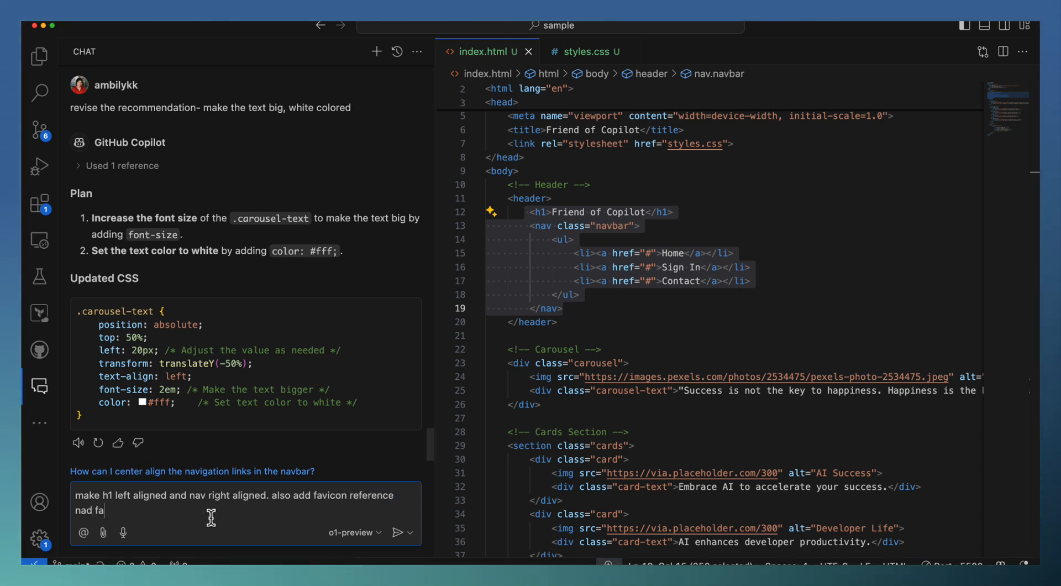
type("v icons for")
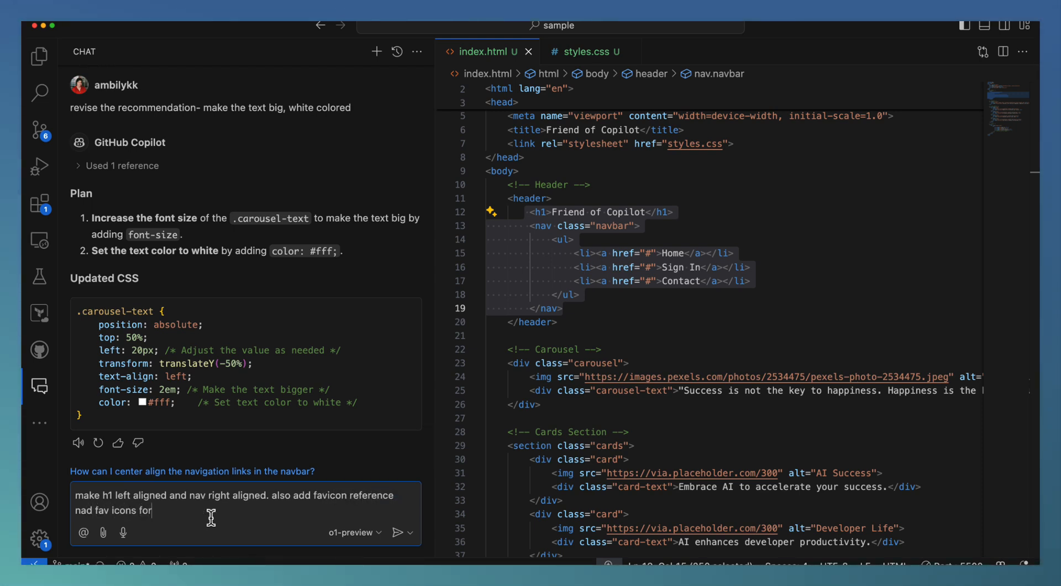
type("na")
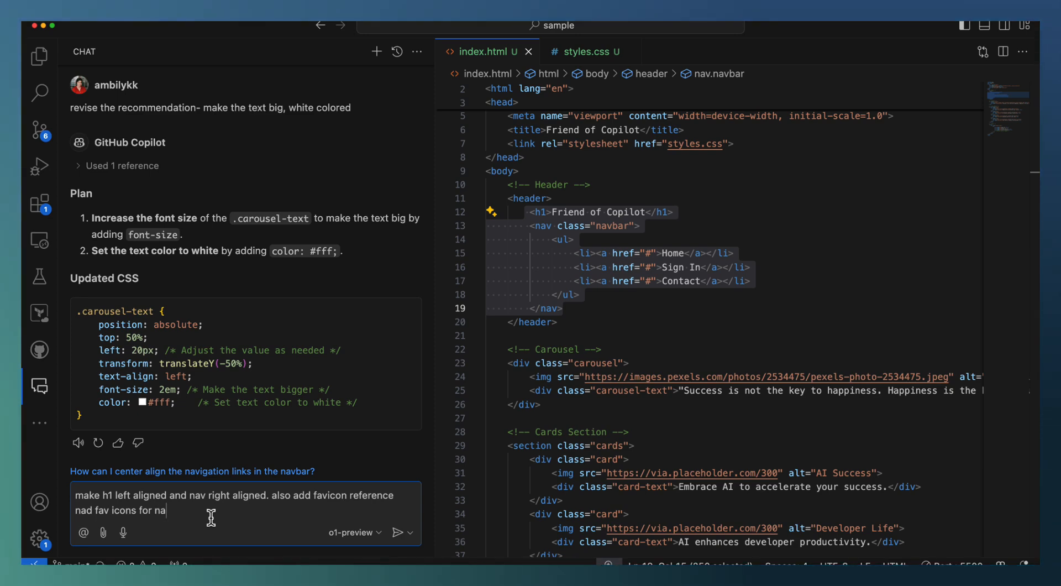
left_click(398, 532)
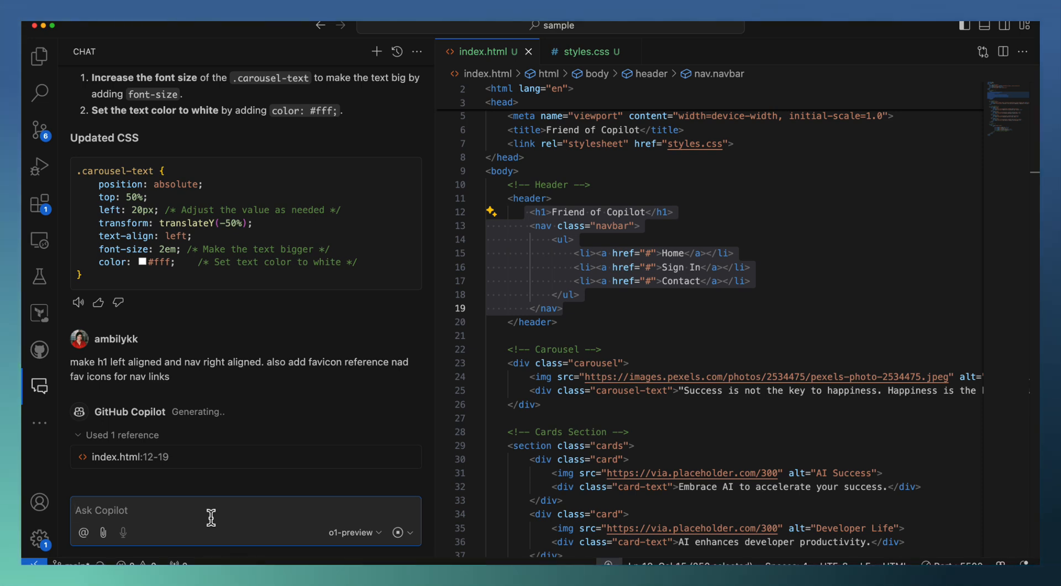
mouse_move(594, 275)
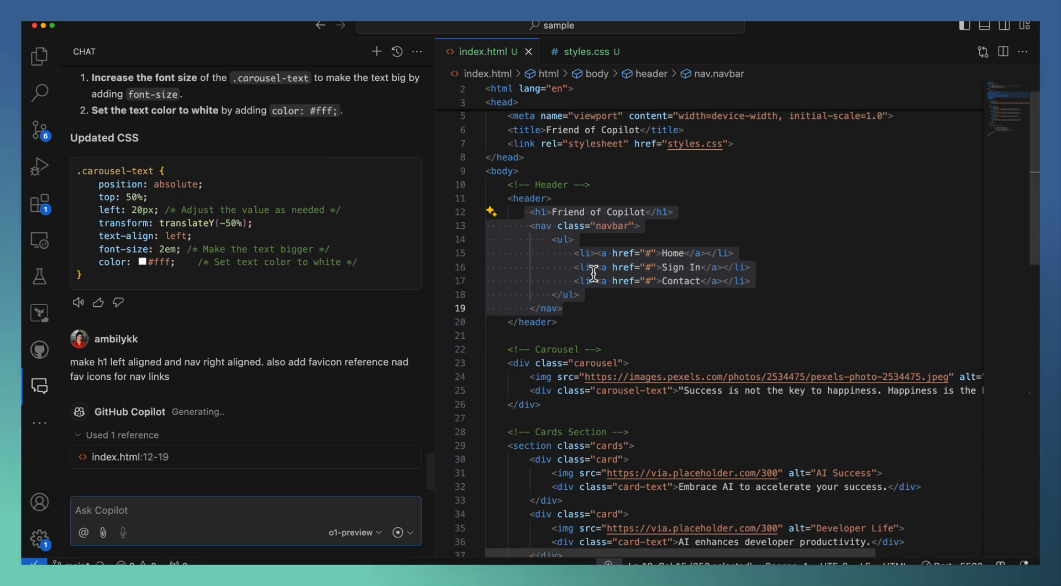
mouse_move(690, 310)
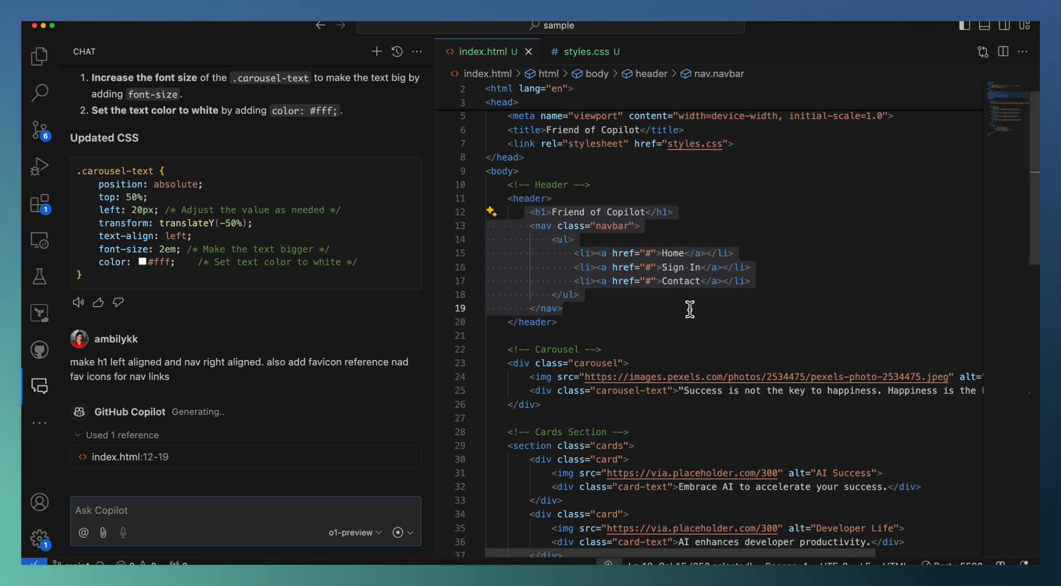
mouse_move(670, 244)
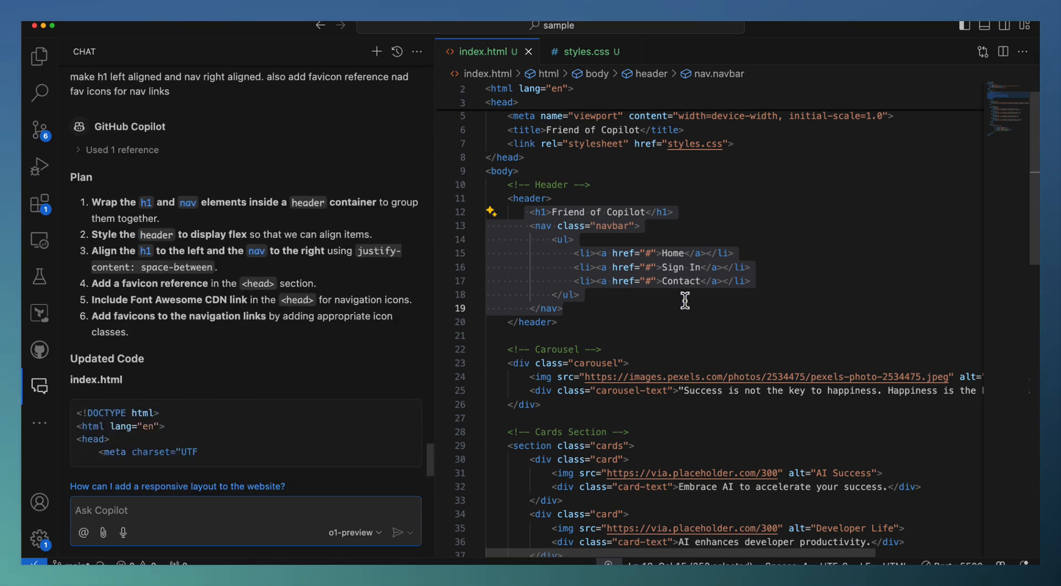
Step: Select the old head and header markup, lines 1–20, in index.html
scroll("down", 3)
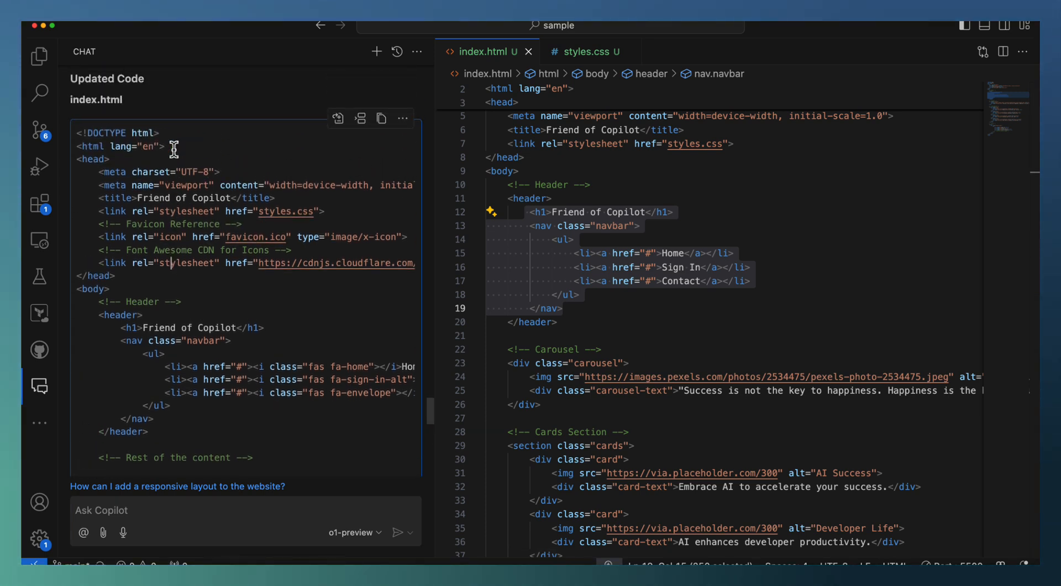
mouse_move(608, 220)
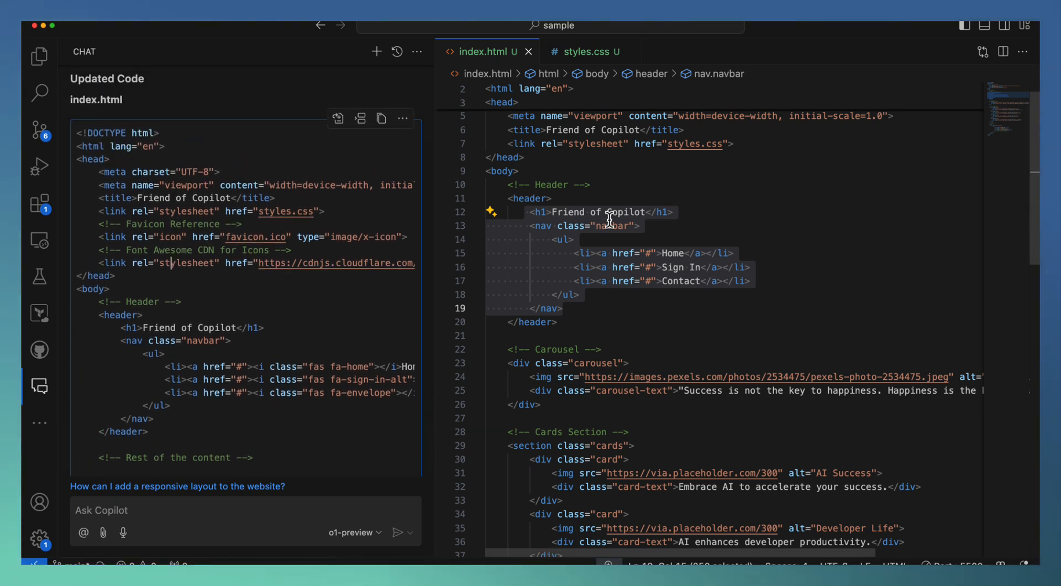
left_click(574, 321)
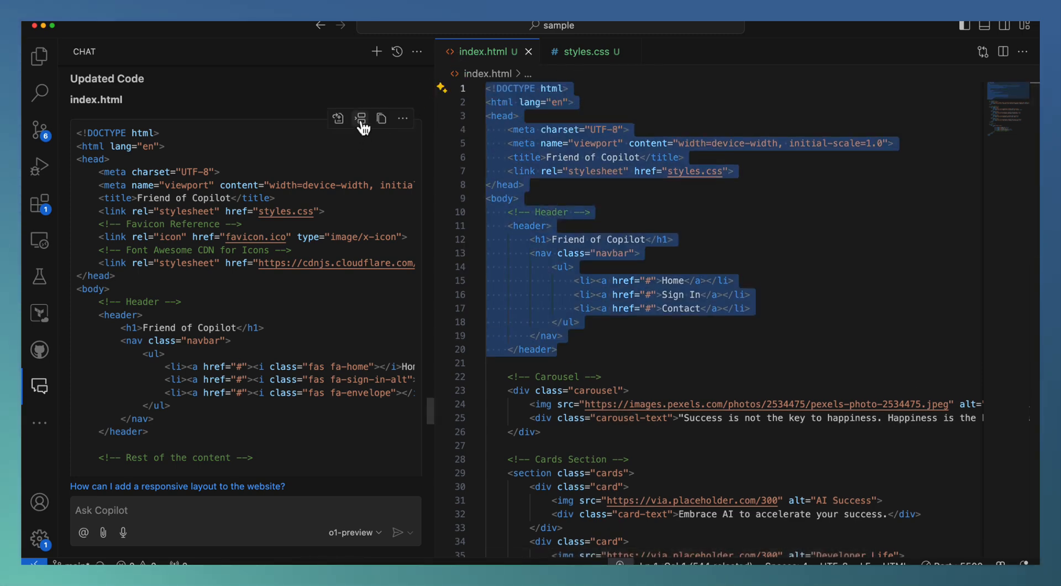
Step: Insert Copilot's head and header code with favicon, Font Awesome link and nav icons
left_click(361, 118)
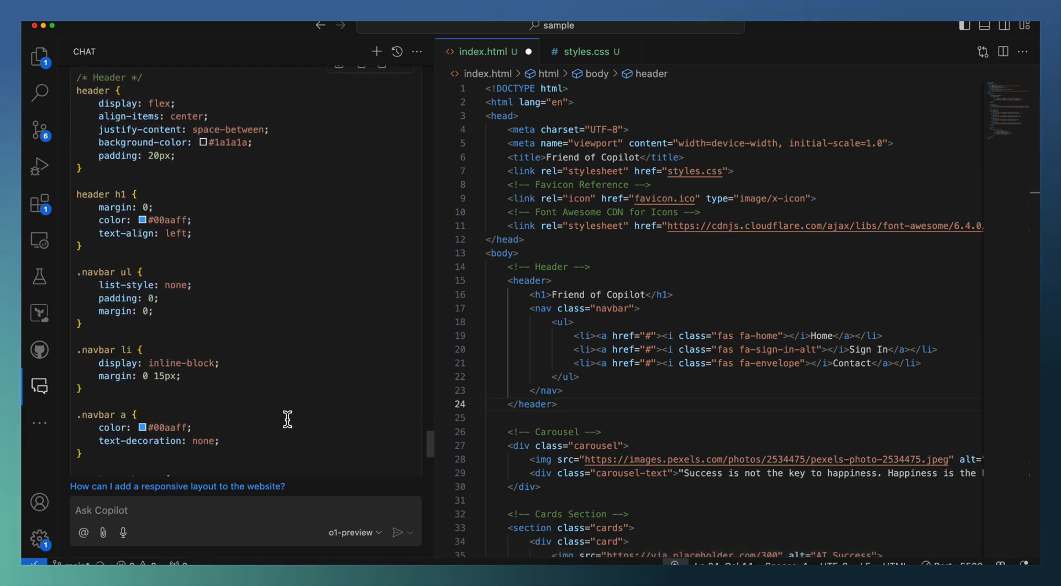
scroll("down", 3)
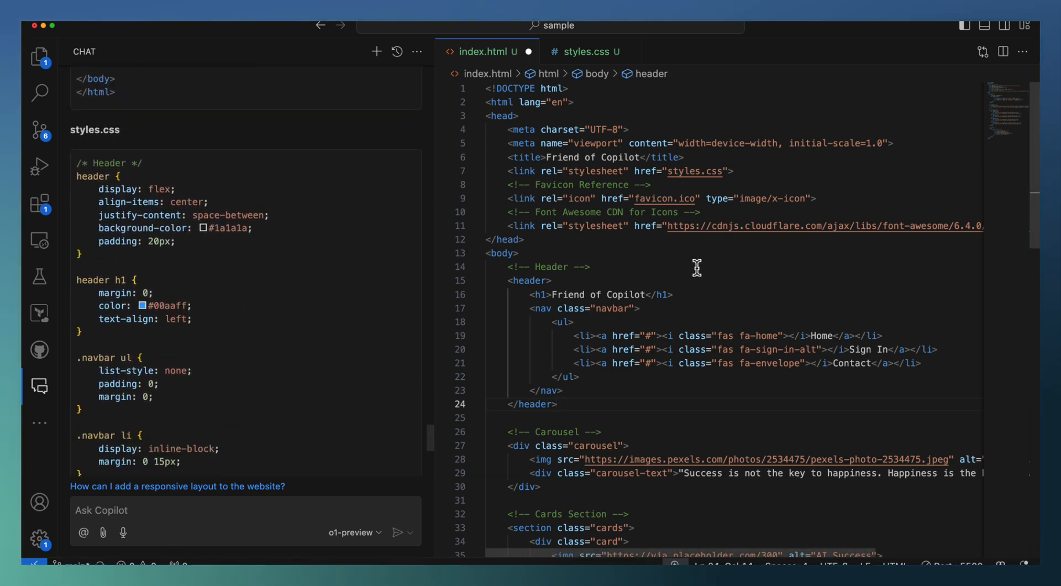
Step: Switch to styles.css and scroll to the header rules for the flex layout update
left_click(583, 51)
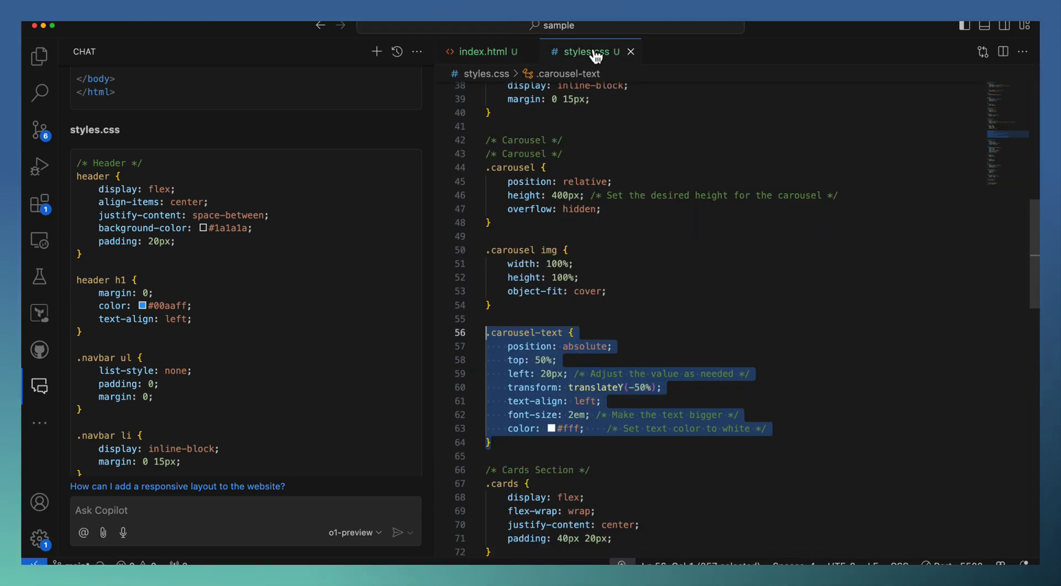
scroll("up", 3)
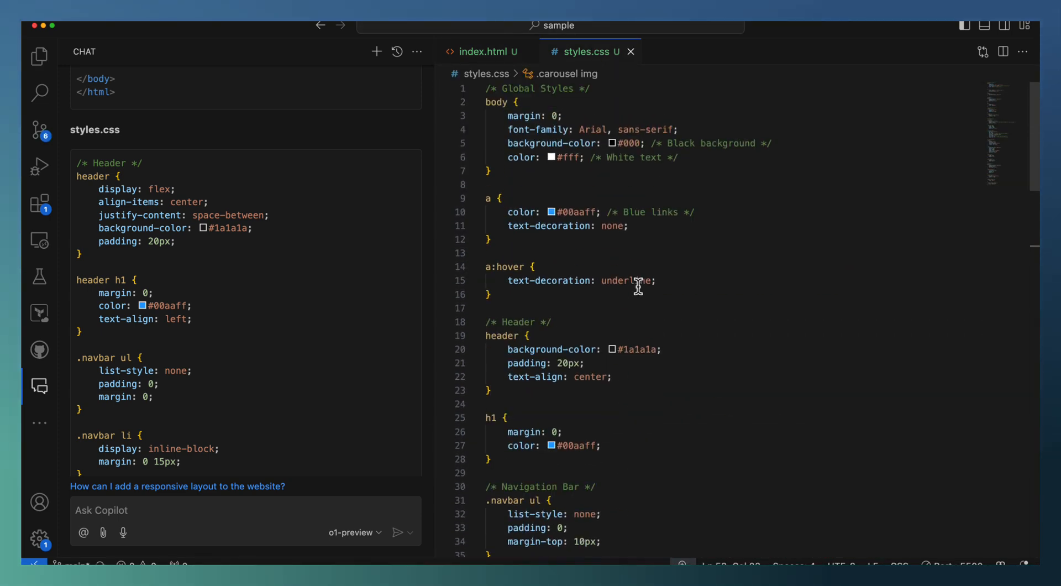
scroll("down", 3)
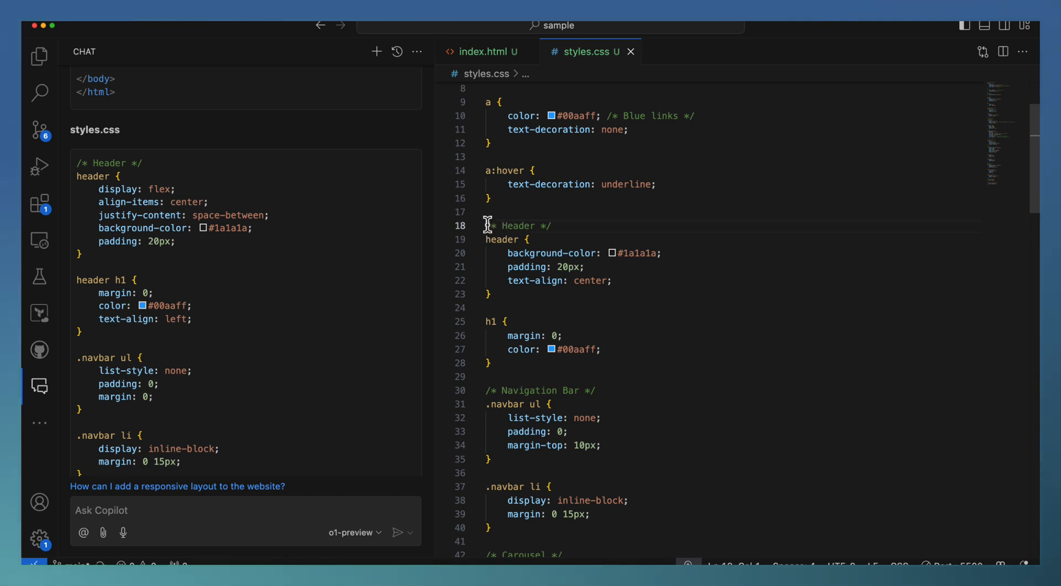
scroll("down", 3)
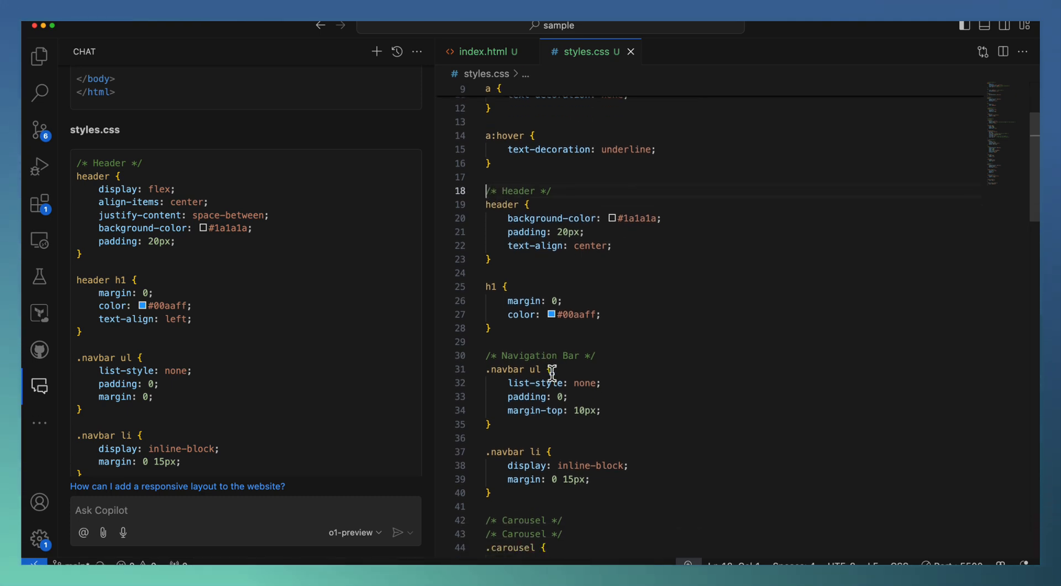
scroll("down", 3)
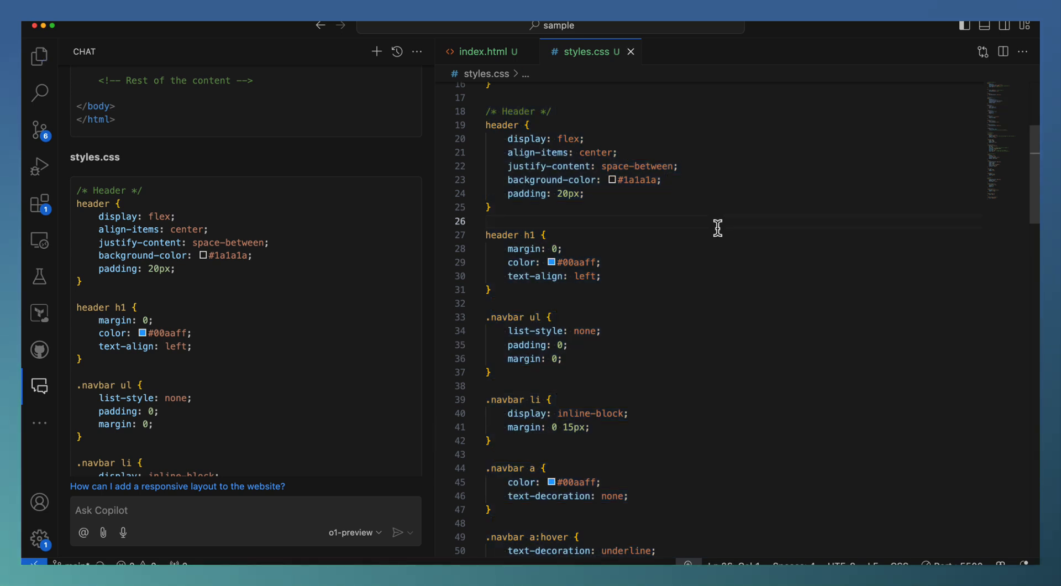
mouse_move(1001, 521)
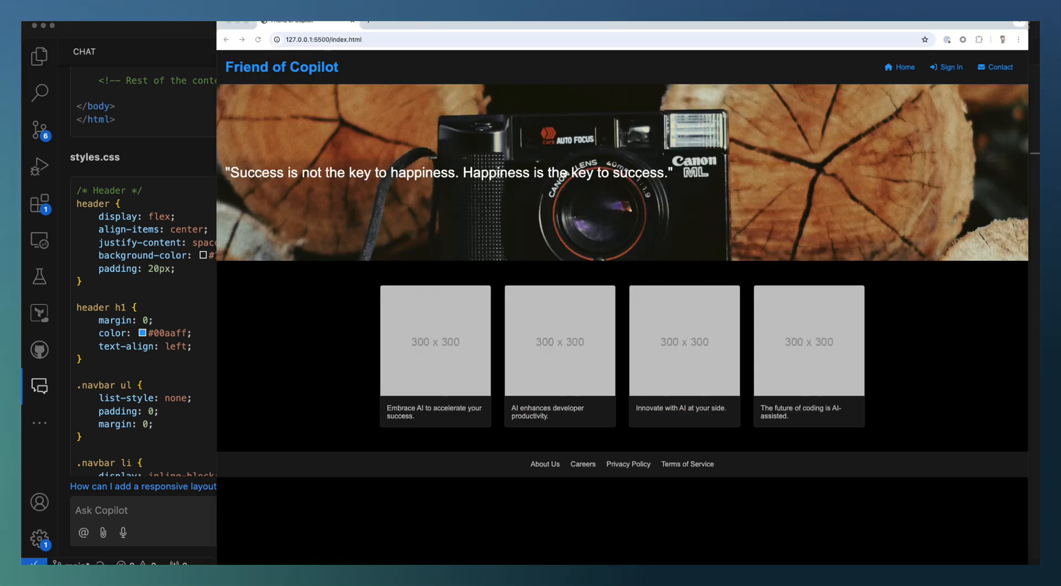
mouse_move(628, 254)
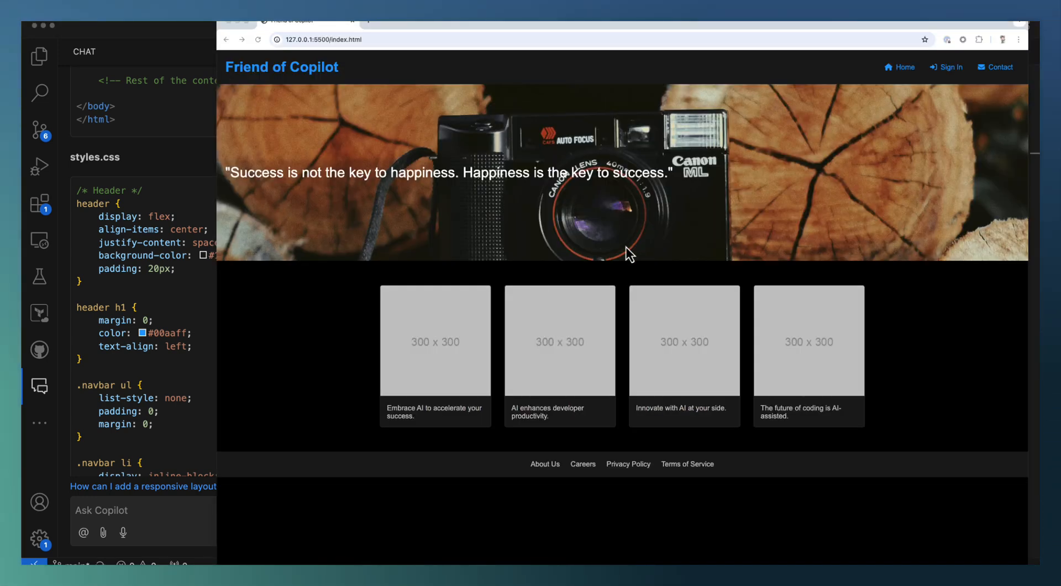
mouse_move(271, 311)
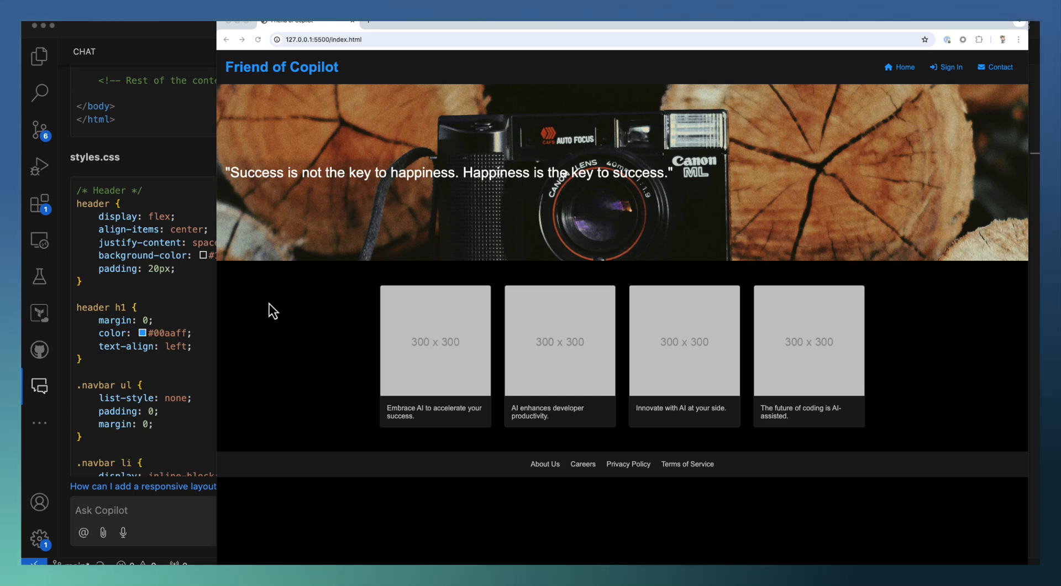
mouse_move(458, 100)
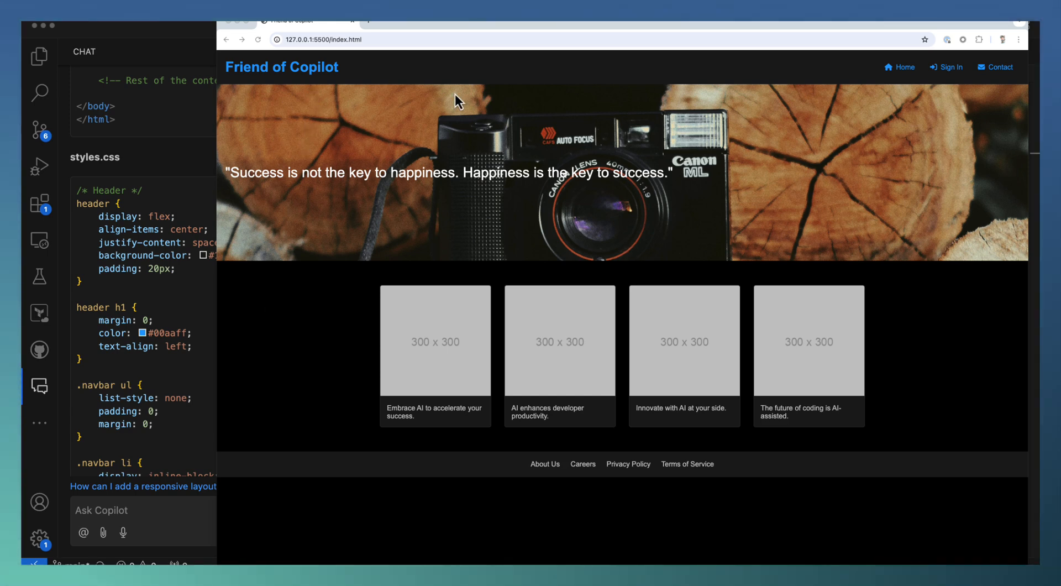
mouse_move(278, 79)
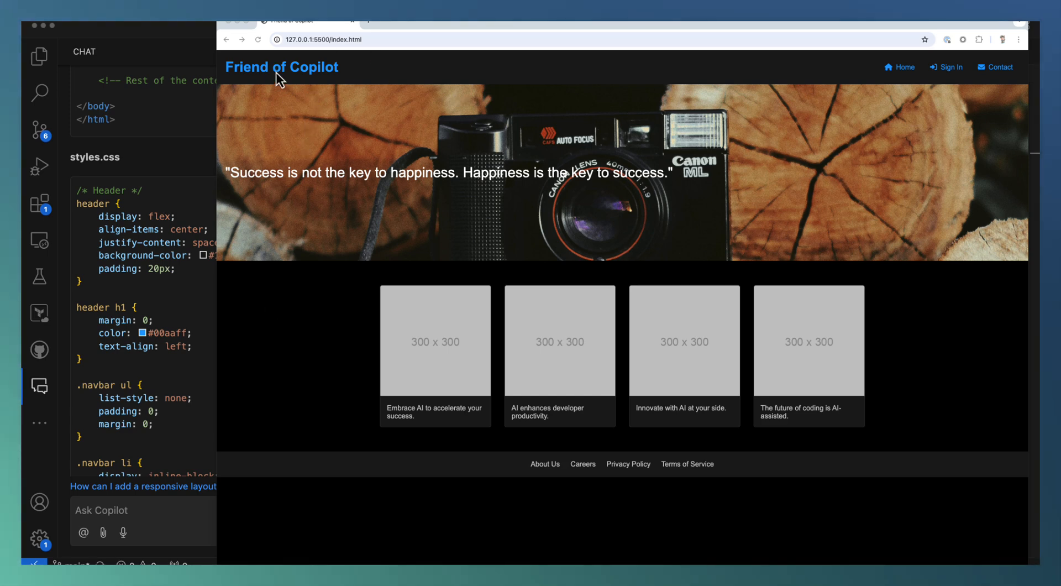
mouse_move(345, 85)
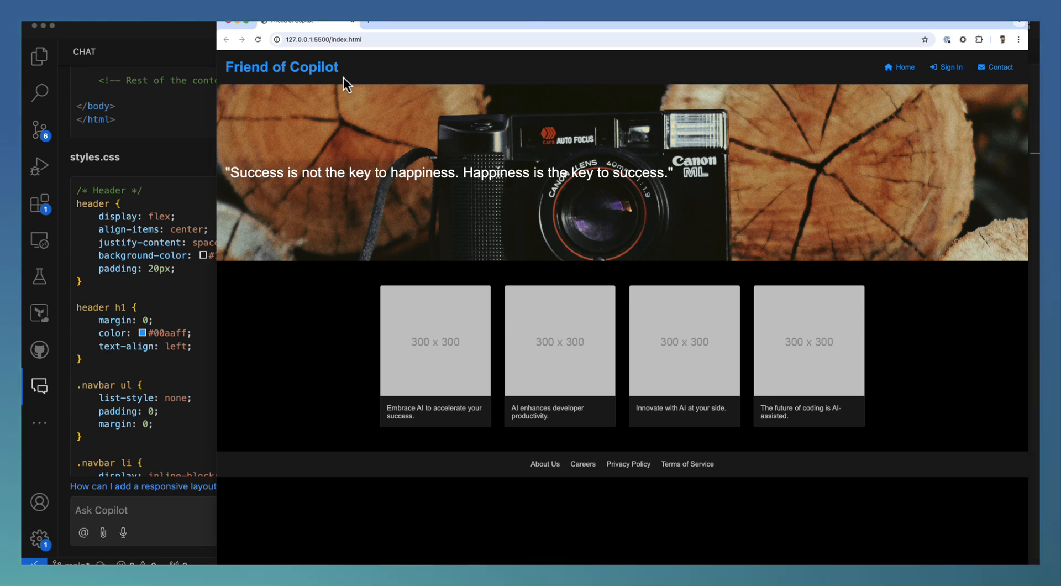
mouse_move(953, 81)
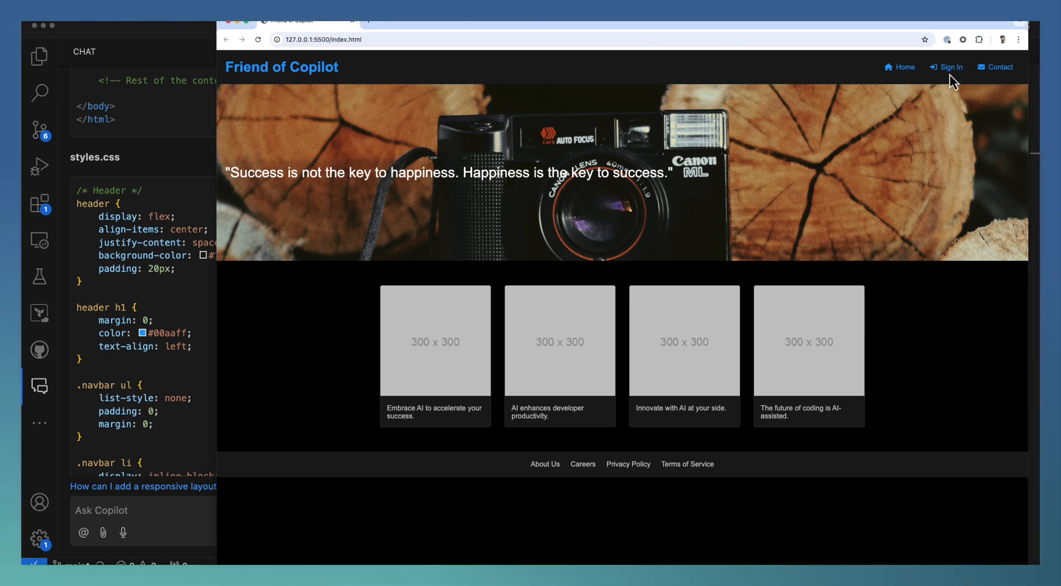
mouse_move(949, 67)
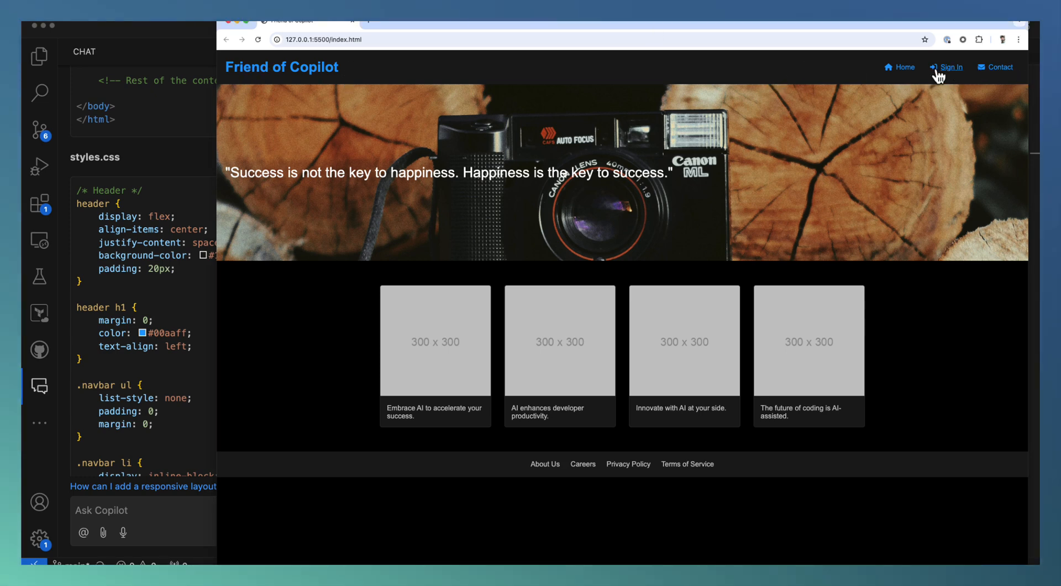
mouse_move(962, 79)
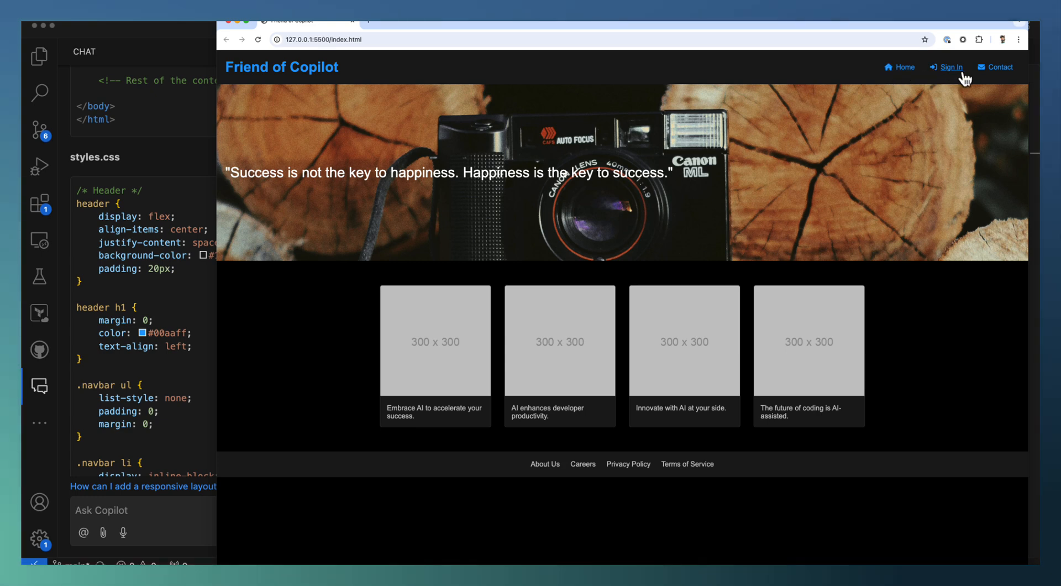
mouse_move(996, 67)
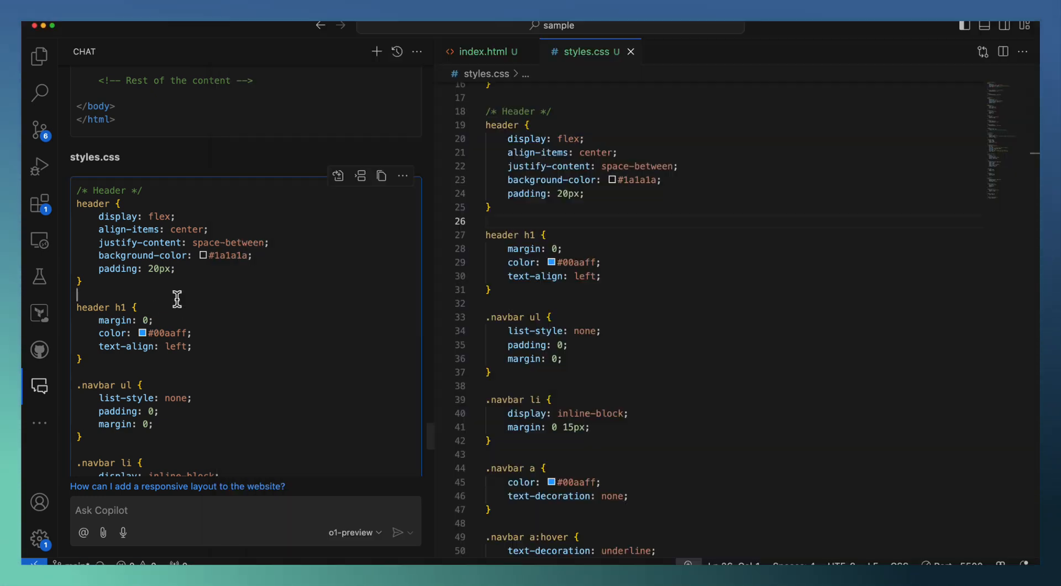
mouse_move(172, 414)
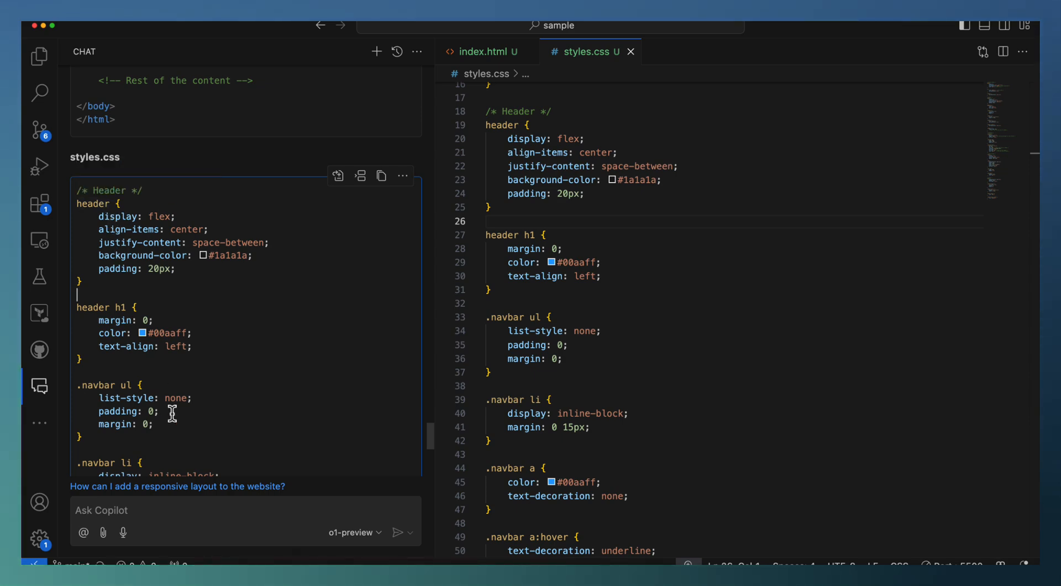
Step: Scroll the Copilot Chat back to the earlier prompt about left title, right nav and icons
scroll("down", 3)
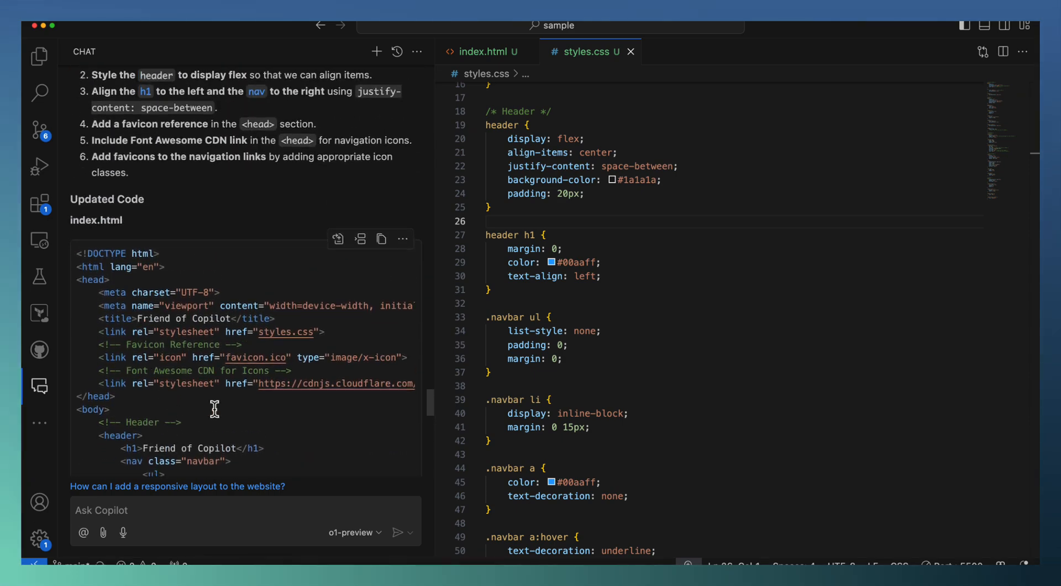
scroll("down", 3)
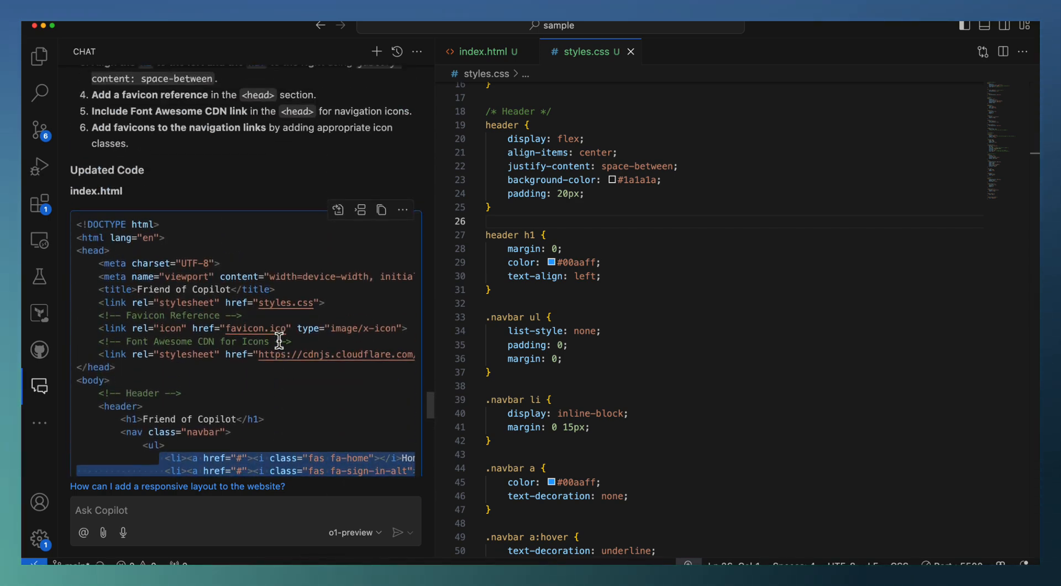
scroll("up", 3)
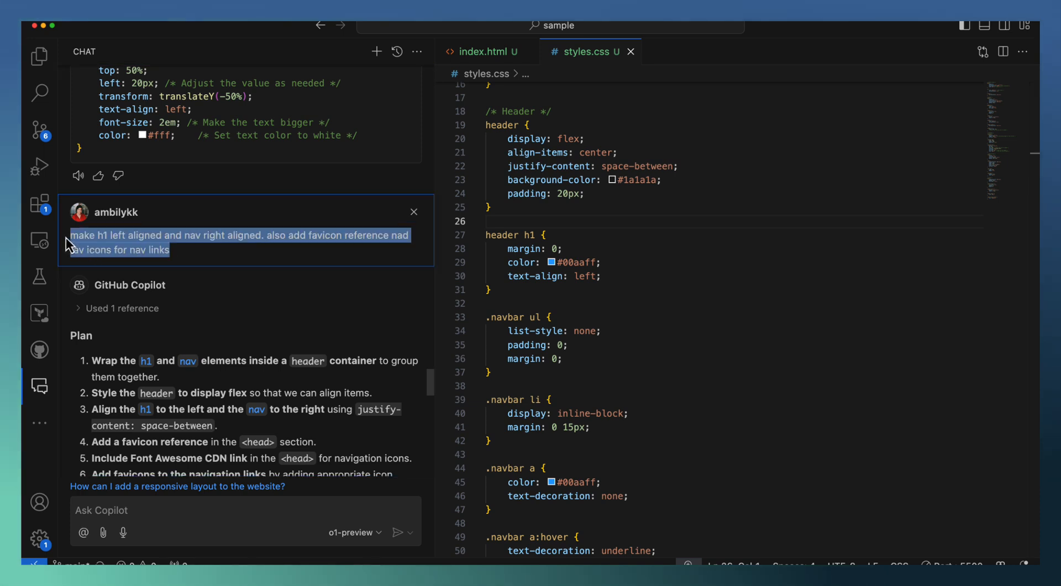
mouse_move(230, 348)
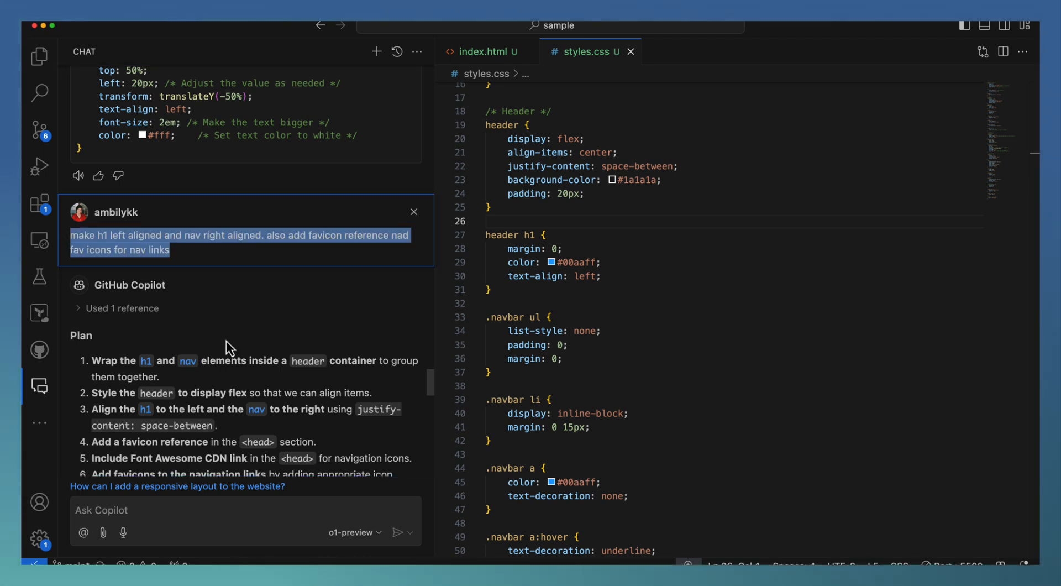
mouse_move(792, 333)
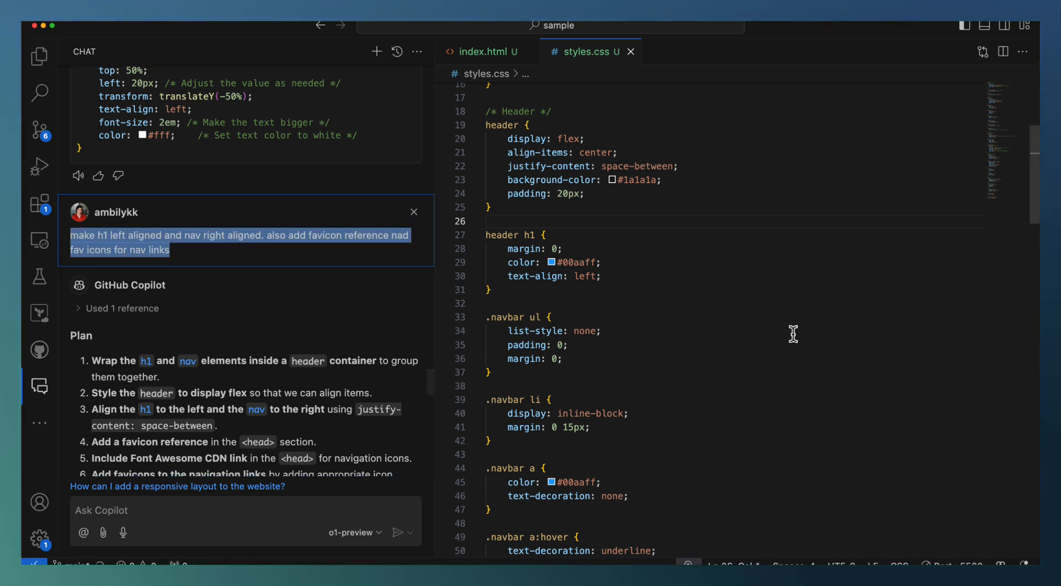